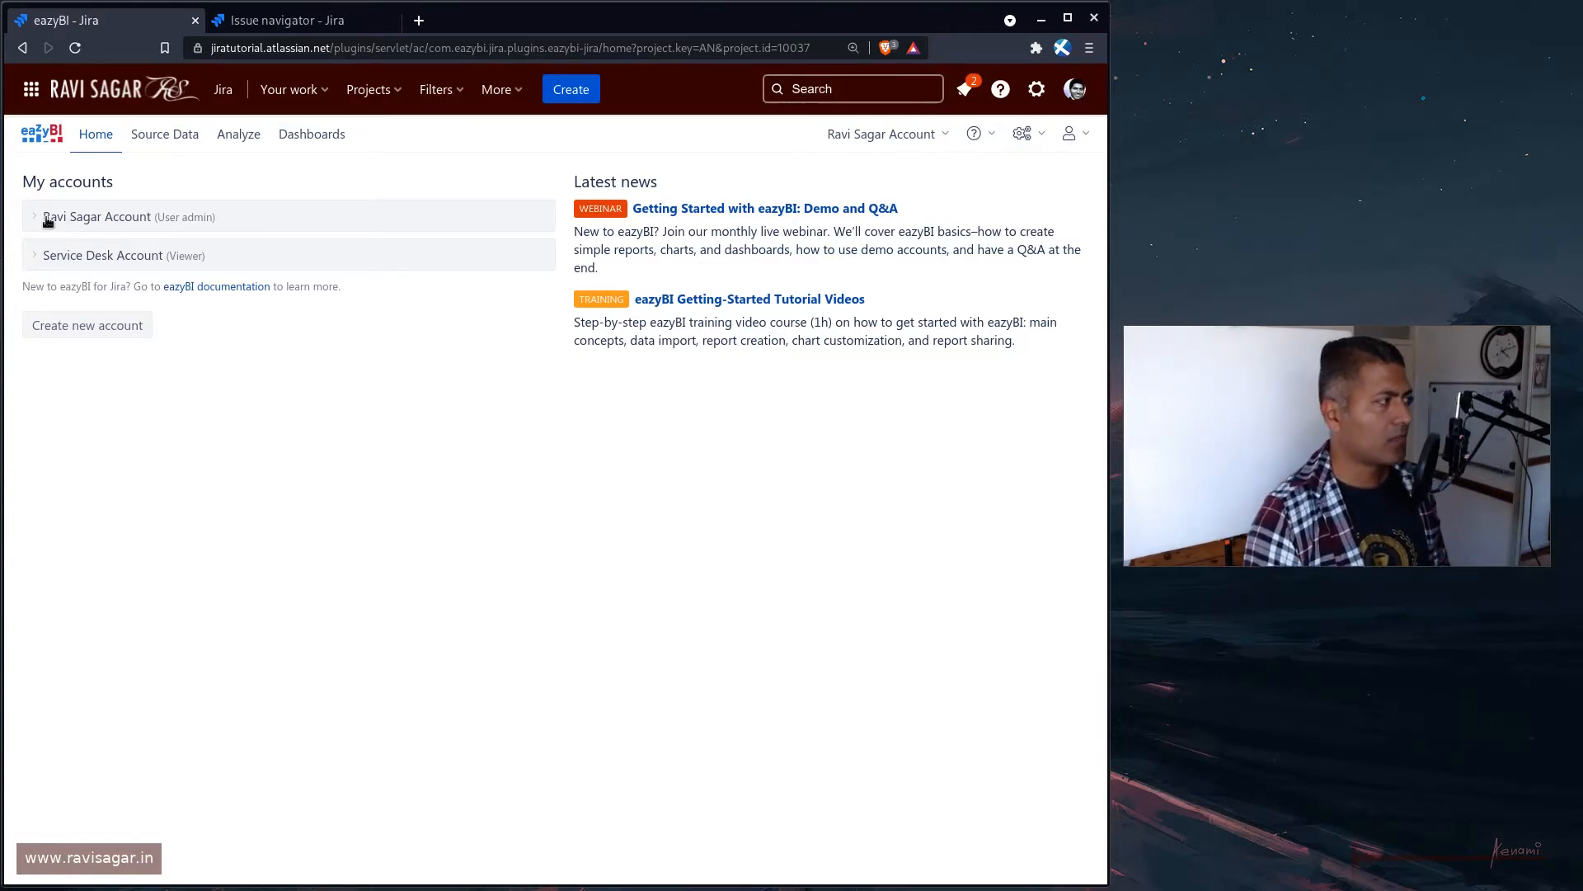
{"action": "mouse_move", "coordinate": [97, 160]}
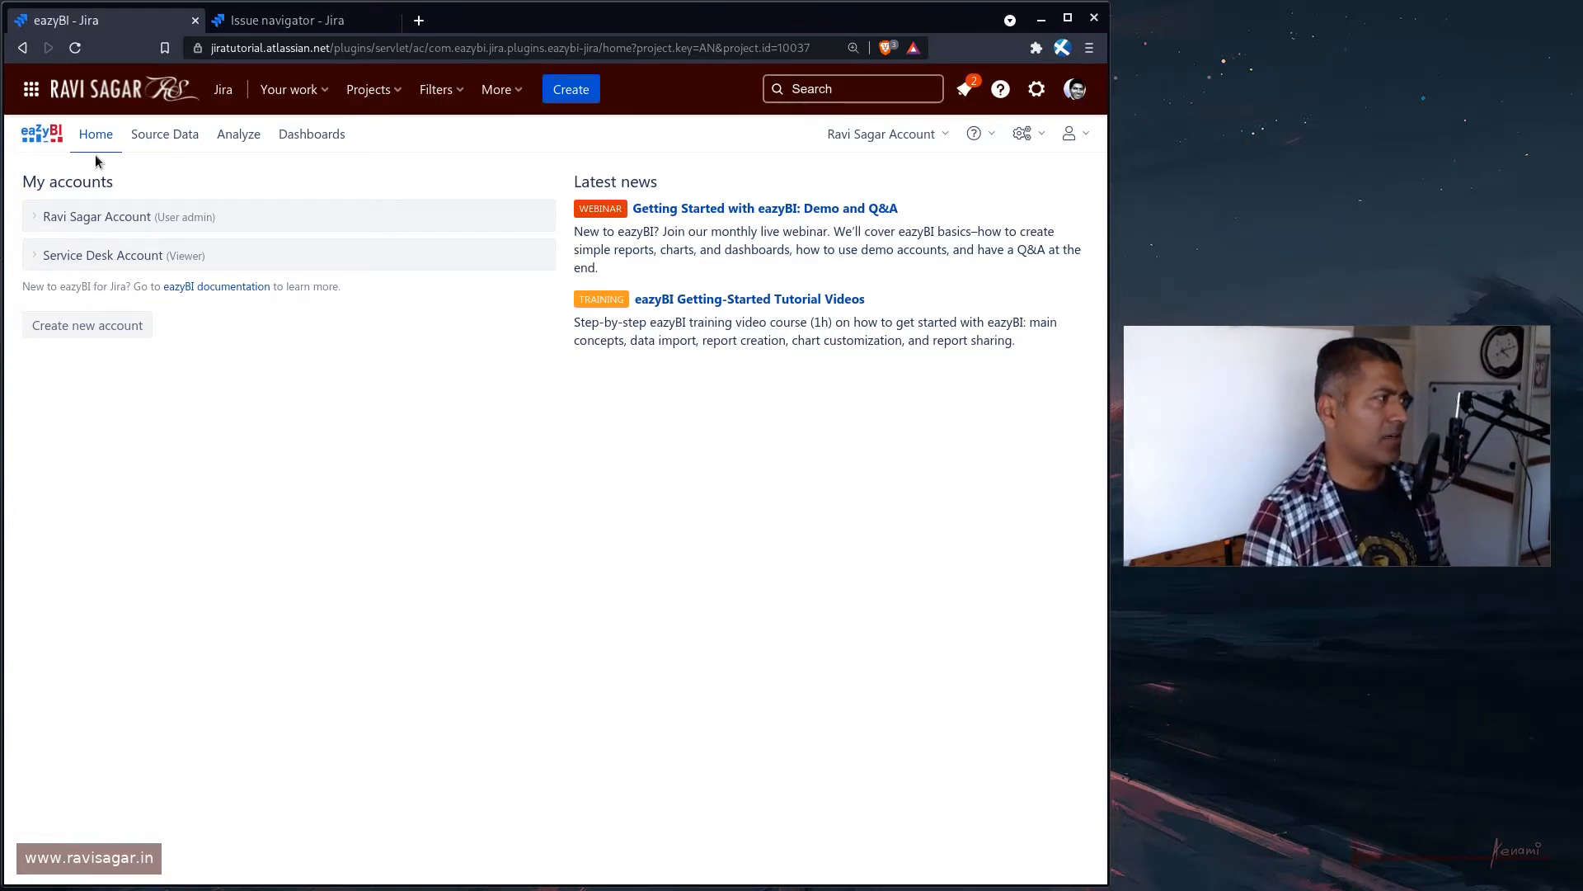
{"action": "mouse_move", "coordinate": [163, 134]}
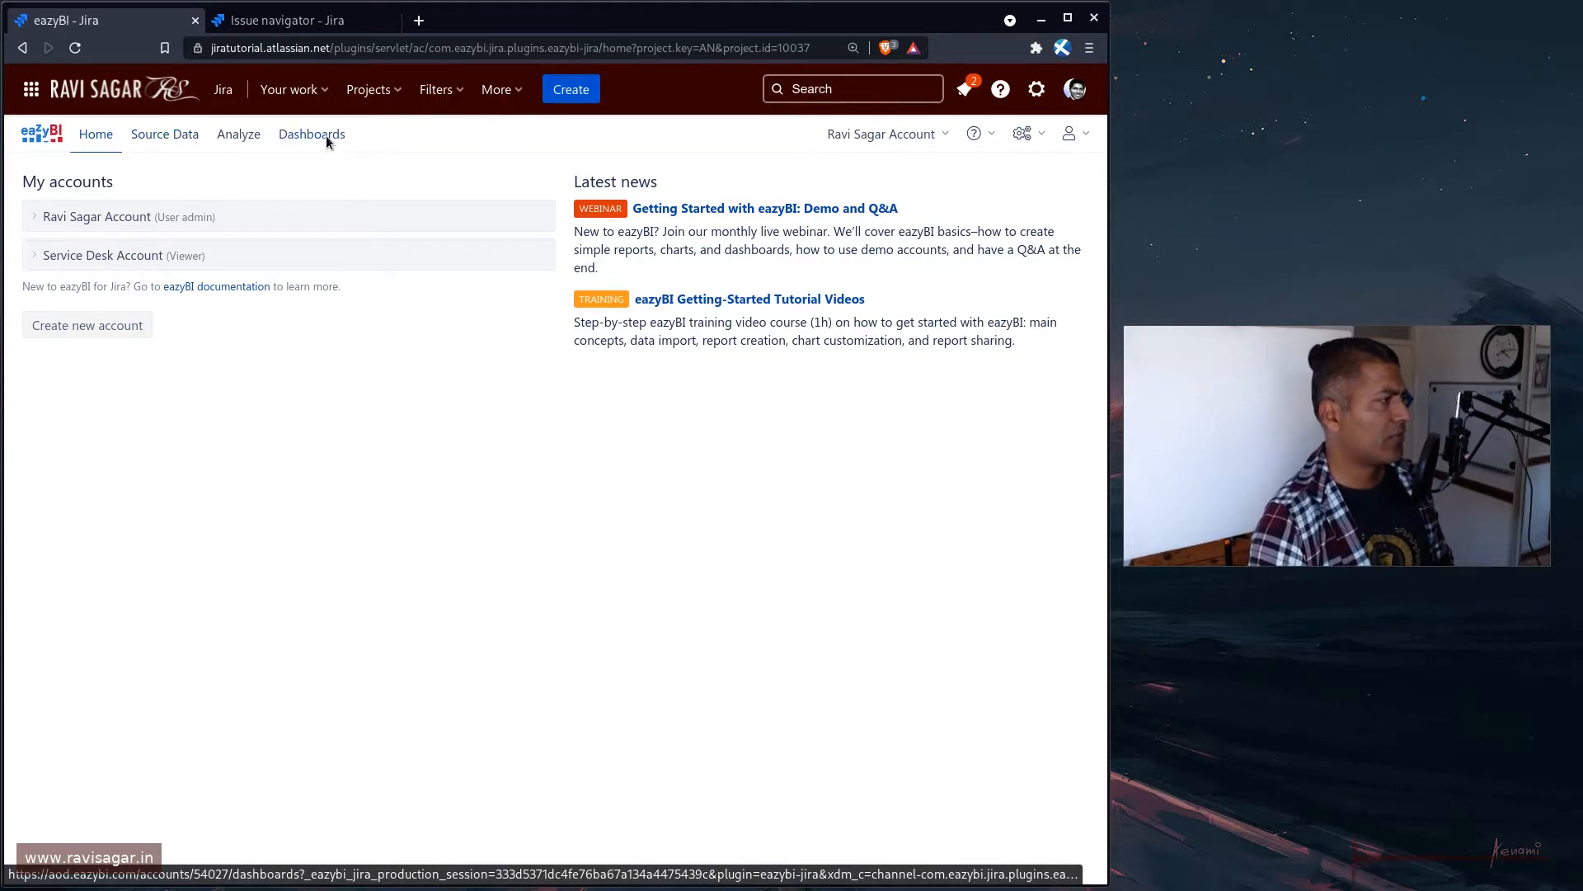
From Dashboards, expand the AN-270 CLONE - Launch Android app epic to reveal its bug and story issues
{"action": "left_click", "coordinate": [312, 133]}
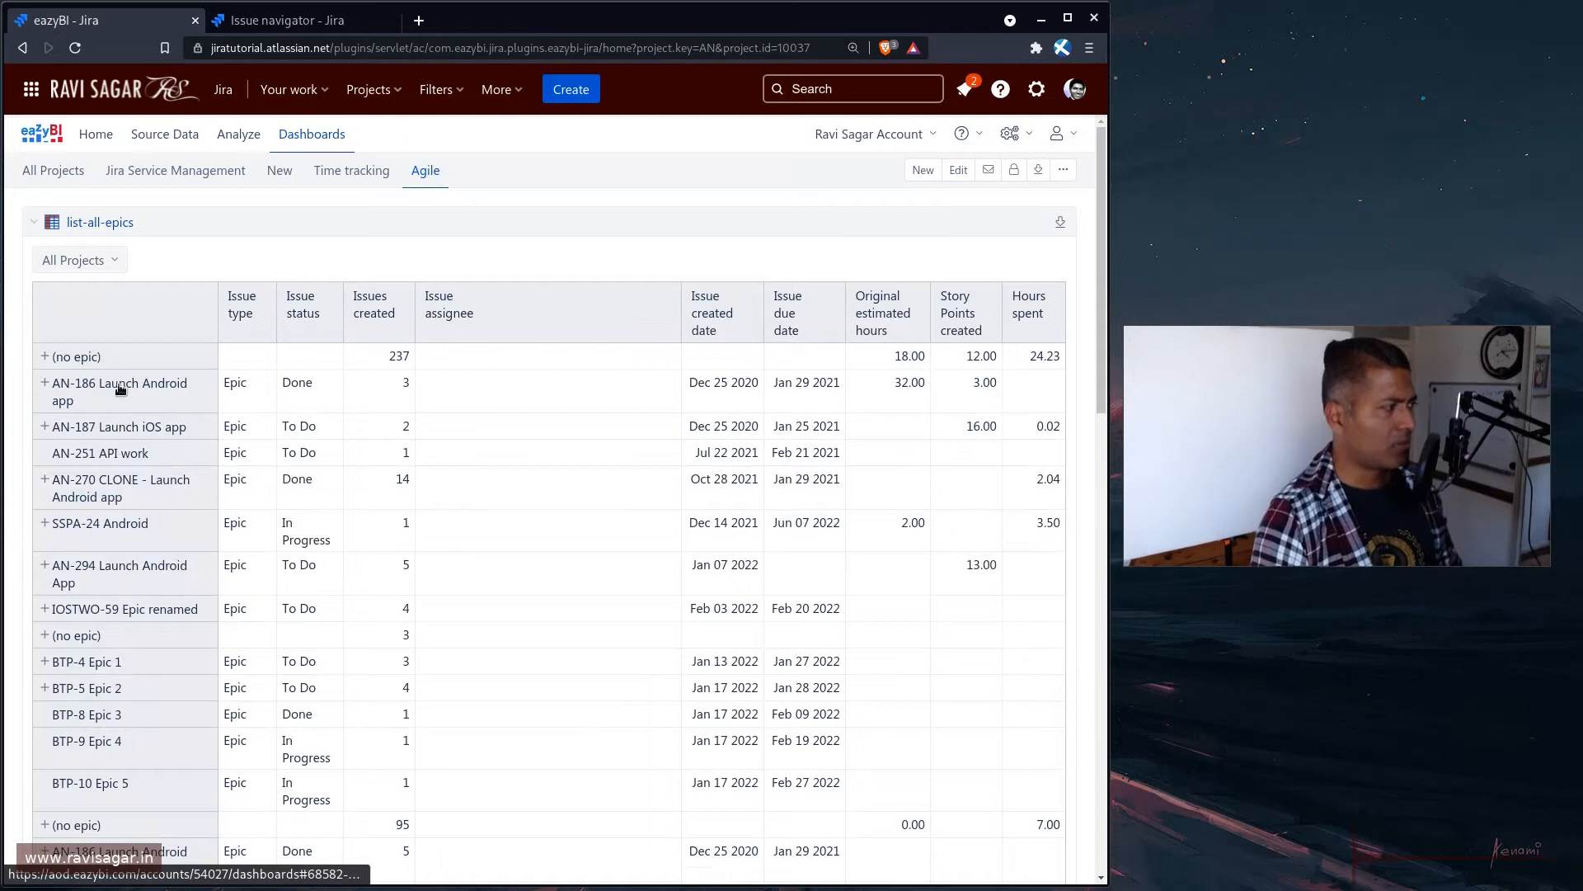
{"action": "scroll", "scroll_direction": "down", "scroll_amount": 3}
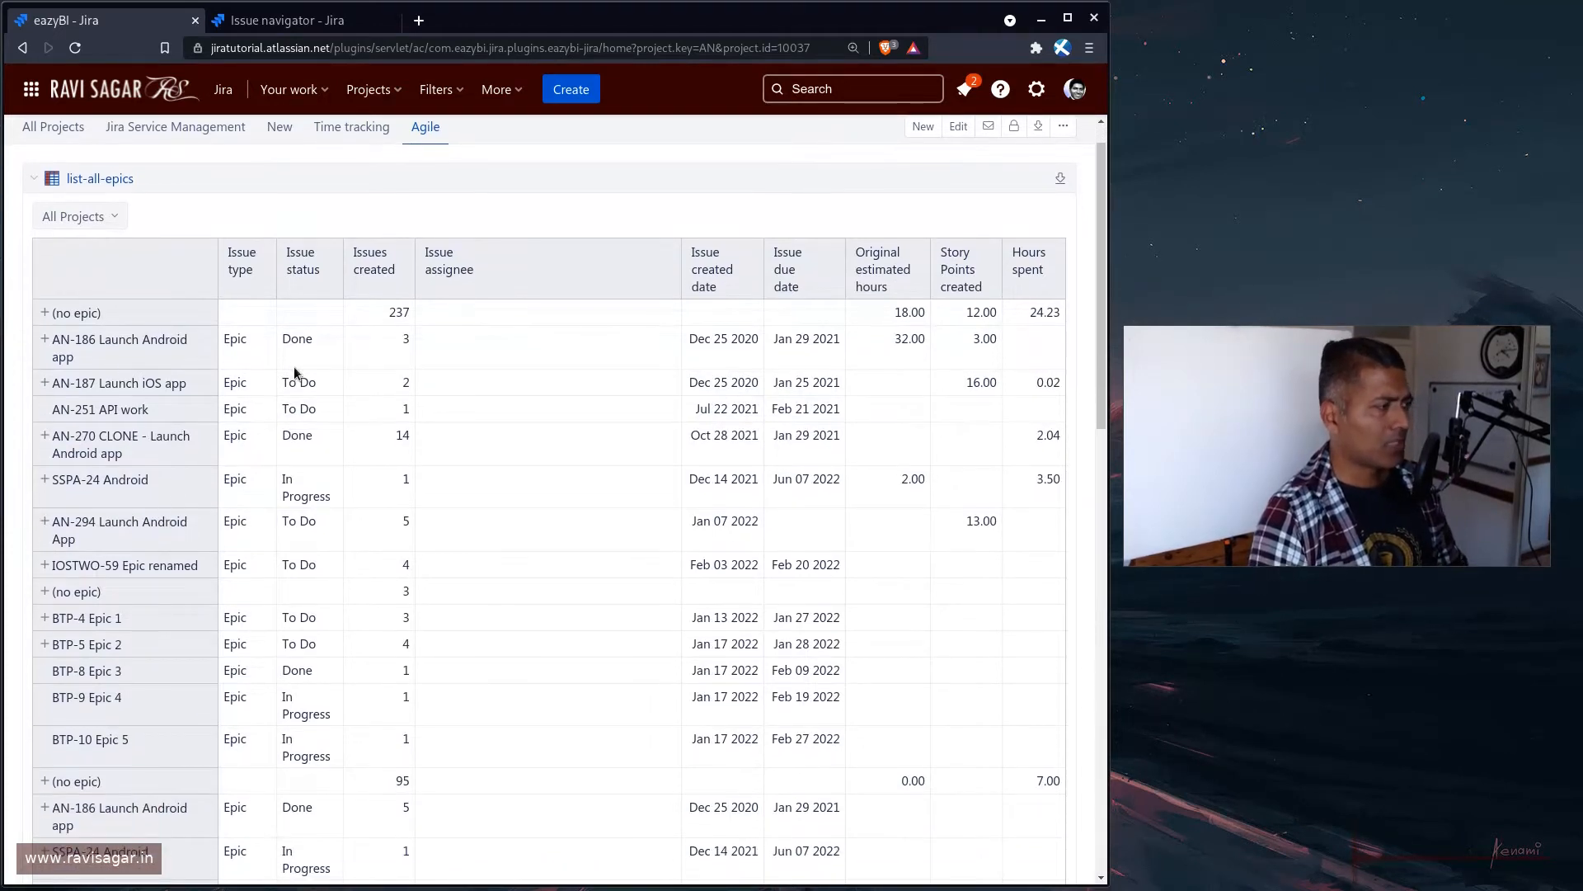
{"action": "mouse_move", "coordinate": [46, 444]}
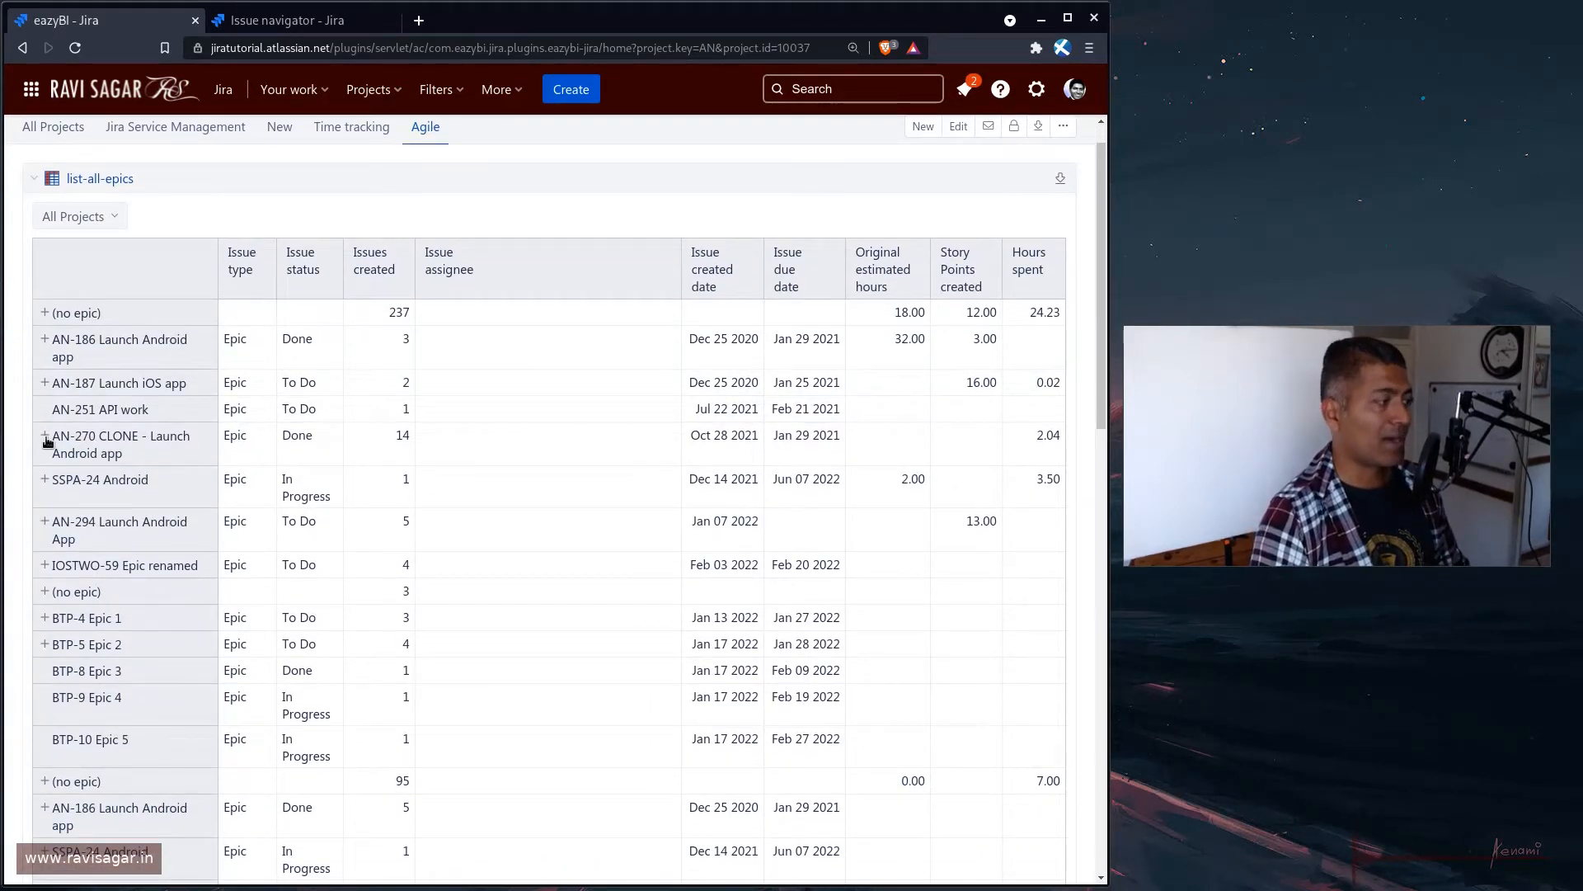
{"action": "mouse_move", "coordinate": [45, 444]}
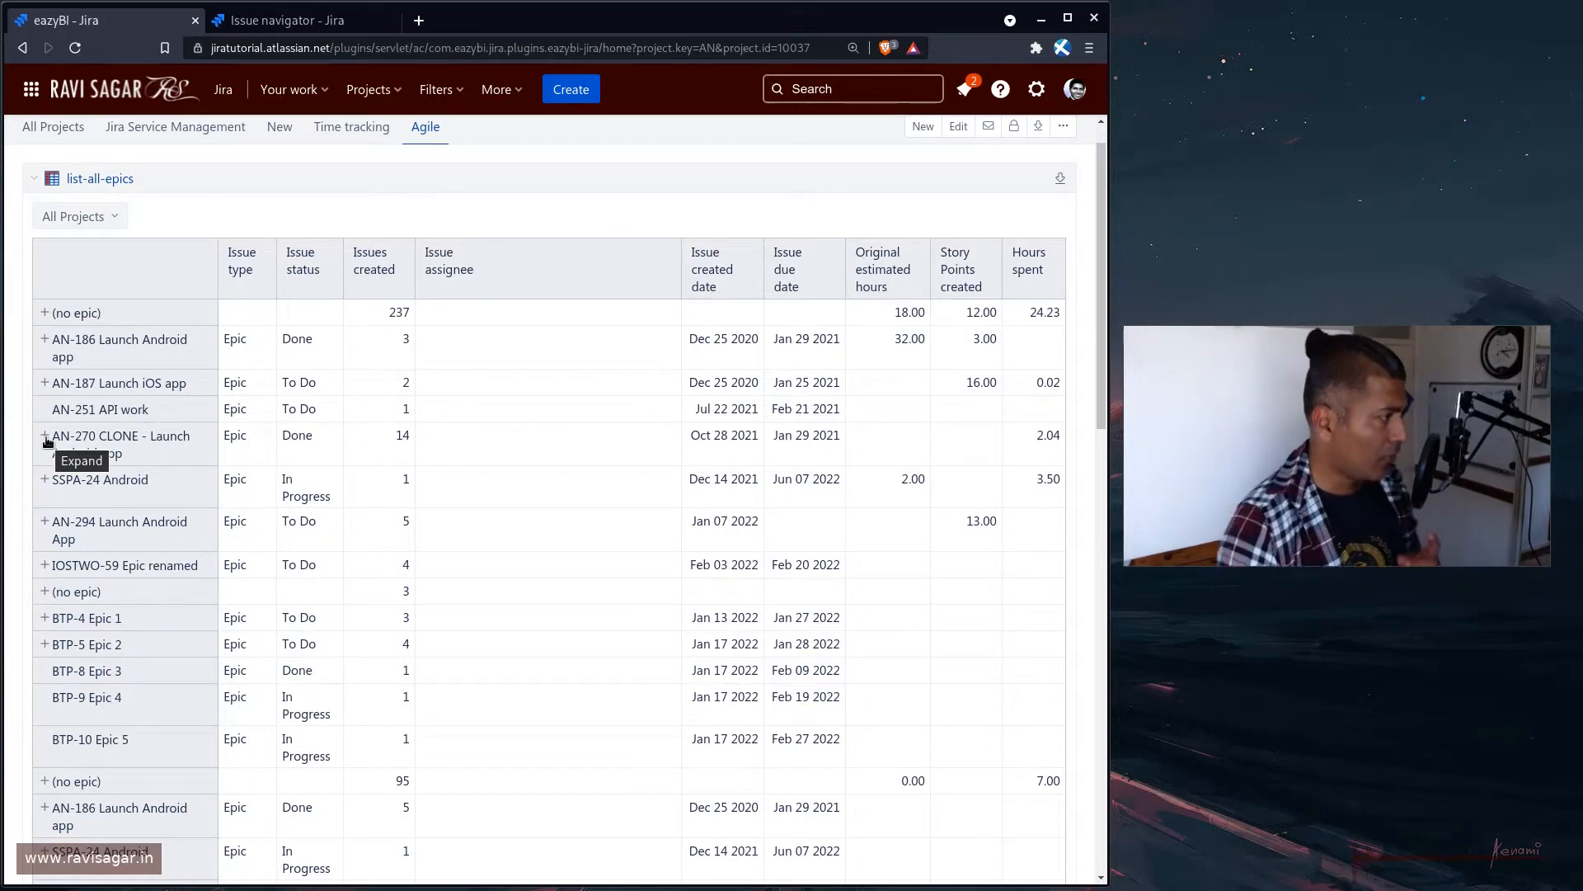
{"action": "mouse_move", "coordinate": [401, 448]}
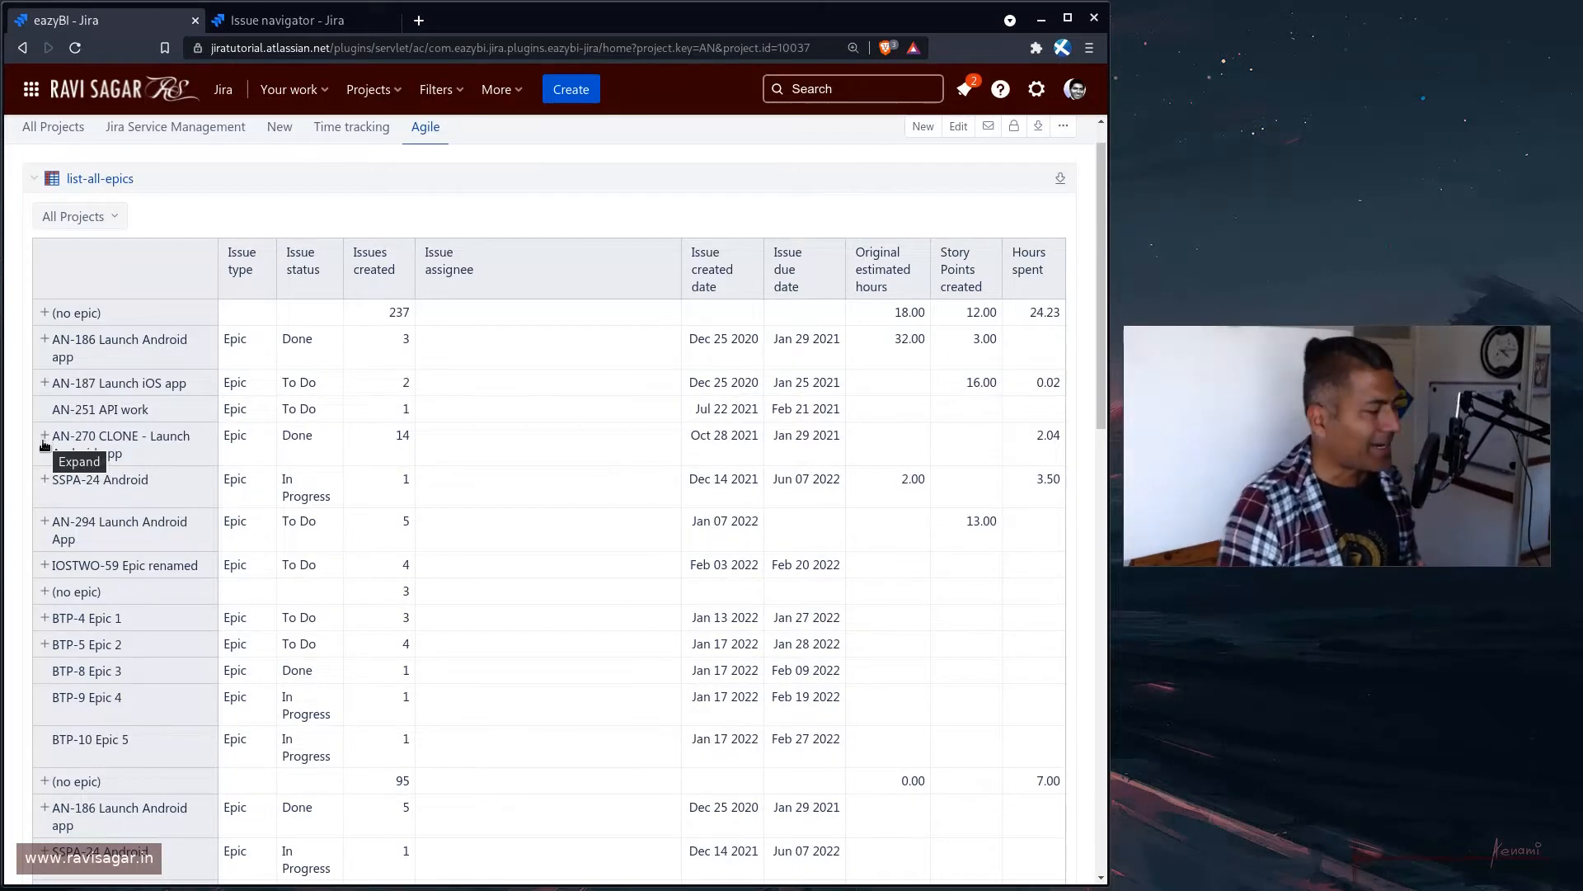
{"action": "left_click", "coordinate": [45, 437]}
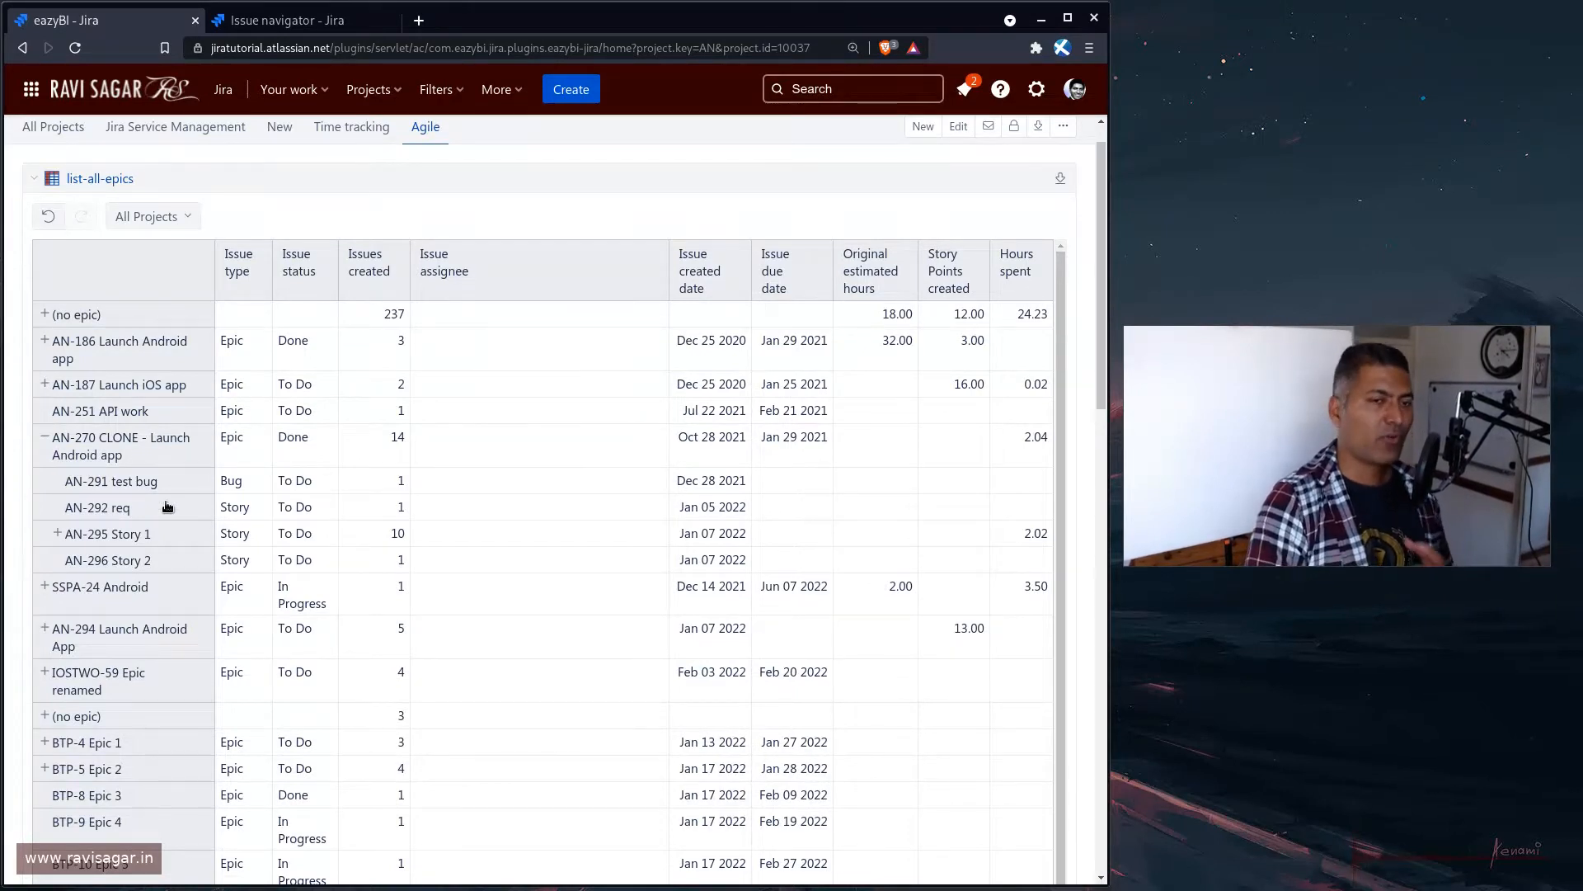
{"action": "mouse_move", "coordinate": [251, 500]}
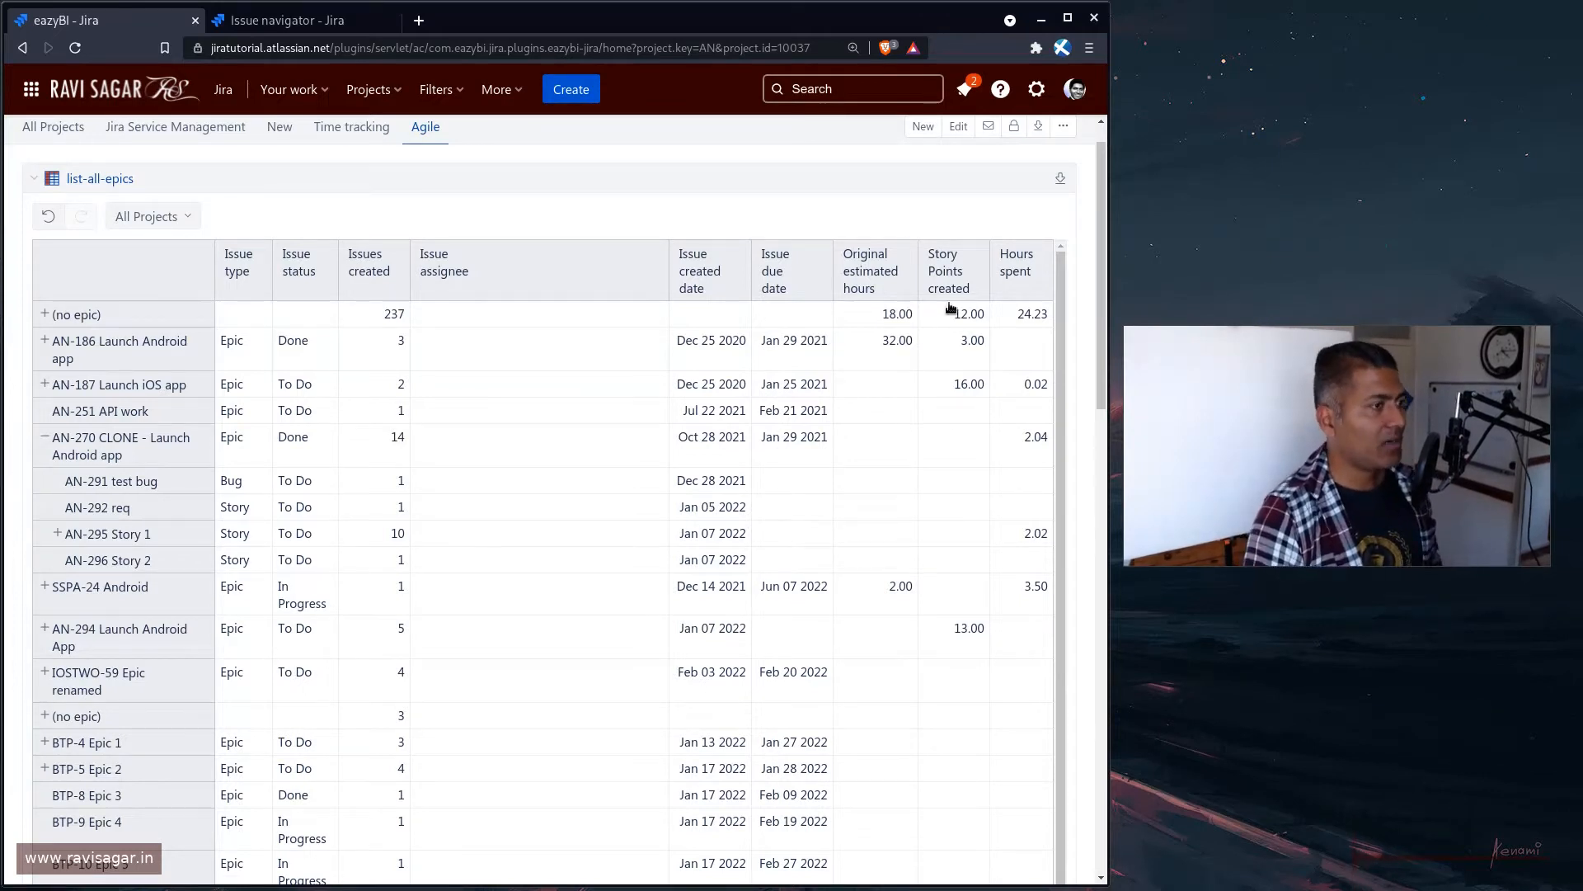
{"action": "mouse_move", "coordinate": [875, 614]}
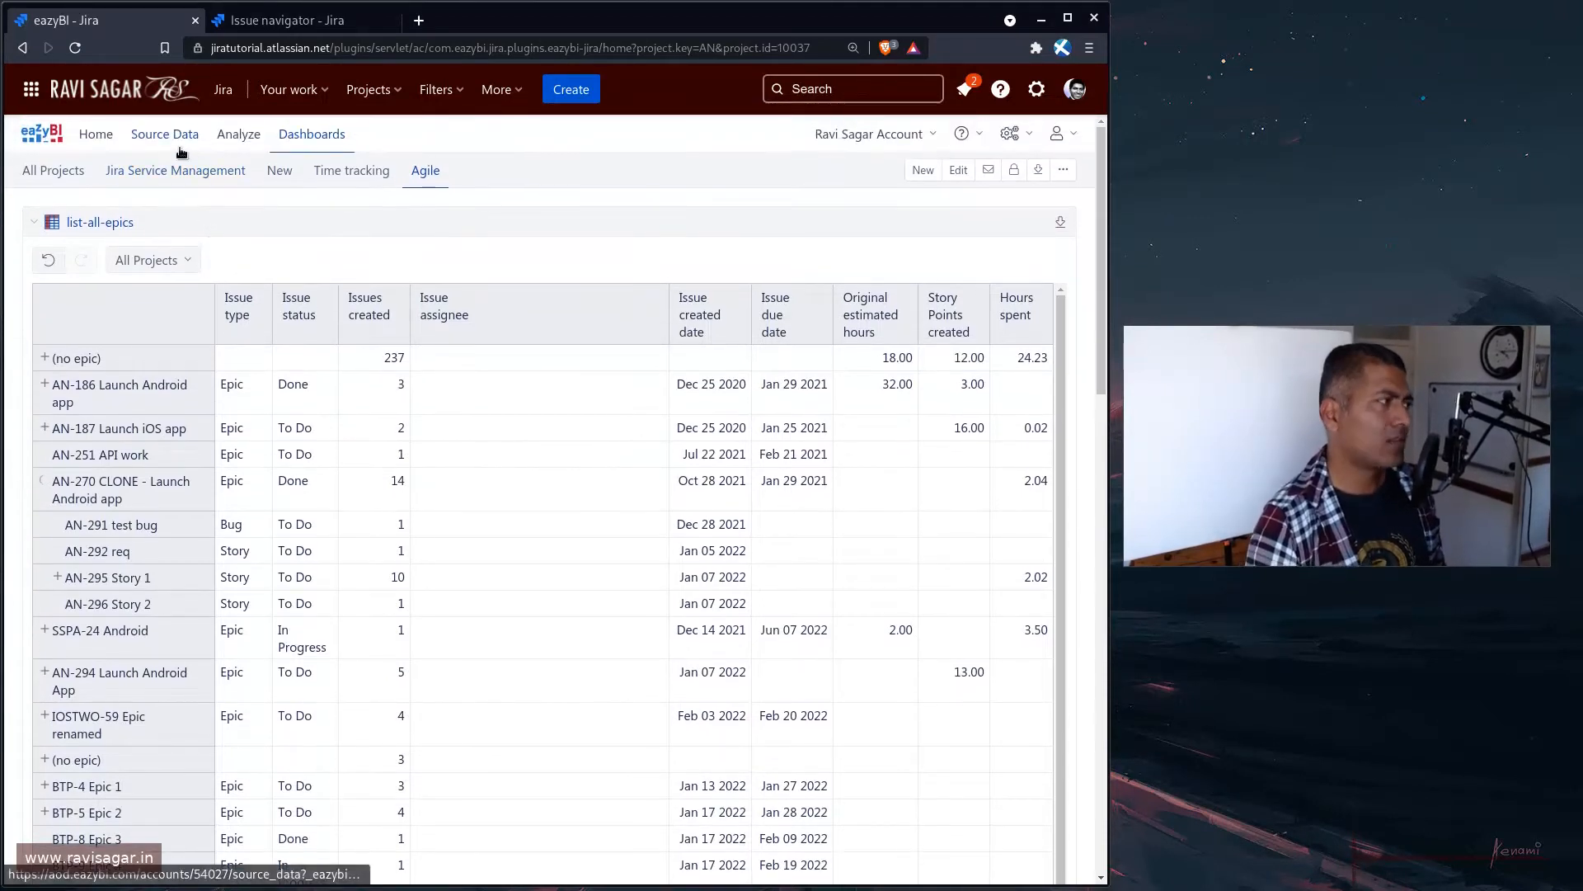
Go through Source Data to Analyze and start a new blank report on the Issues cube
{"action": "left_click", "coordinate": [165, 134]}
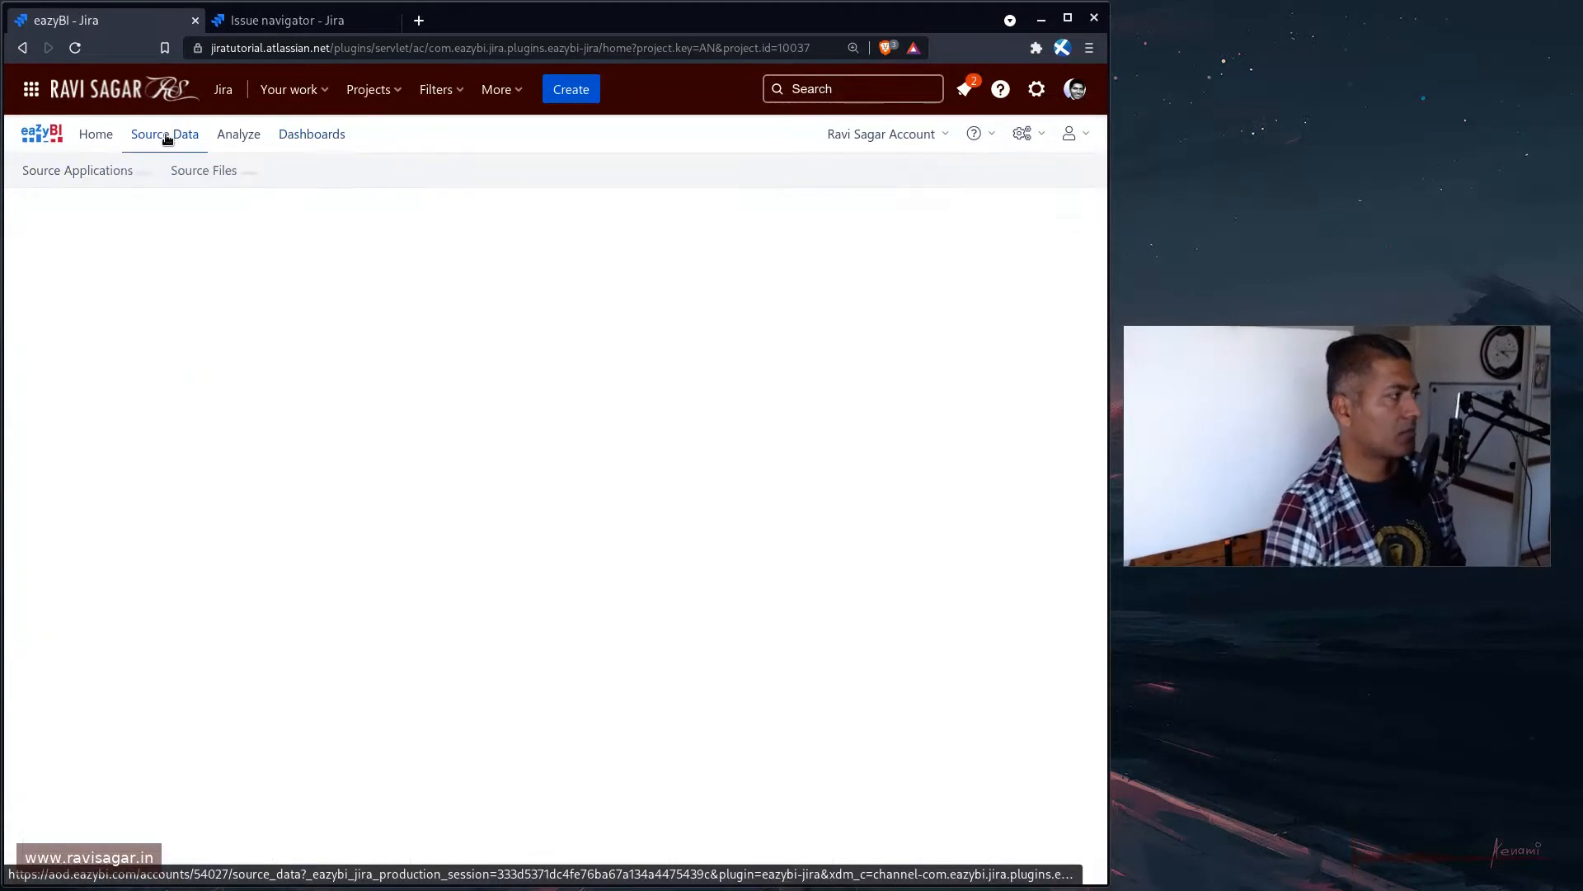
{"action": "left_click", "coordinate": [237, 134]}
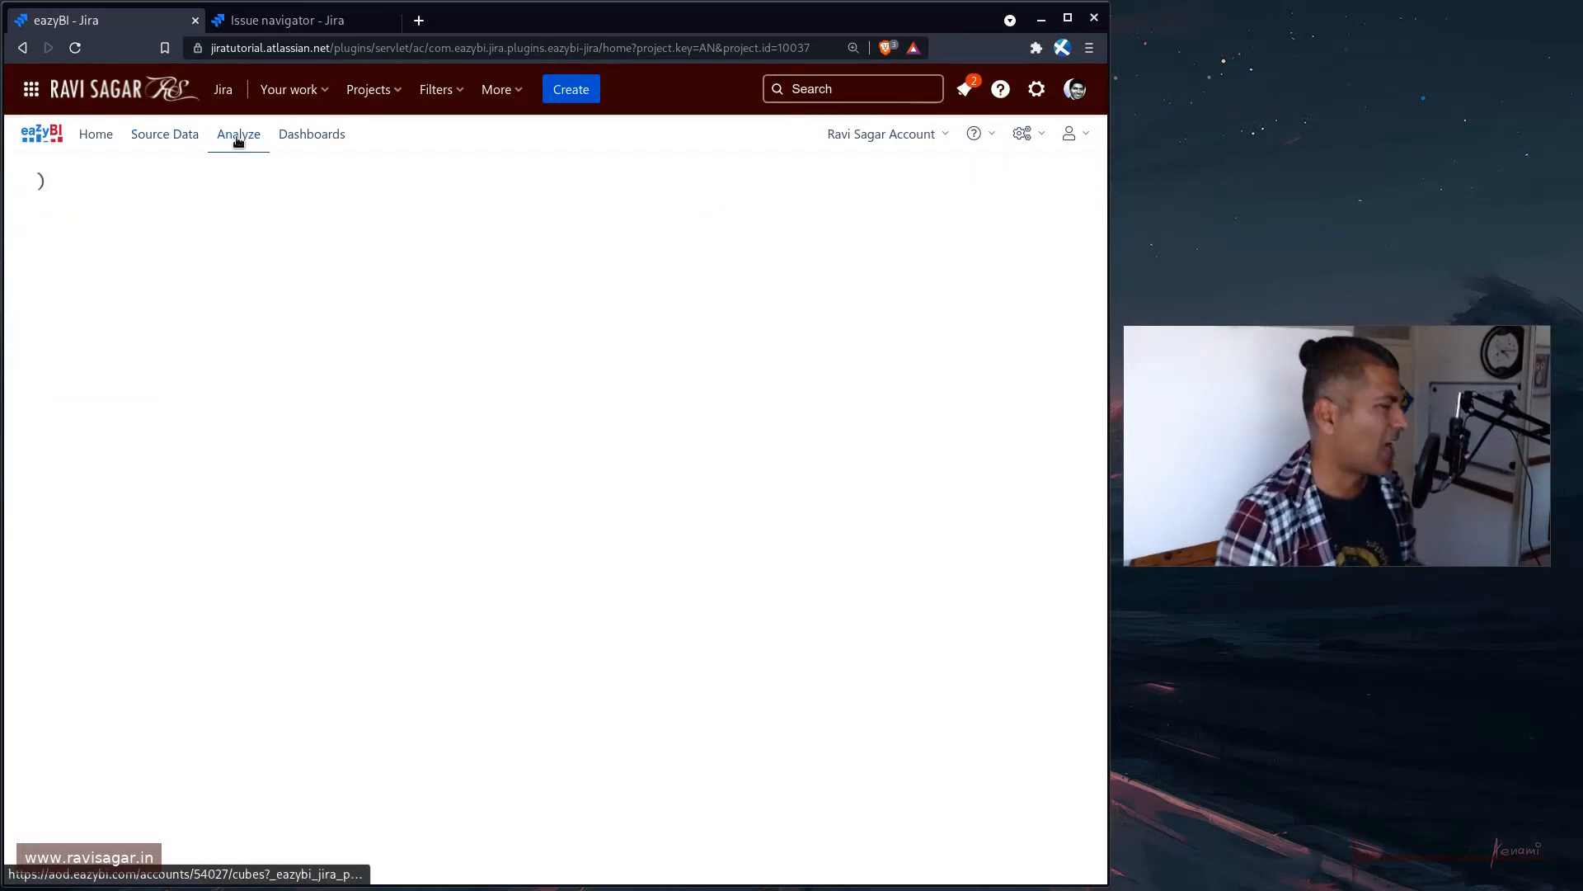
{"action": "left_click", "coordinate": [237, 134]}
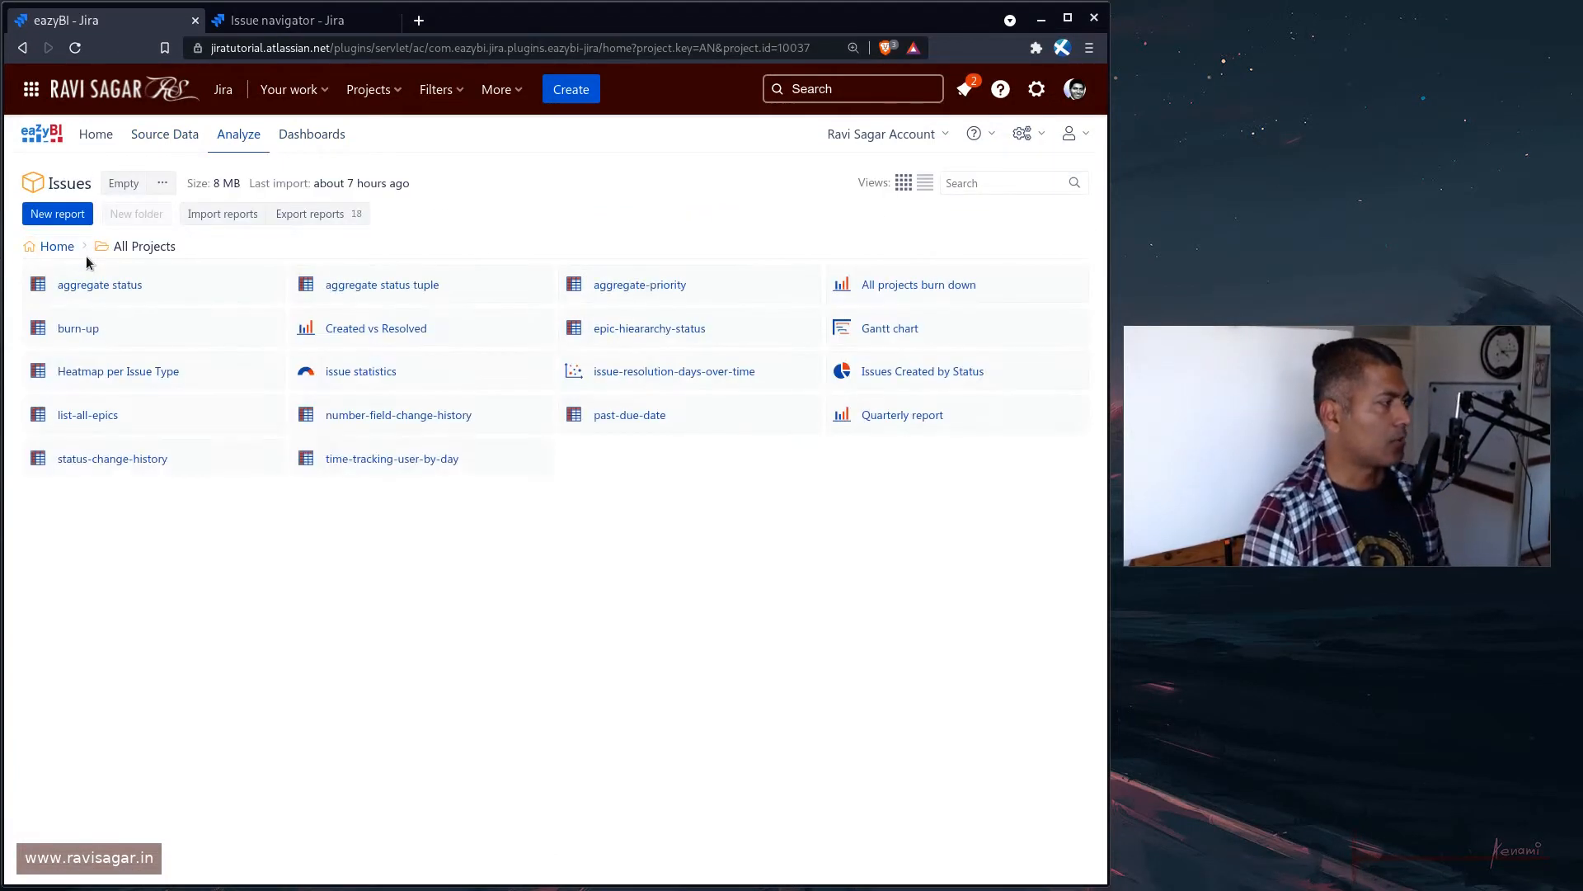
{"action": "left_click", "coordinate": [56, 212]}
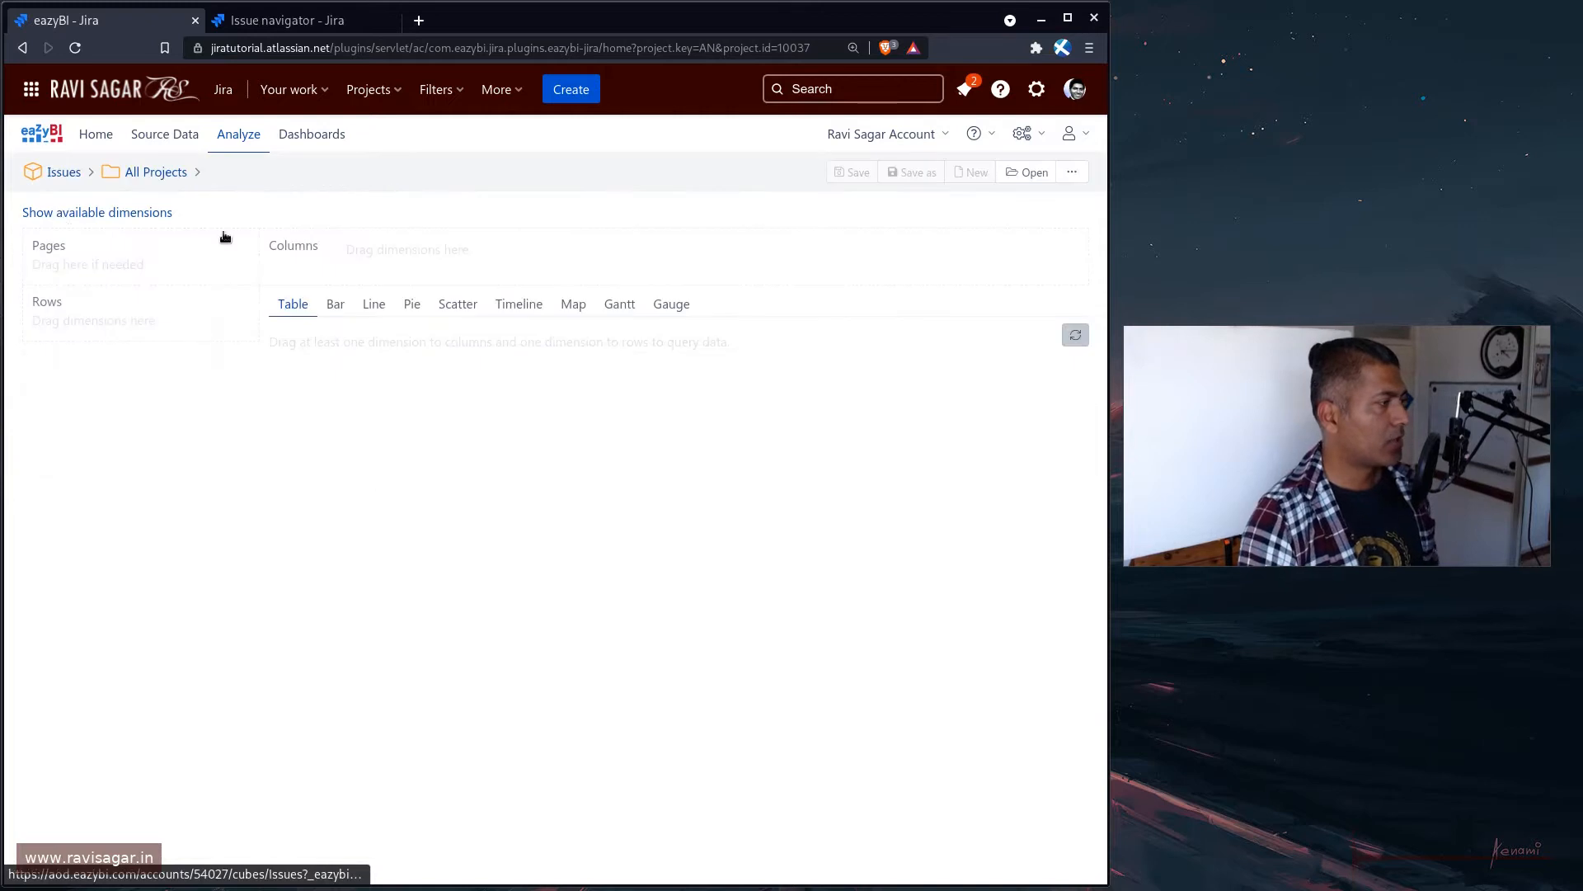
Put Issue in Rows at the Epic hierarchy level so every epic lists its issues-created count
{"action": "left_click", "coordinate": [97, 213]}
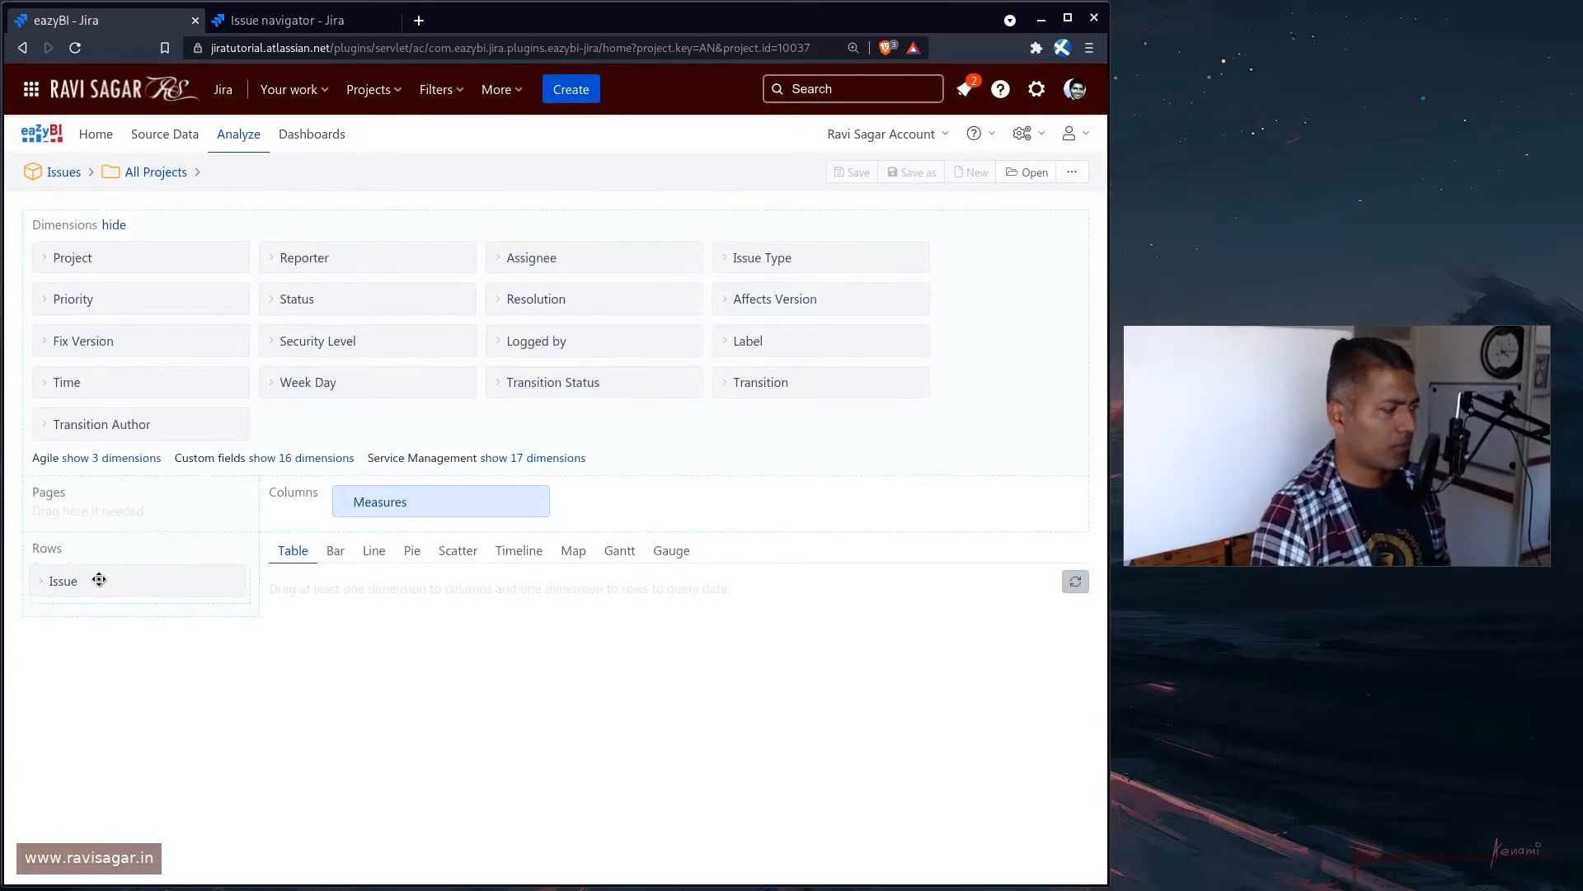
{"action": "left_click", "coordinate": [63, 581]}
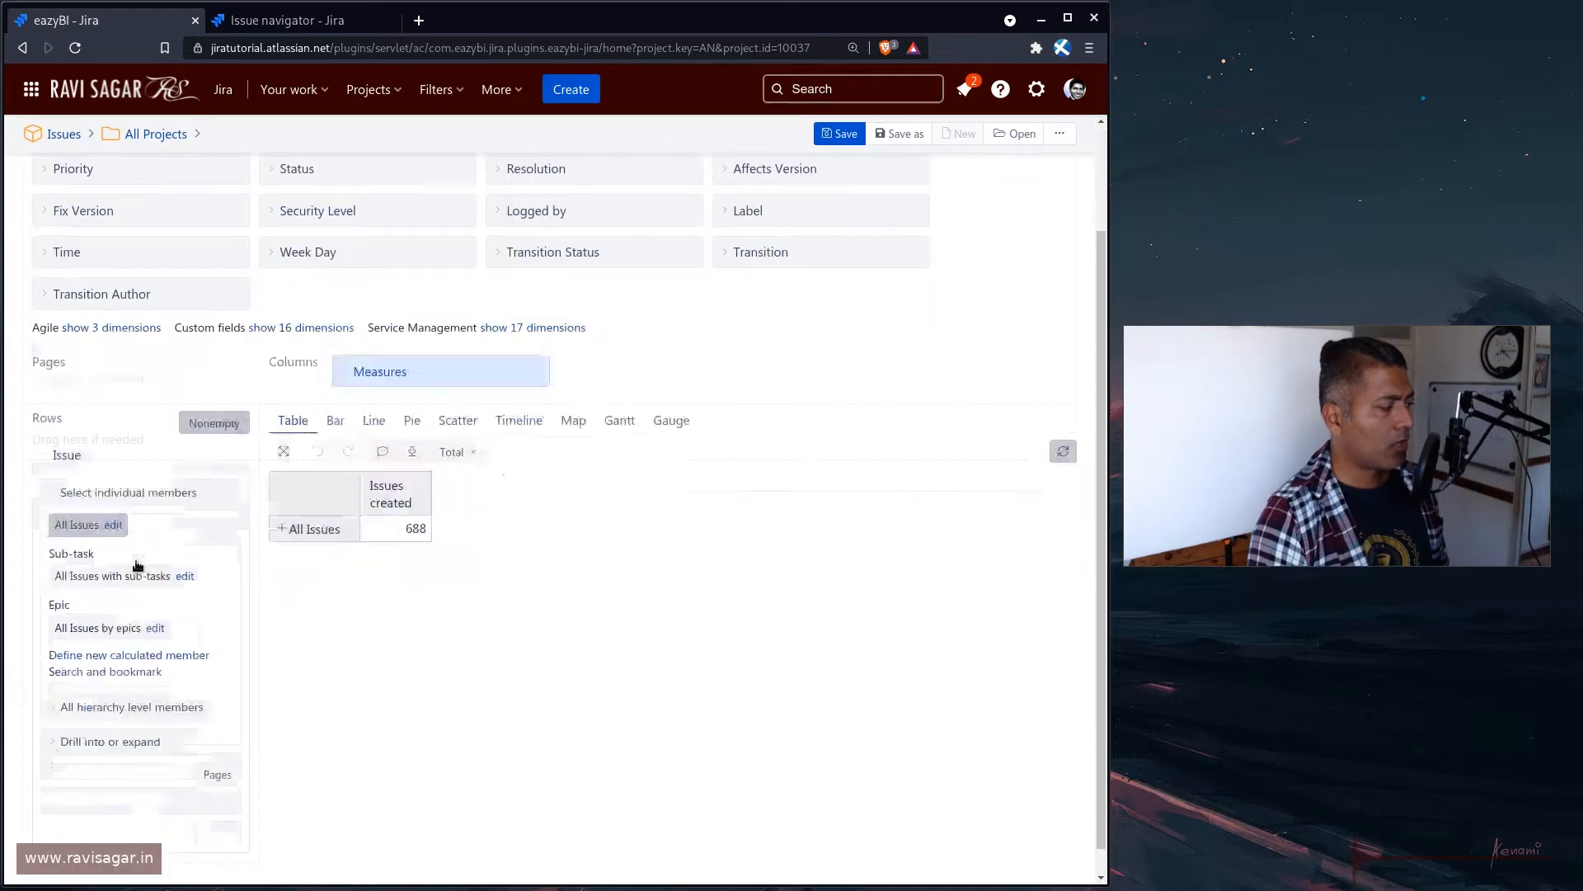
{"action": "left_click", "coordinate": [132, 706]}
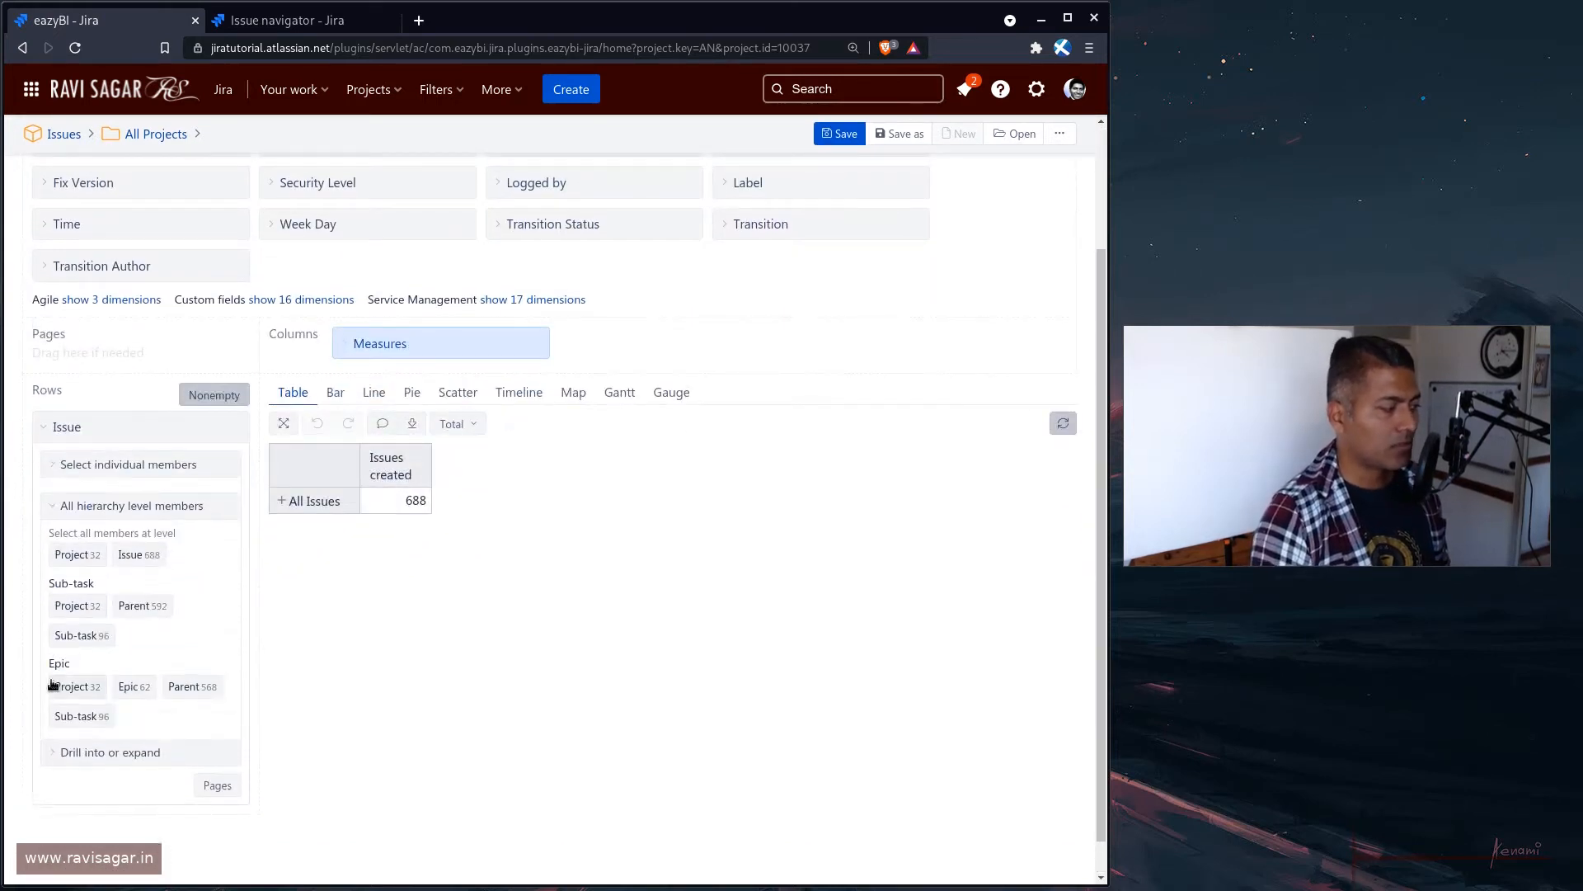
{"action": "mouse_move", "coordinate": [134, 678]}
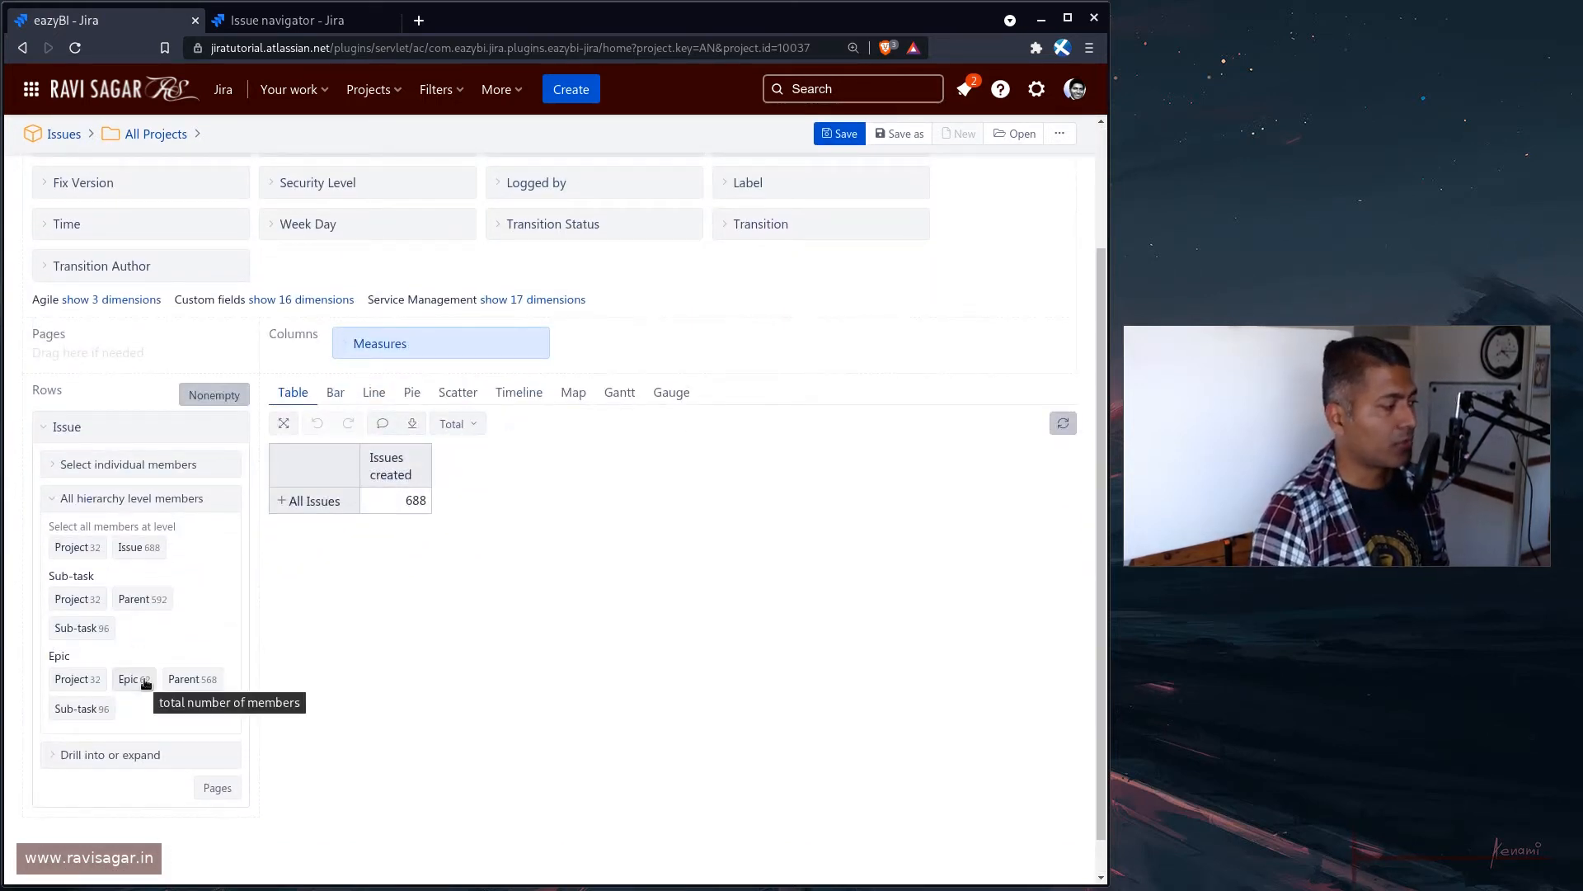
{"action": "left_click", "coordinate": [129, 678]}
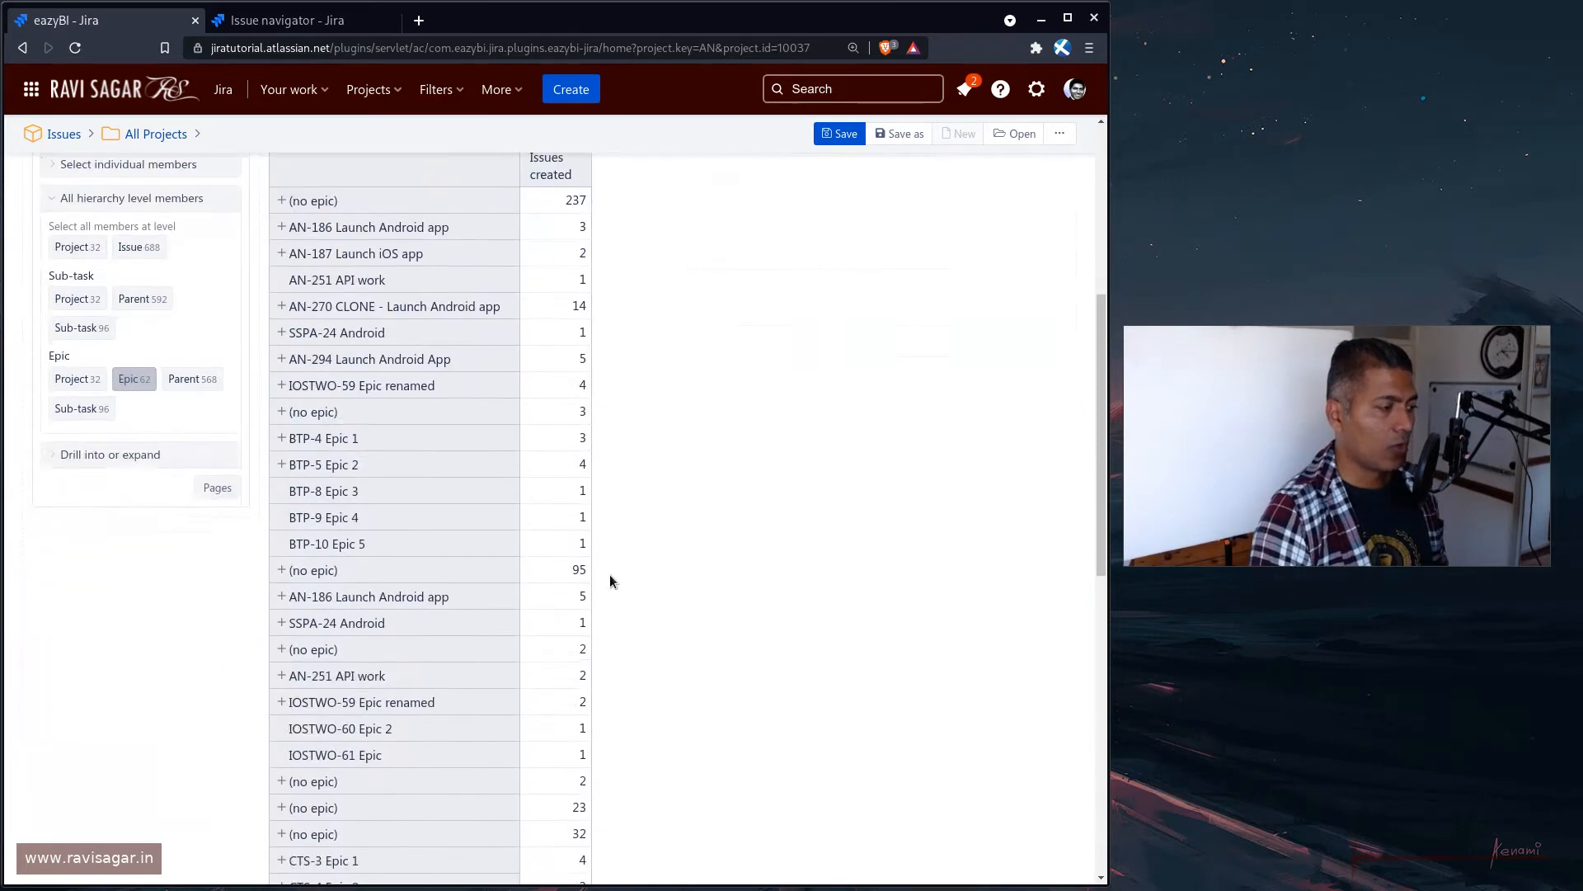
{"action": "scroll", "scroll_direction": "down", "scroll_amount": 3}
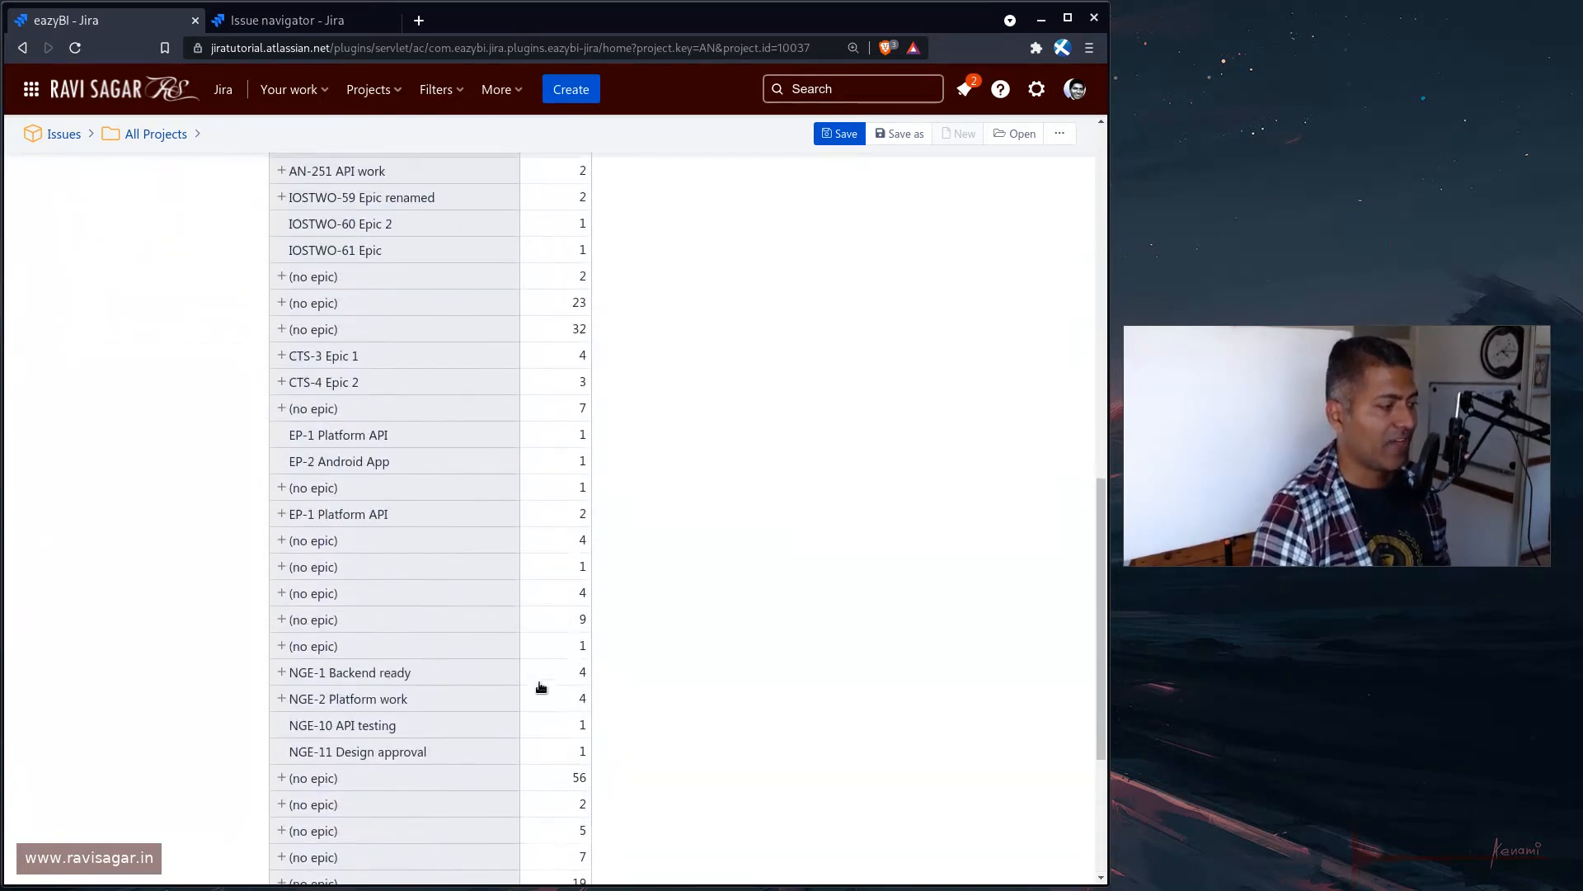
{"action": "scroll", "scroll_direction": "up", "scroll_amount": 3}
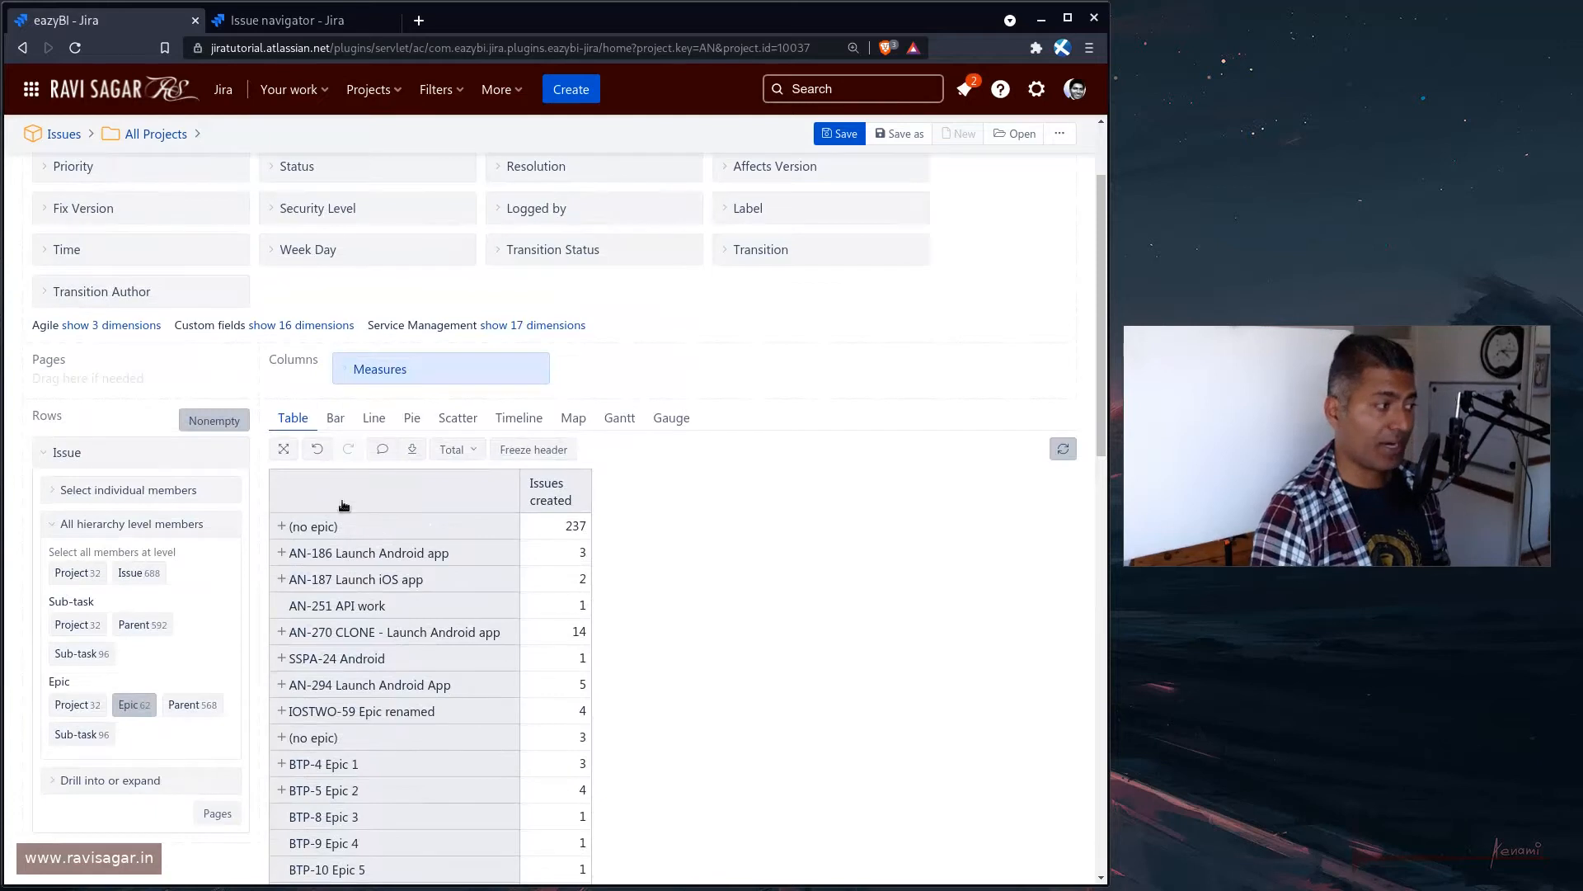
{"action": "left_click", "coordinate": [66, 452]}
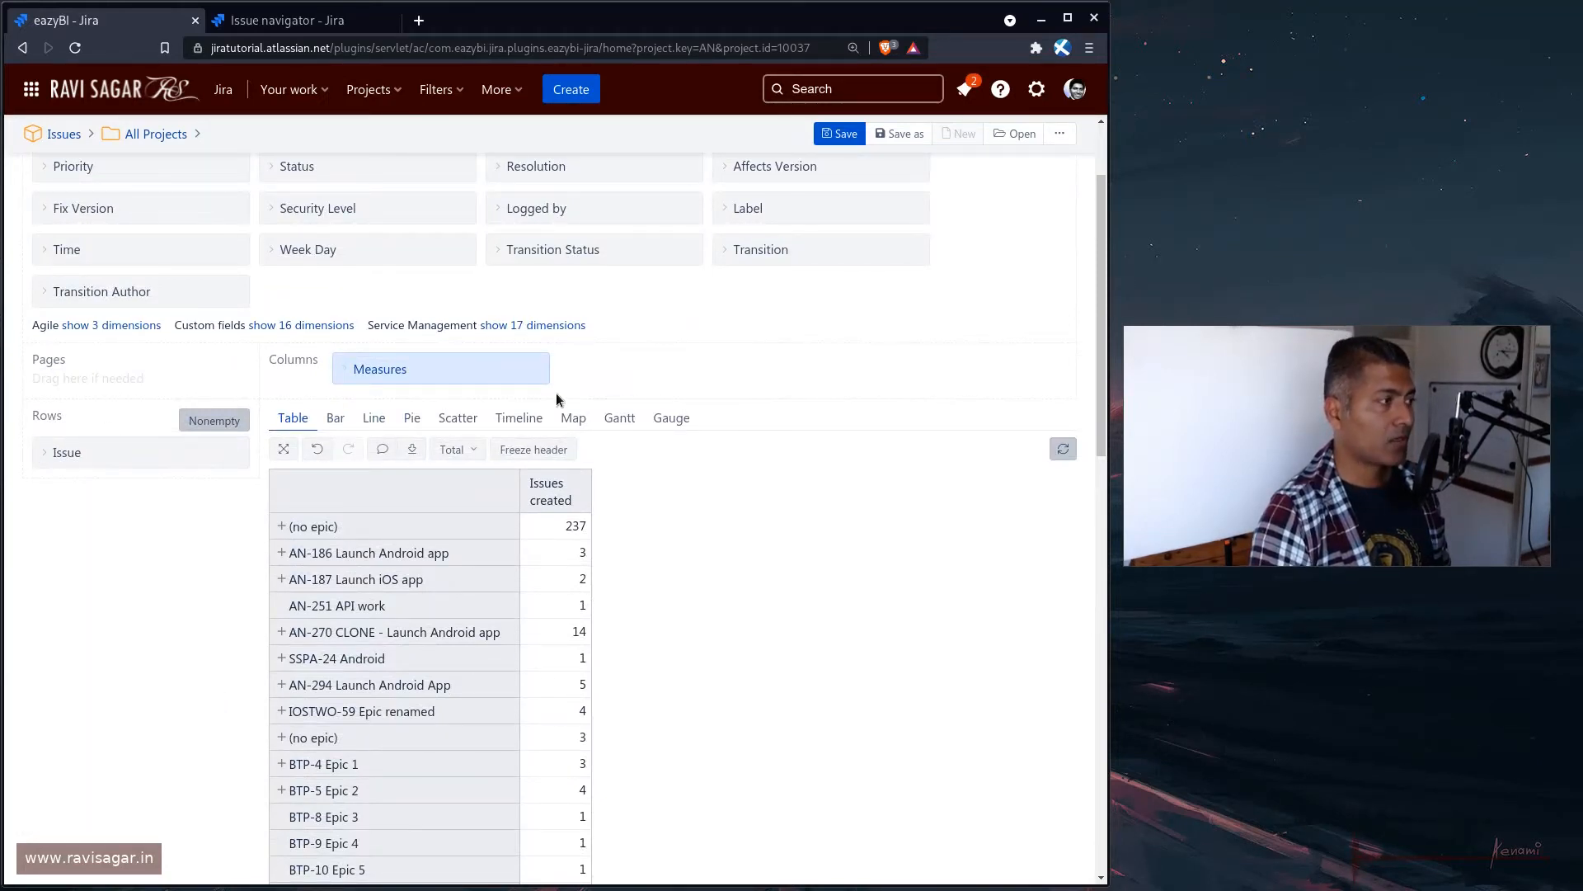
Filter Issue Type to Story and add totals of rows and columns, giving 59 stories
{"action": "scroll", "scroll_direction": "up", "scroll_amount": 3}
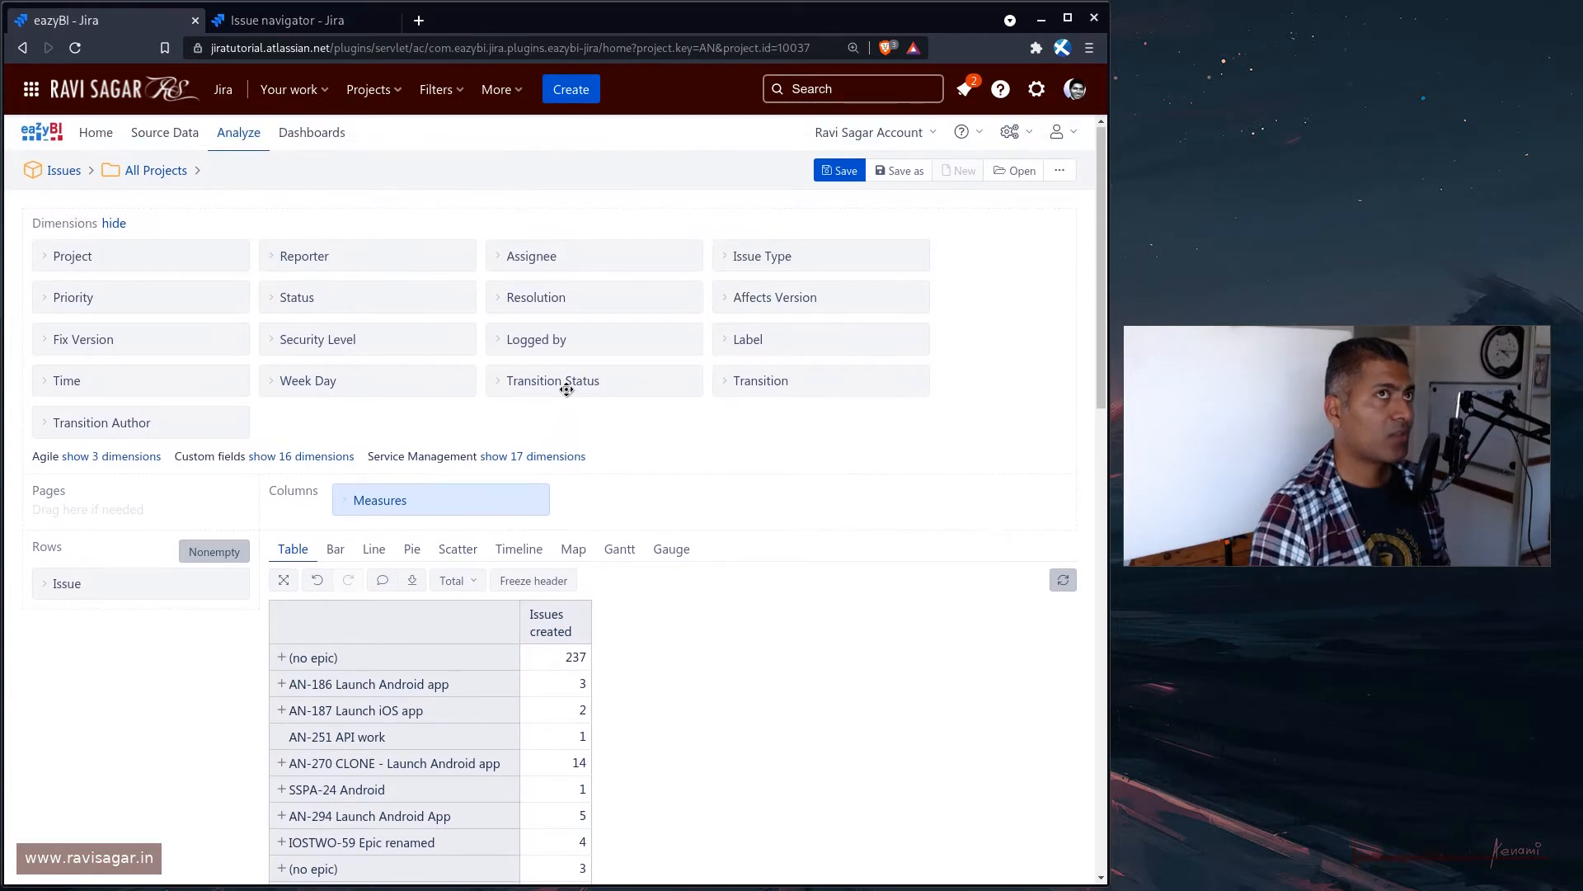
{"action": "mouse_move", "coordinate": [840, 247]}
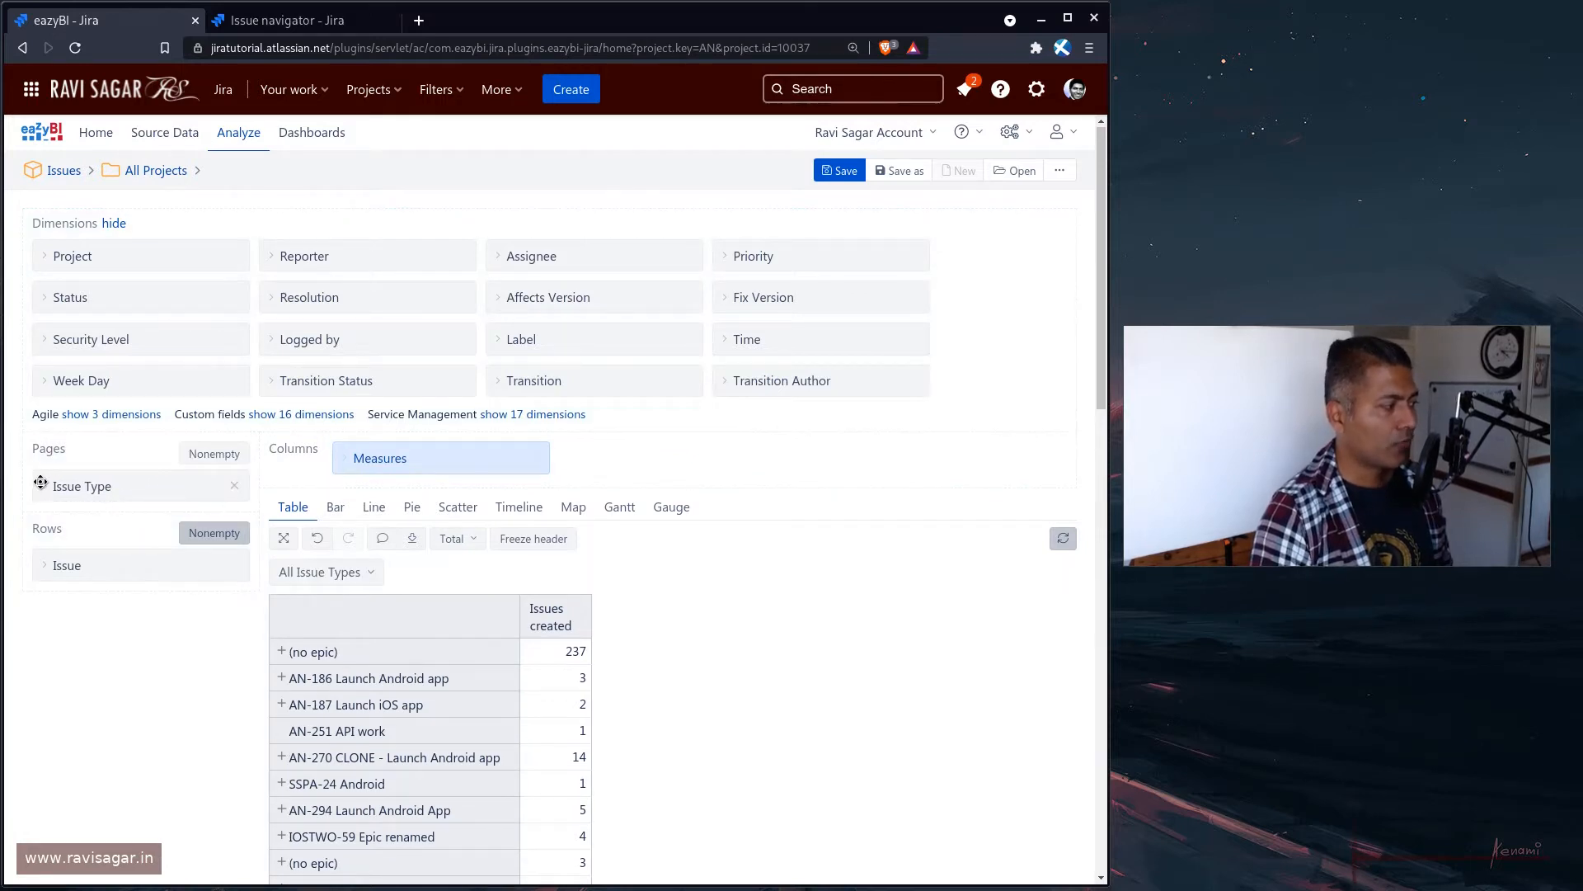
{"action": "left_click", "coordinate": [82, 485]}
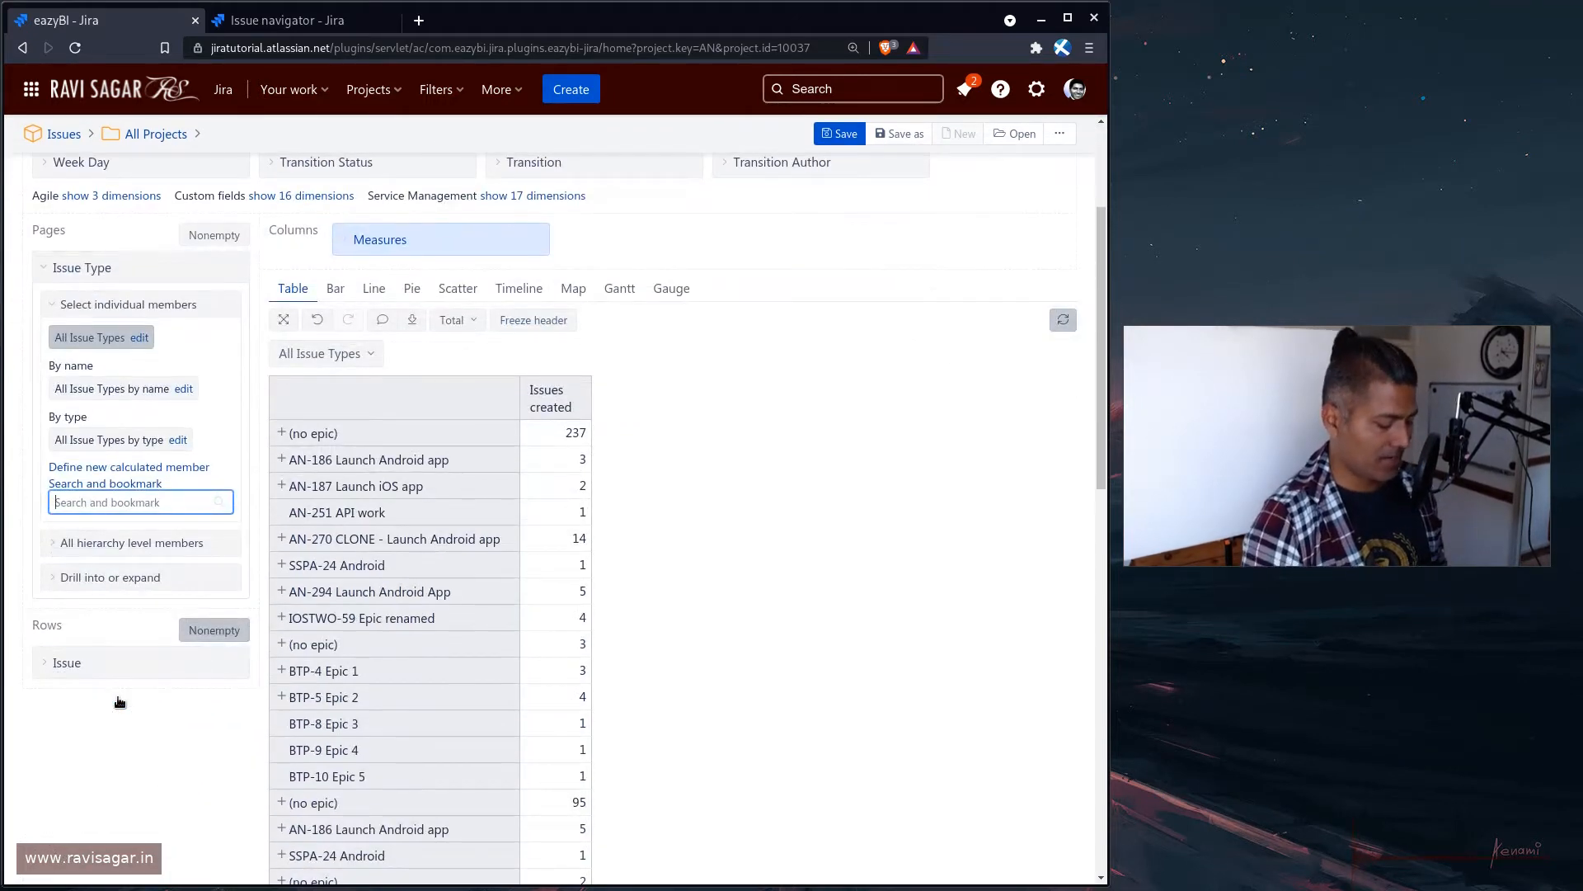
{"action": "type", "text": "s"}
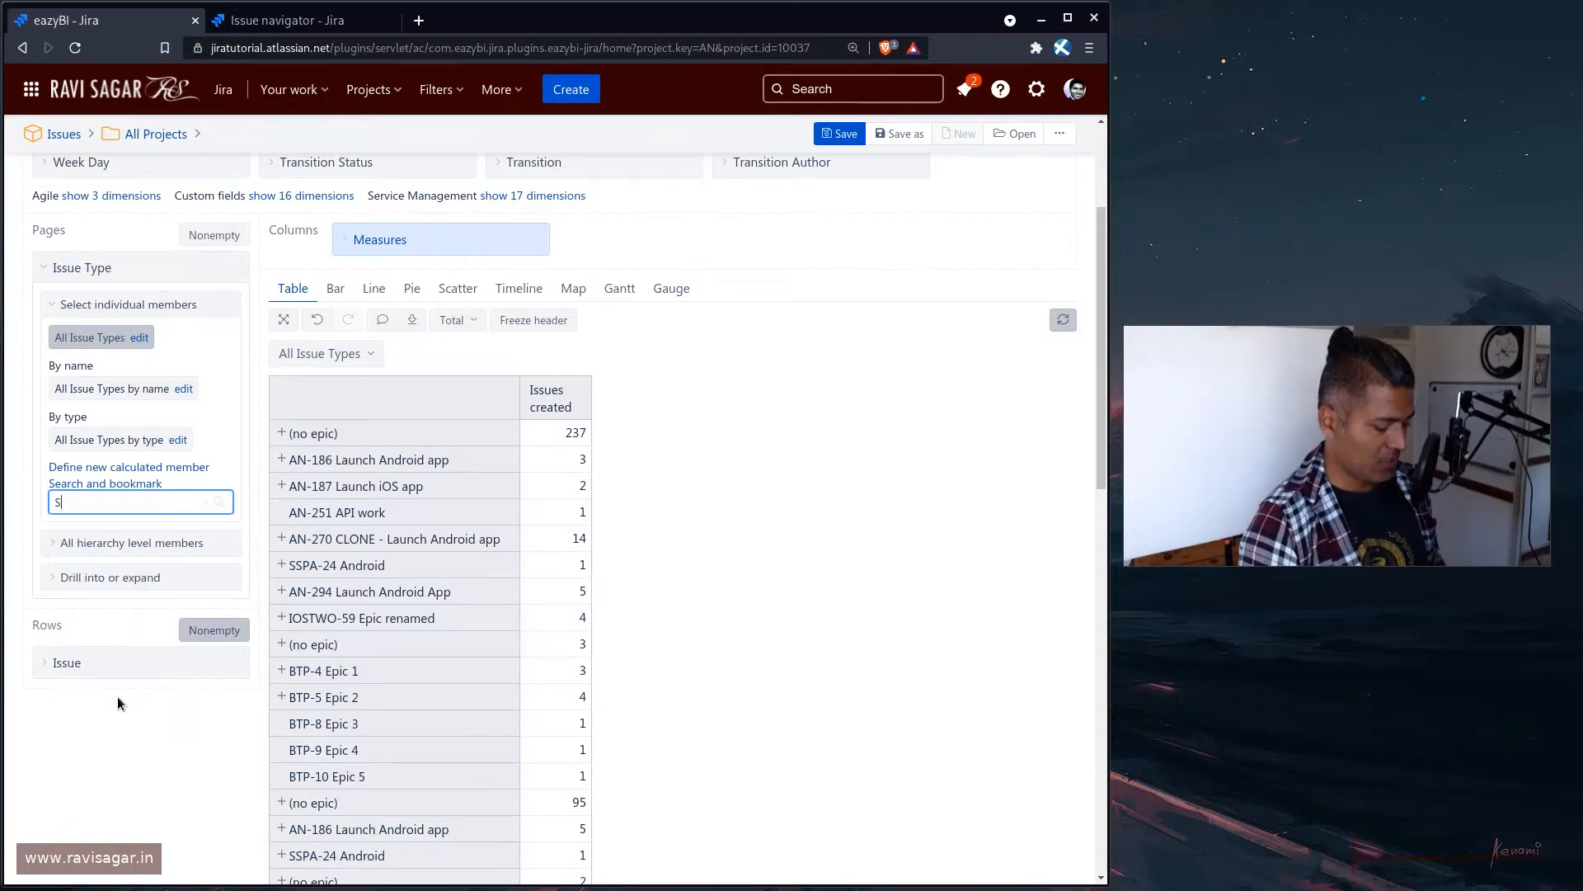
{"action": "type", "text": "to"}
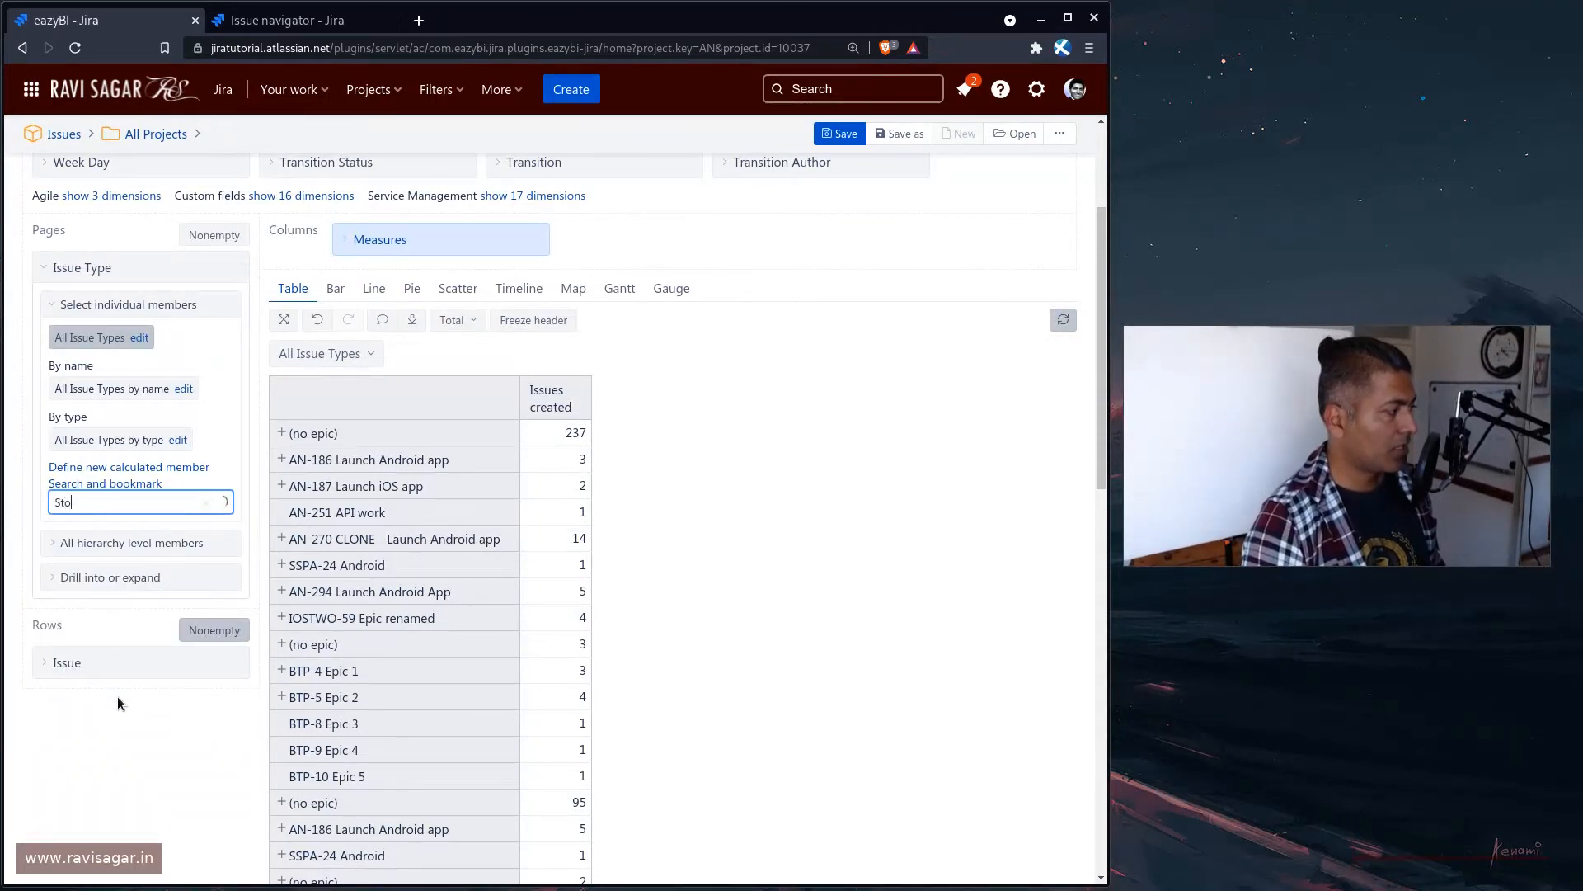
{"action": "type", "text": "Sto"}
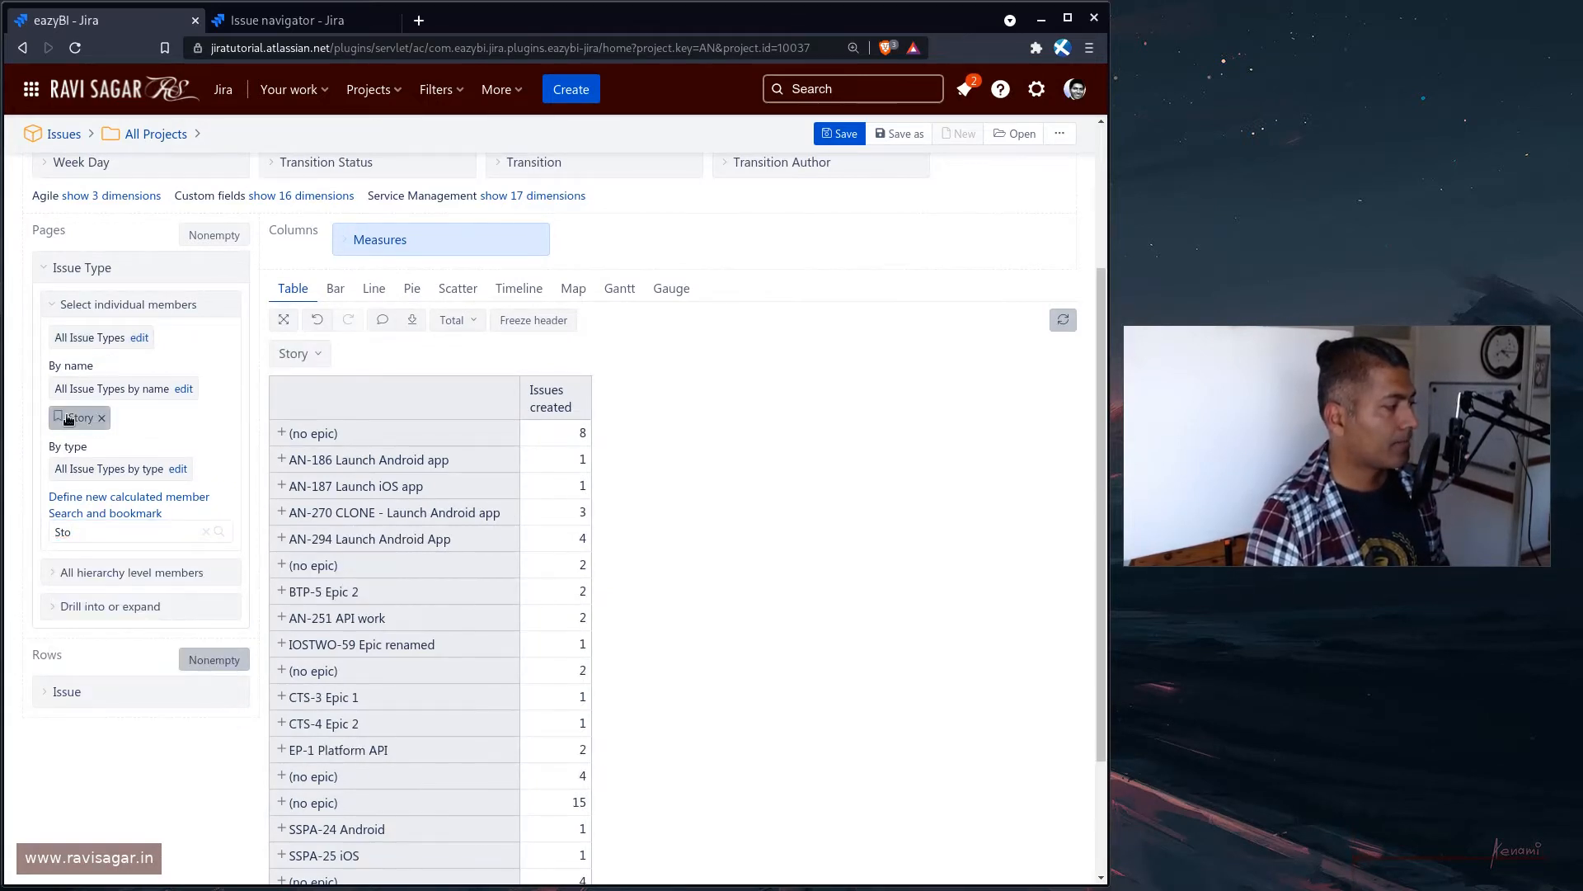
{"action": "scroll", "scroll_direction": "up", "scroll_amount": 3}
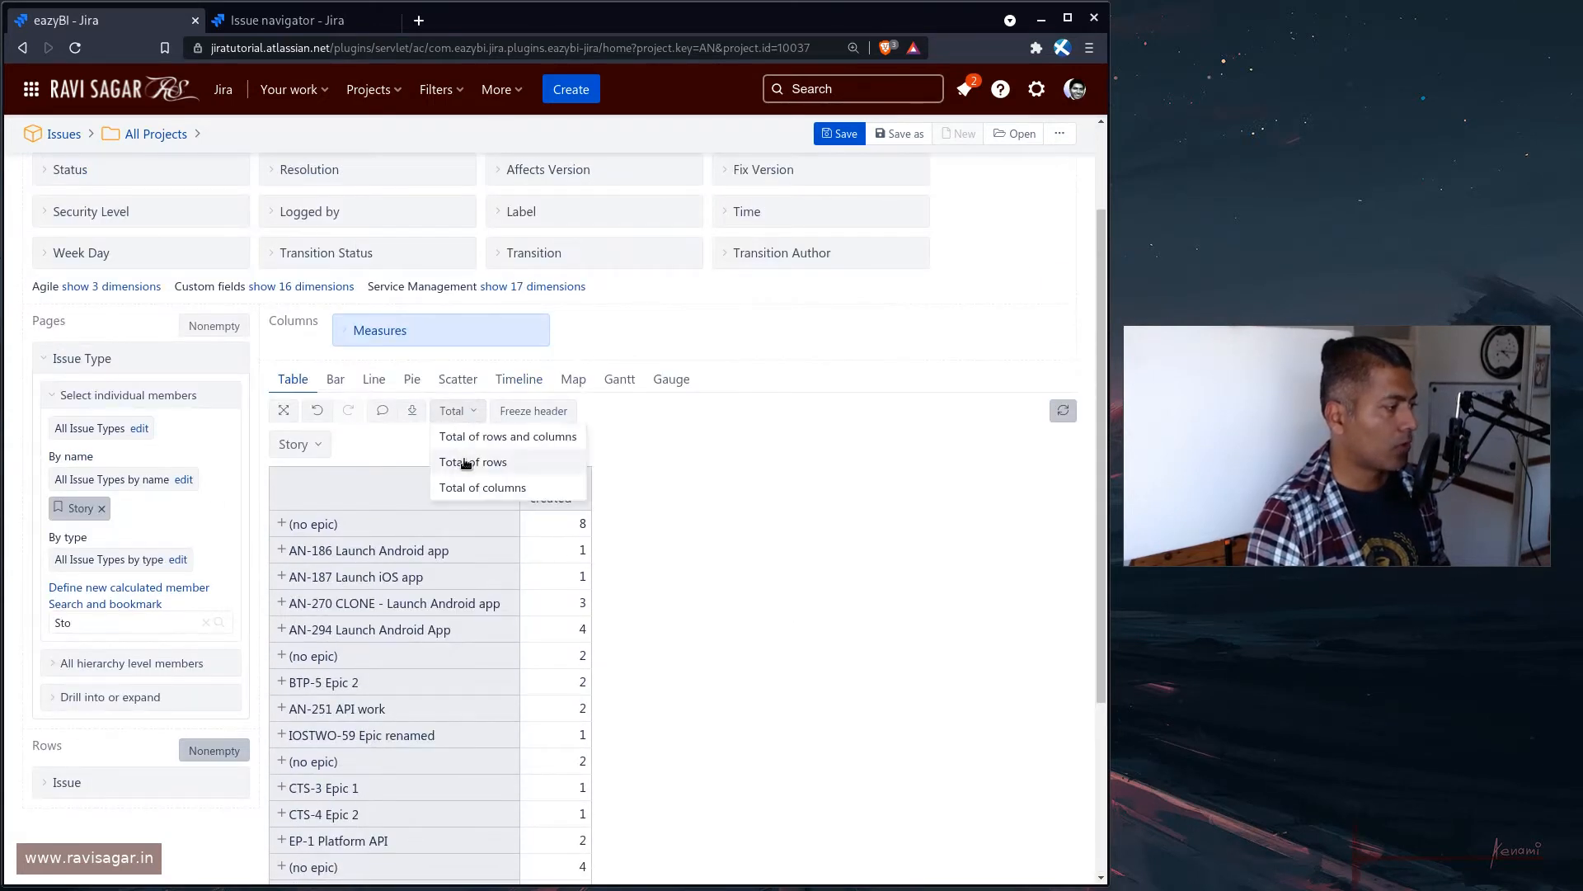
{"action": "mouse_move", "coordinate": [506, 435]}
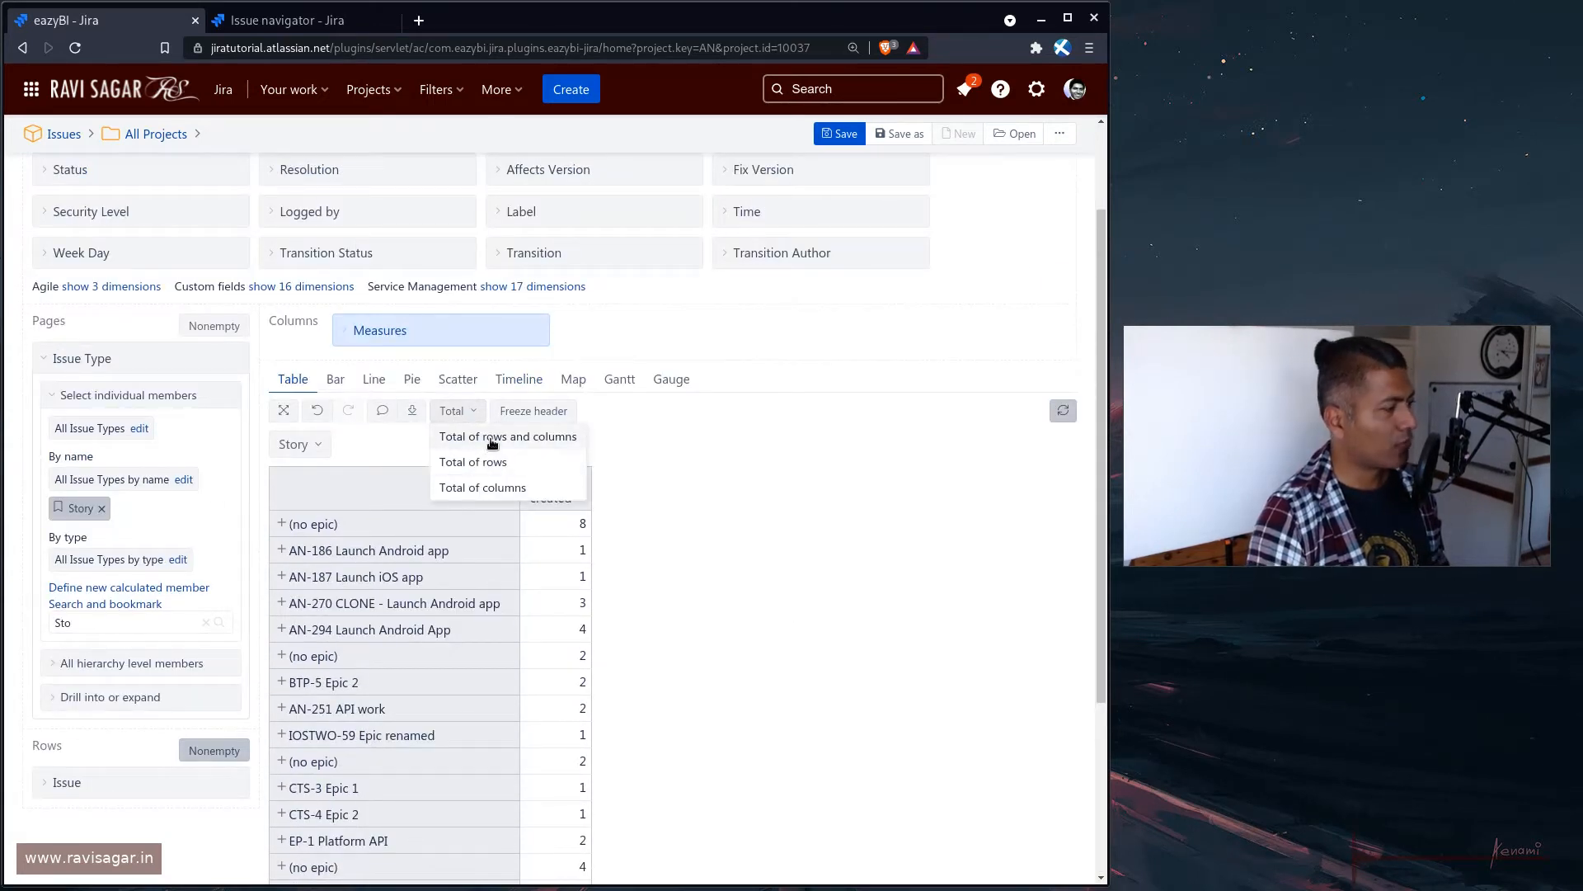
{"action": "left_click", "coordinate": [508, 435]}
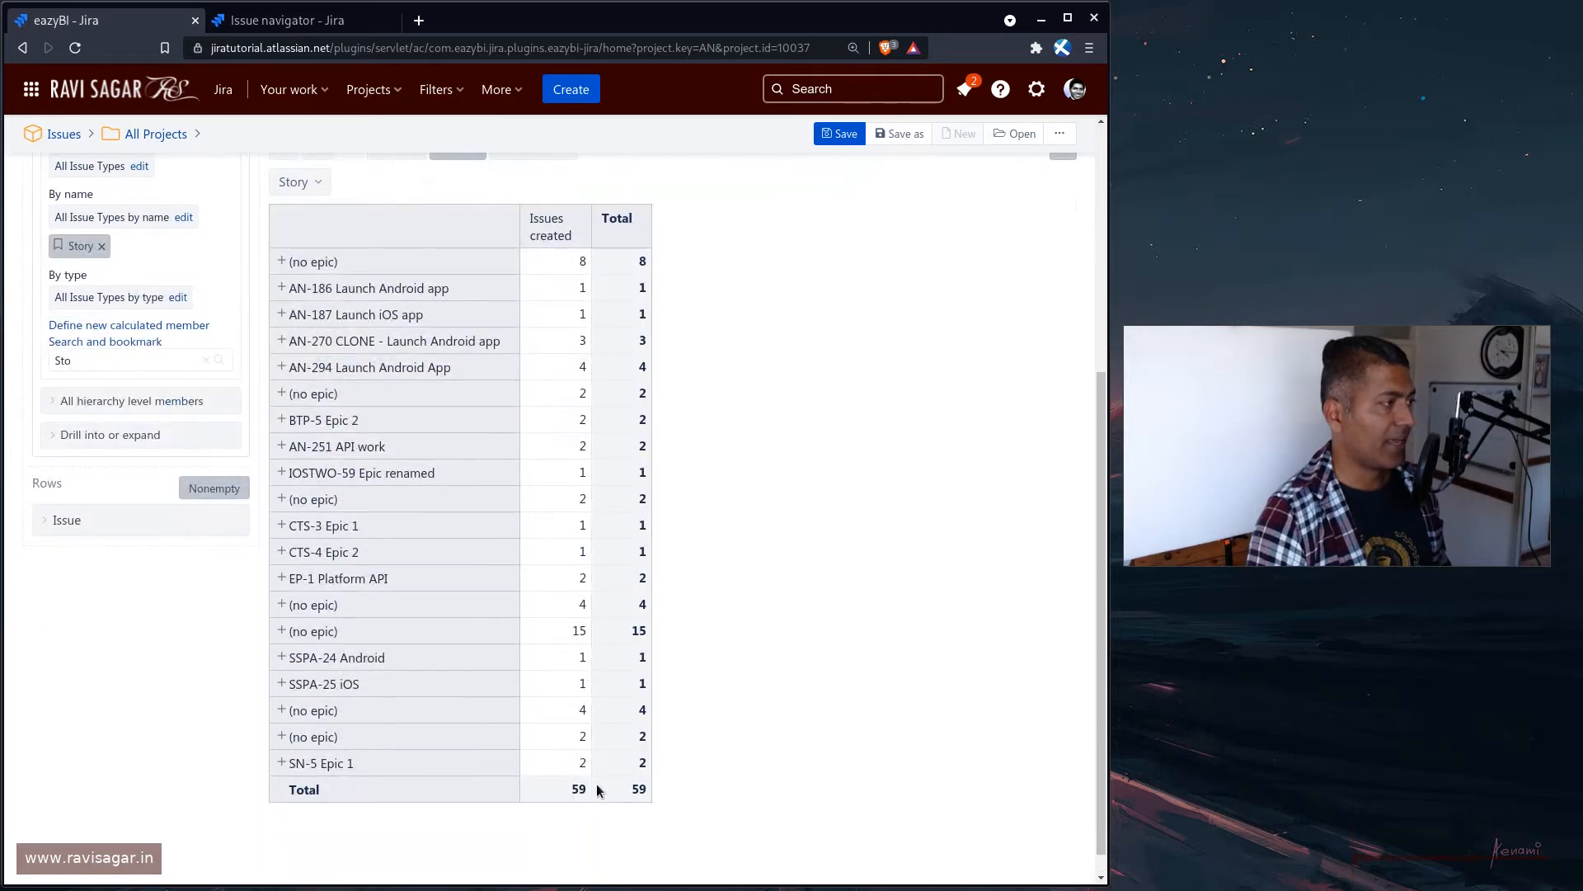
Verify the 59 count against Jira's issuetype = Story search results
{"action": "left_click", "coordinate": [294, 20]}
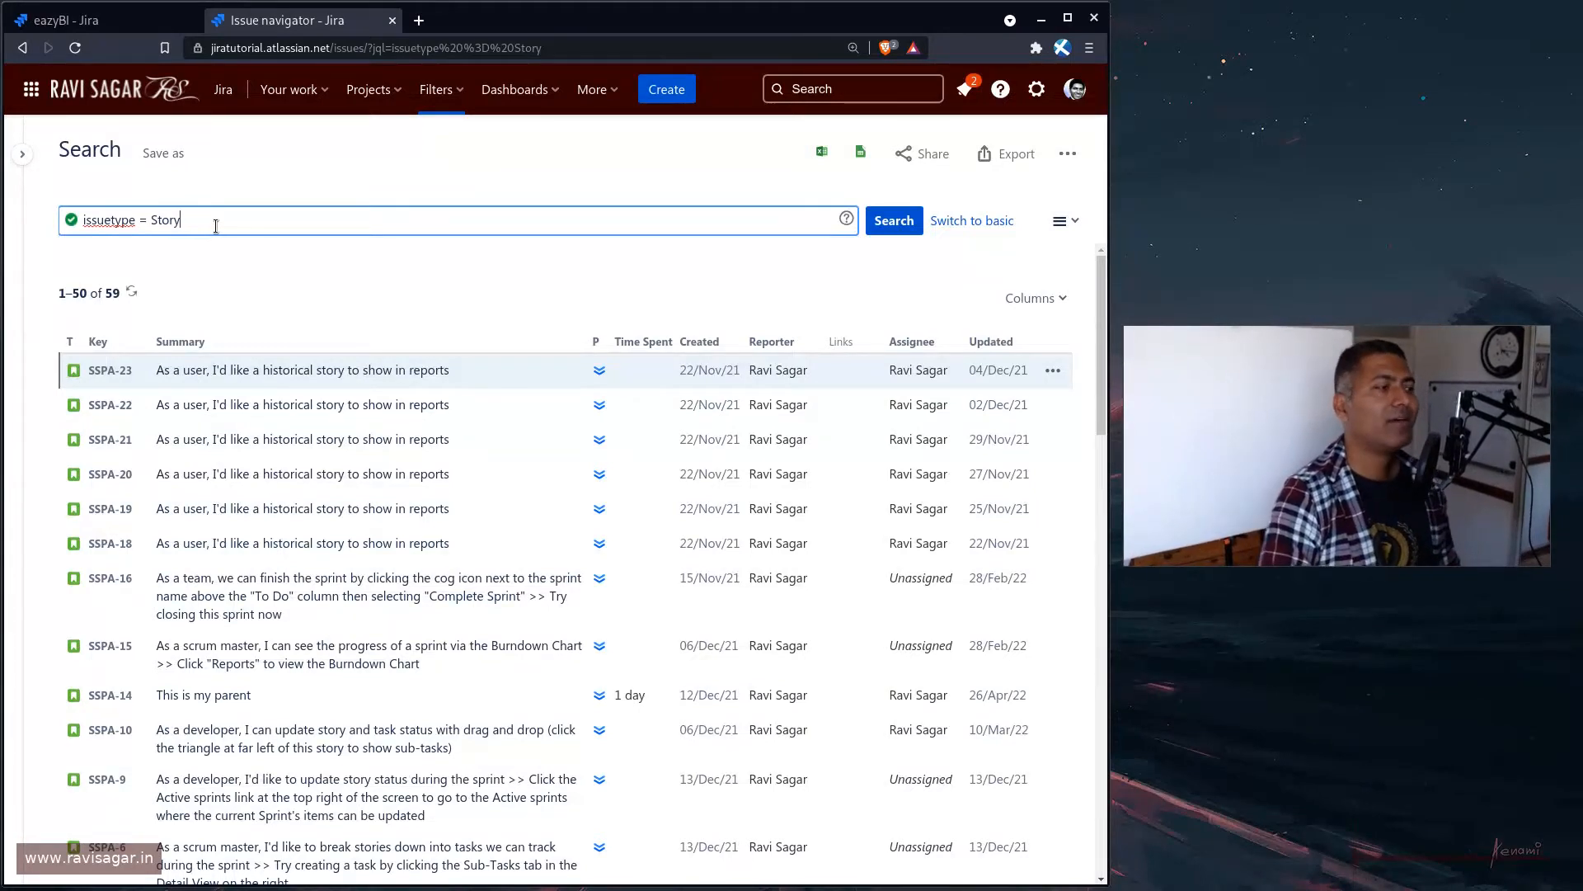
{"action": "mouse_move", "coordinate": [132, 294]}
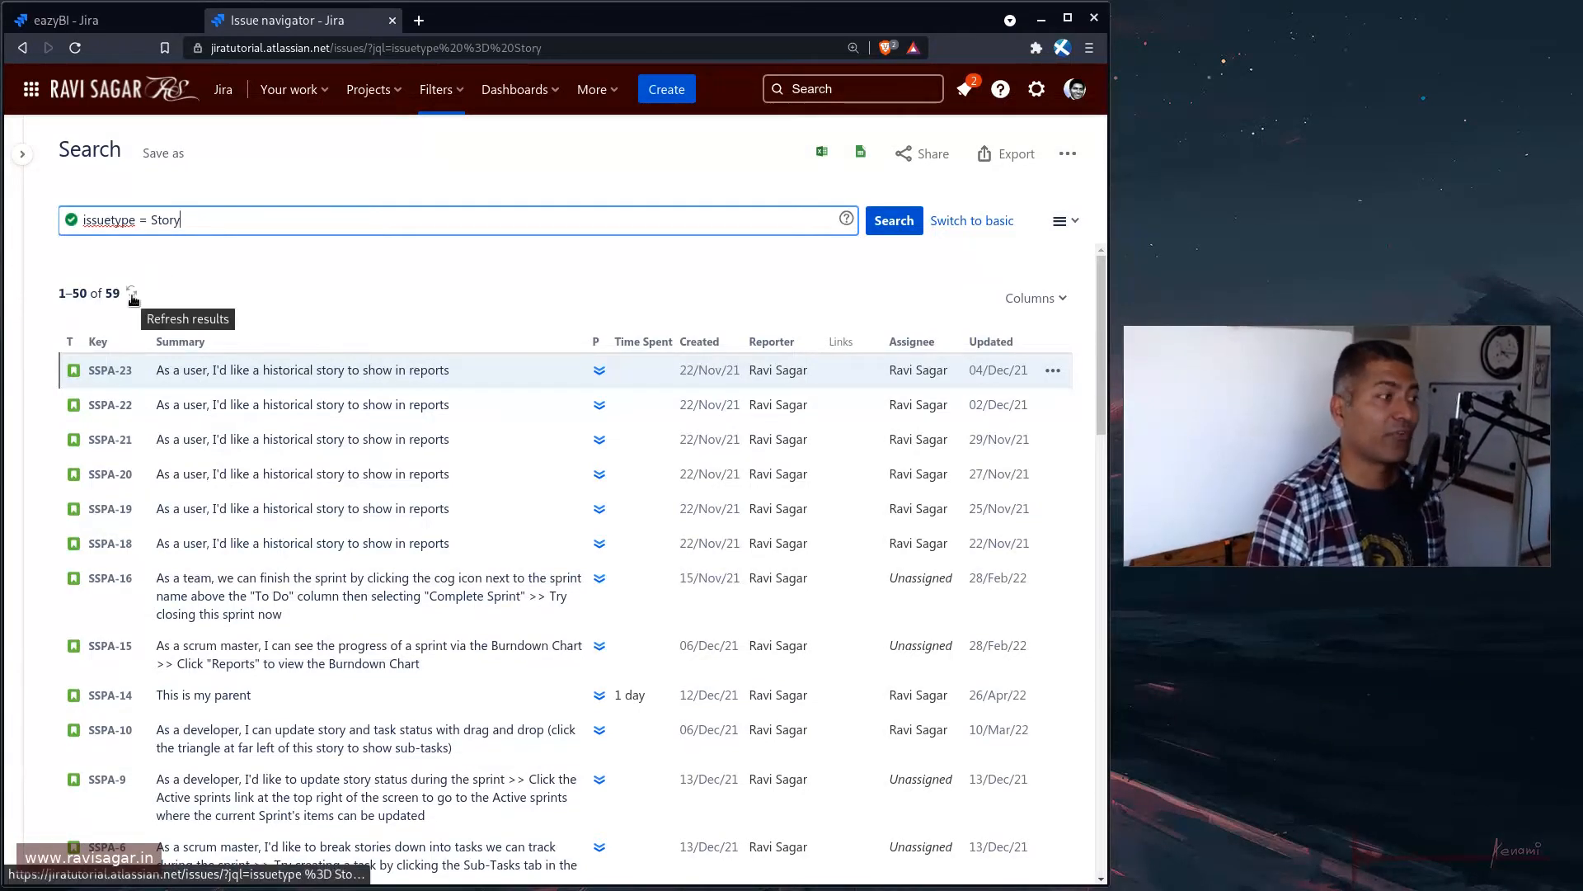
{"action": "left_click", "coordinate": [91, 20]}
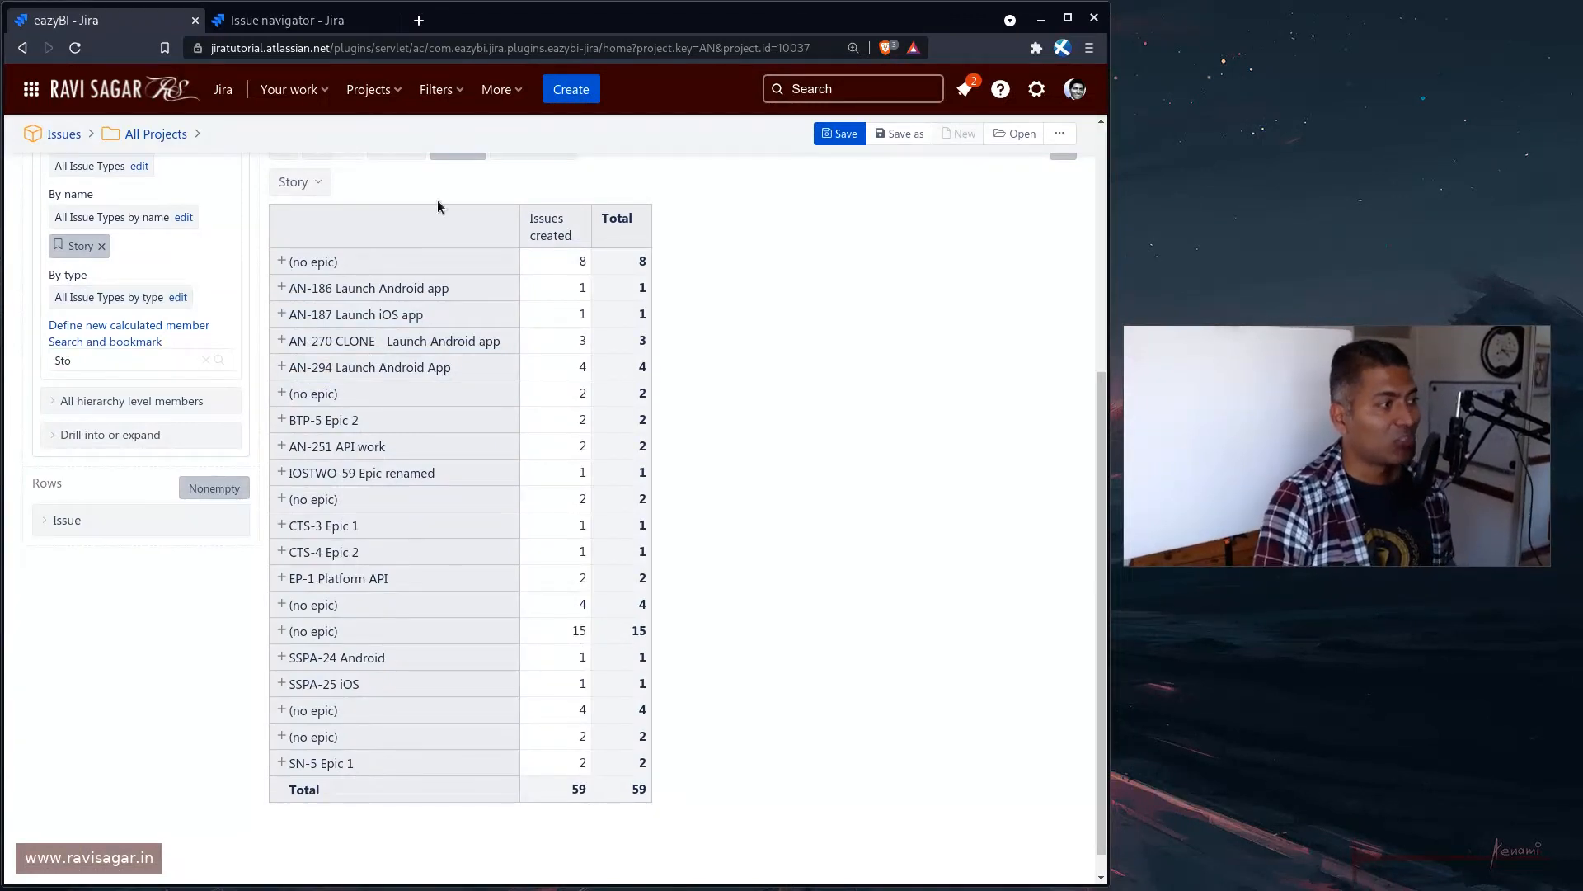
{"action": "mouse_move", "coordinate": [389, 432]}
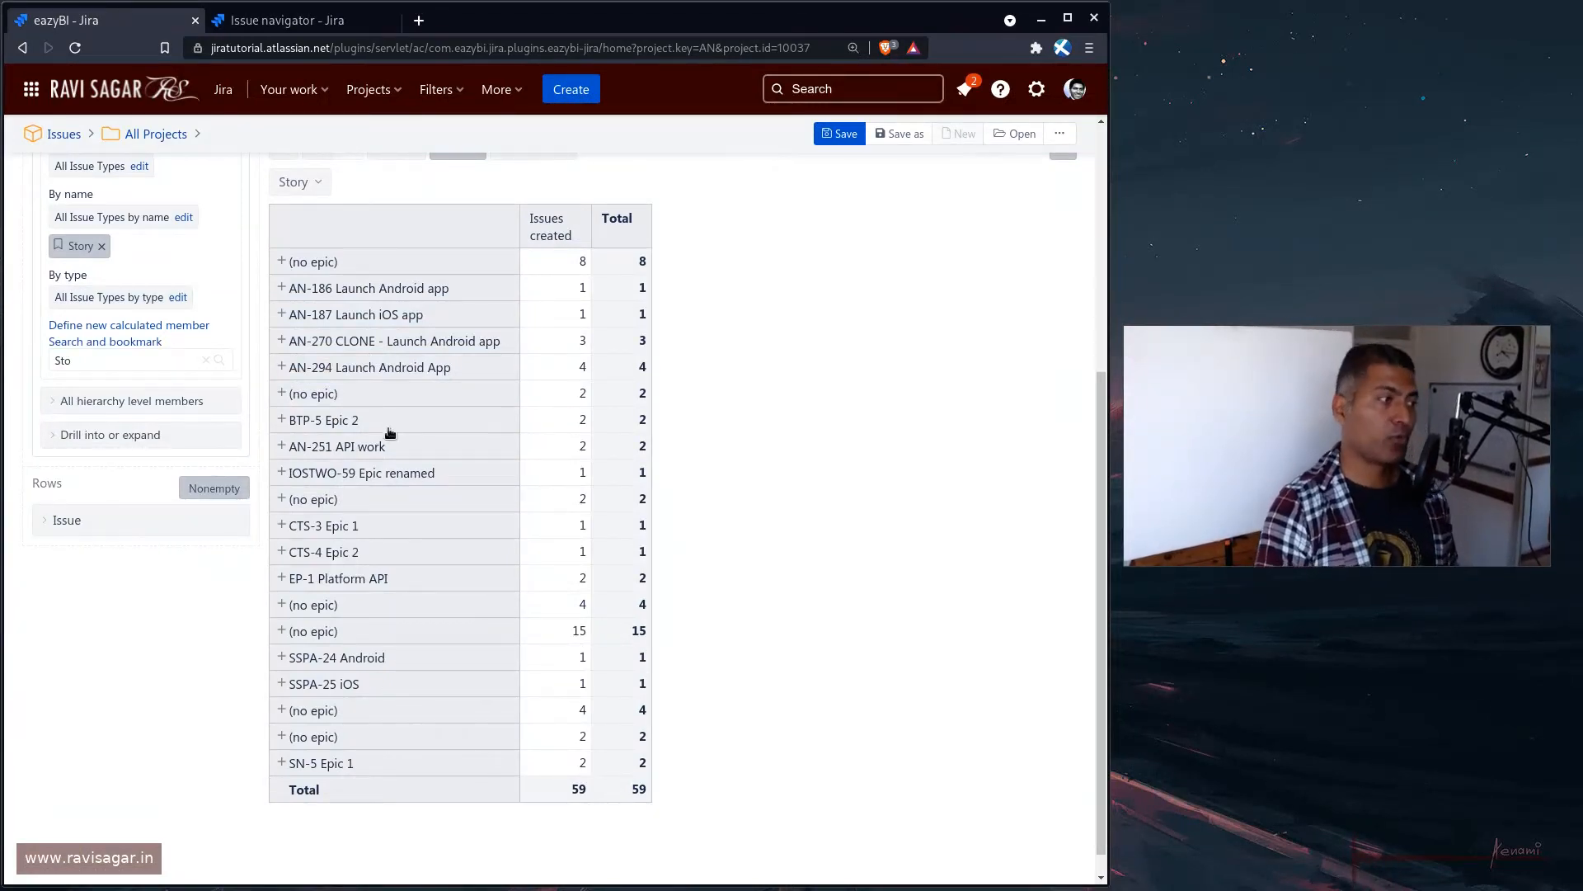
{"action": "mouse_move", "coordinate": [460, 366]}
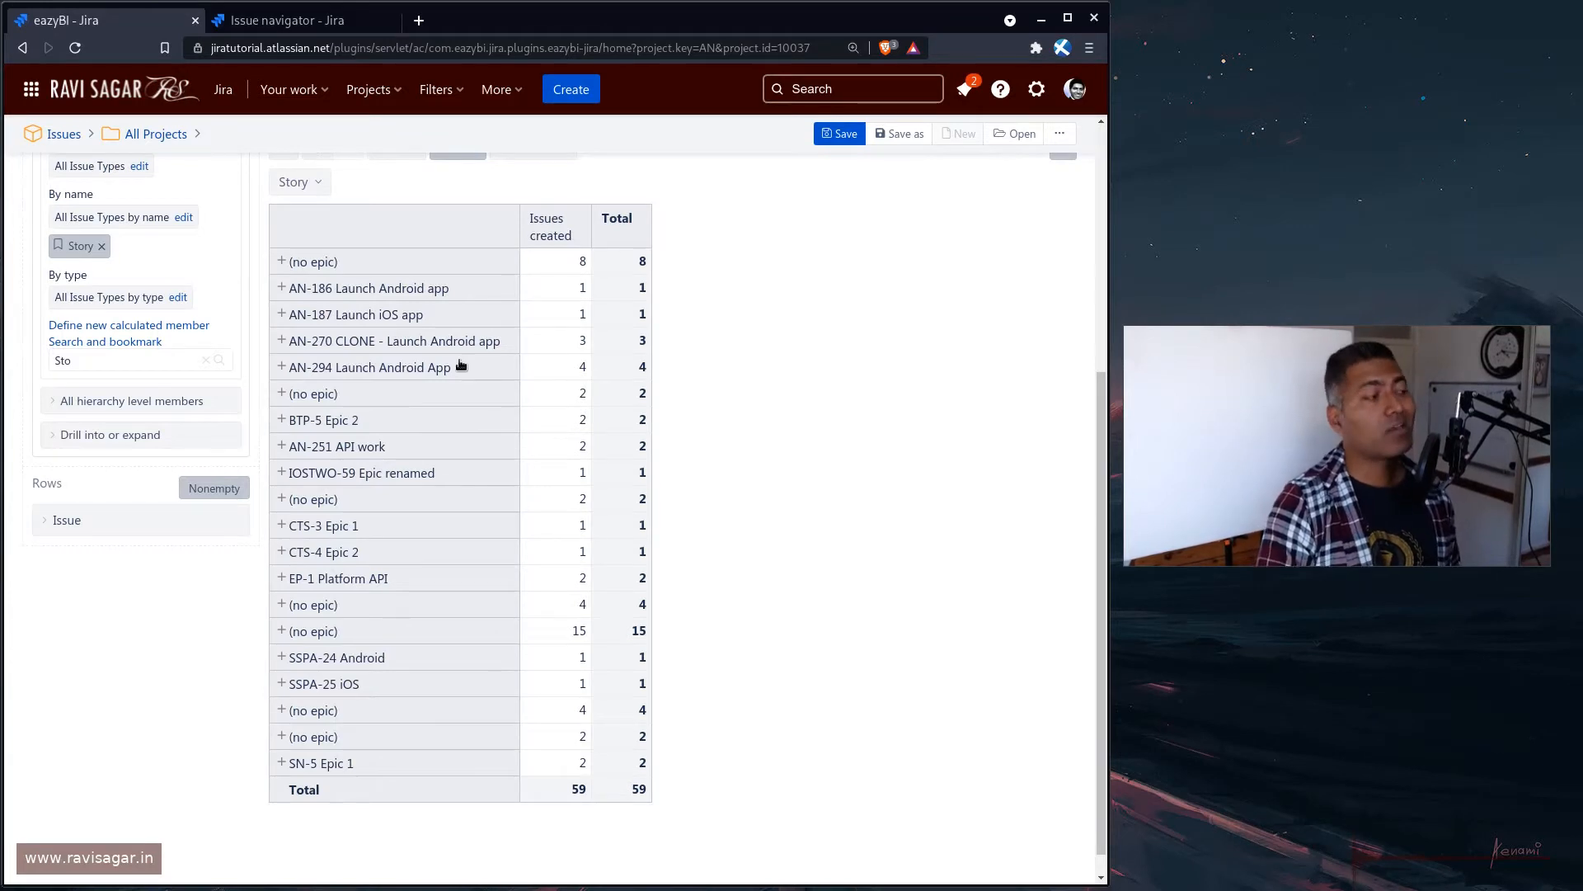
{"action": "mouse_move", "coordinate": [409, 312]}
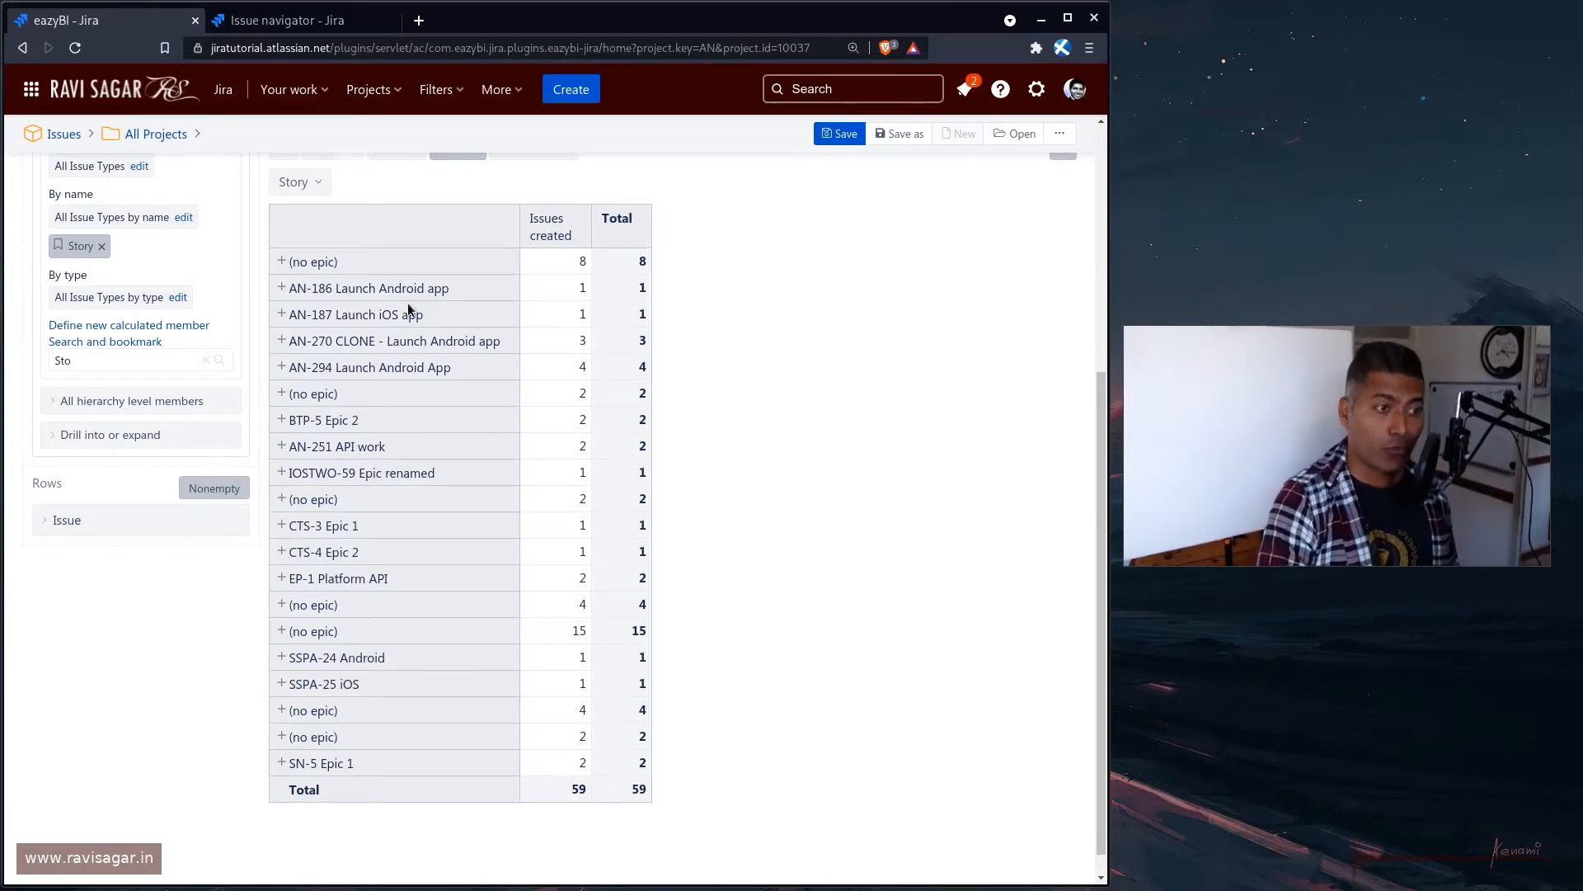
{"action": "mouse_move", "coordinate": [342, 386]}
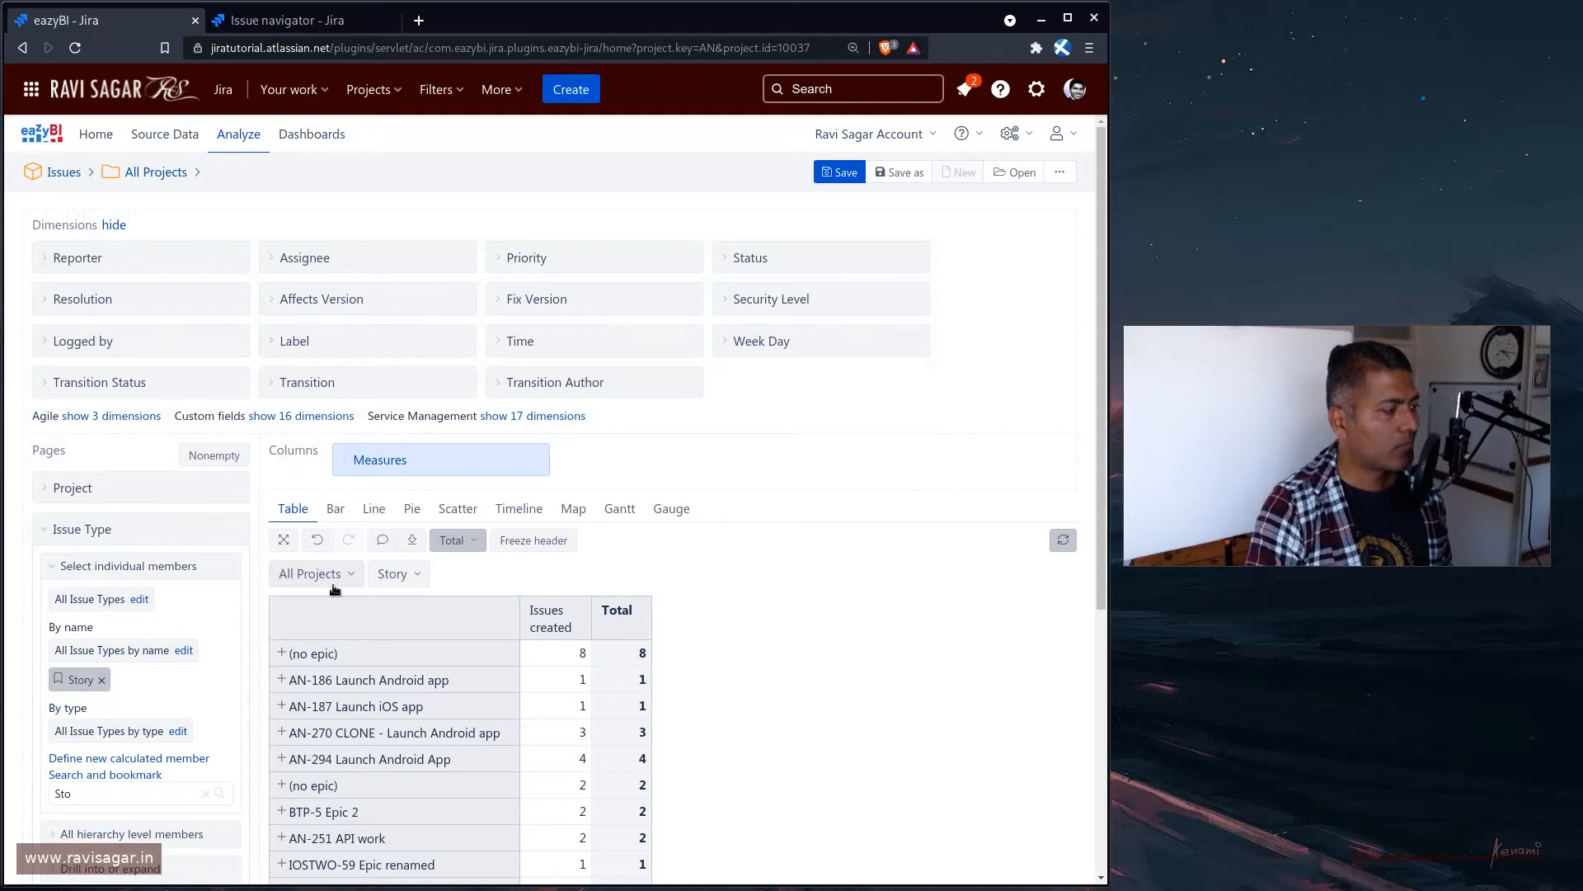
Set the Project page filter to Android (17 stories), then back to All Projects
{"action": "left_click", "coordinate": [314, 572]}
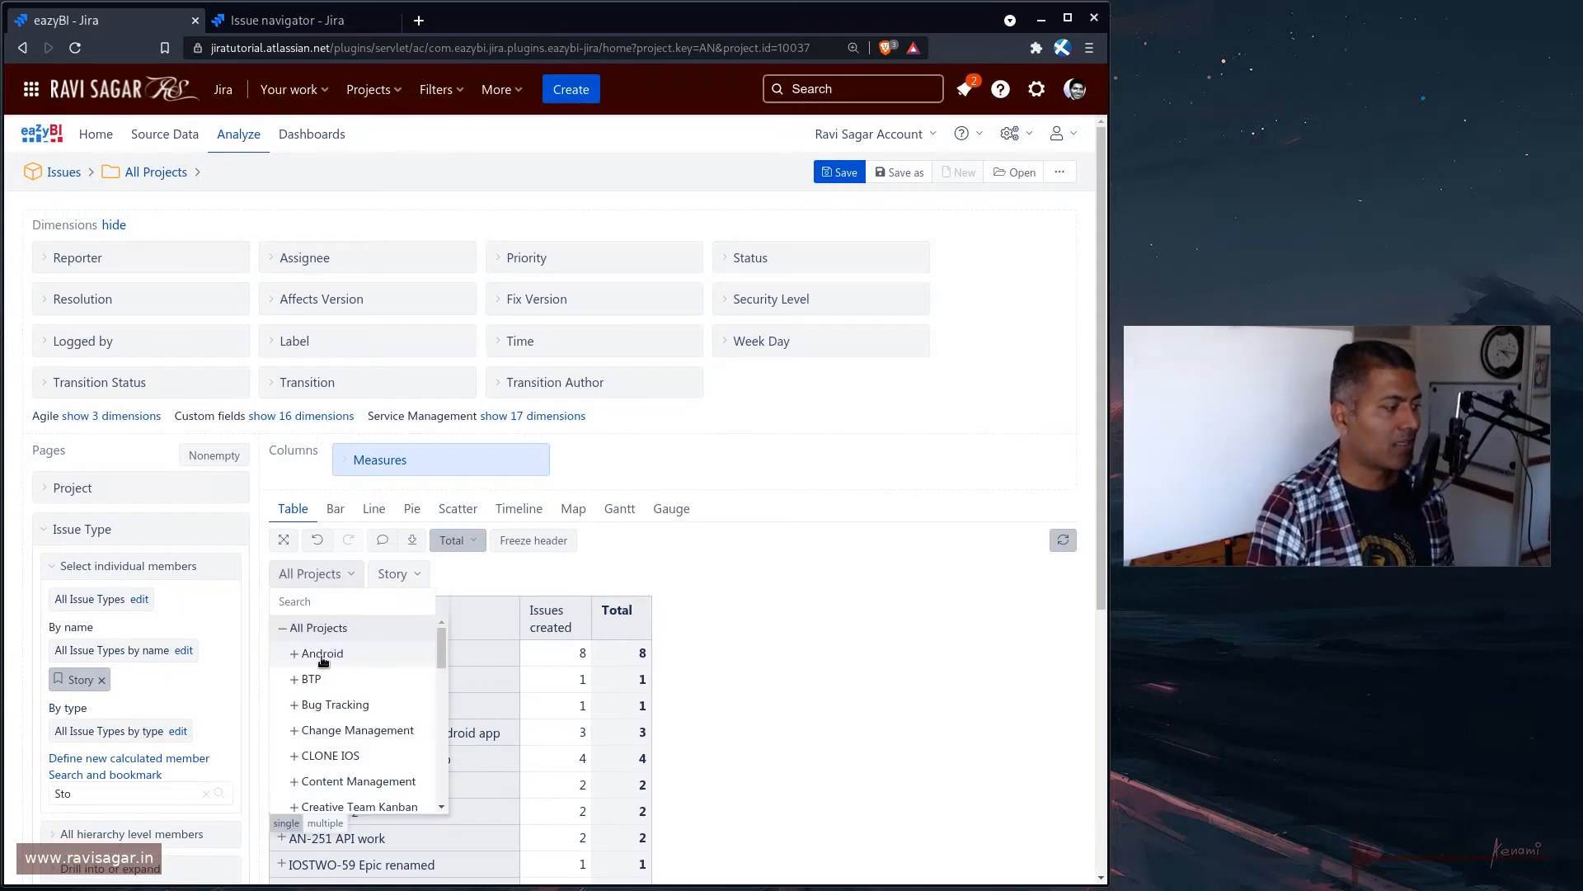
{"action": "left_click", "coordinate": [322, 653]}
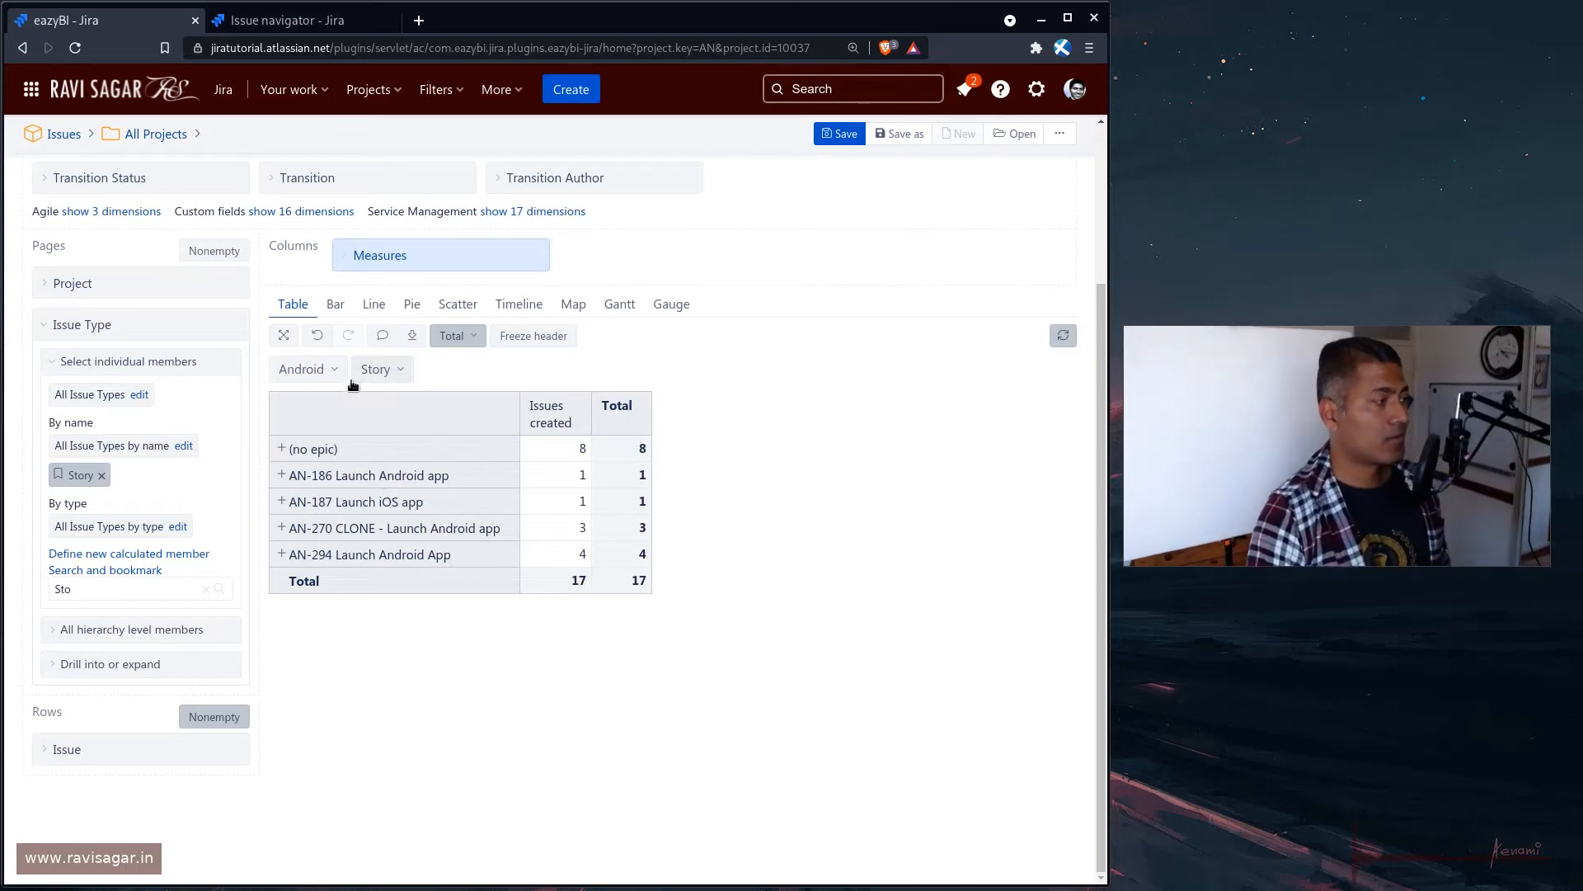
{"action": "left_click", "coordinate": [300, 368]}
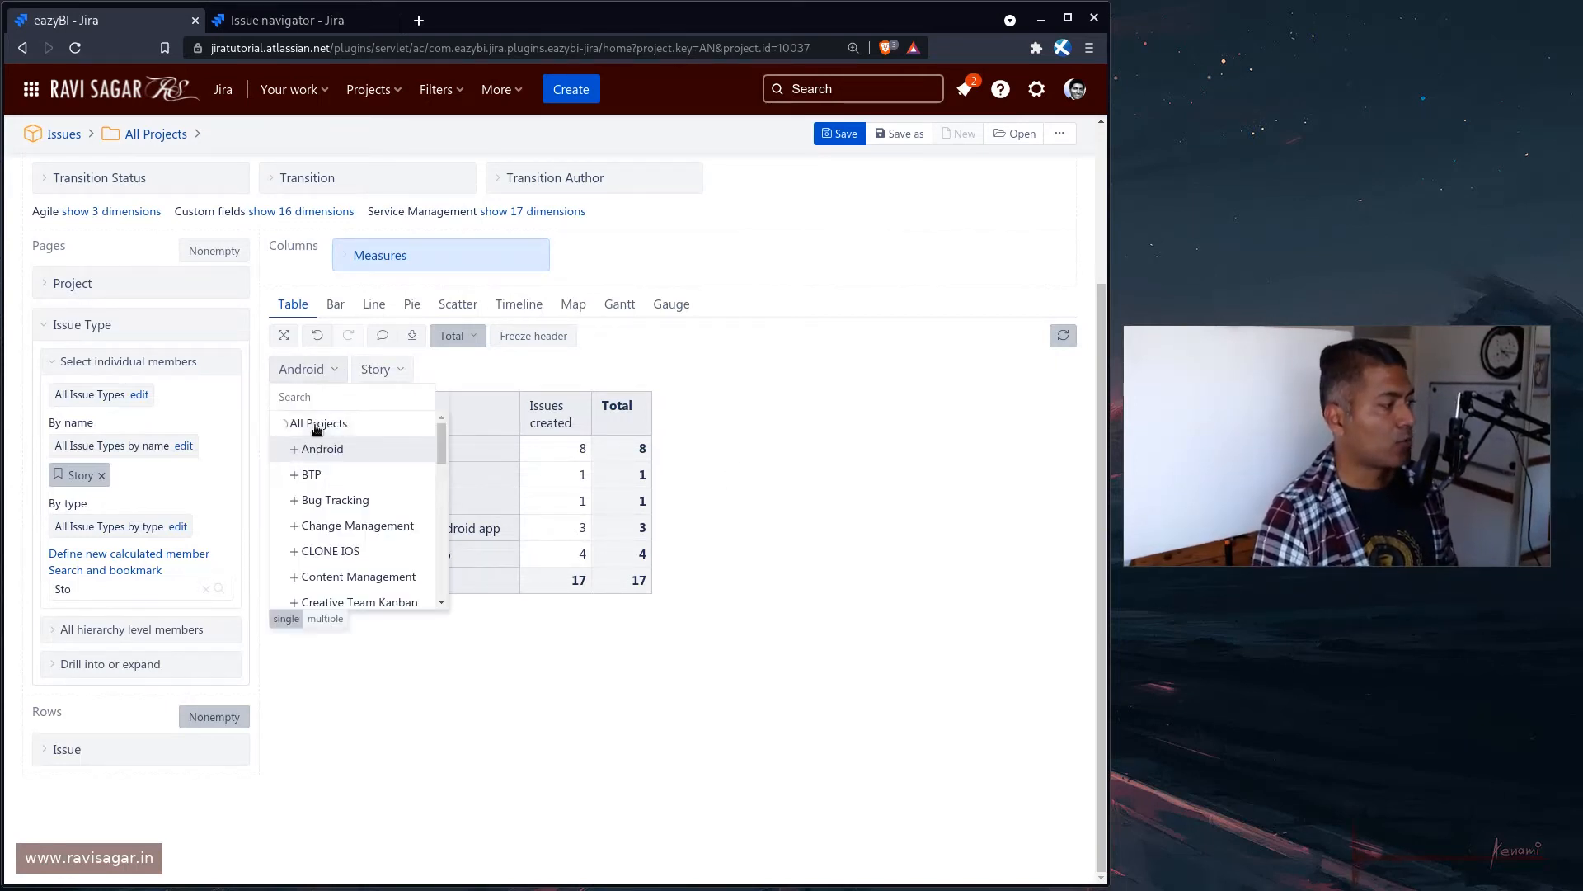
{"action": "left_click", "coordinate": [317, 422]}
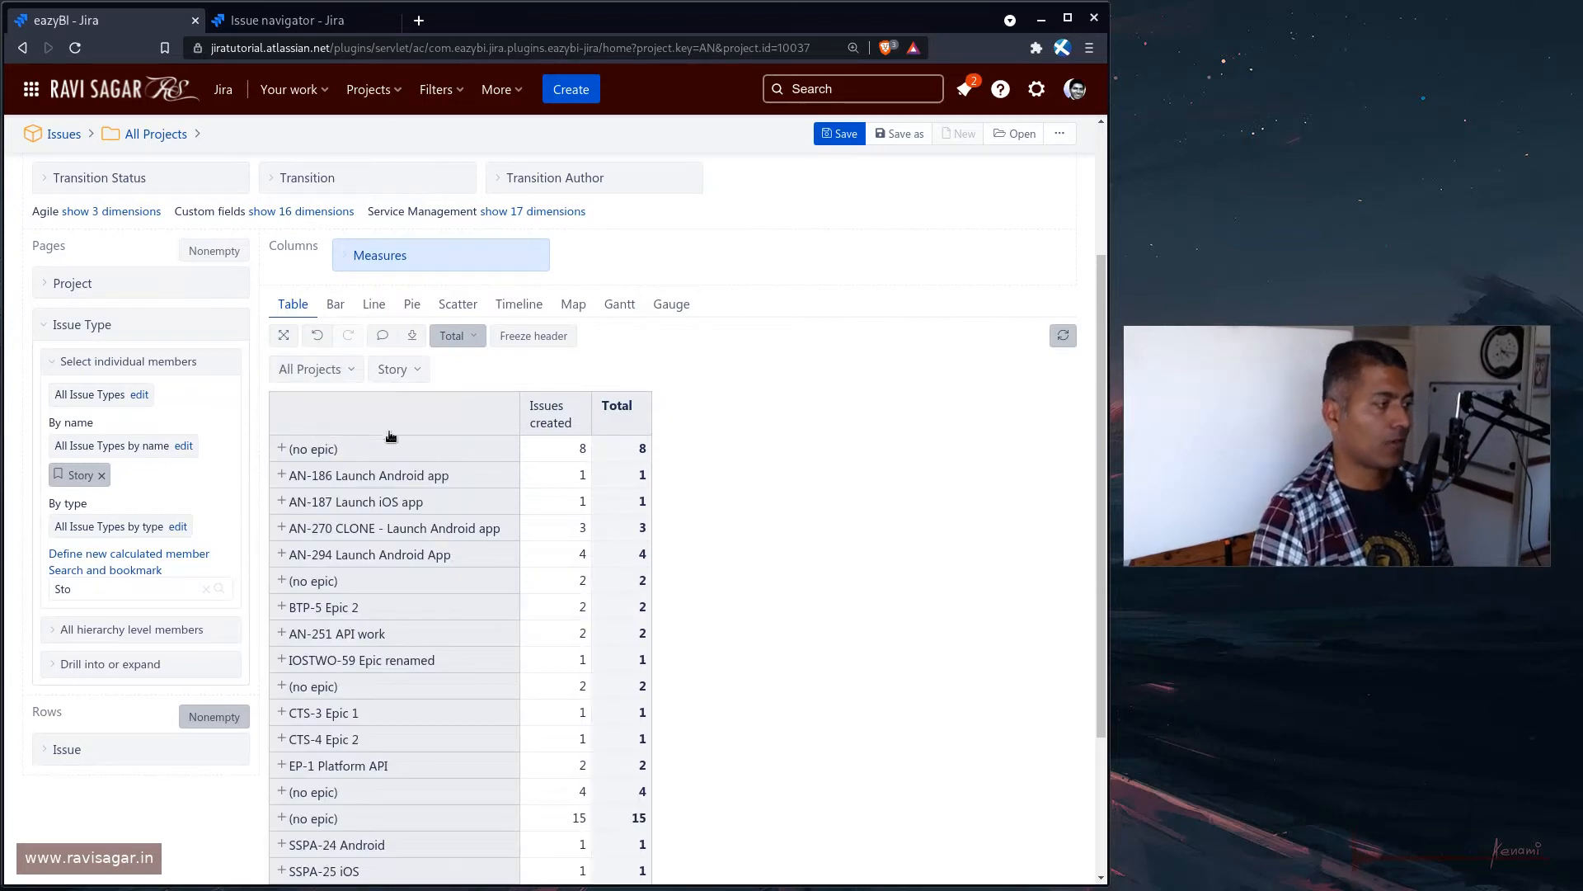
{"action": "mouse_move", "coordinate": [637, 495]}
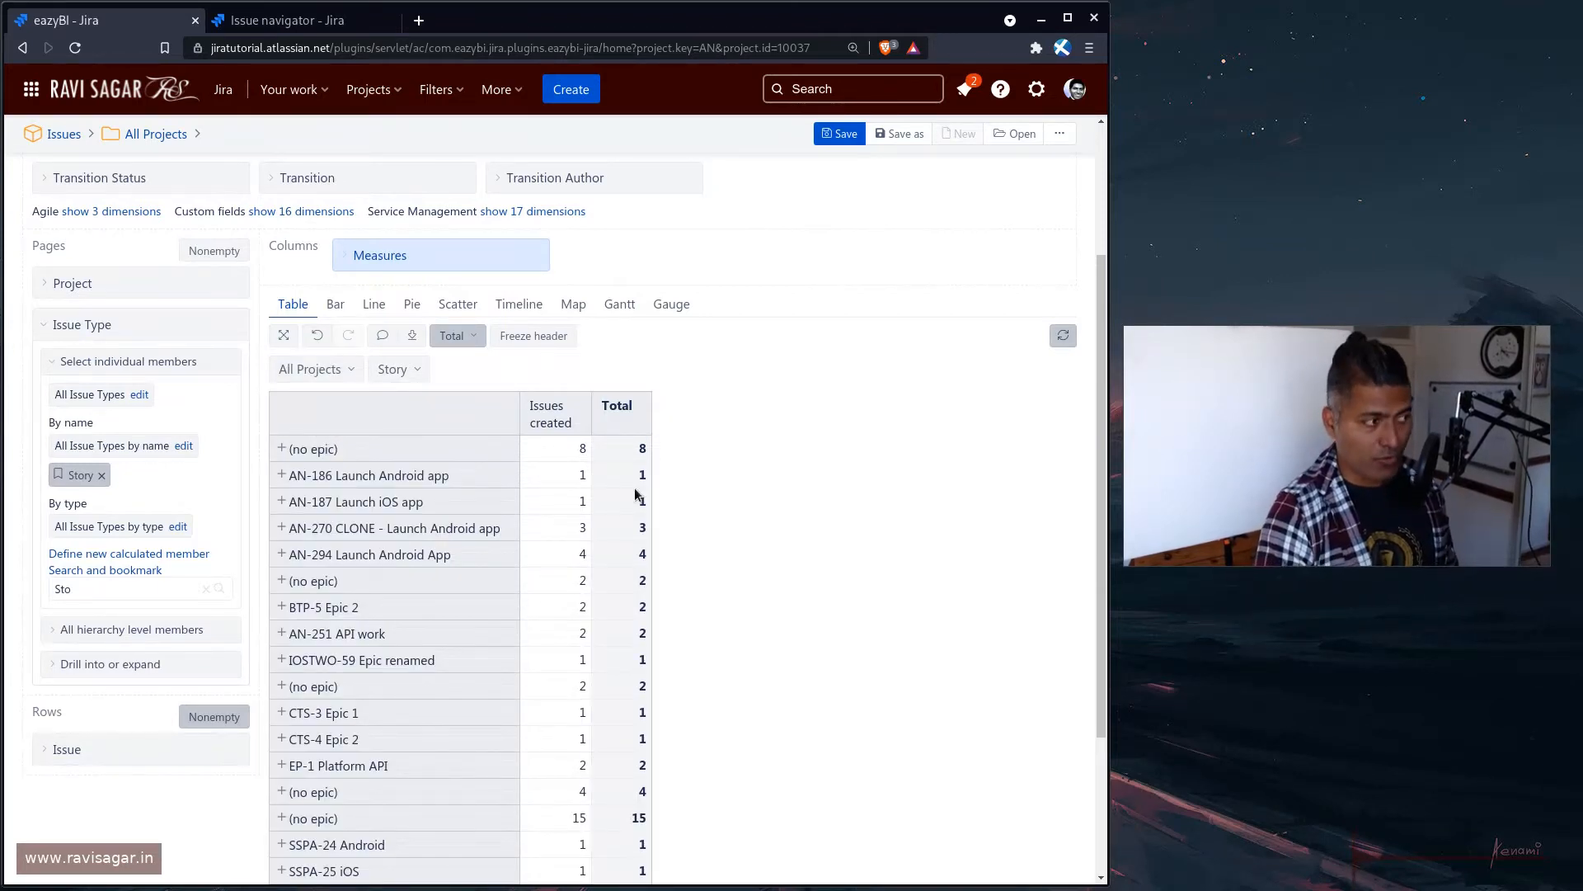
{"action": "mouse_move", "coordinate": [764, 558]}
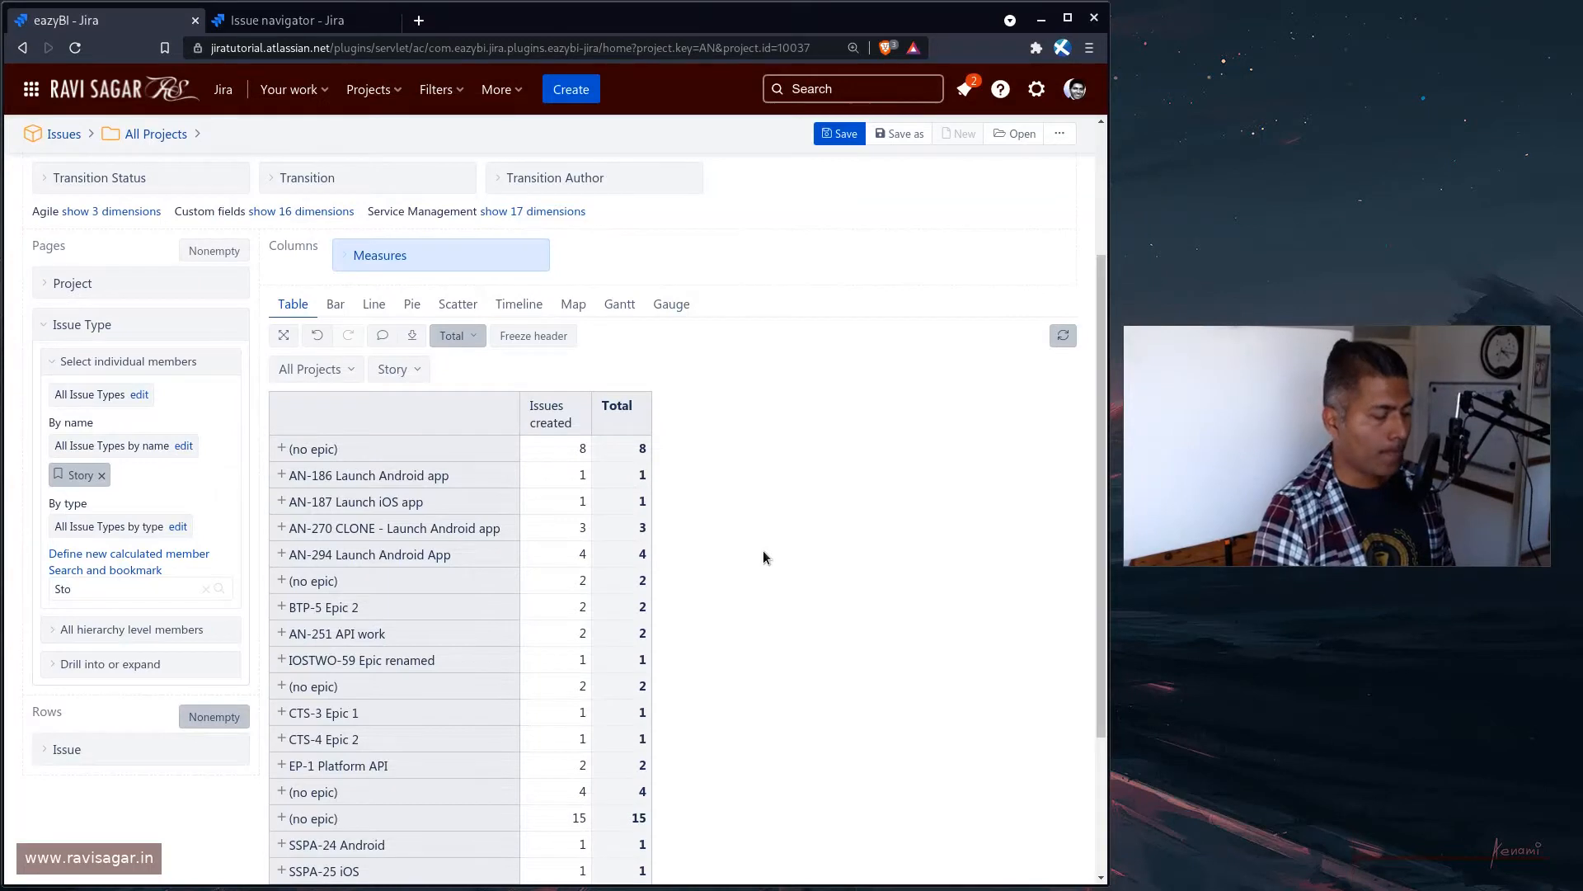
{"action": "mouse_move", "coordinate": [761, 569]}
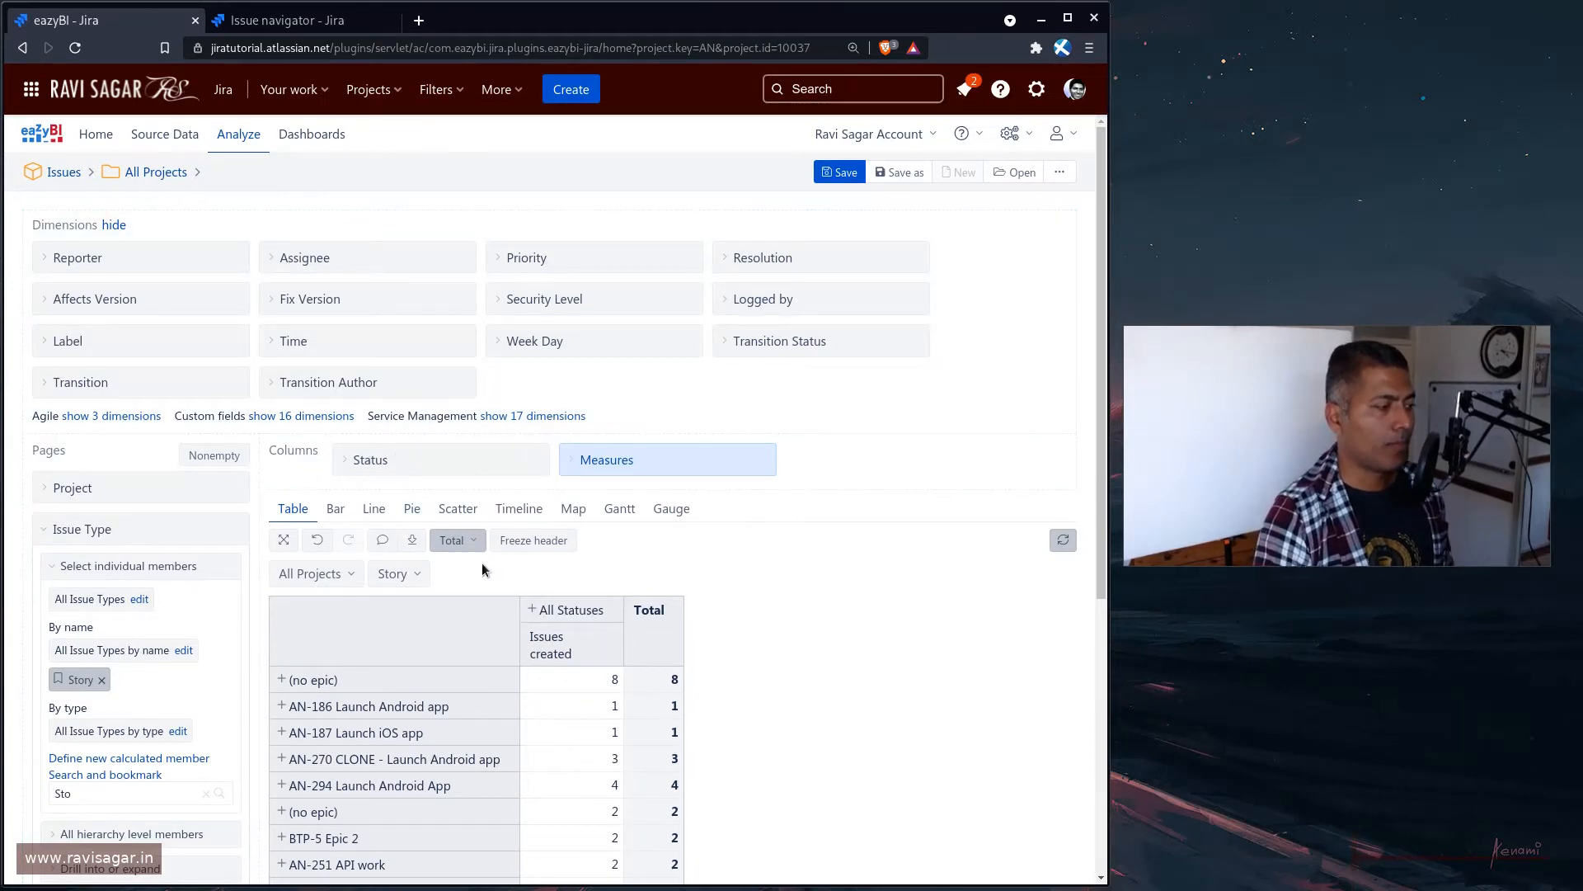
In Status column member options, try All hierarchy level members Status, review drill options, and close
{"action": "left_click", "coordinate": [370, 461]}
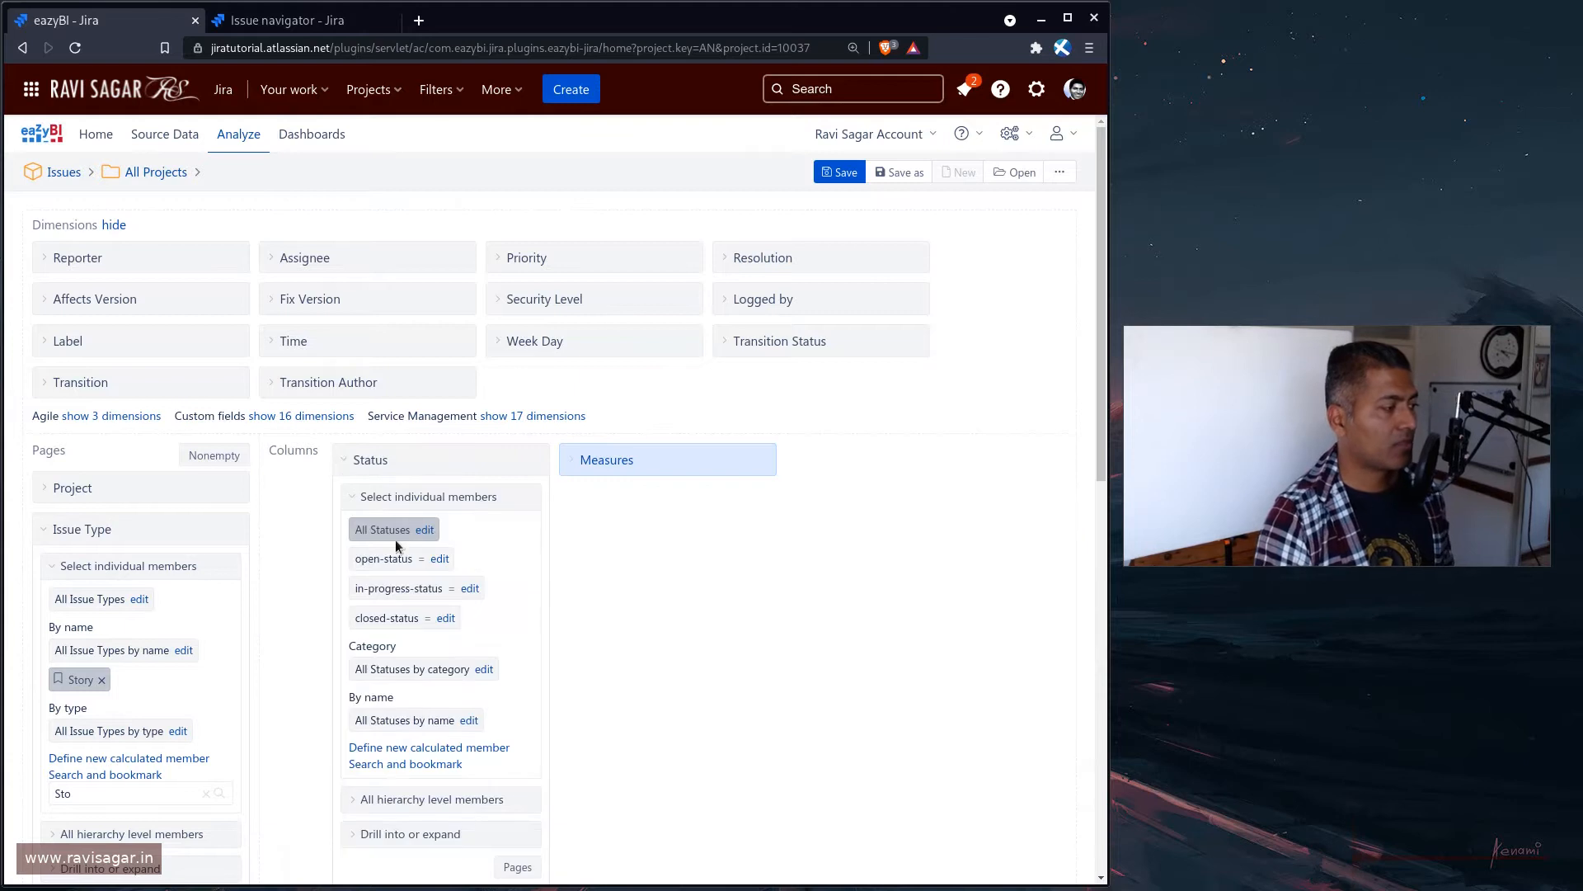
{"action": "mouse_move", "coordinate": [415, 587]}
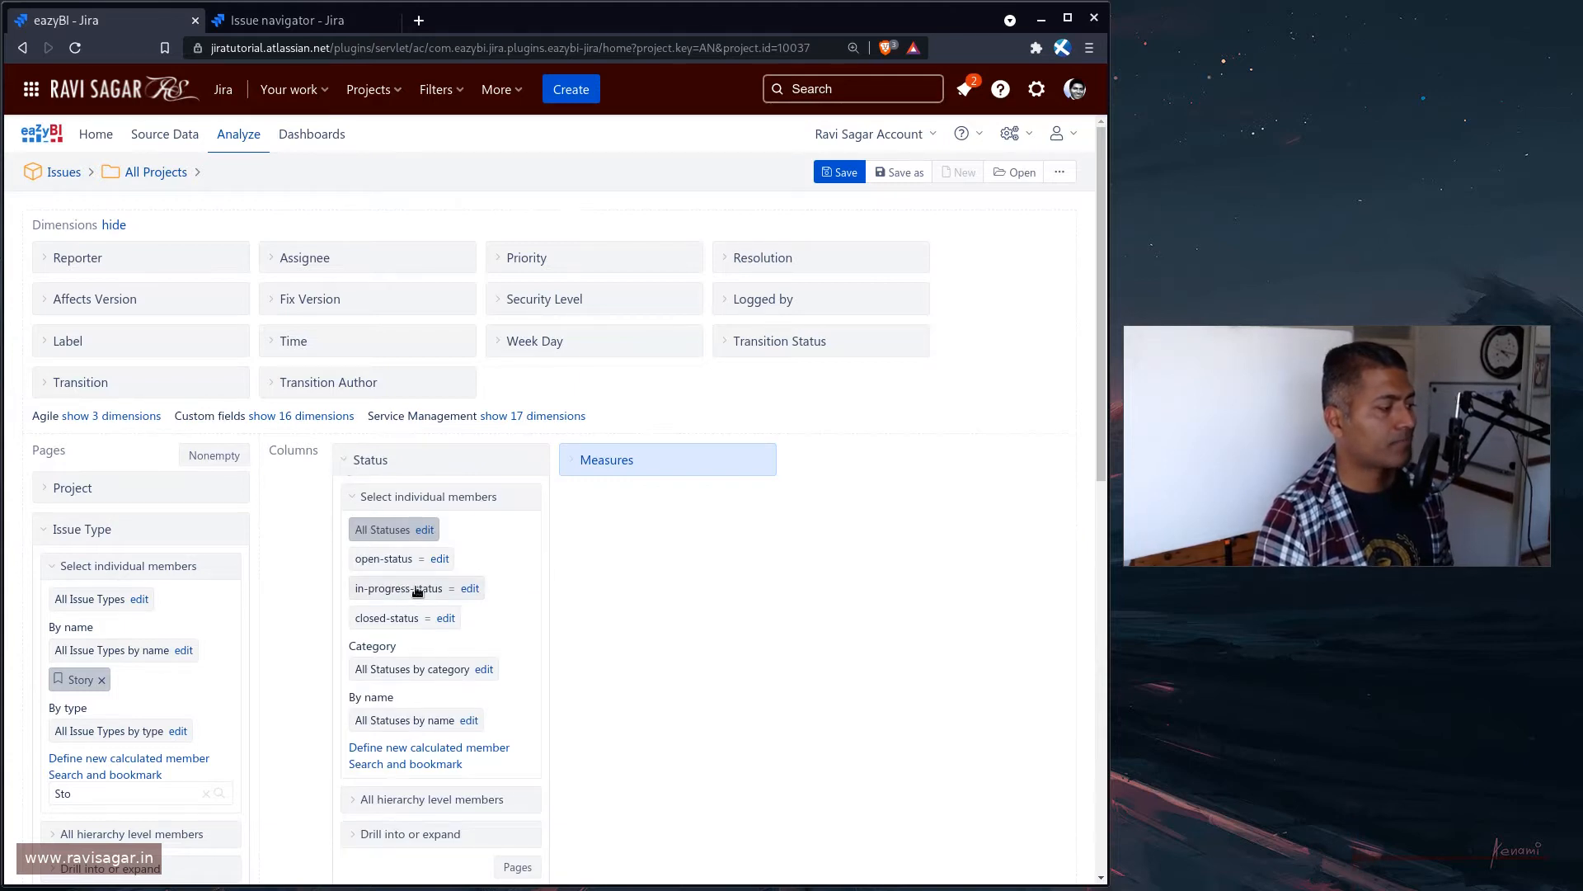
{"action": "scroll", "scroll_direction": "down", "scroll_amount": 3}
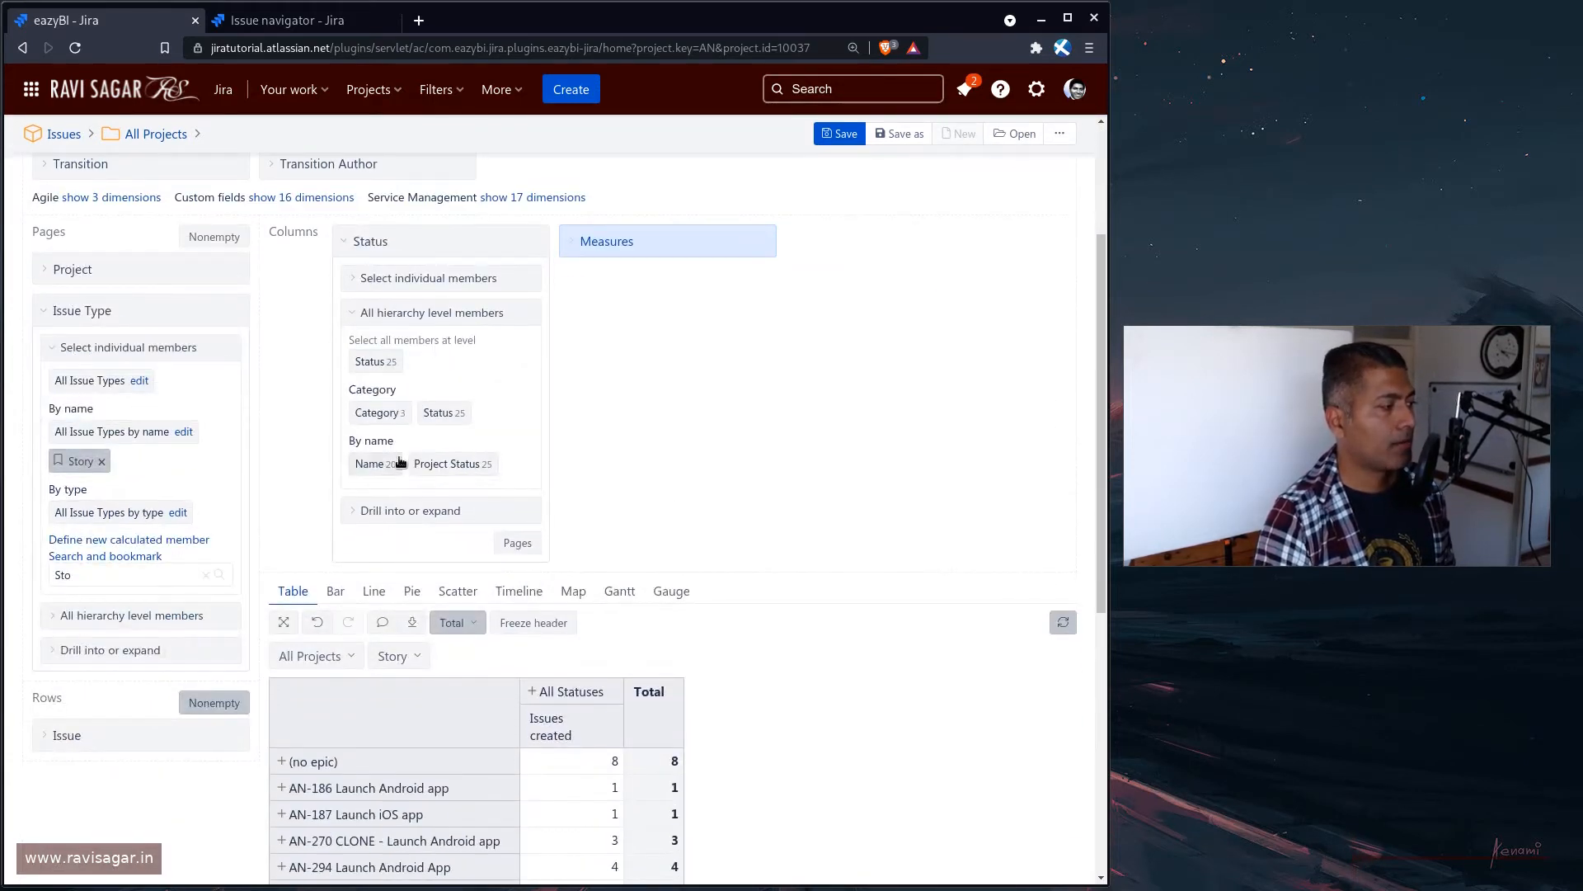
{"action": "left_click", "coordinate": [439, 412]}
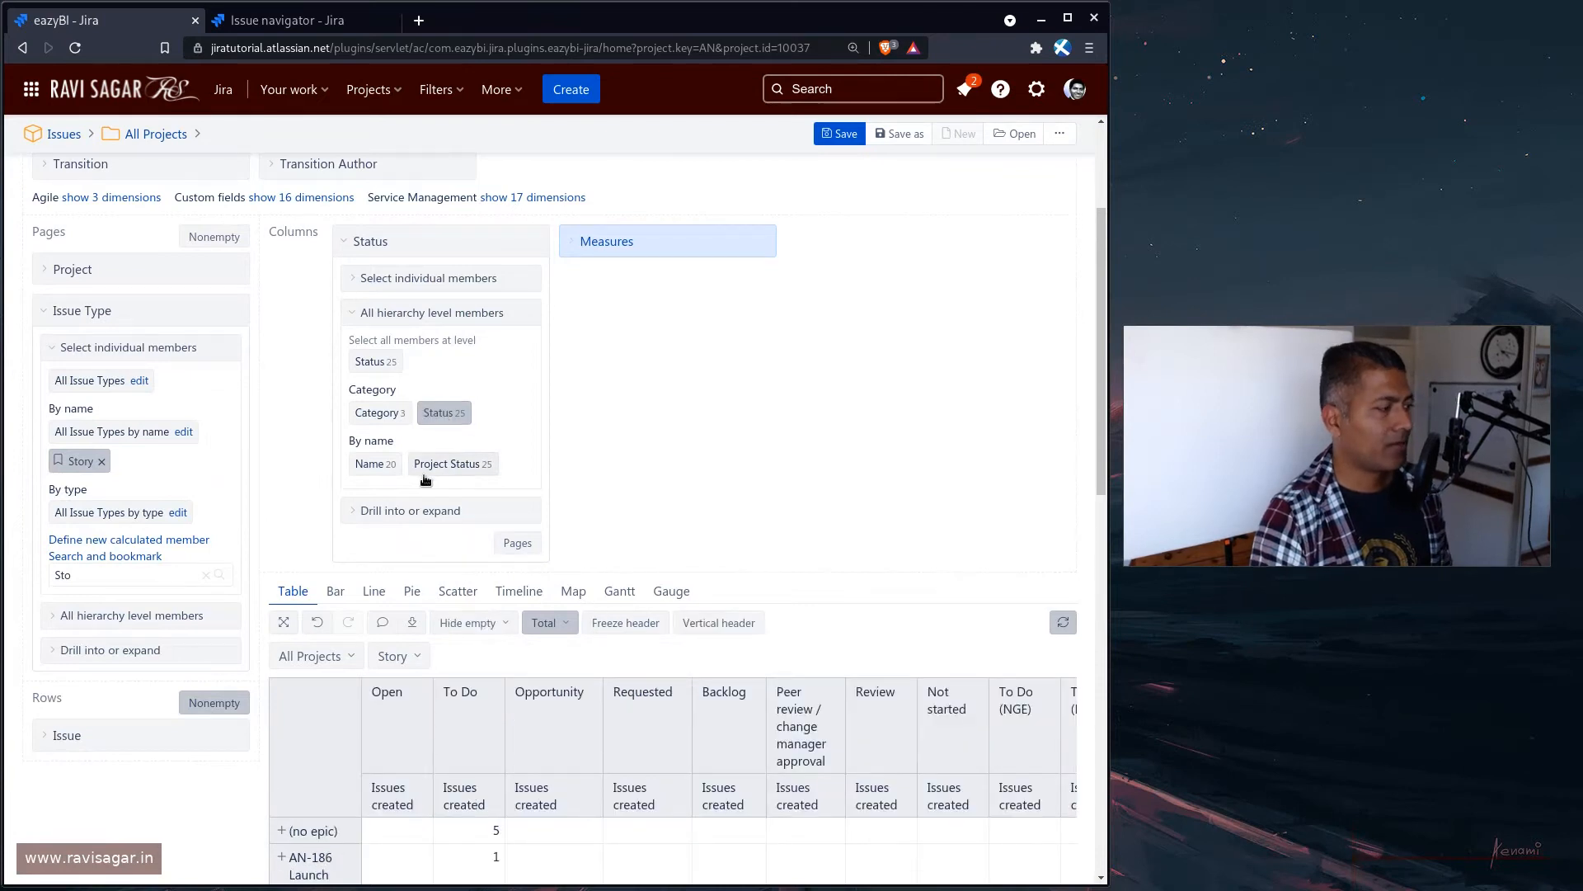
{"action": "left_click", "coordinate": [375, 463]}
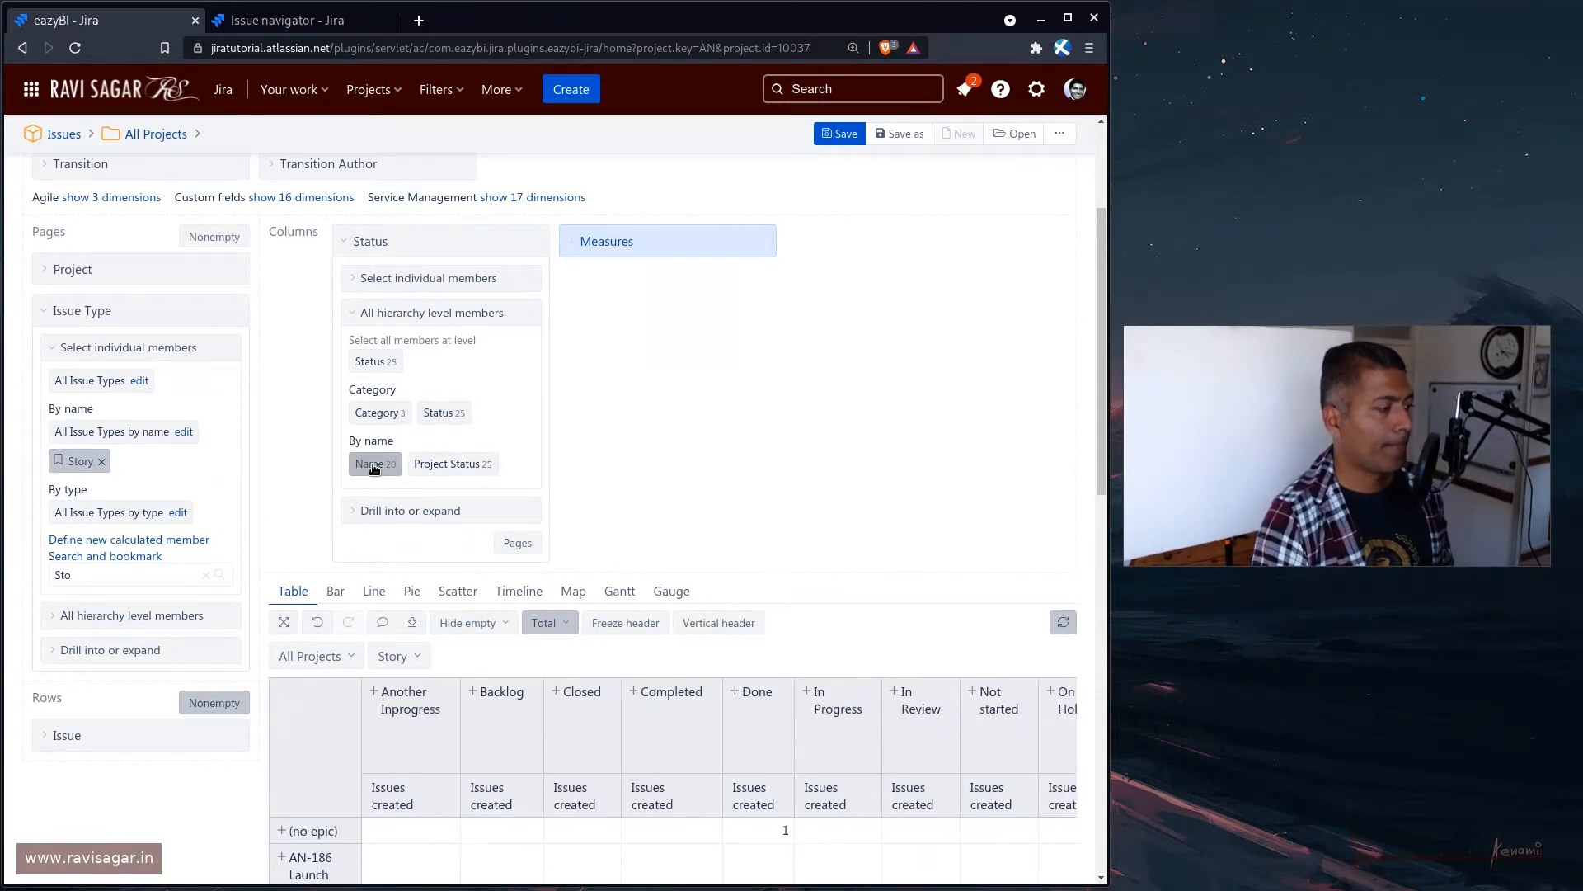
{"action": "mouse_move", "coordinate": [710, 475]}
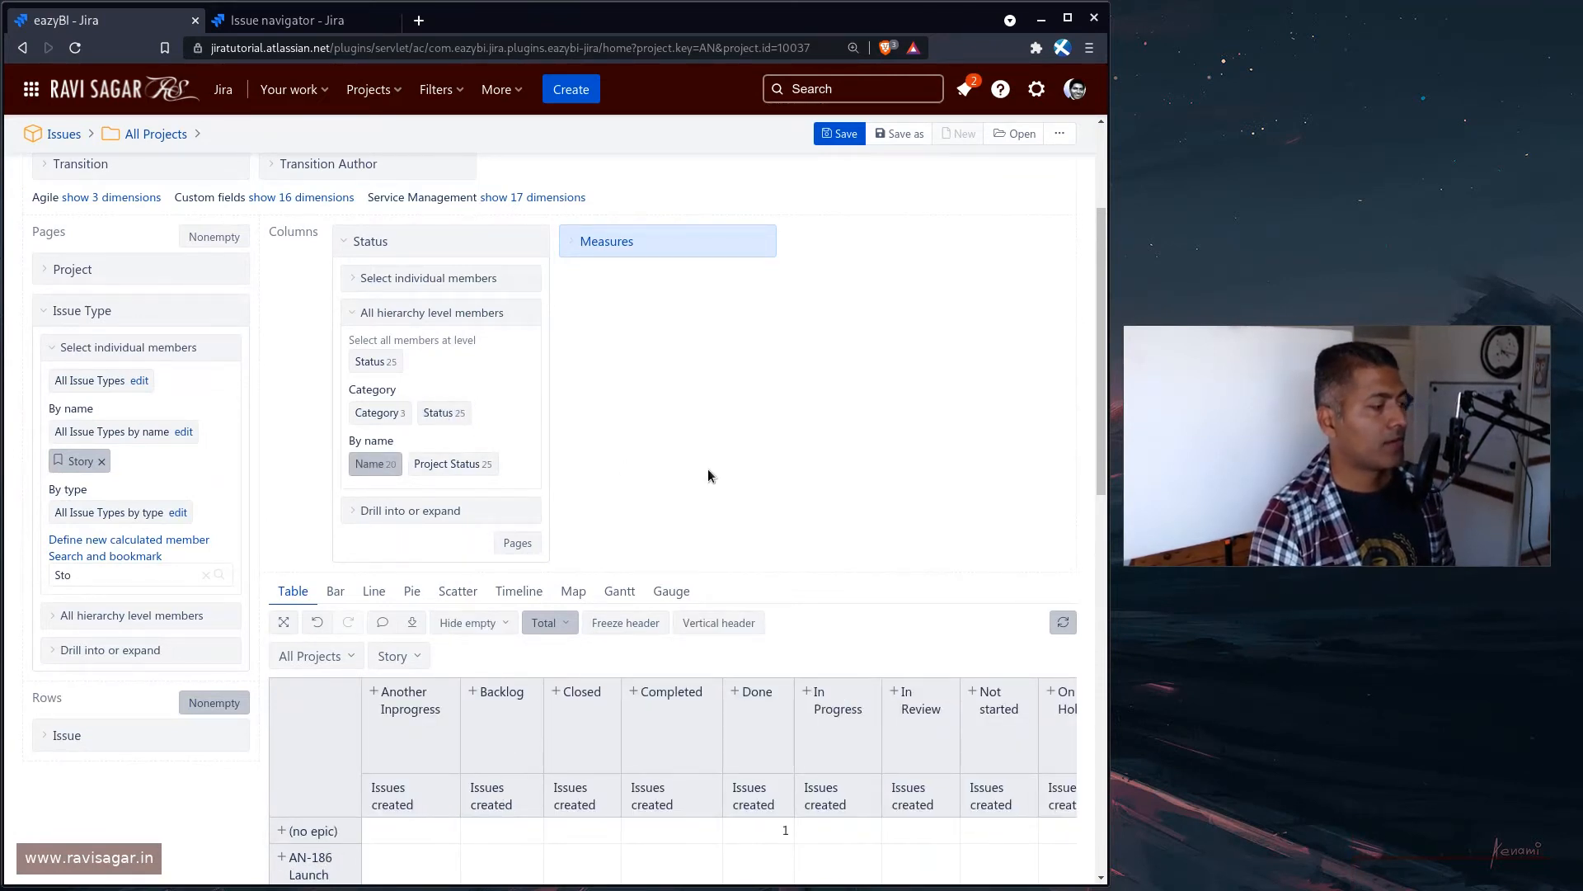
{"action": "scroll", "scroll_direction": "down", "scroll_amount": 3}
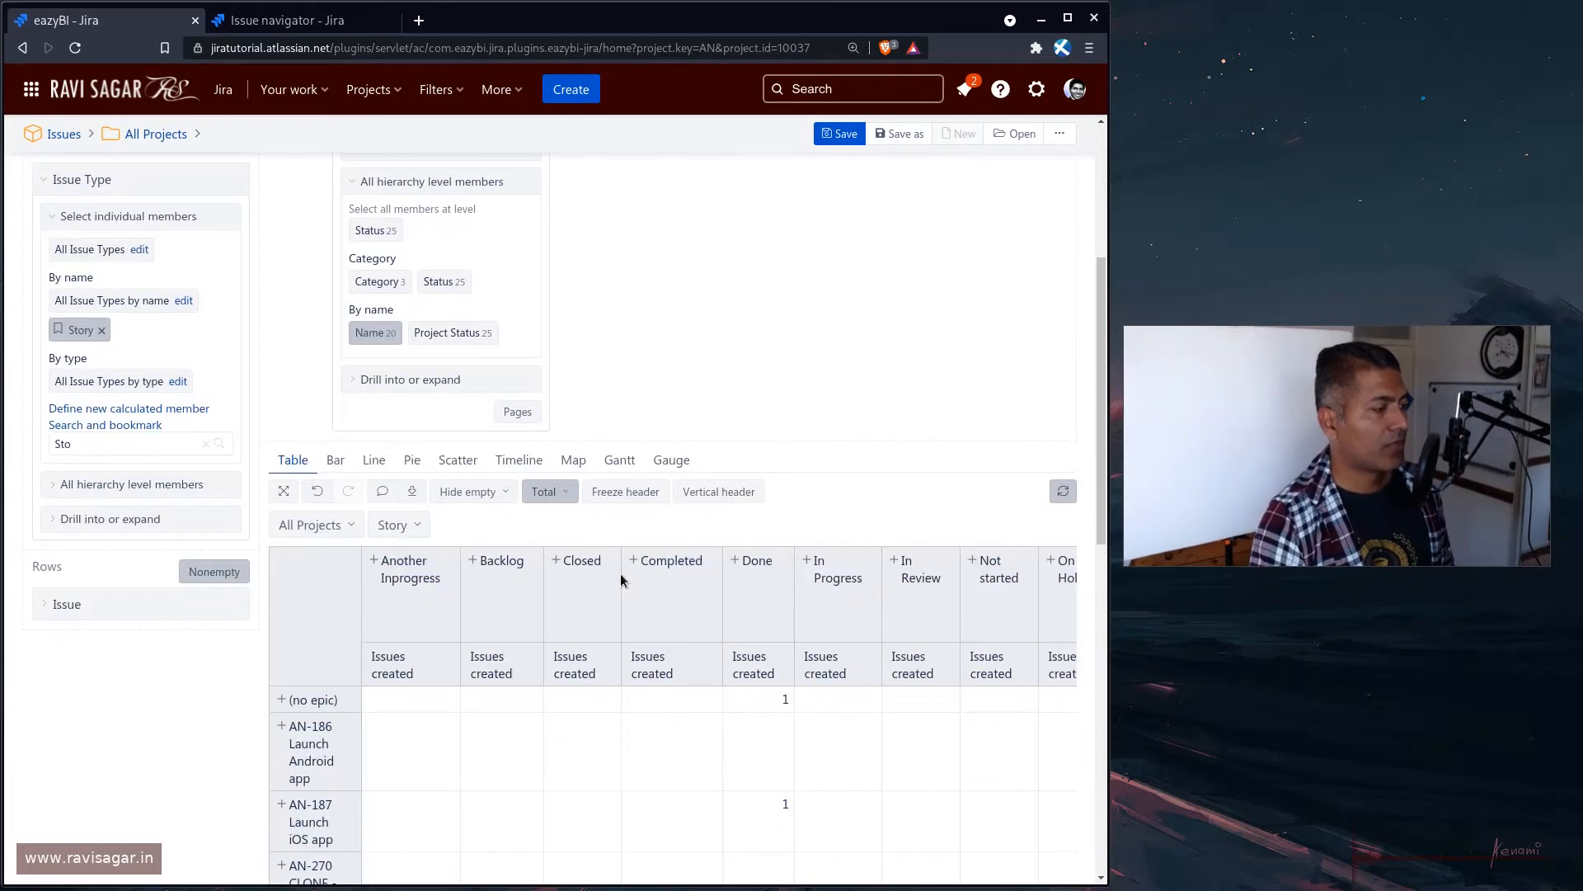
{"action": "scroll", "scroll_direction": "up", "scroll_amount": 3}
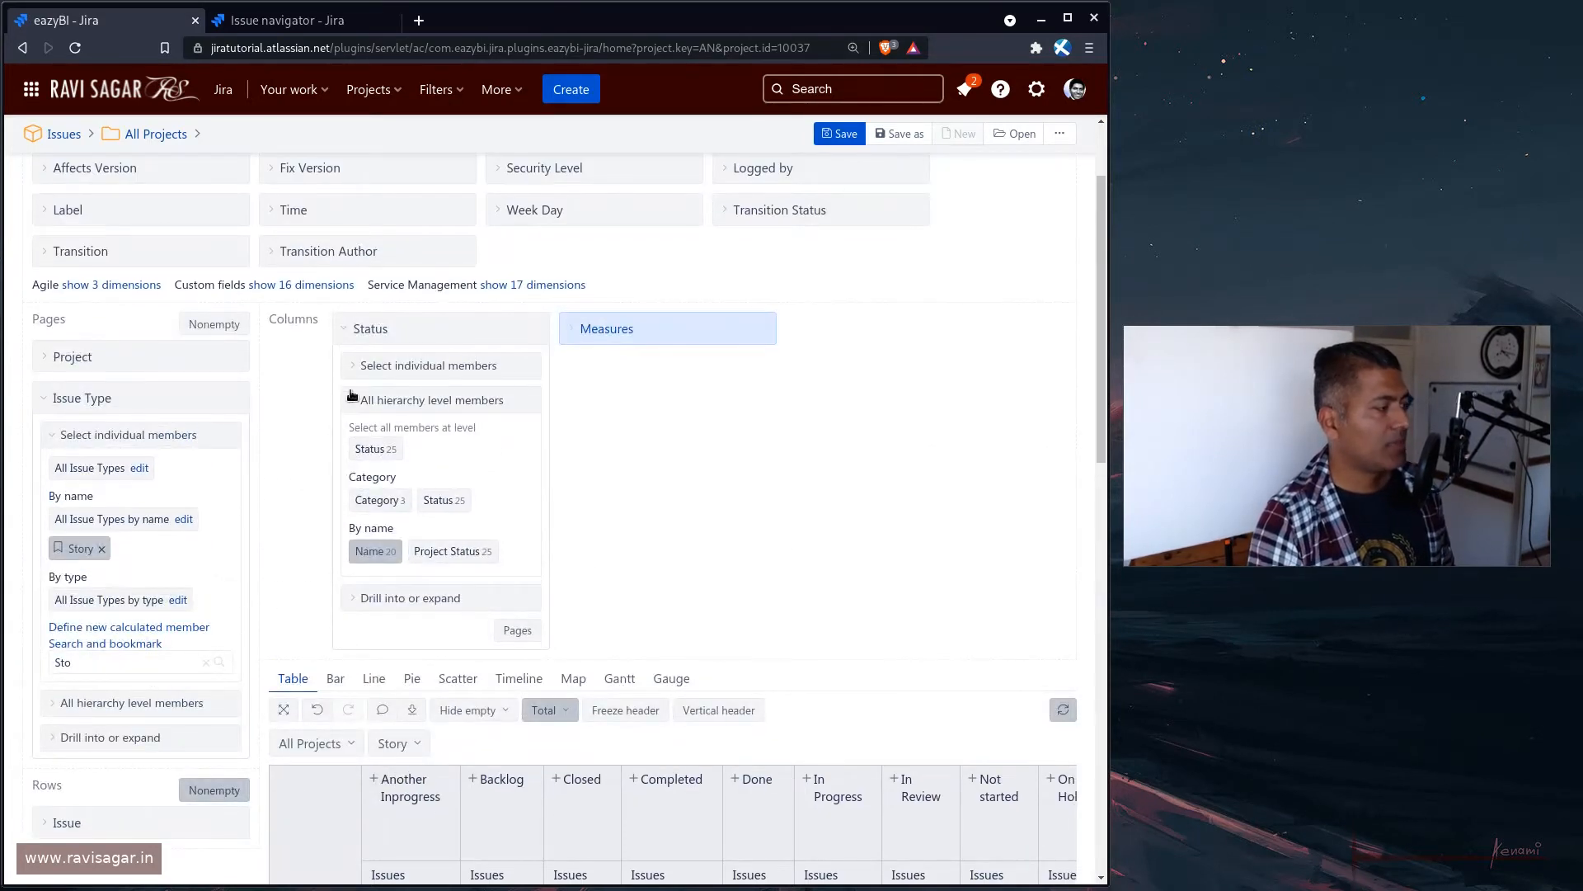
{"action": "left_click", "coordinate": [411, 597]}
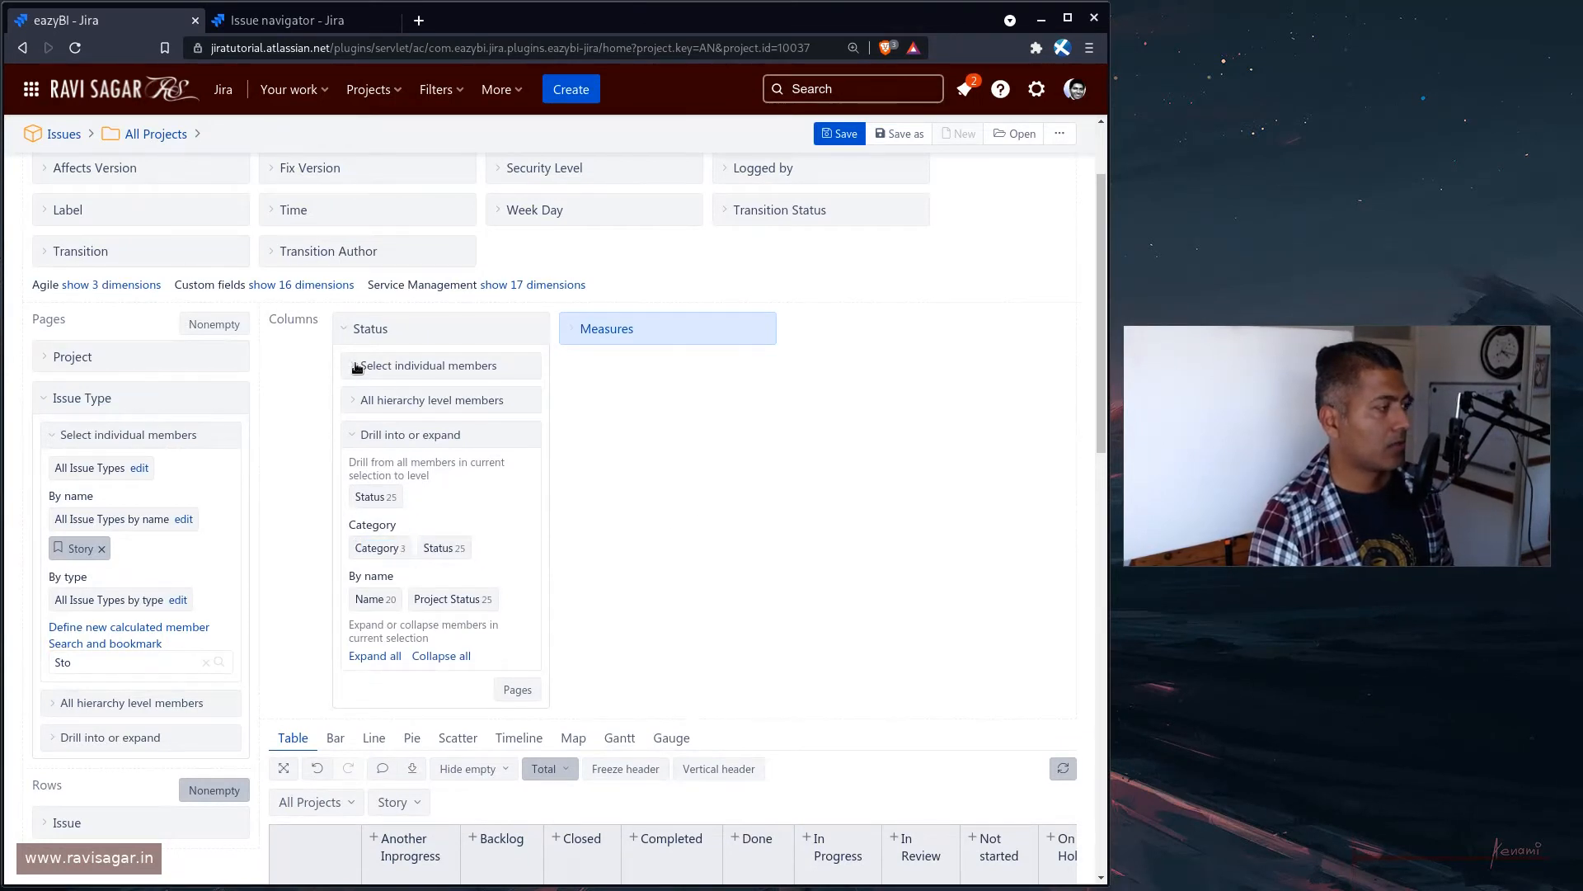
{"action": "left_click", "coordinate": [429, 364]}
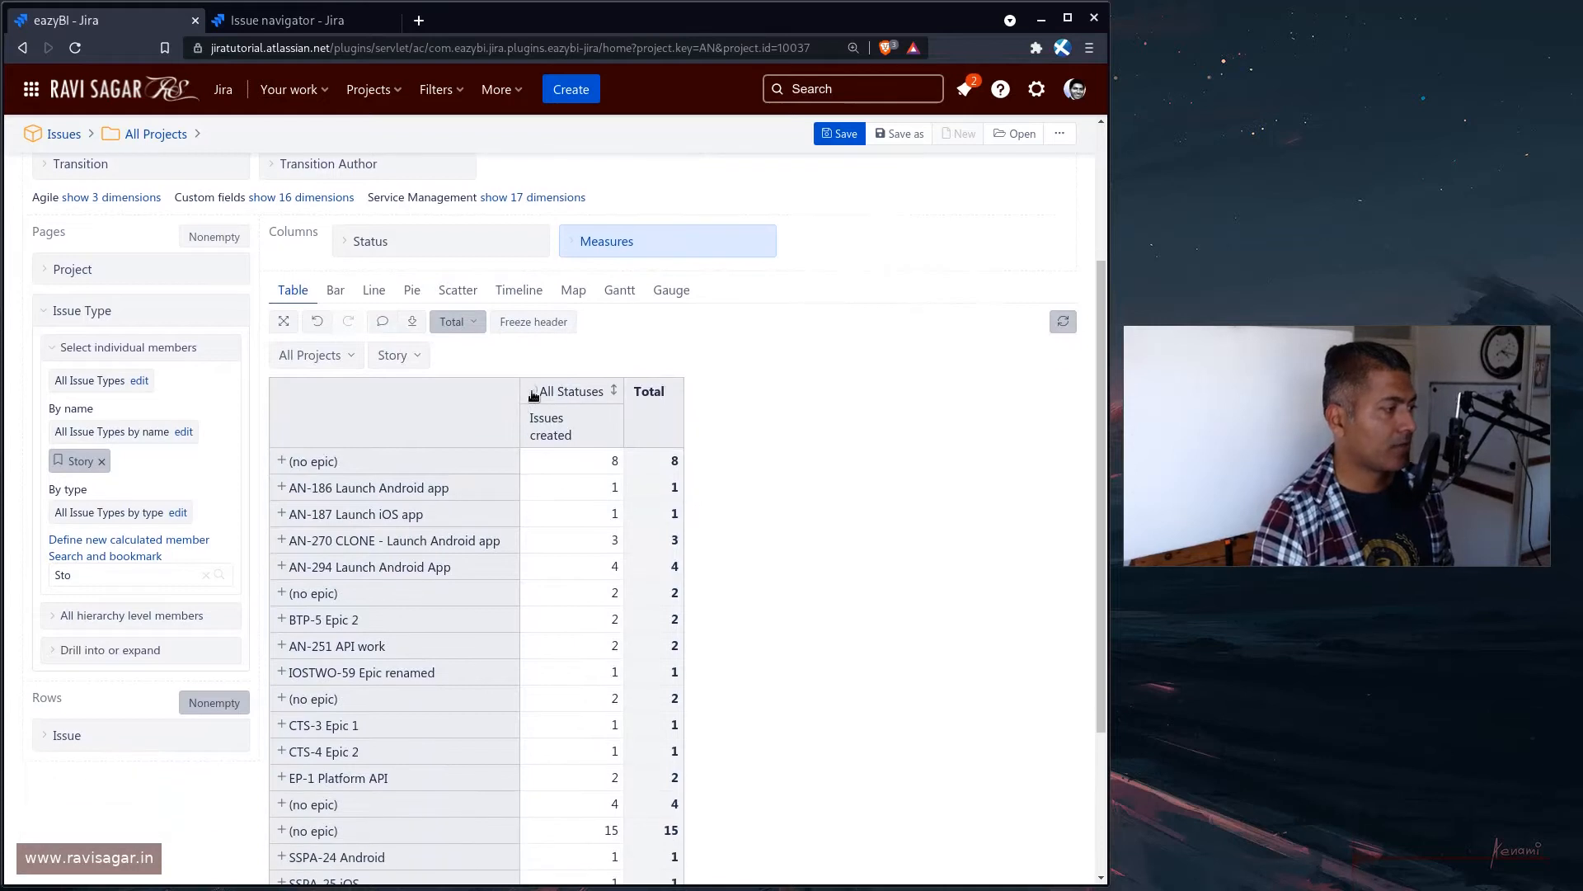
{"action": "right_click", "coordinate": [574, 391]}
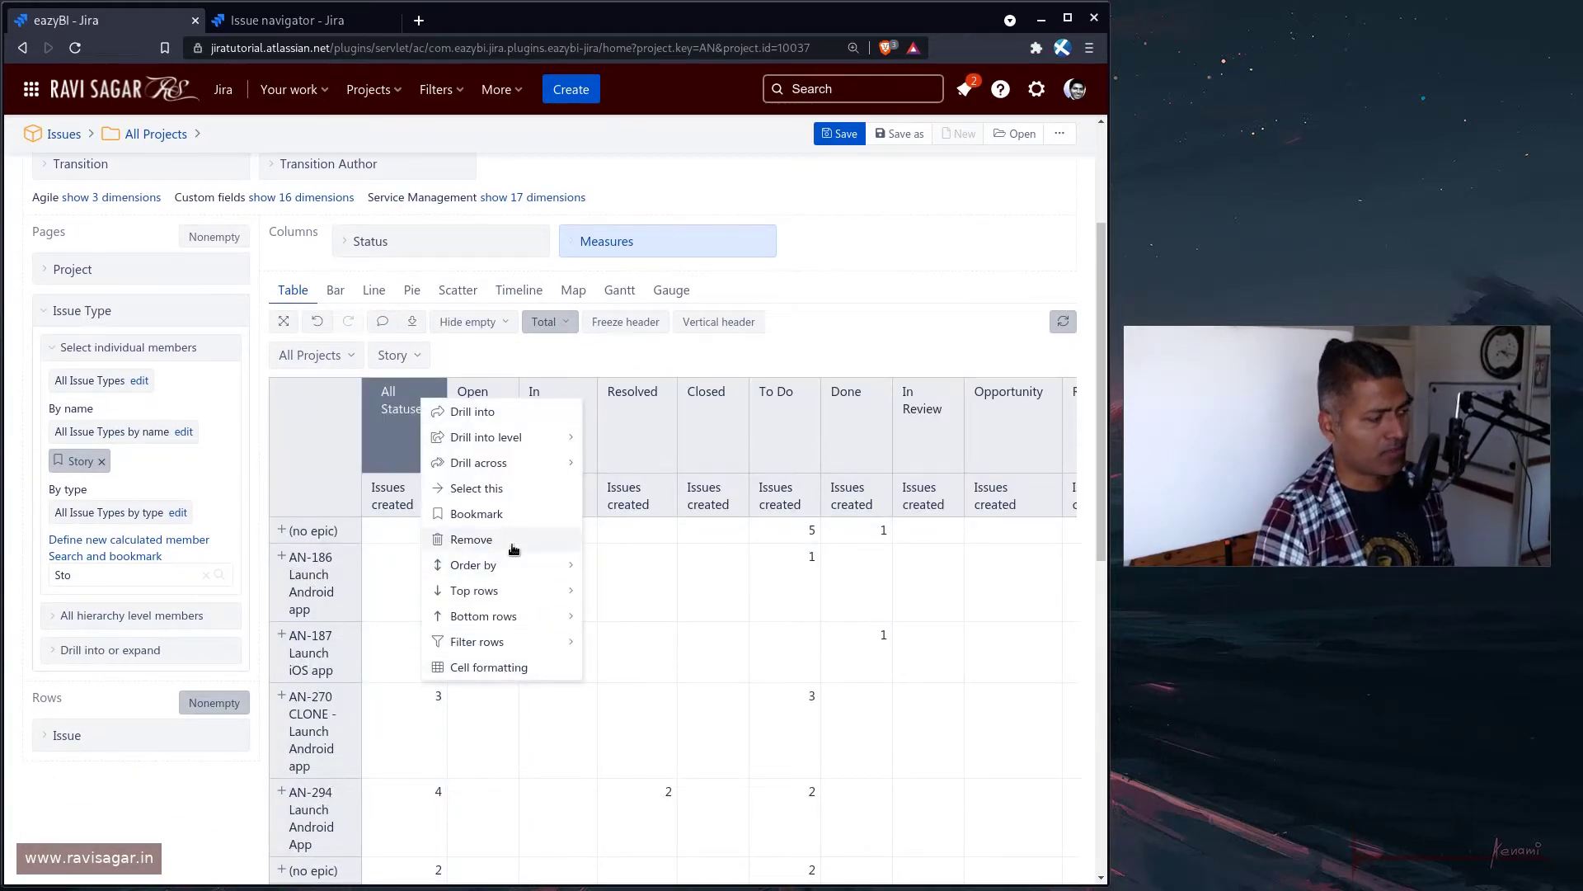
{"action": "left_click", "coordinate": [470, 538]}
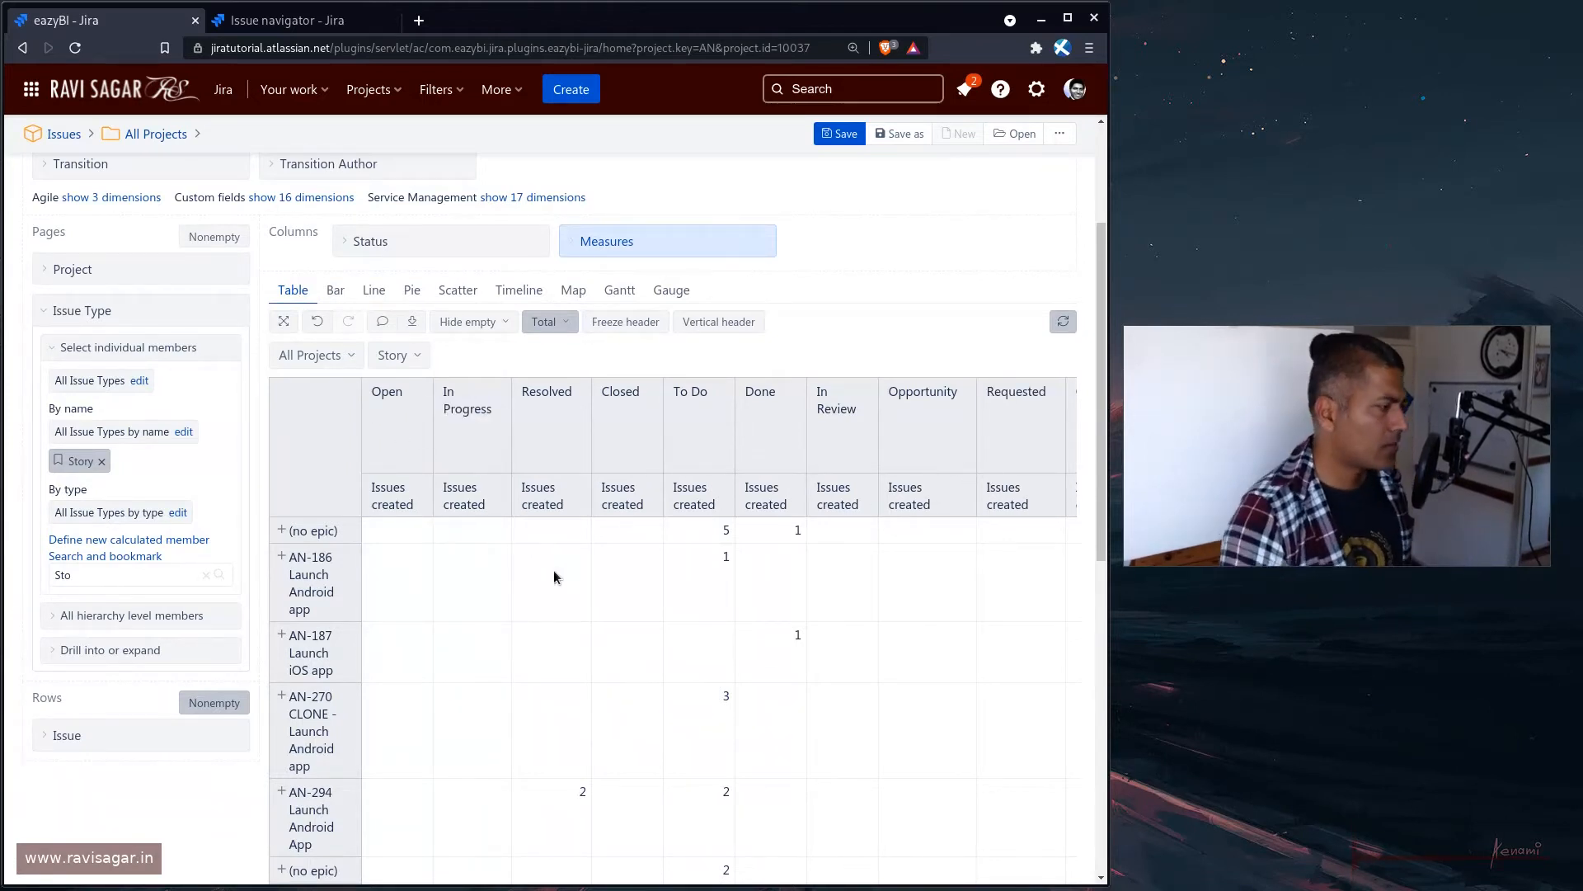
{"action": "mouse_move", "coordinate": [525, 600]}
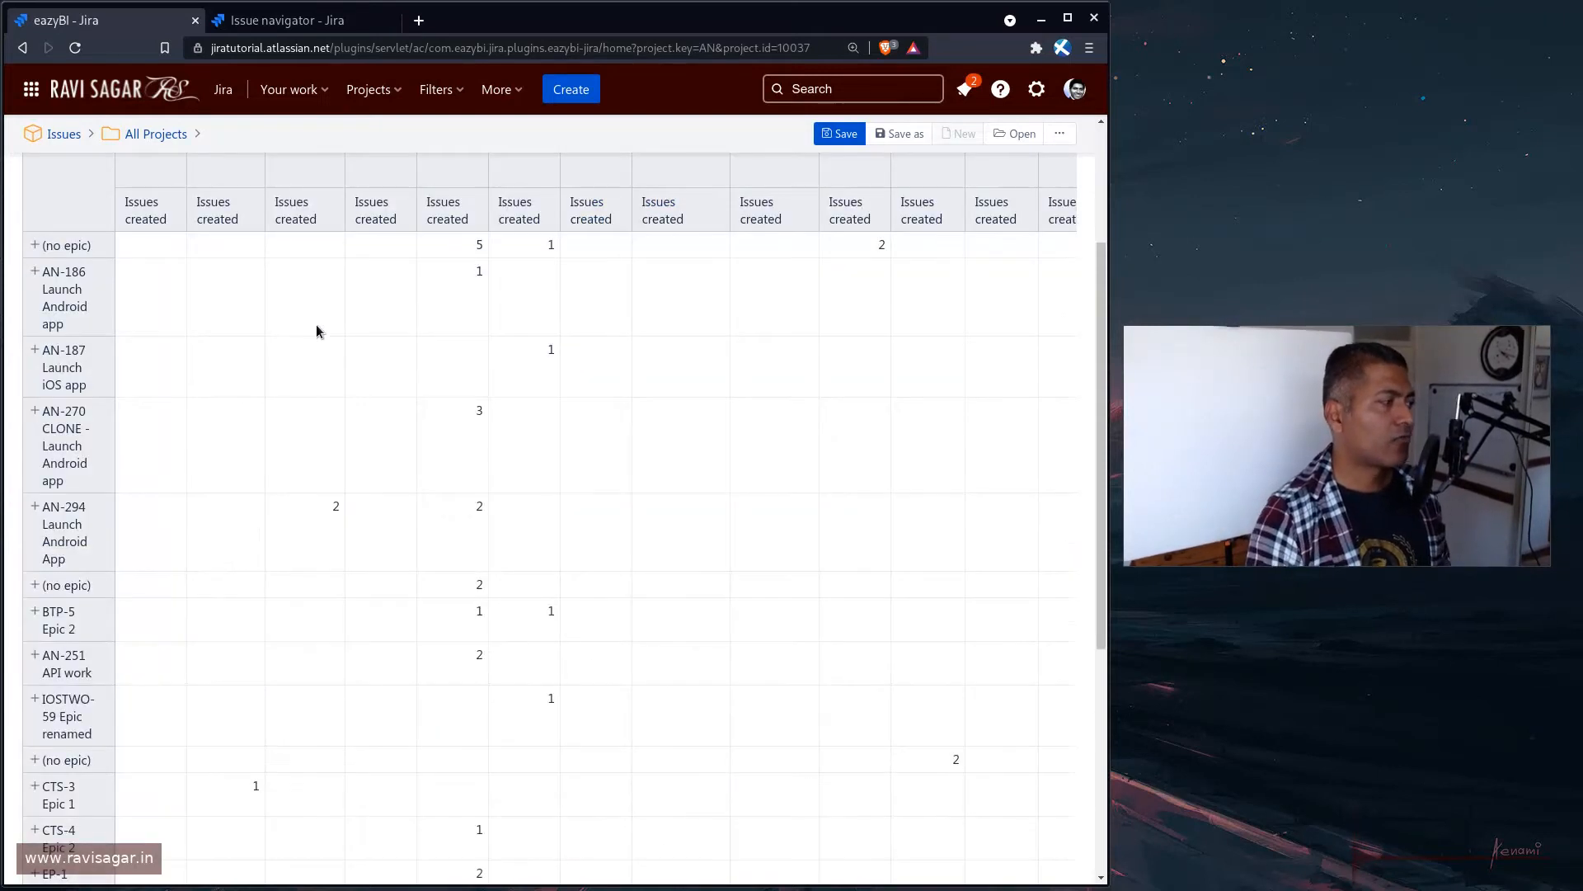
{"action": "scroll", "scroll_direction": "down", "scroll_amount": 3}
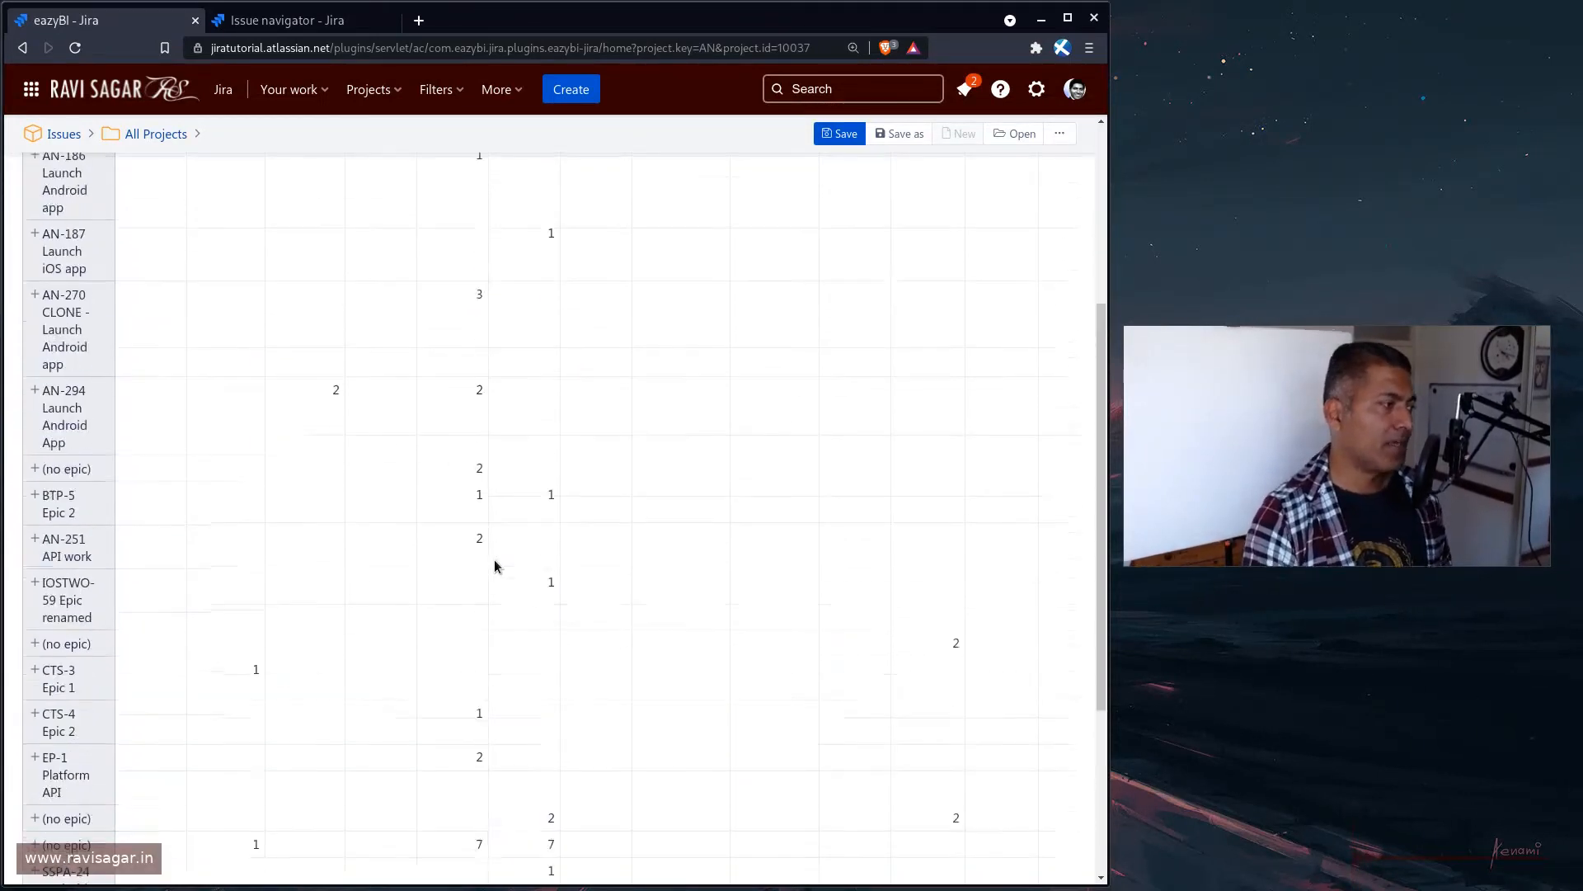
Set Total to rows and columns so the status table still totals 59 stories
{"action": "left_click", "coordinate": [223, 254]}
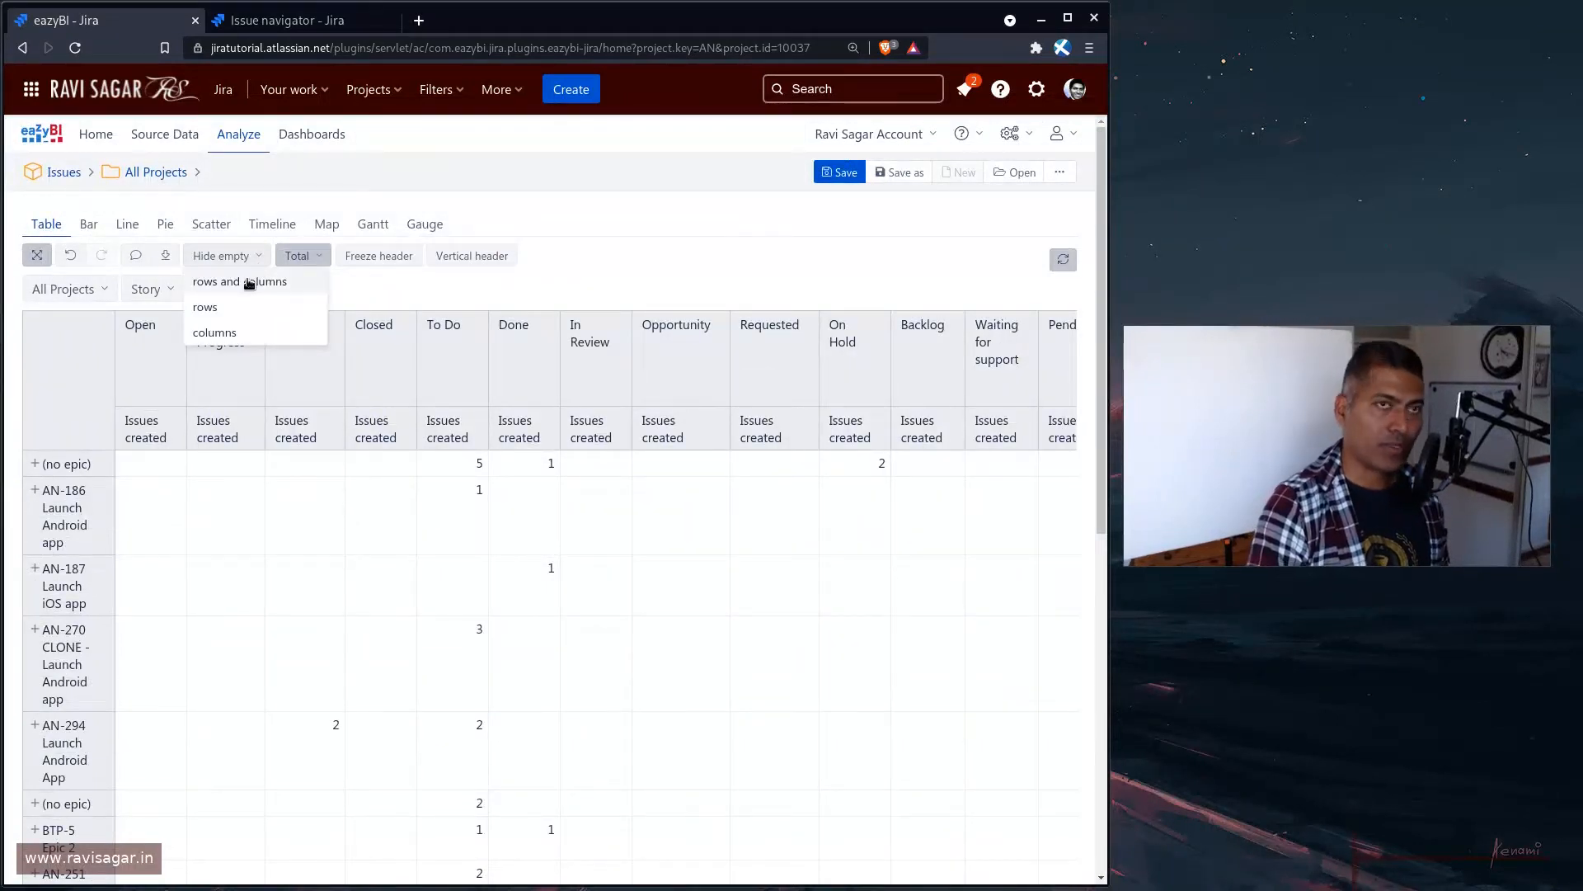
{"action": "left_click", "coordinate": [240, 280]}
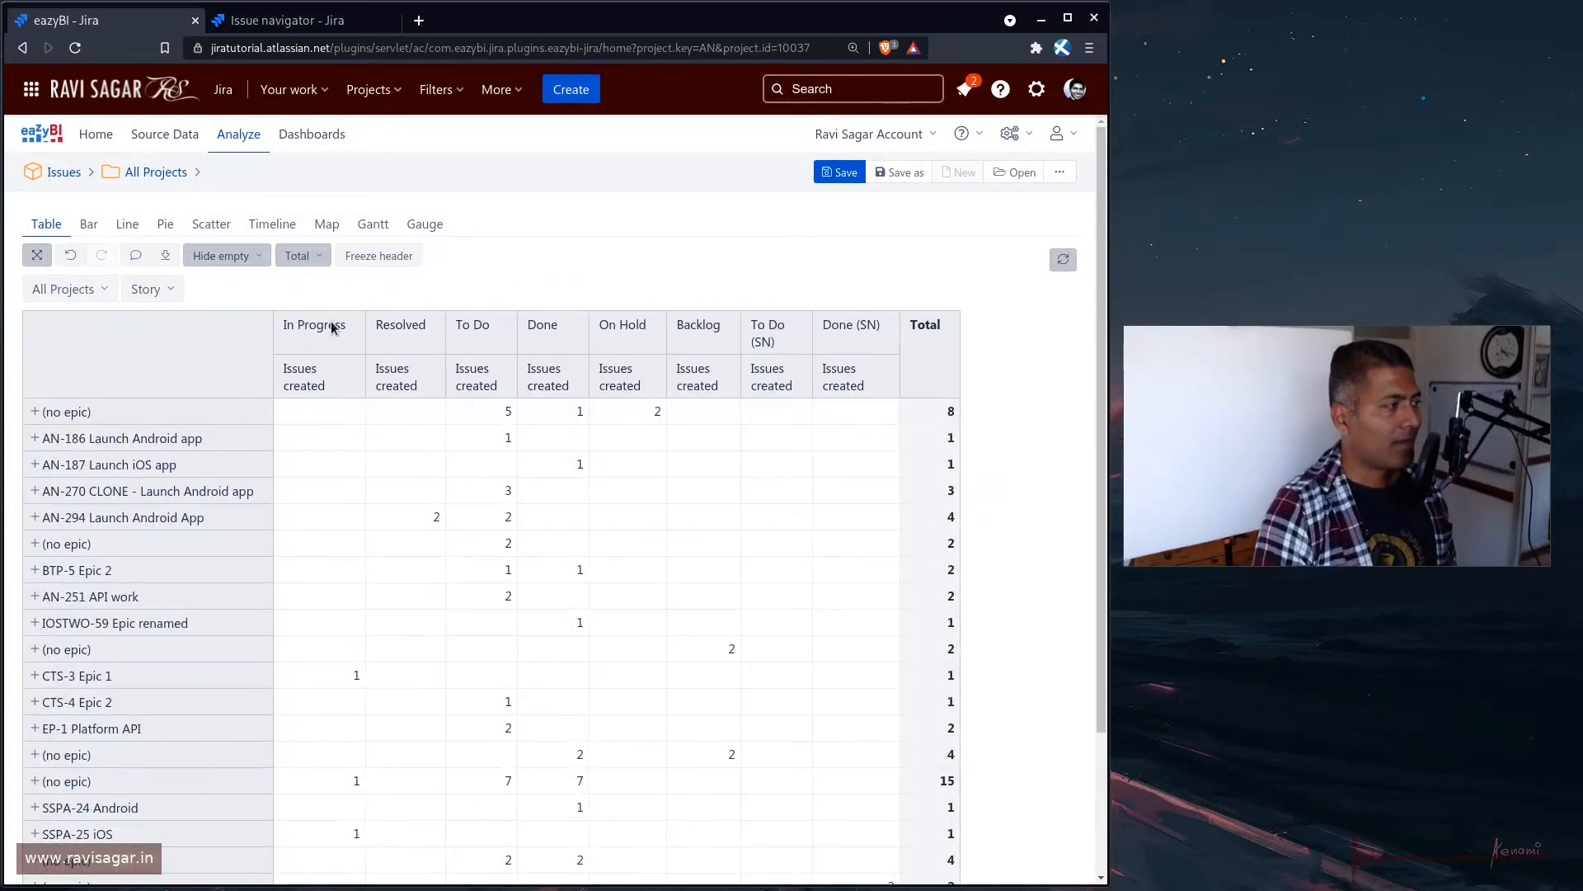
{"action": "mouse_move", "coordinate": [536, 608]}
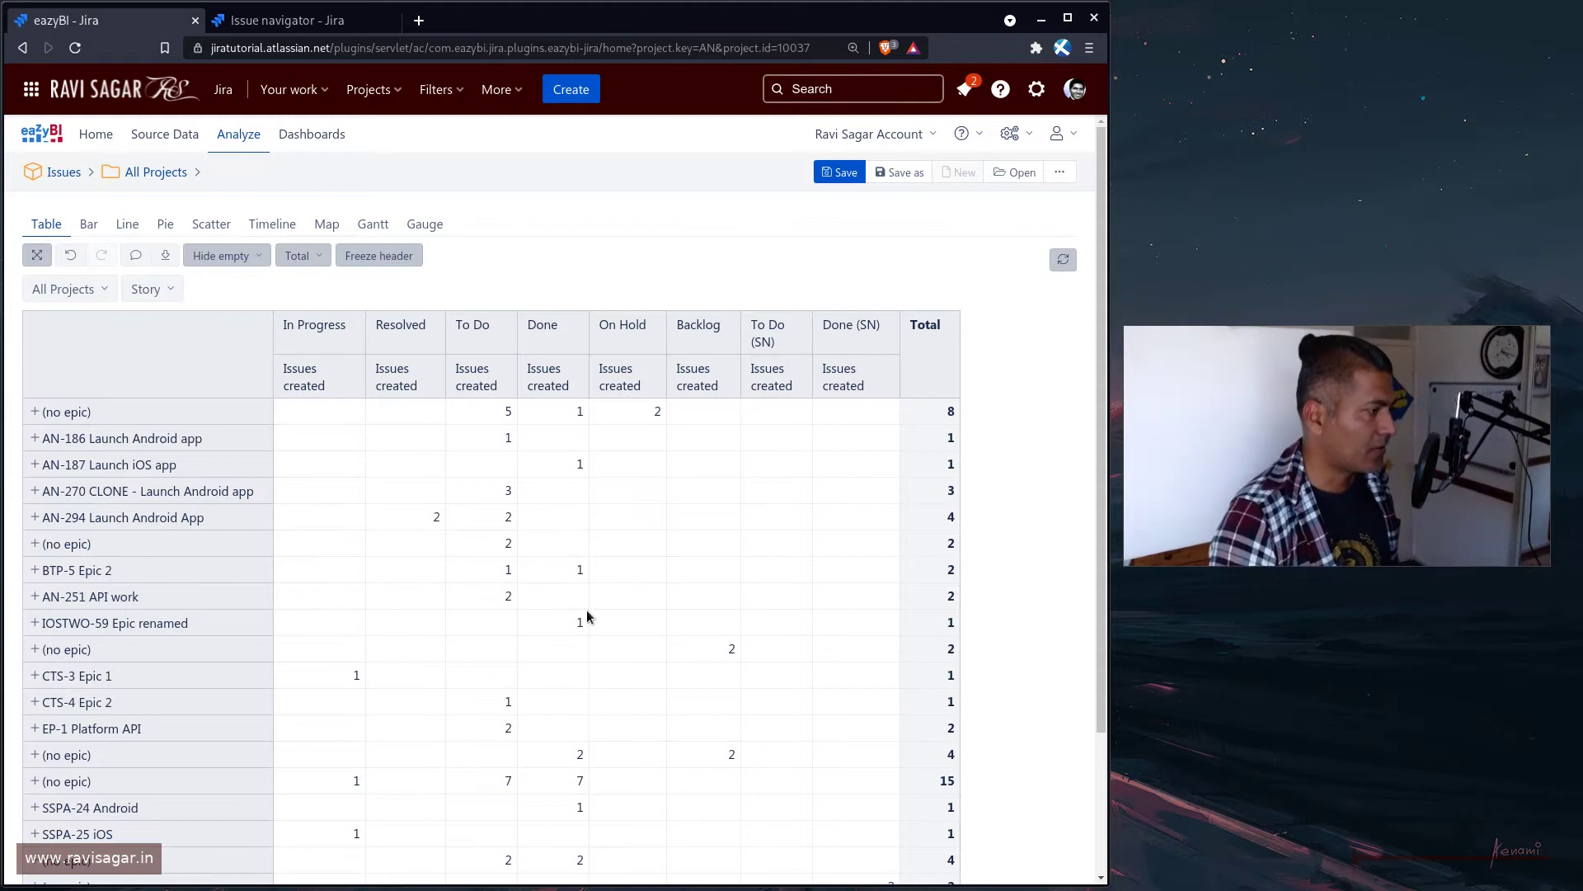
{"action": "scroll", "scroll_direction": "down", "scroll_amount": 3}
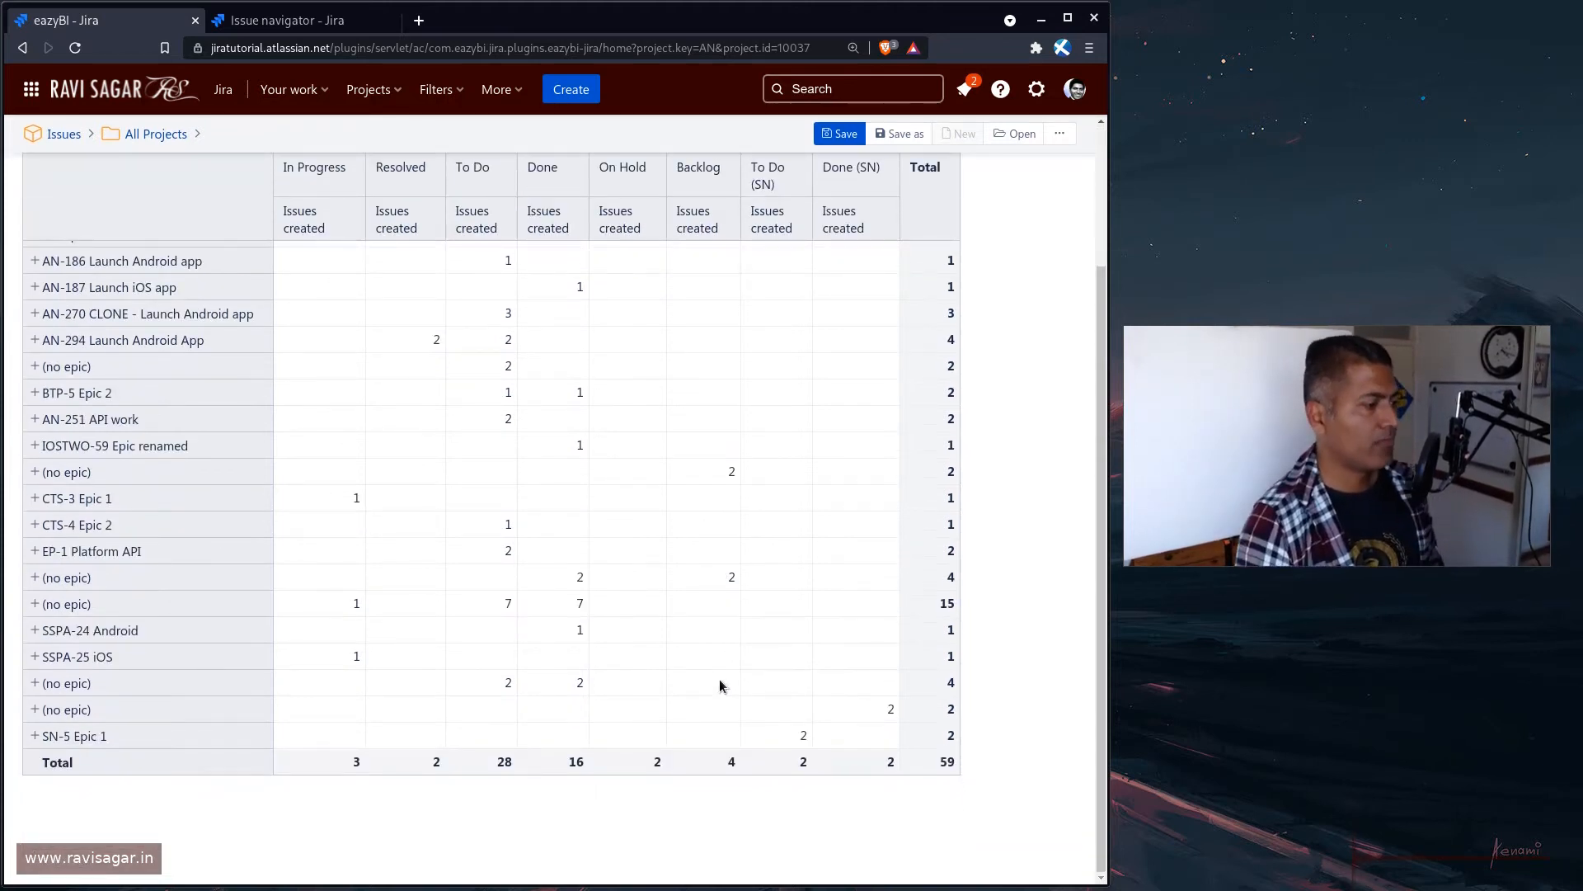
{"action": "mouse_move", "coordinate": [765, 701]}
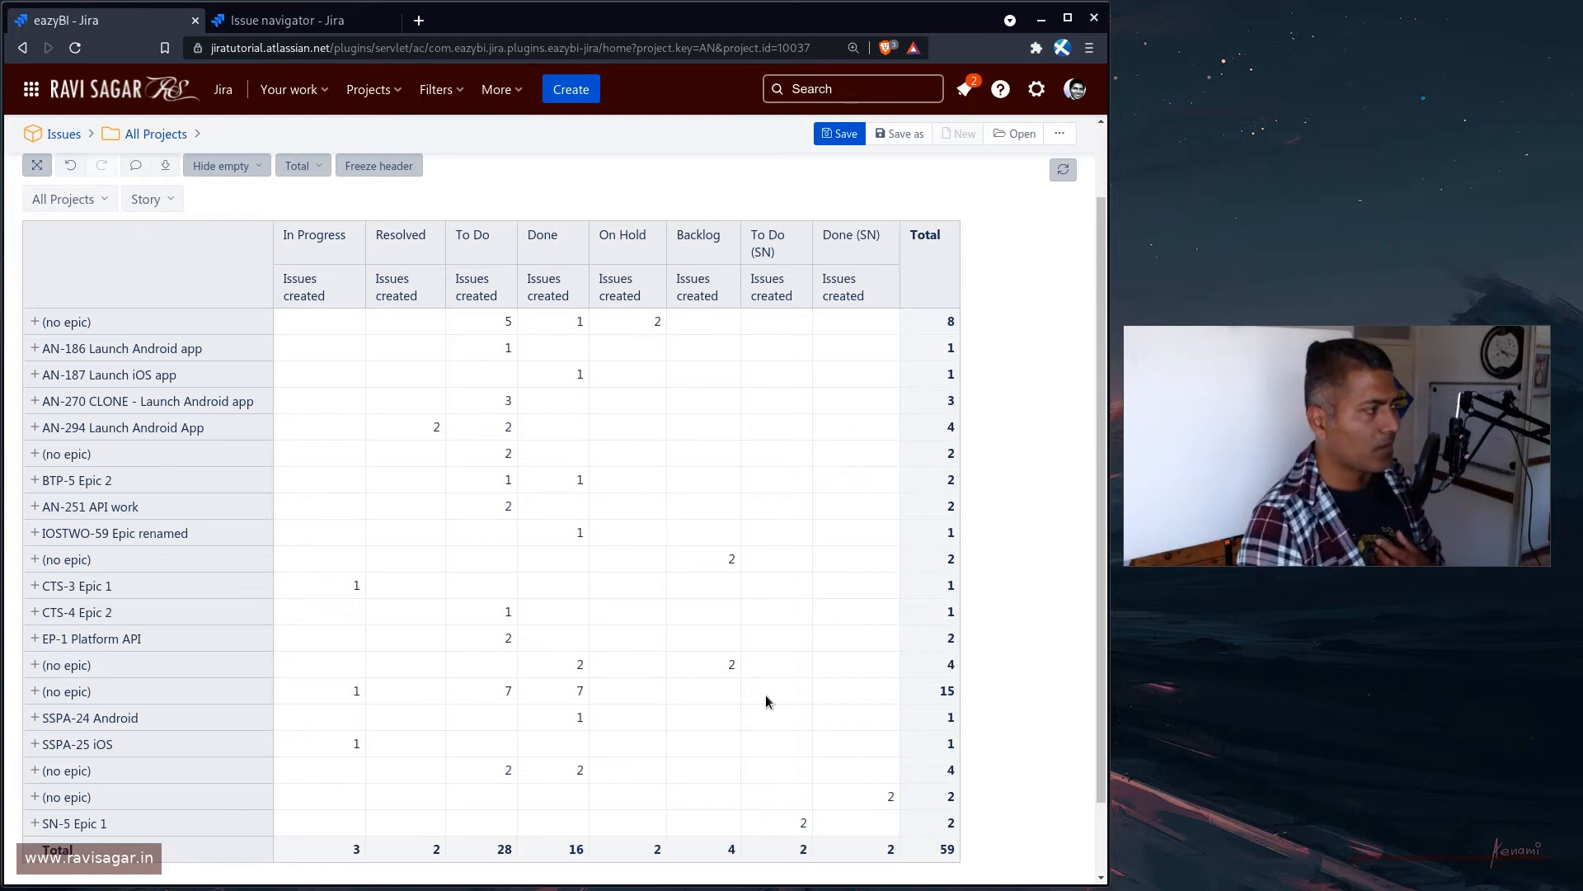
{"action": "mouse_move", "coordinate": [767, 704]}
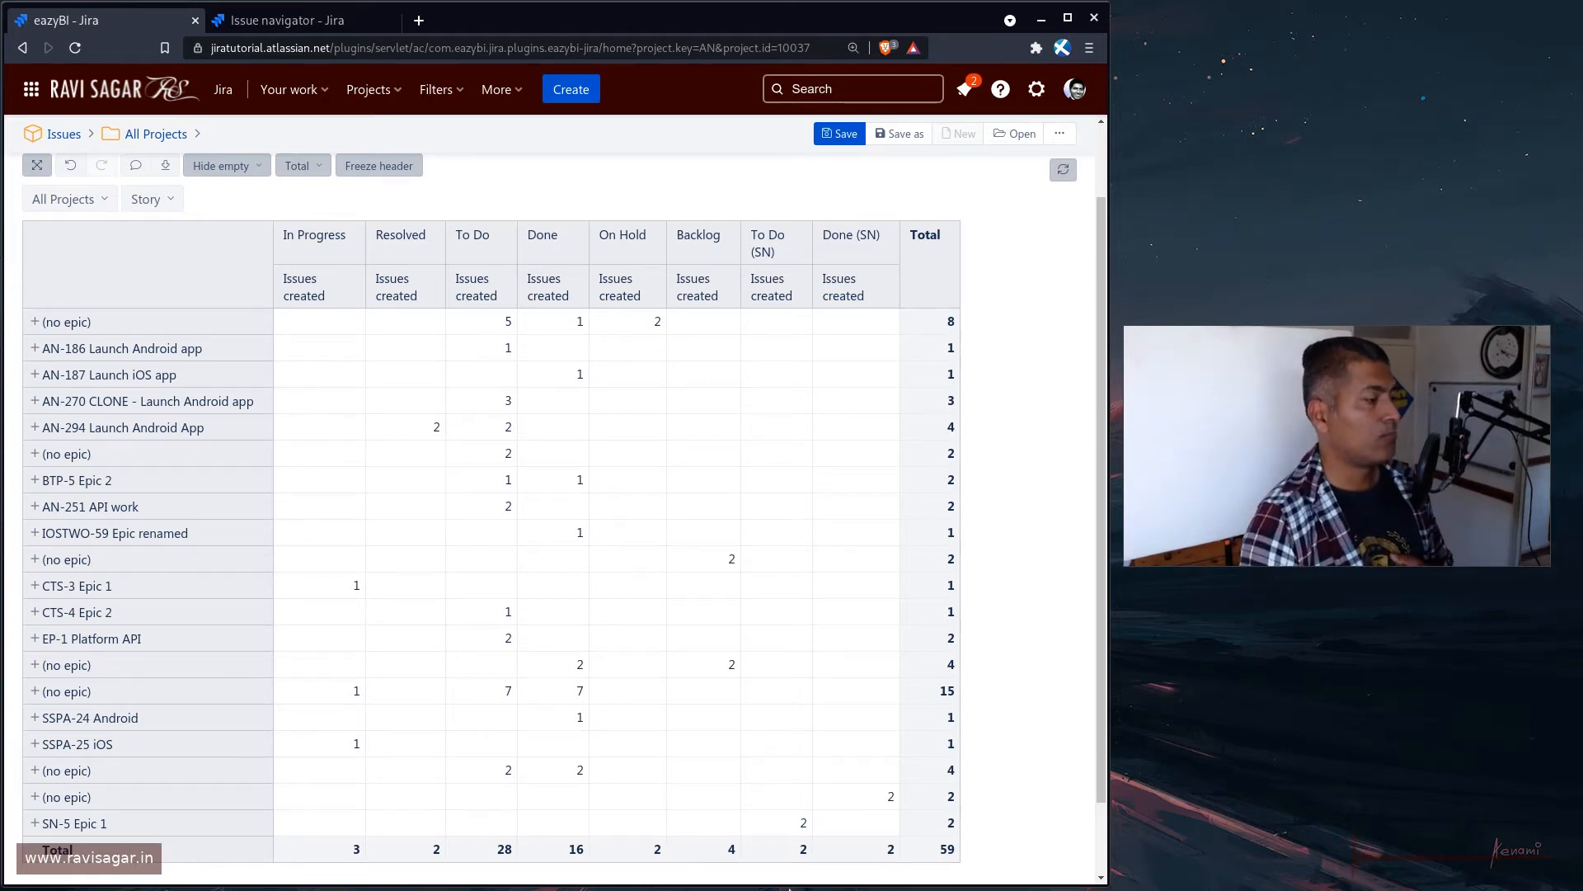
{"action": "mouse_move", "coordinate": [735, 805]}
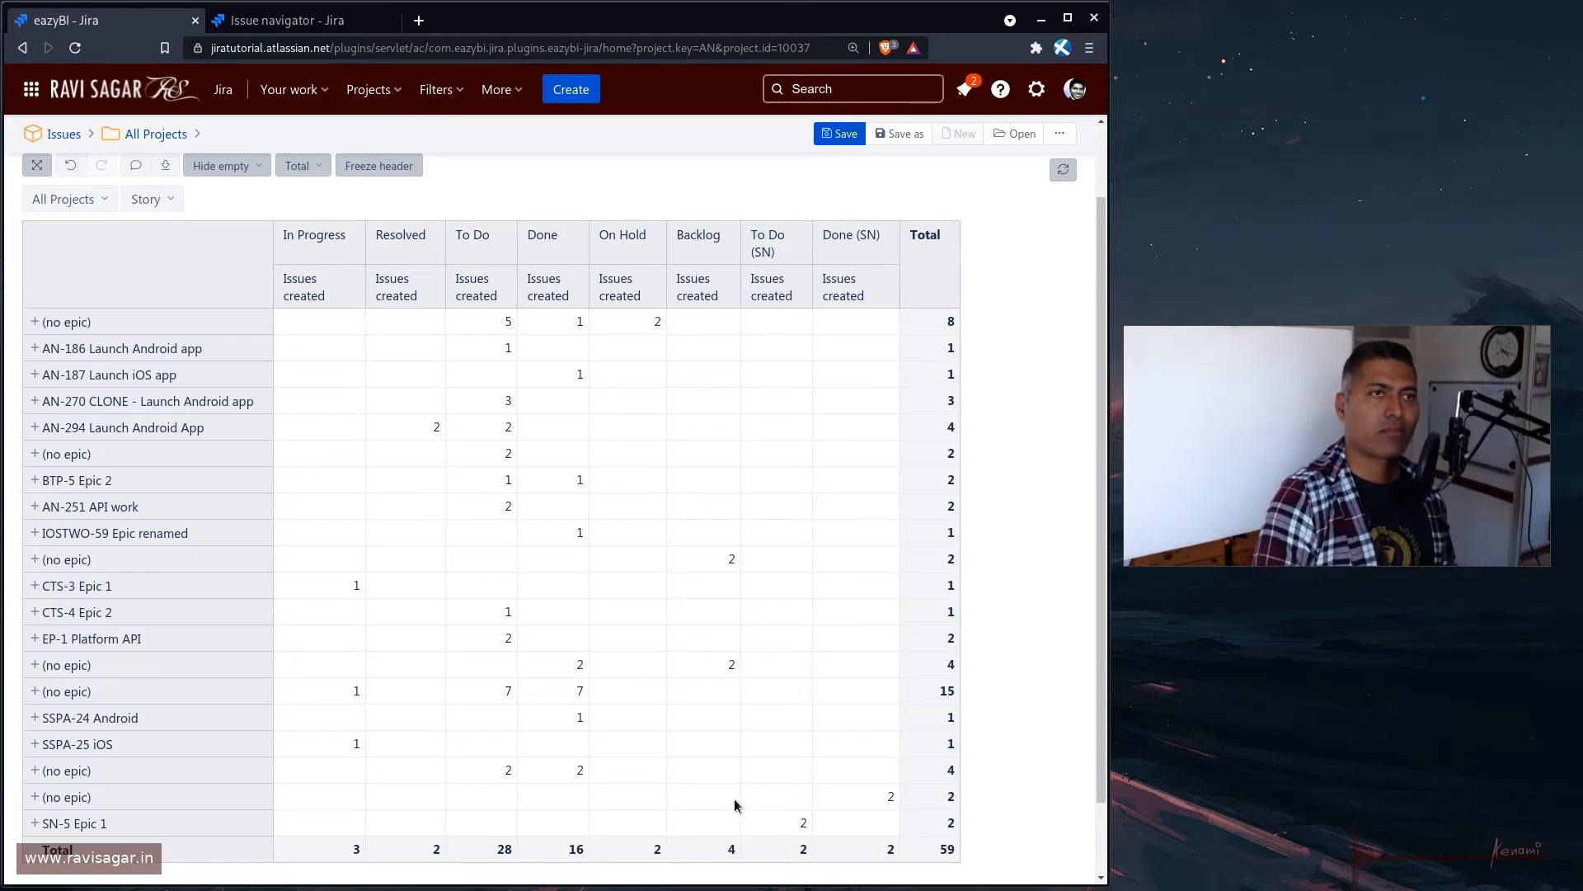
{"action": "mouse_move", "coordinate": [701, 788]}
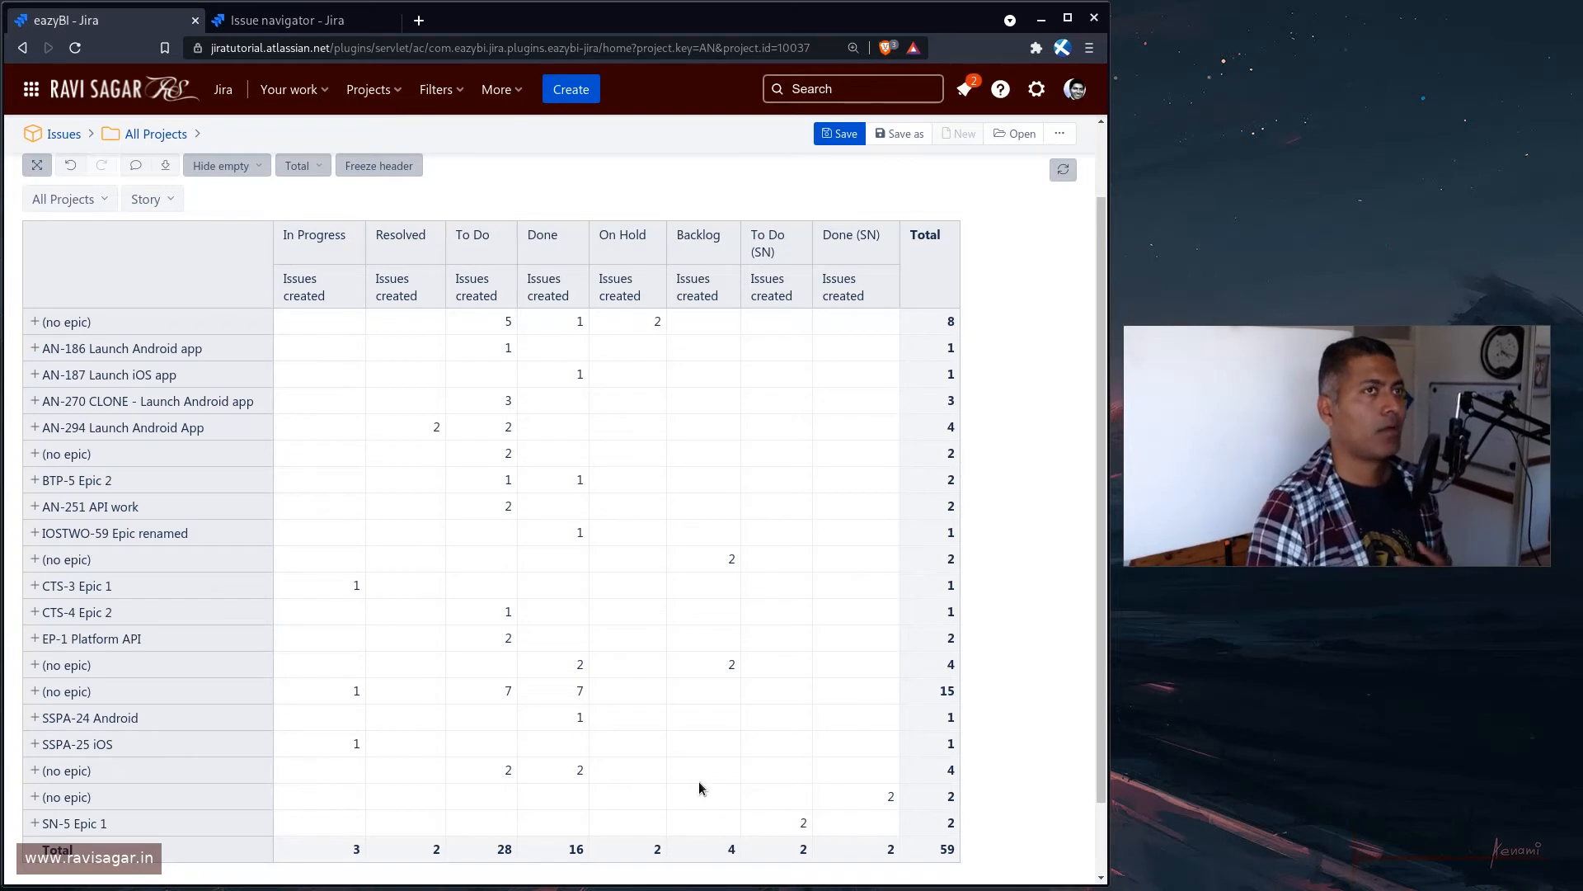
{"action": "mouse_move", "coordinate": [442, 797]}
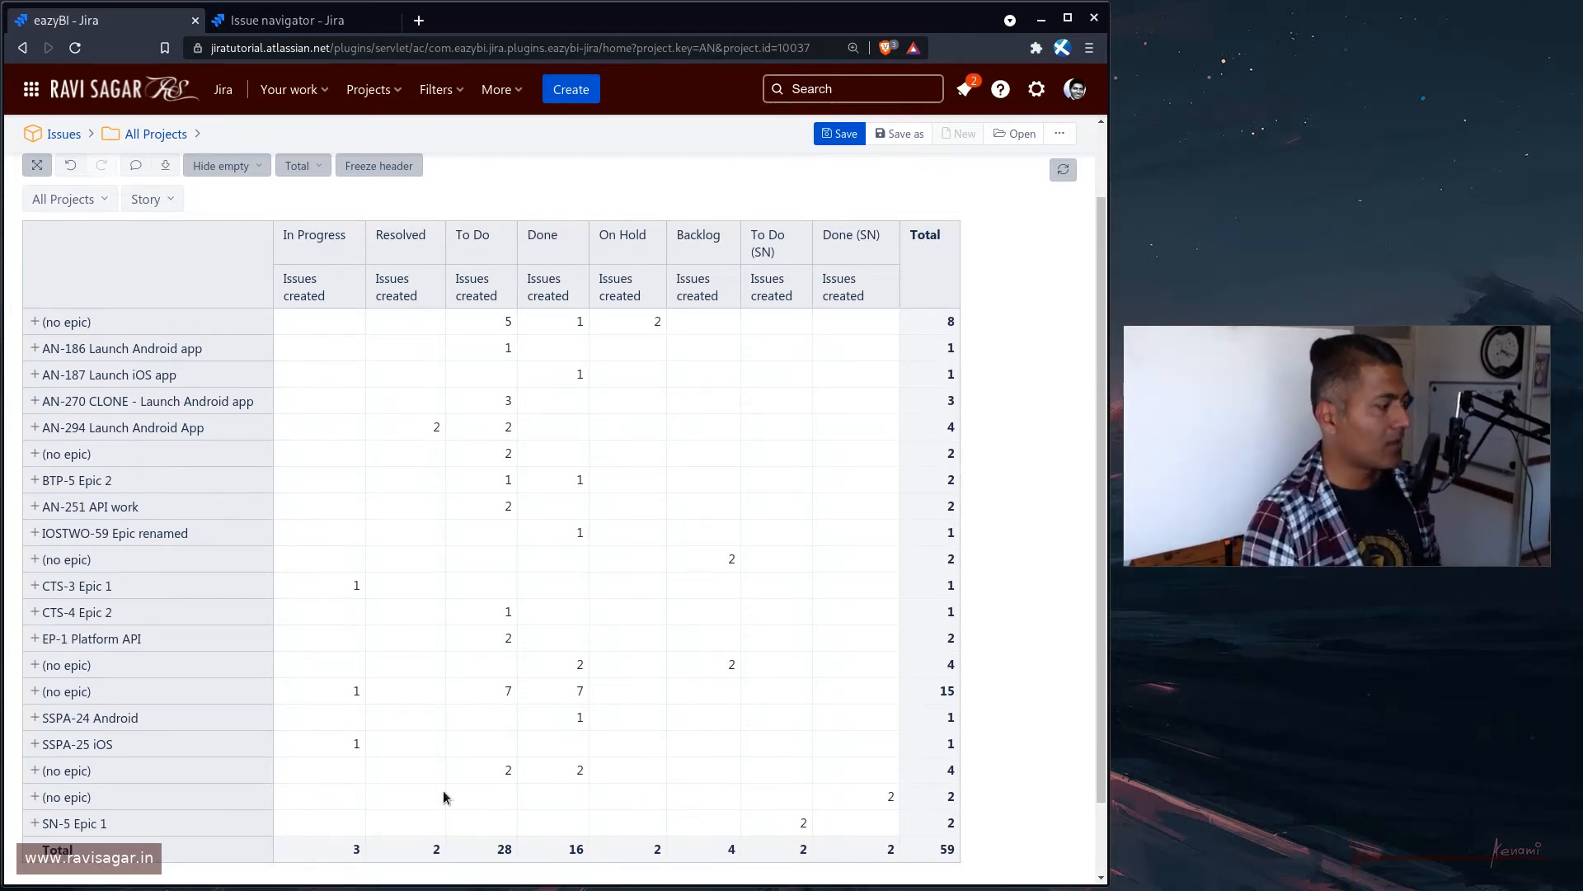
{"action": "mouse_move", "coordinate": [366, 713]}
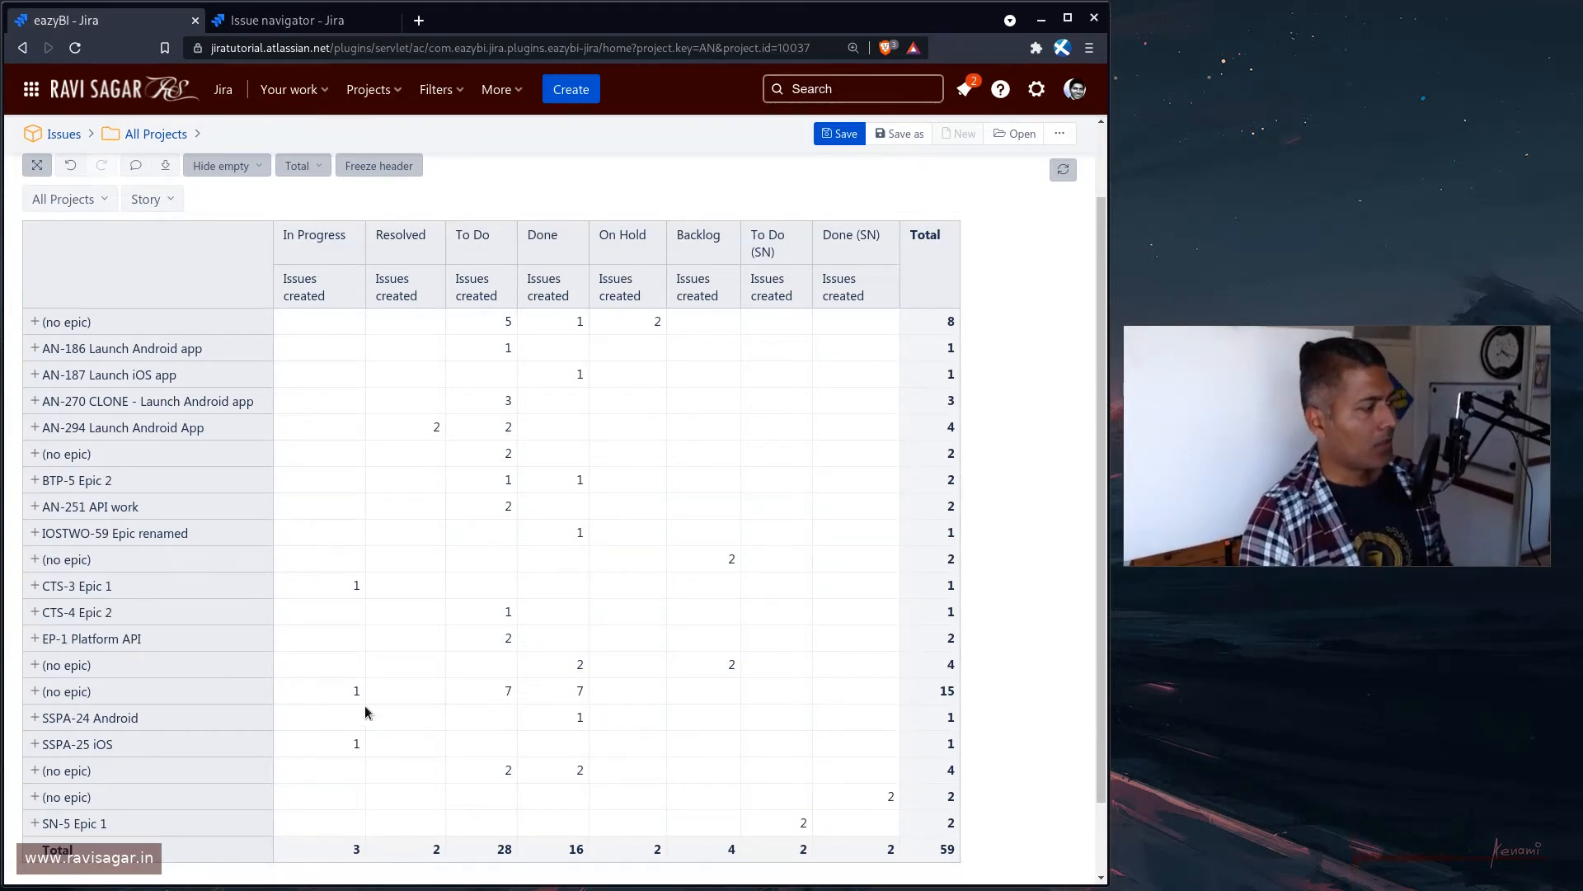
{"action": "mouse_move", "coordinate": [193, 520]}
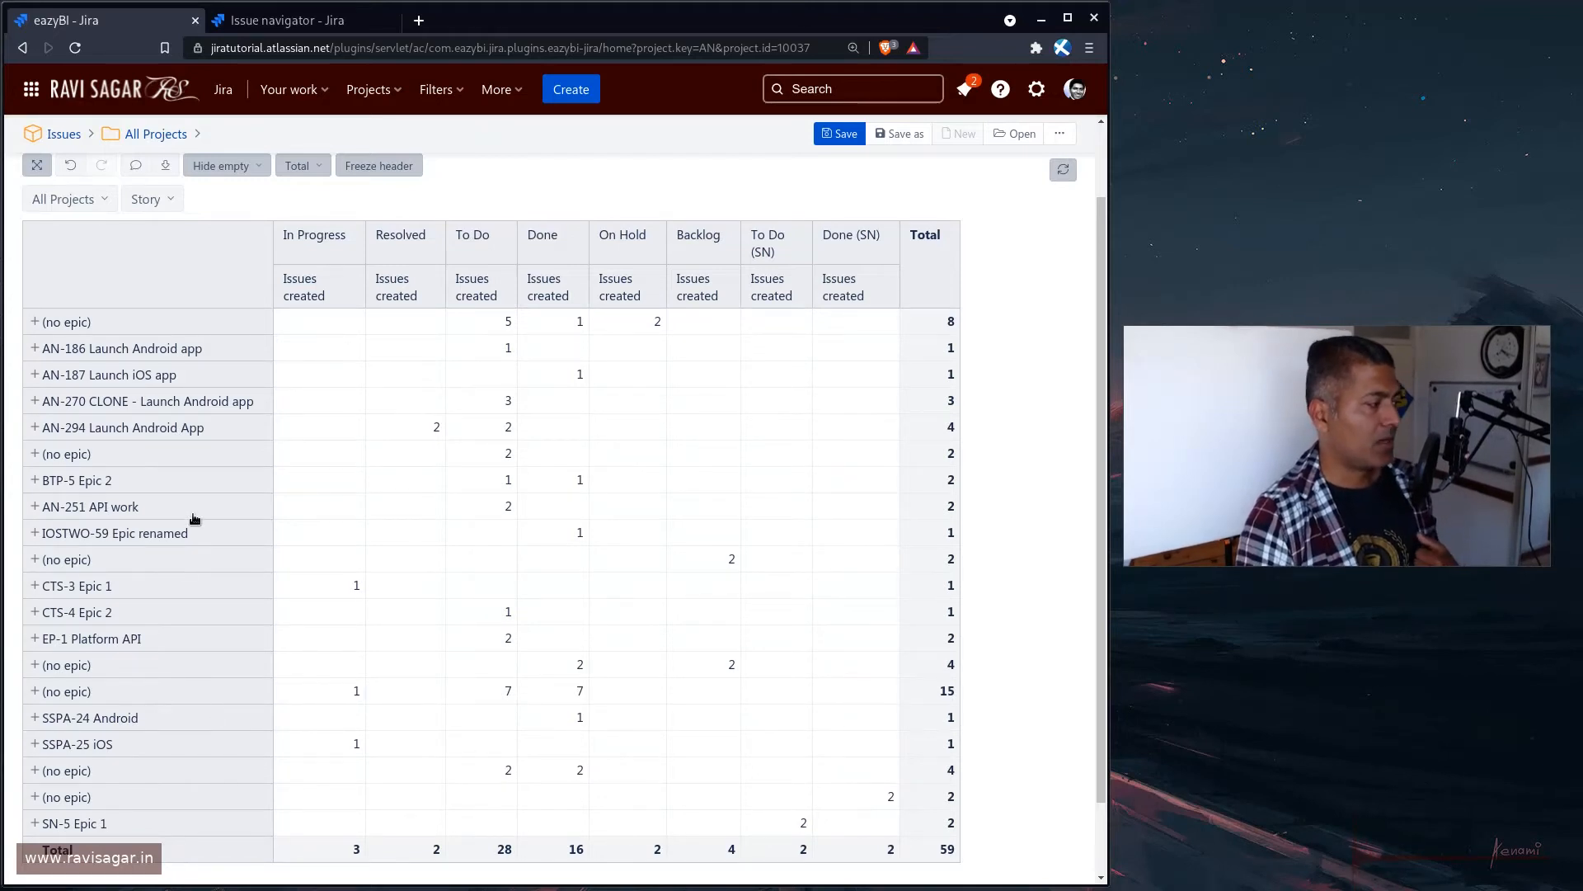
{"action": "mouse_move", "coordinate": [88, 705]}
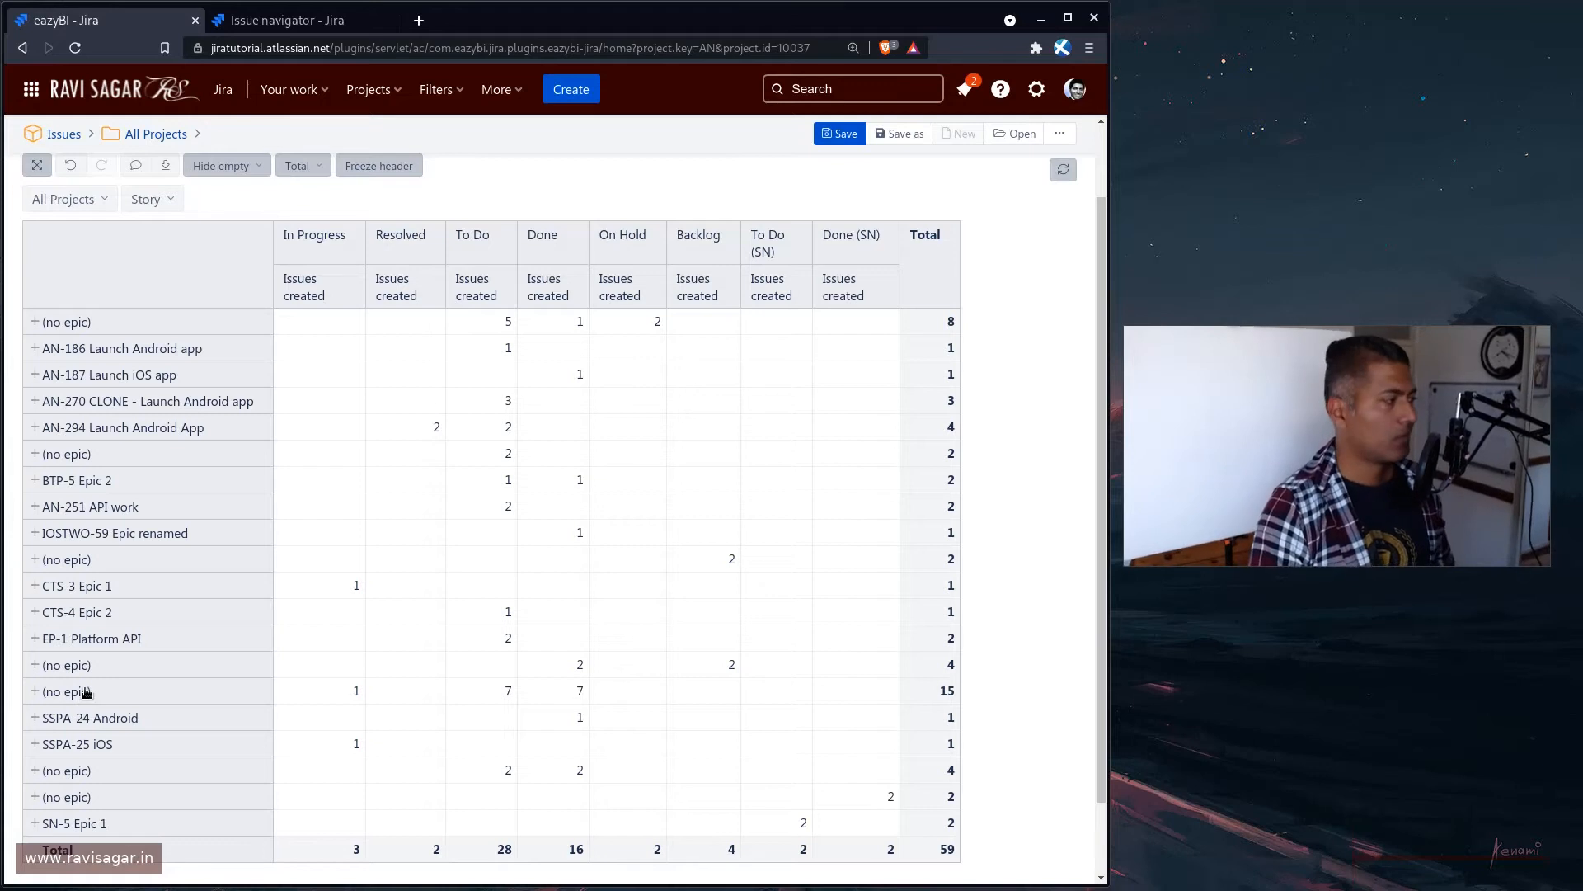
{"action": "mouse_move", "coordinate": [89, 672]}
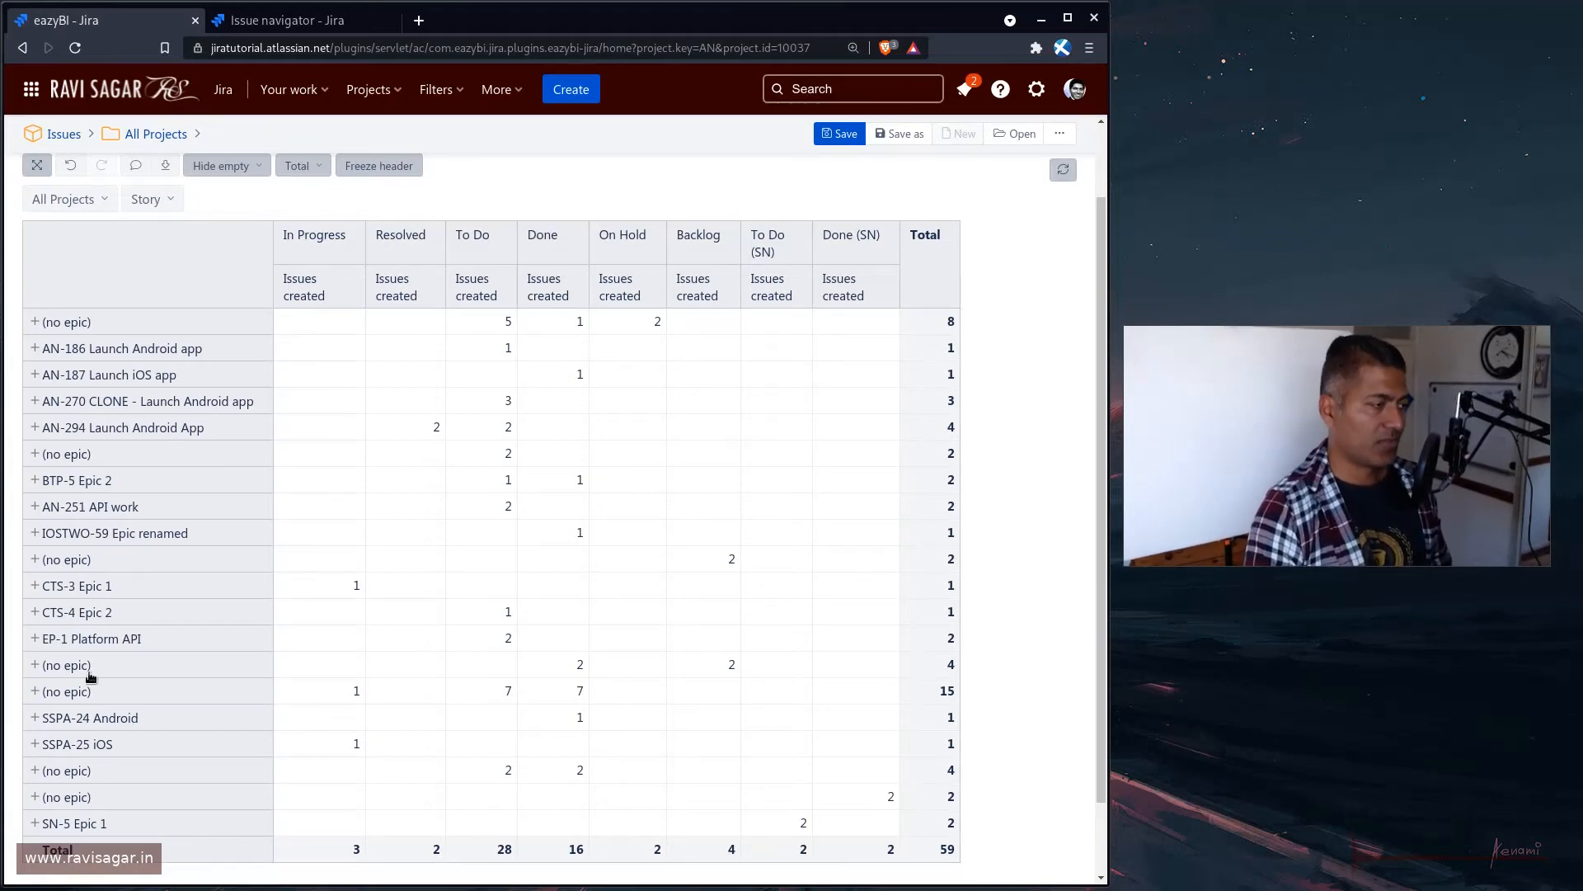
{"action": "mouse_move", "coordinate": [208, 426]}
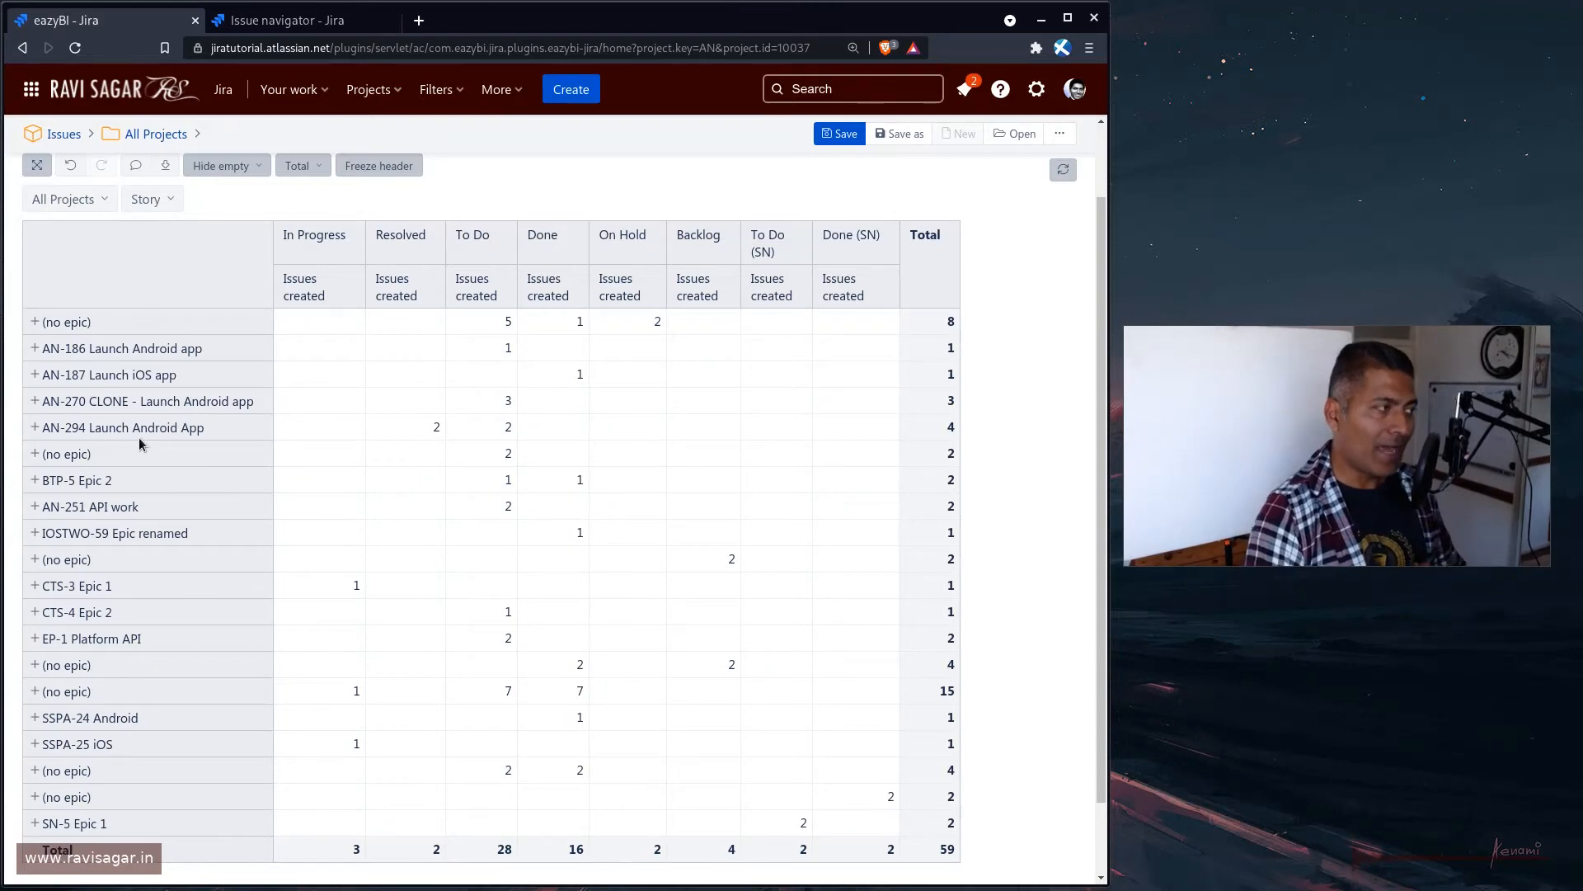
{"action": "mouse_move", "coordinate": [445, 425]}
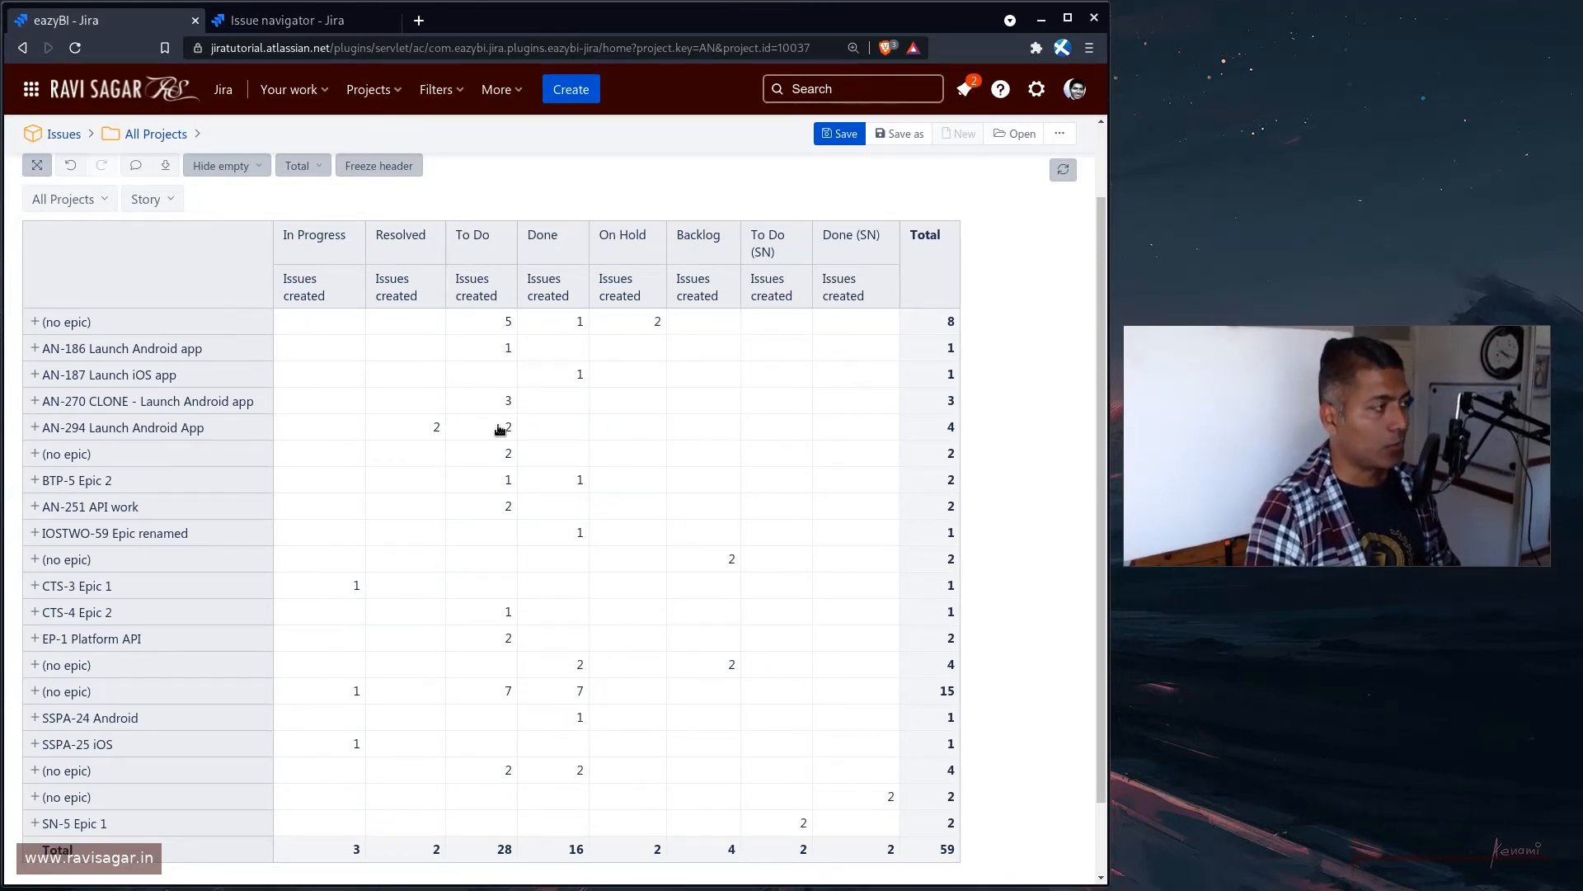
{"action": "mouse_move", "coordinate": [424, 442]}
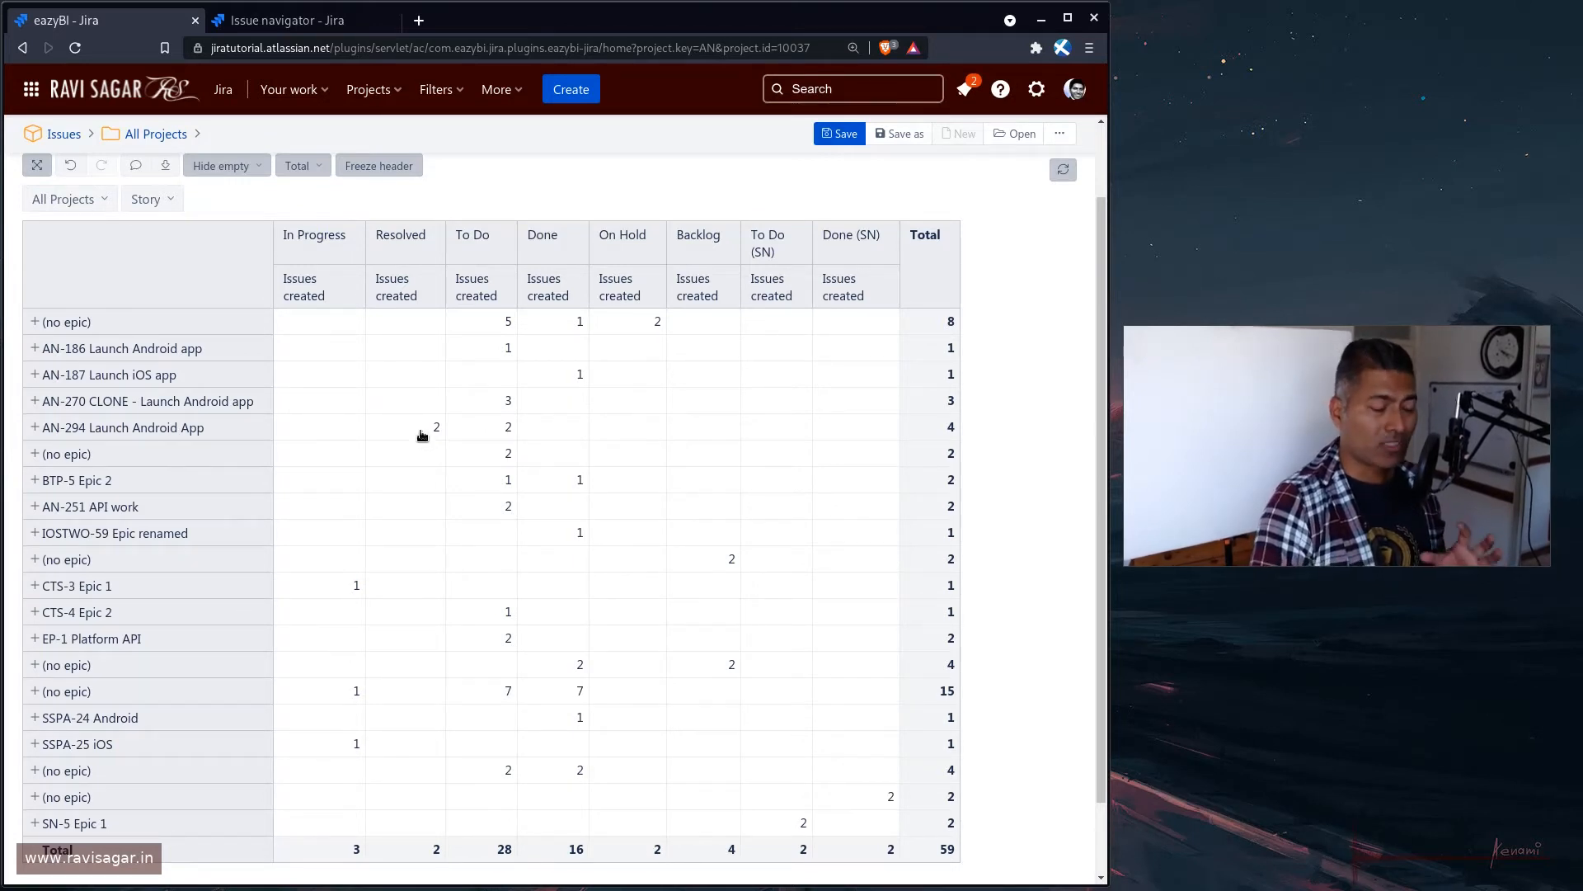
{"action": "mouse_move", "coordinate": [404, 243]}
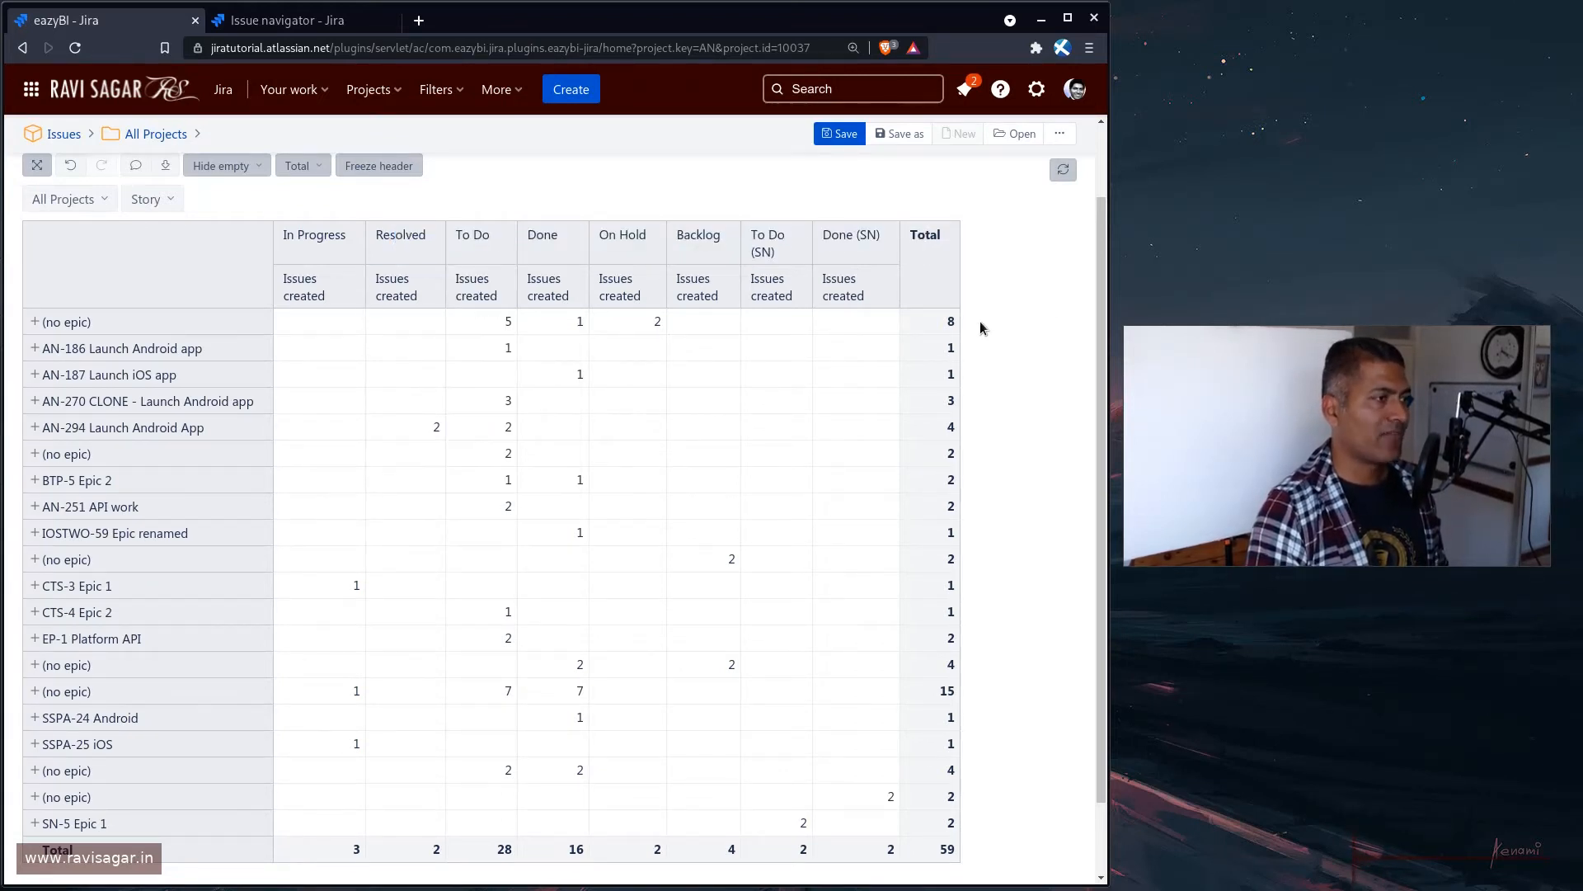
{"action": "mouse_move", "coordinate": [715, 569]}
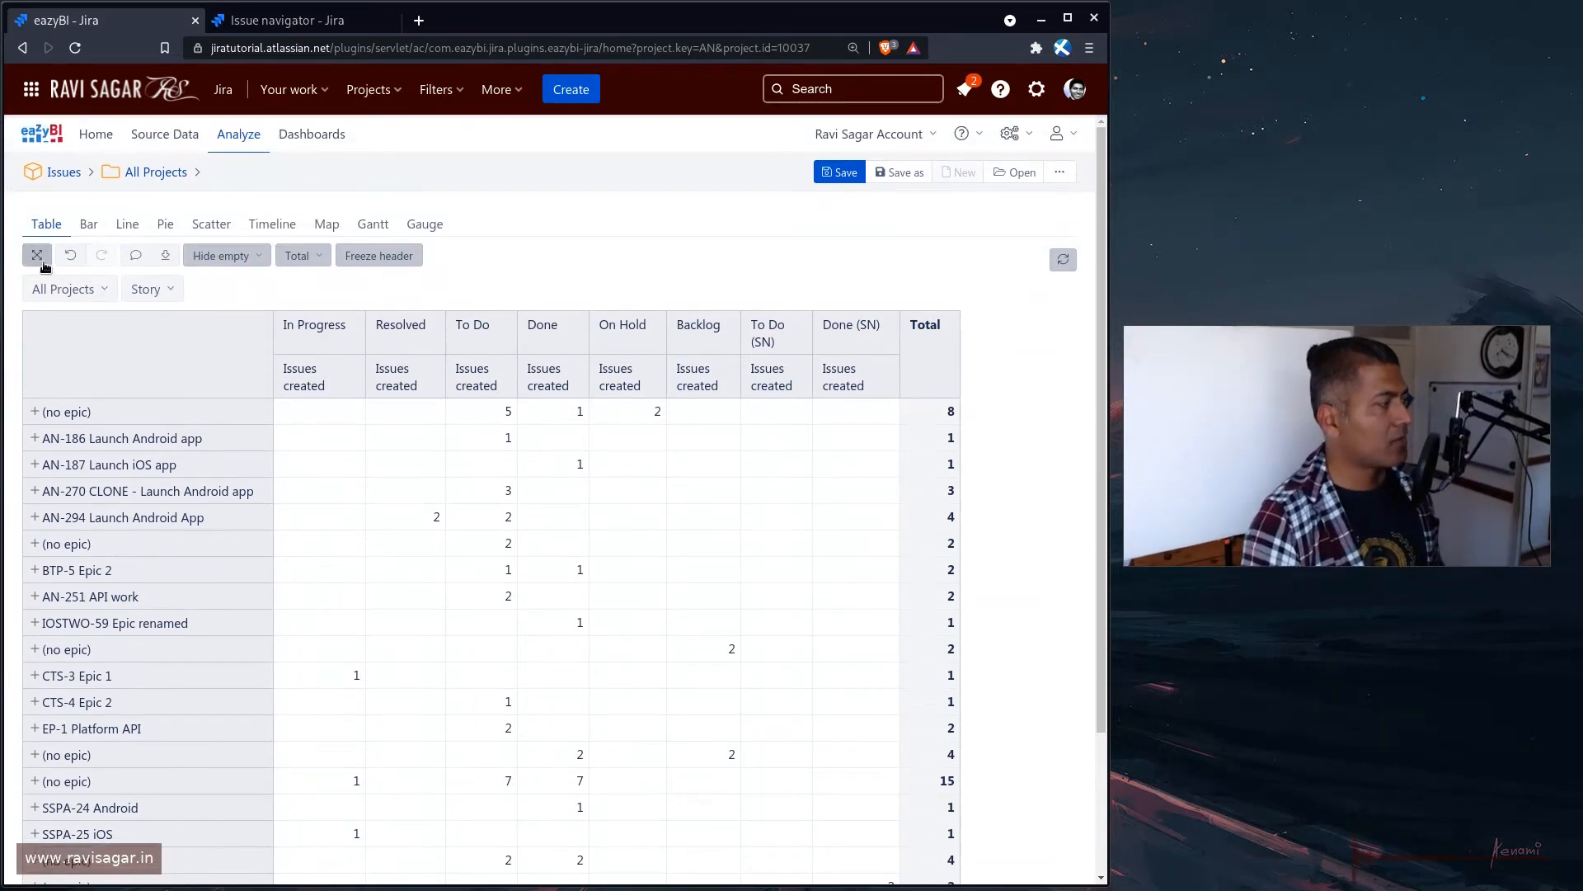
Show the report layout and cancel rename dialogs for All Statuses and All Statuses by category
{"action": "left_click", "coordinate": [36, 254]}
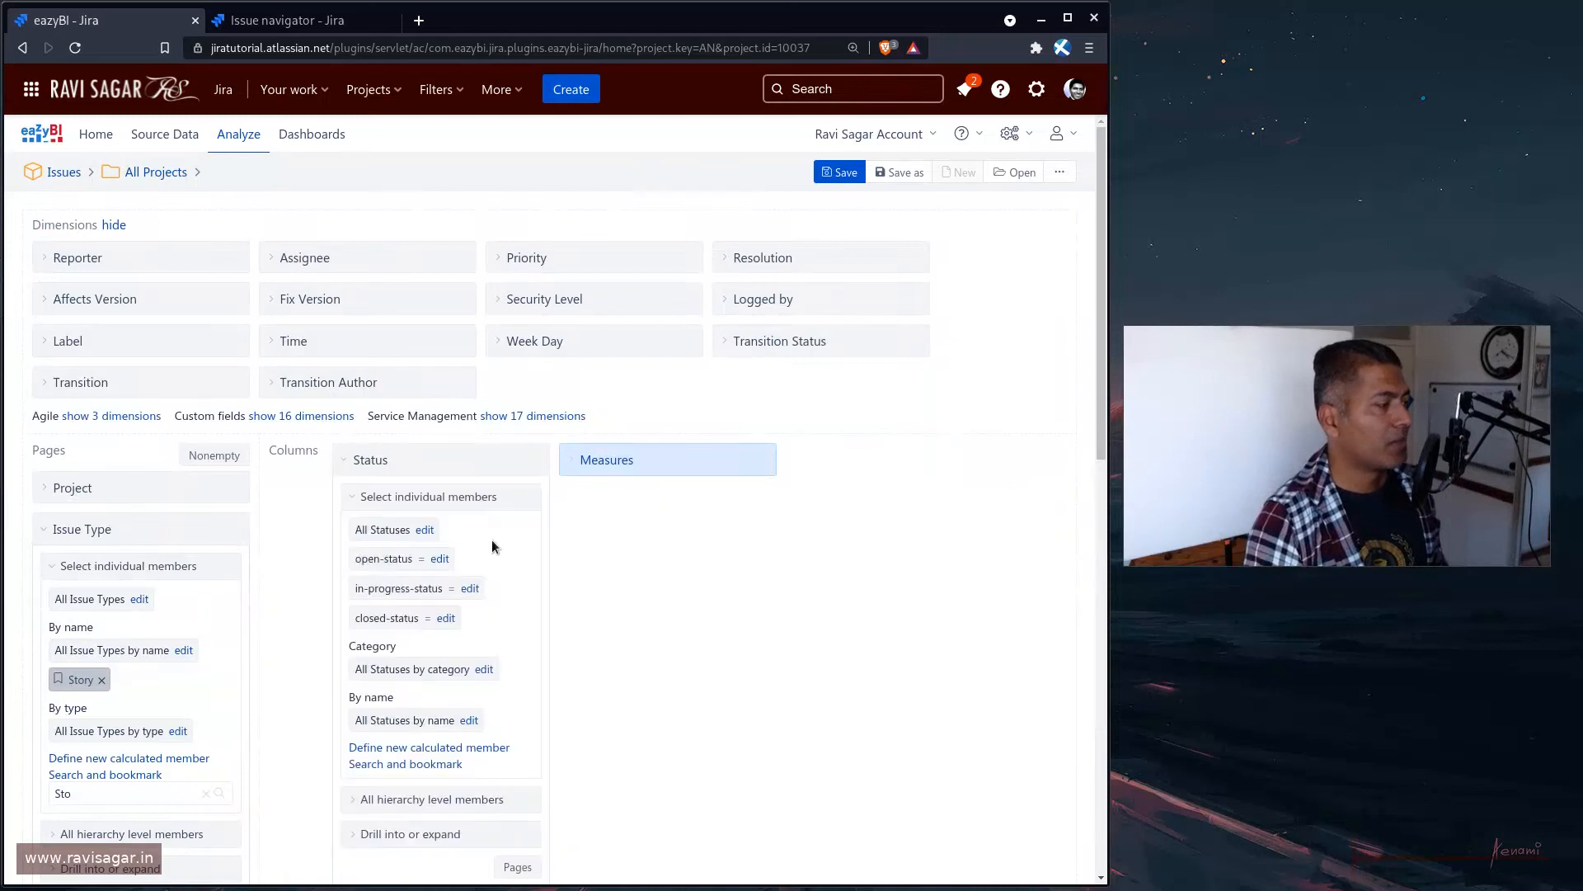
{"action": "scroll", "scroll_direction": "down", "scroll_amount": 3}
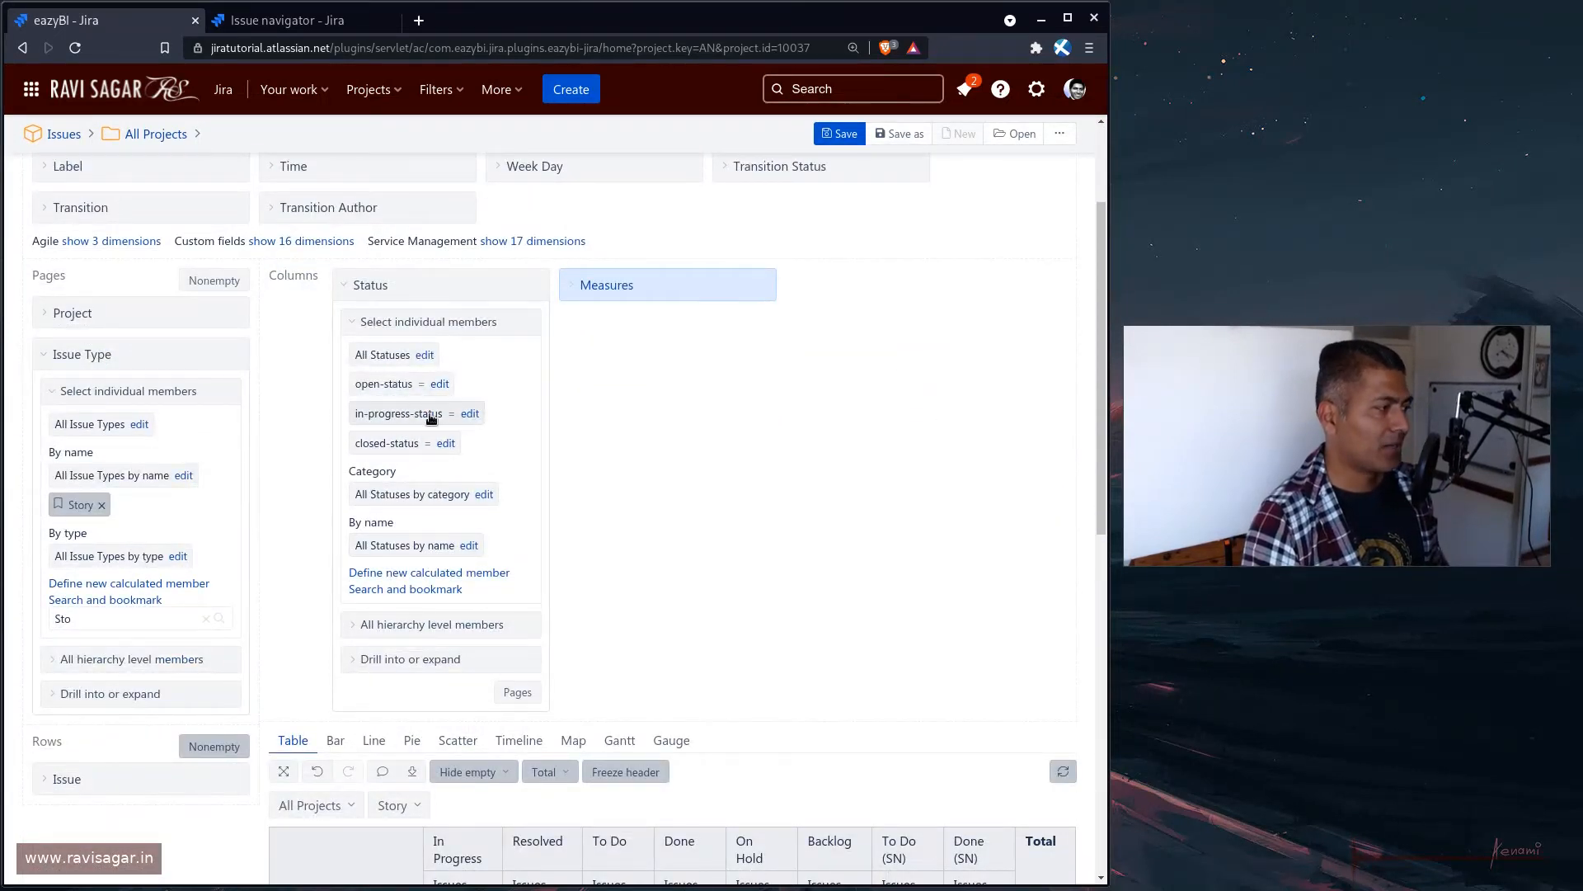
{"action": "mouse_move", "coordinate": [433, 608]}
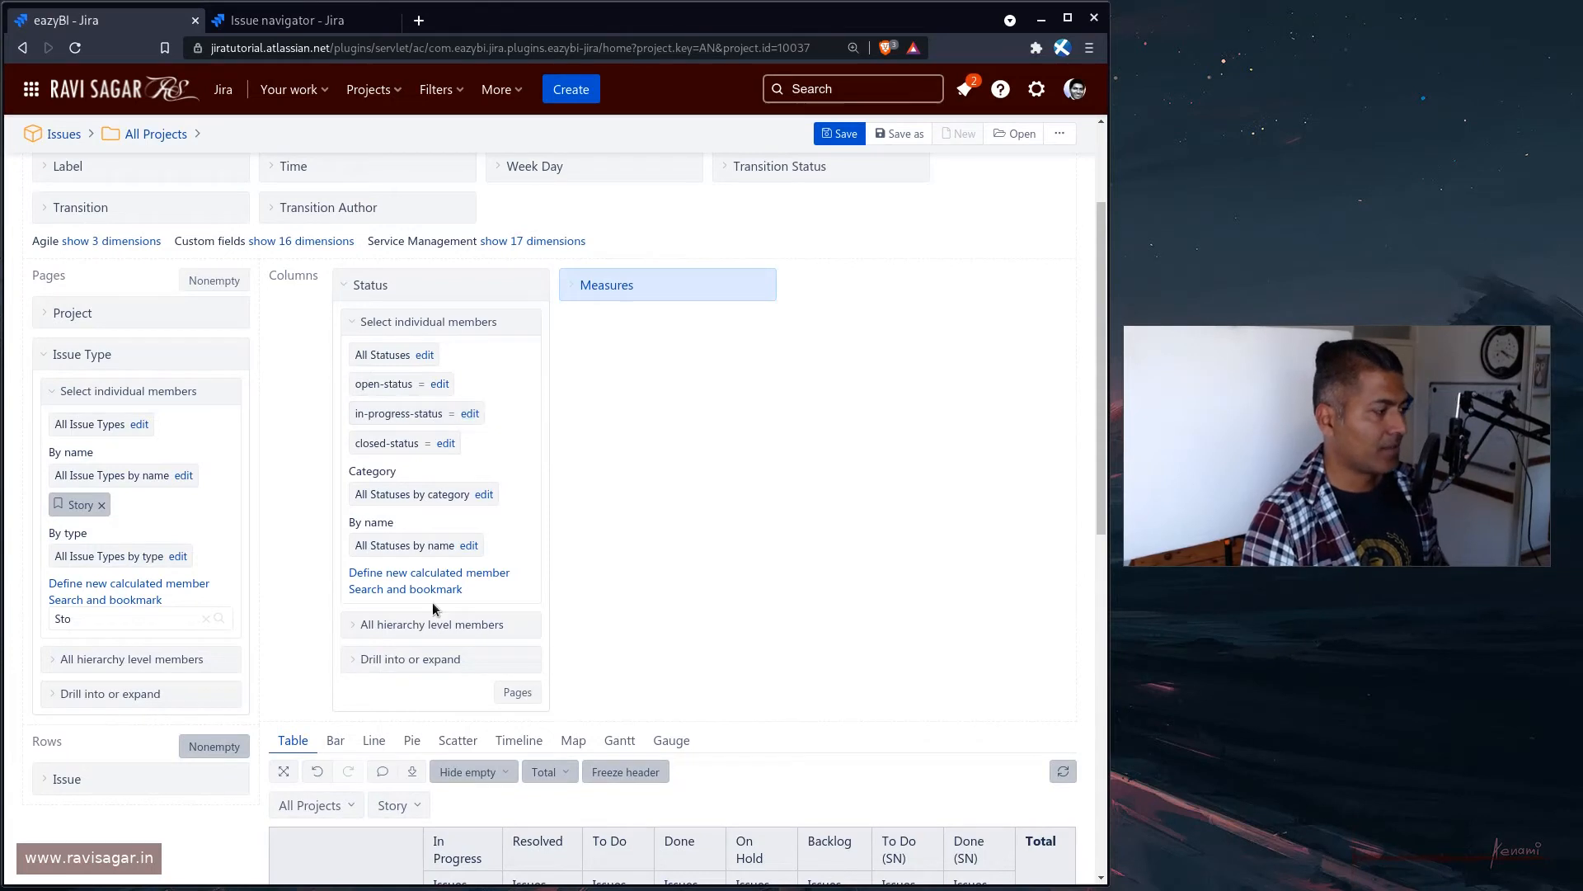
{"action": "mouse_move", "coordinate": [457, 475]}
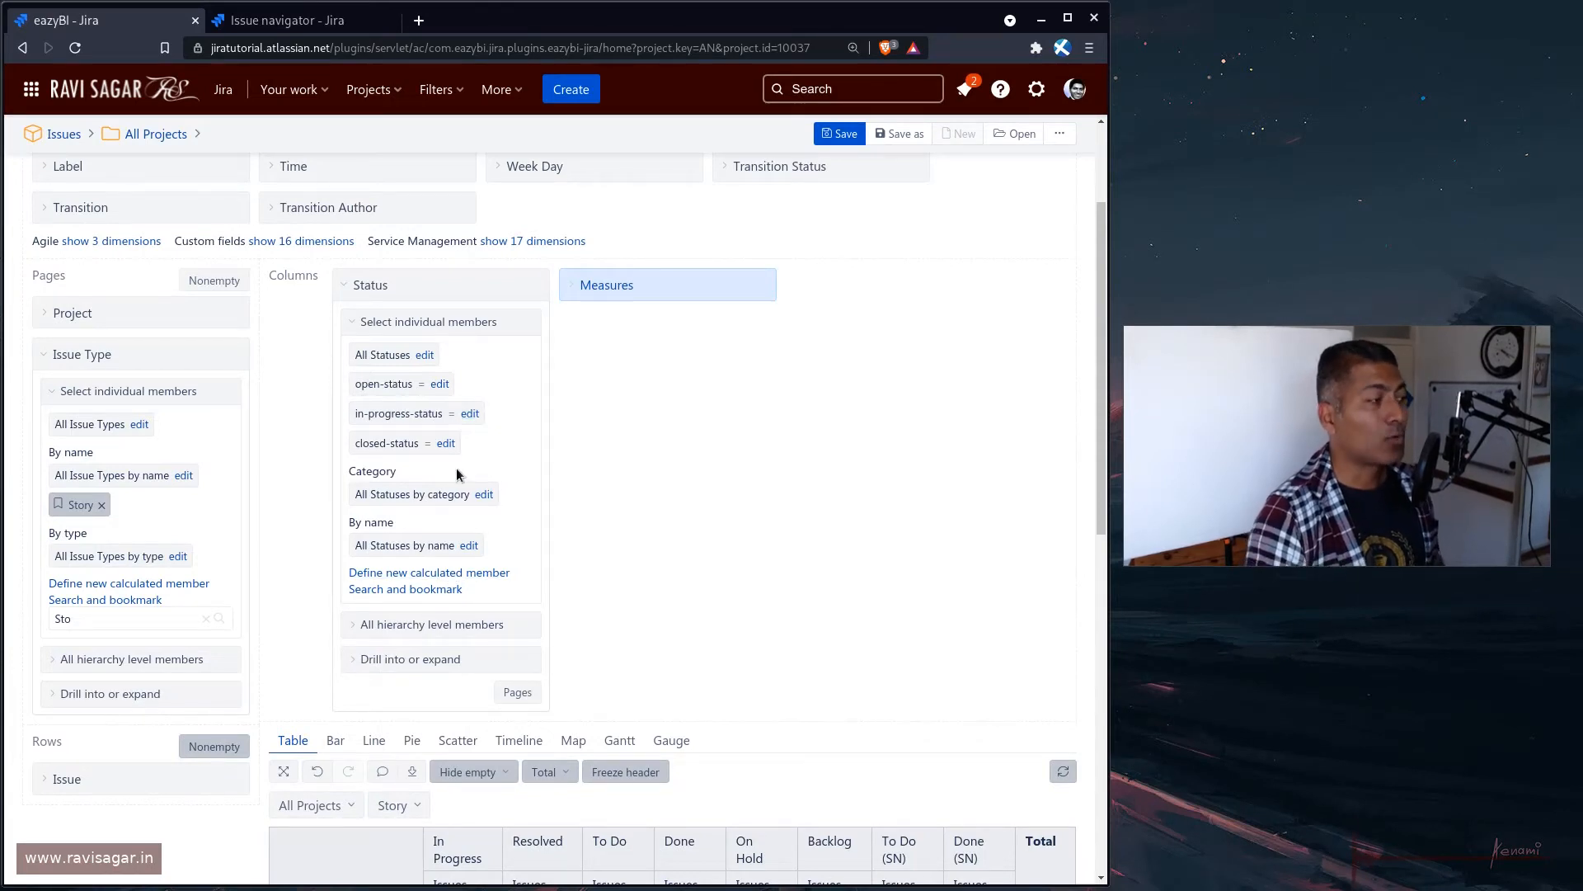
{"action": "left_click", "coordinate": [424, 355]}
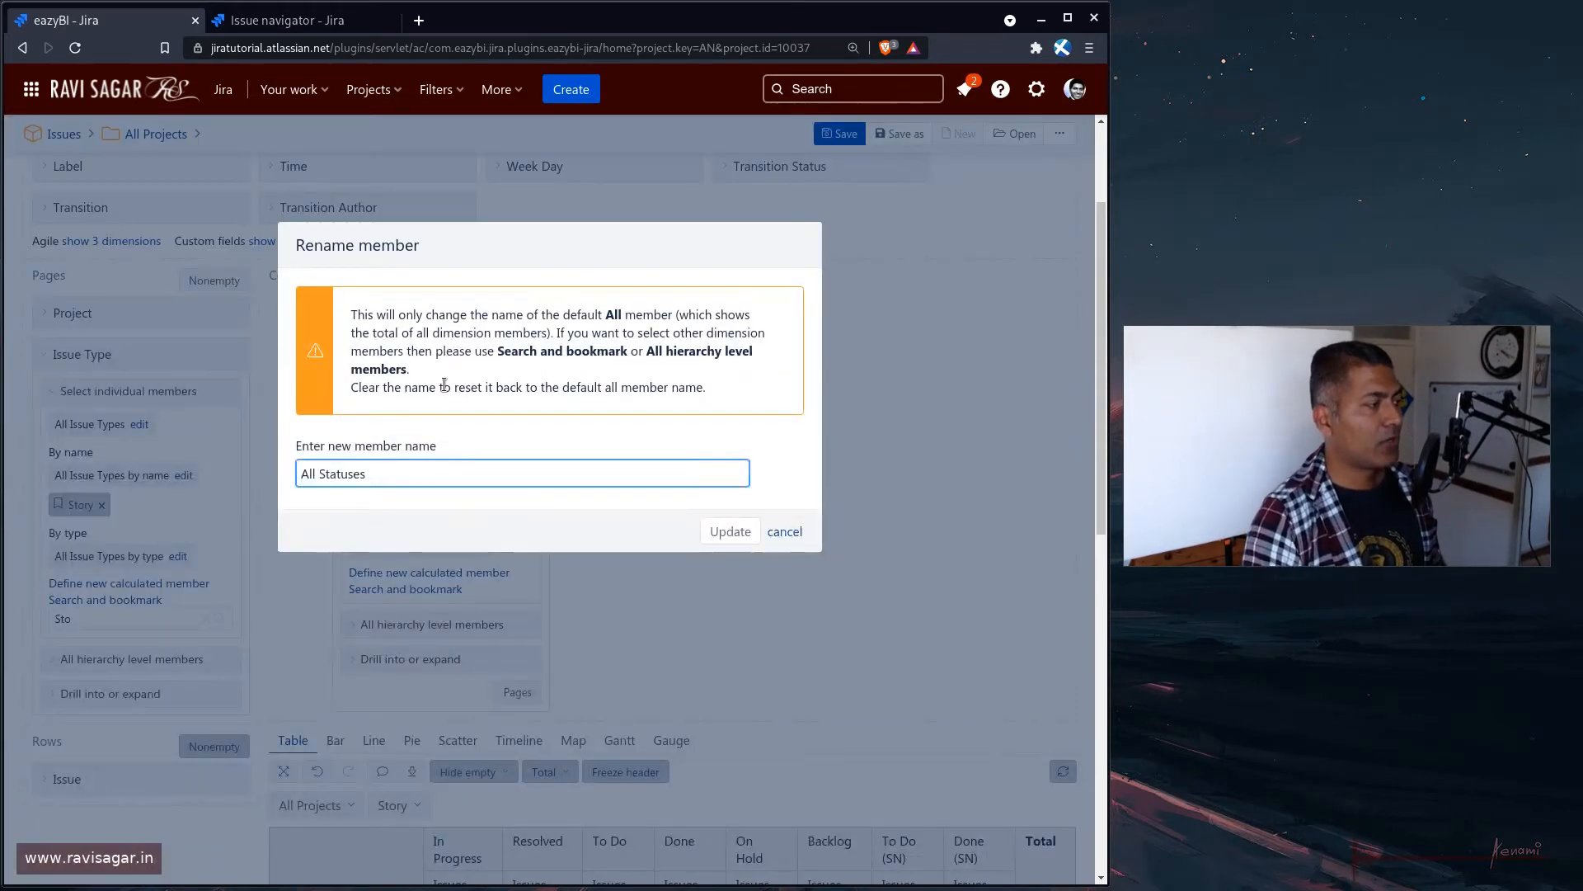
{"action": "left_click", "coordinate": [729, 531]}
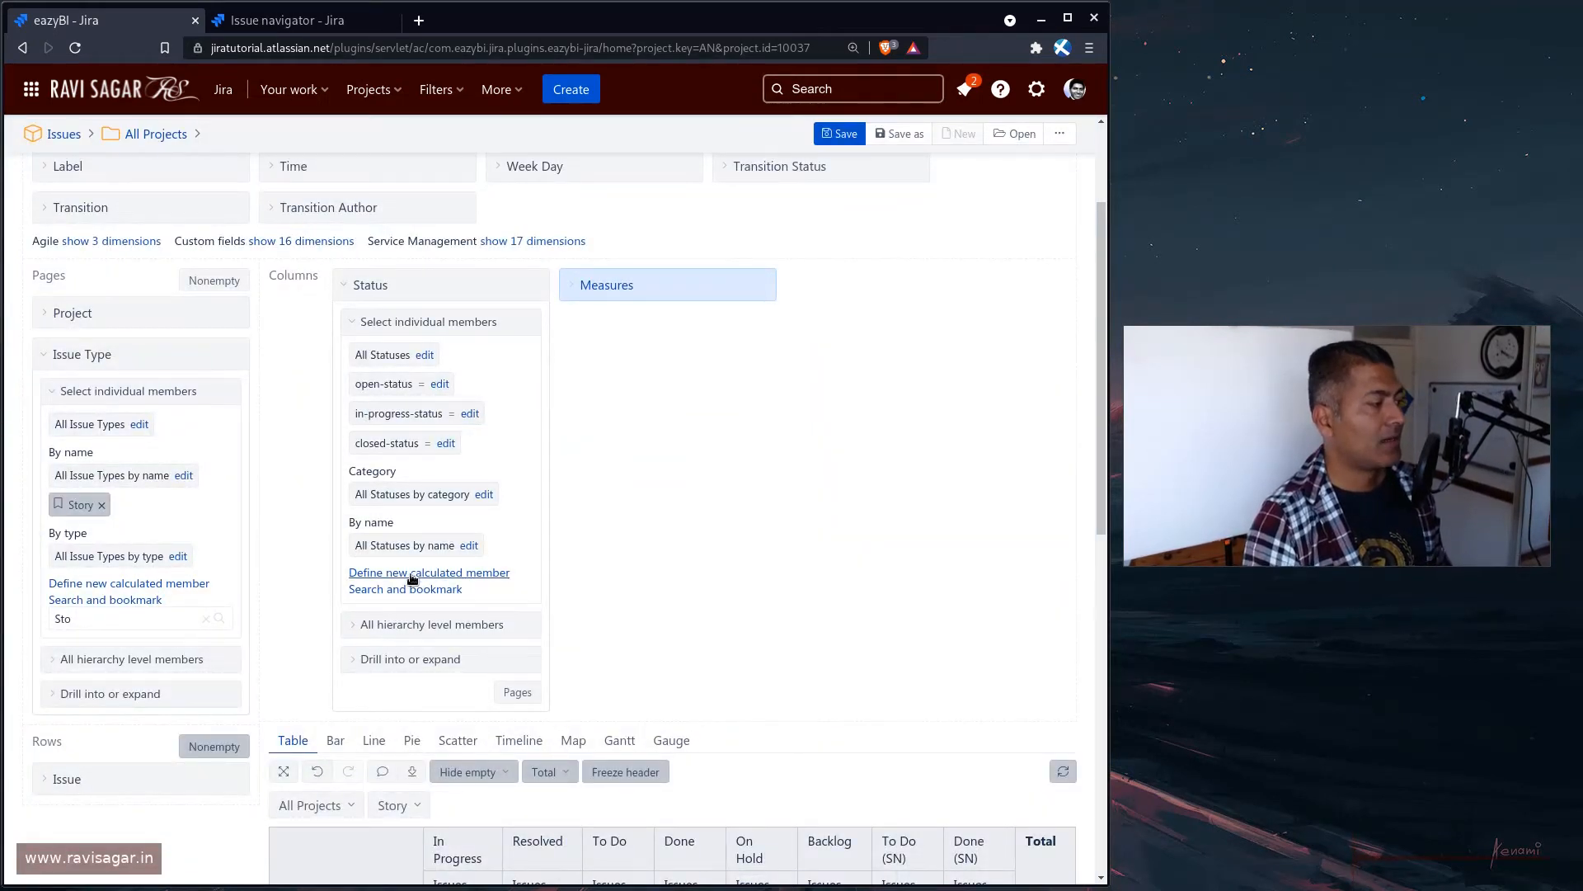
{"action": "left_click", "coordinate": [483, 493]}
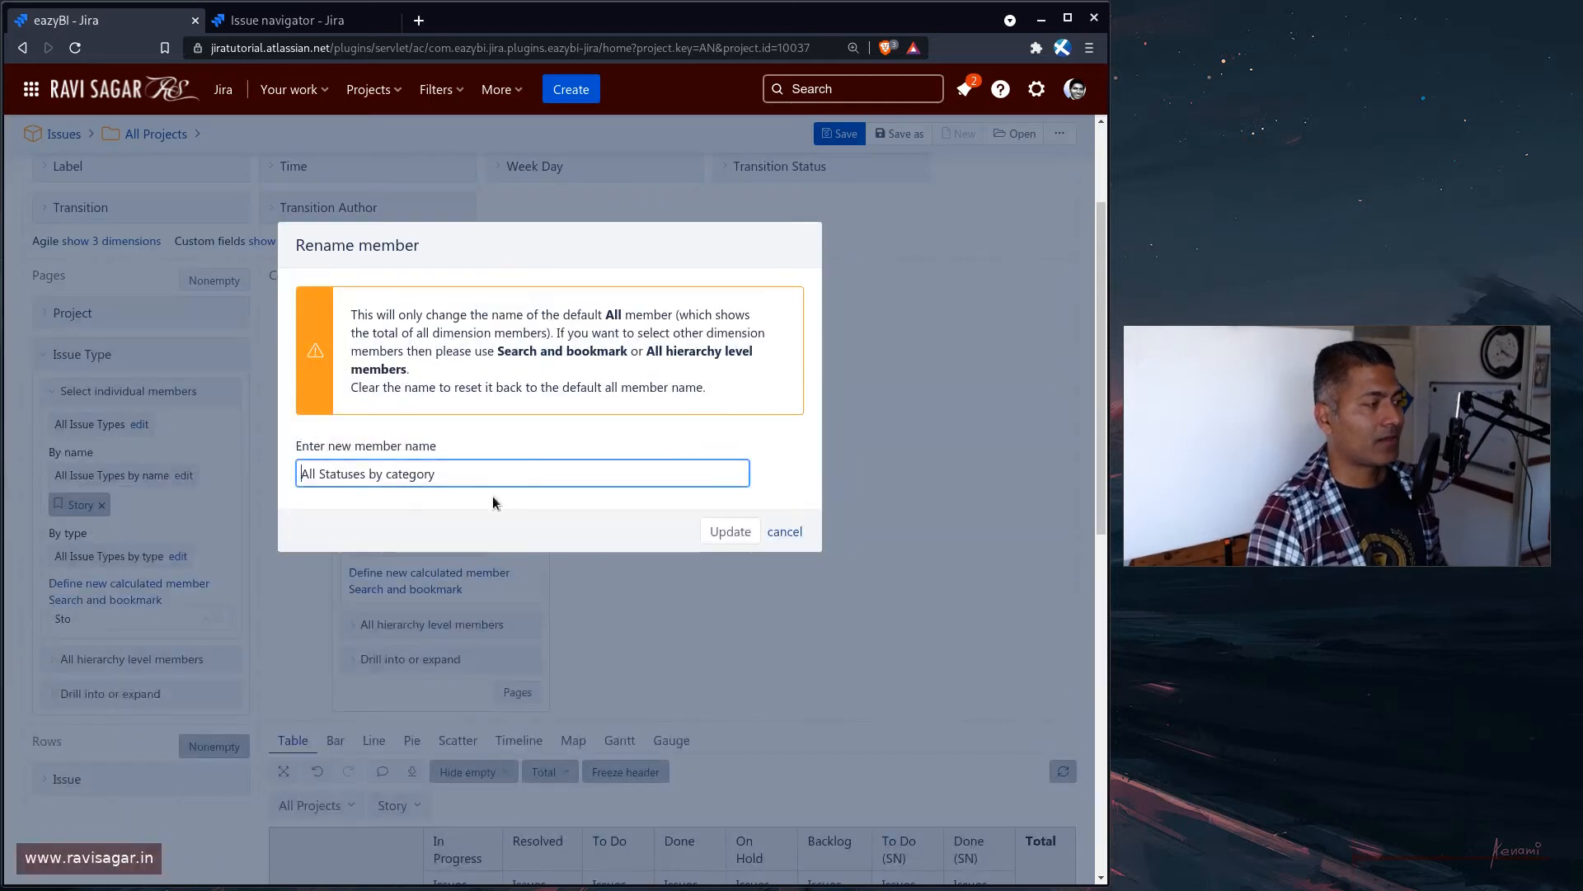
{"action": "left_click", "coordinate": [729, 531]}
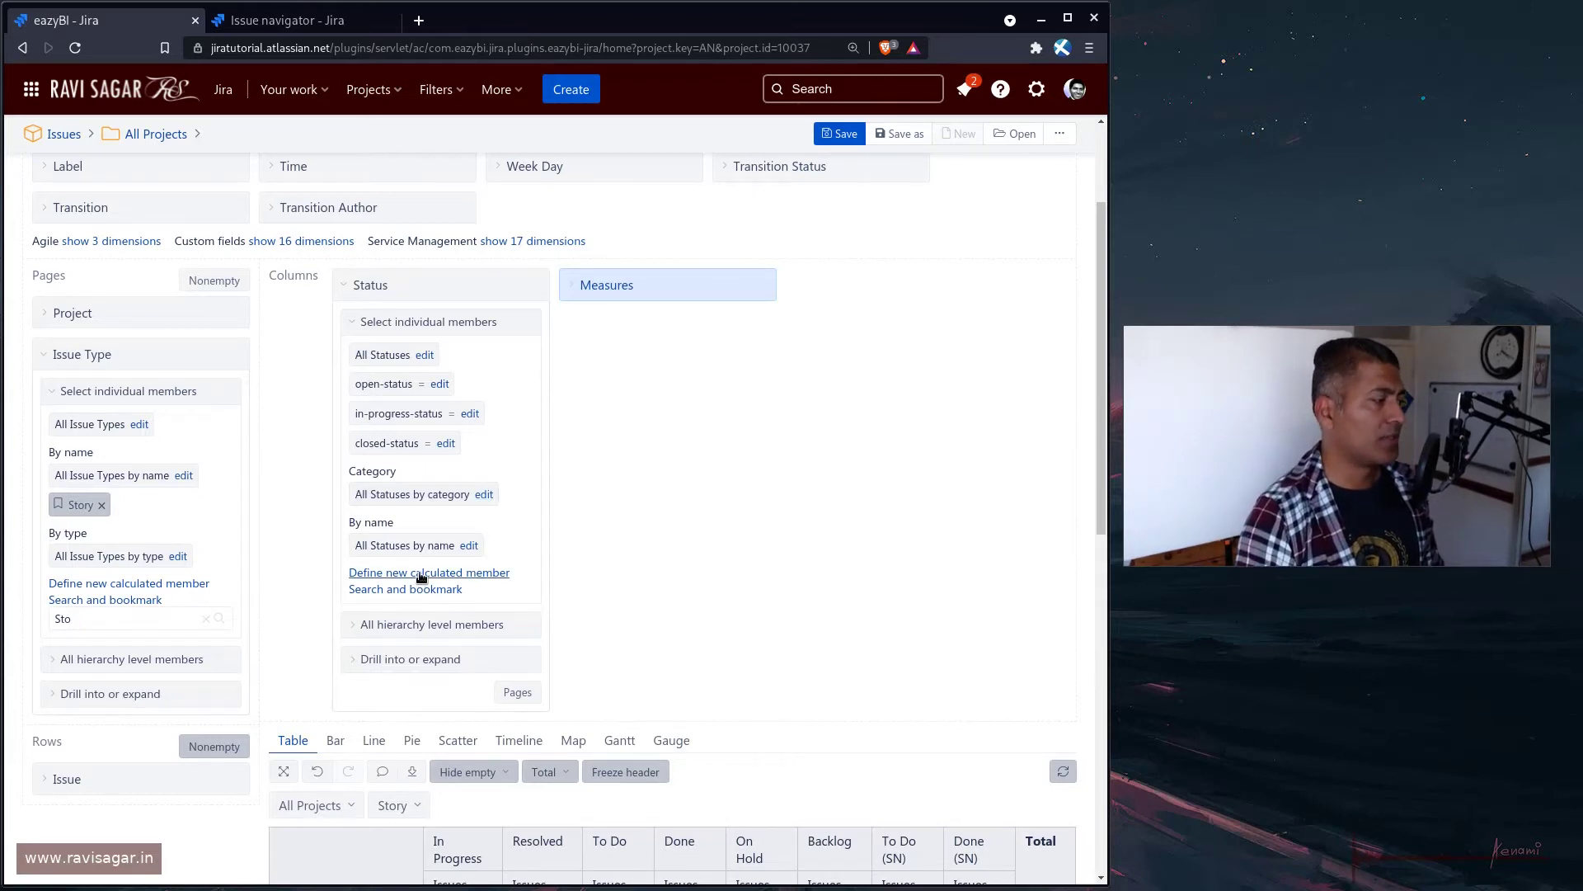
Write the calculated member formula Aggregate({[Status].[Open],[Status].[Resolved]})
{"action": "left_click", "coordinate": [429, 572]}
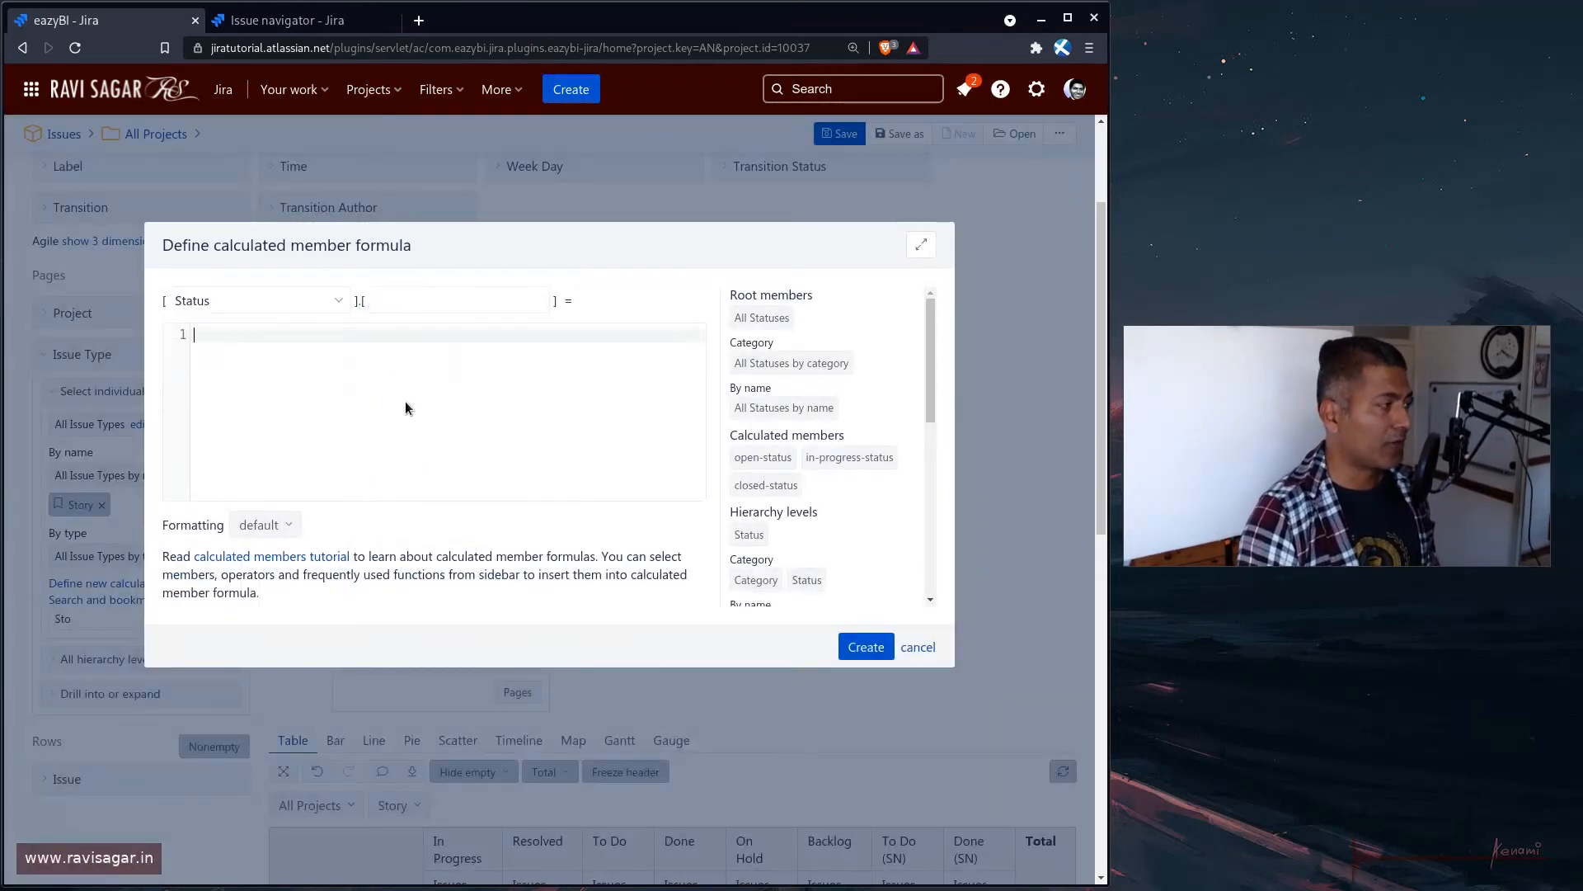
{"action": "type", "text": "Ag"}
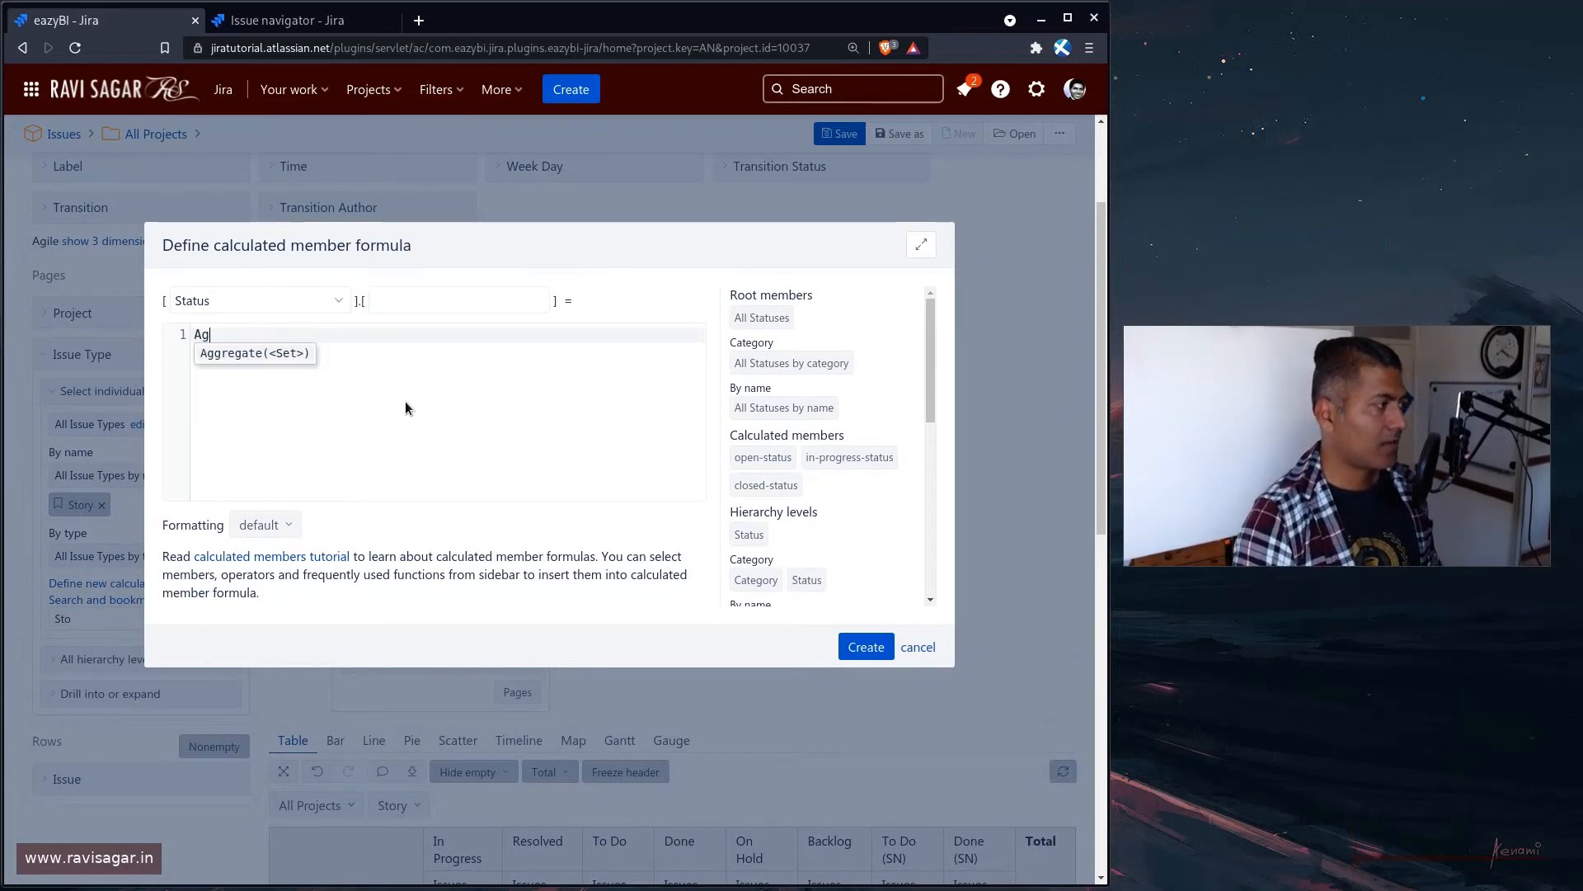
{"action": "left_click", "coordinate": [254, 353]}
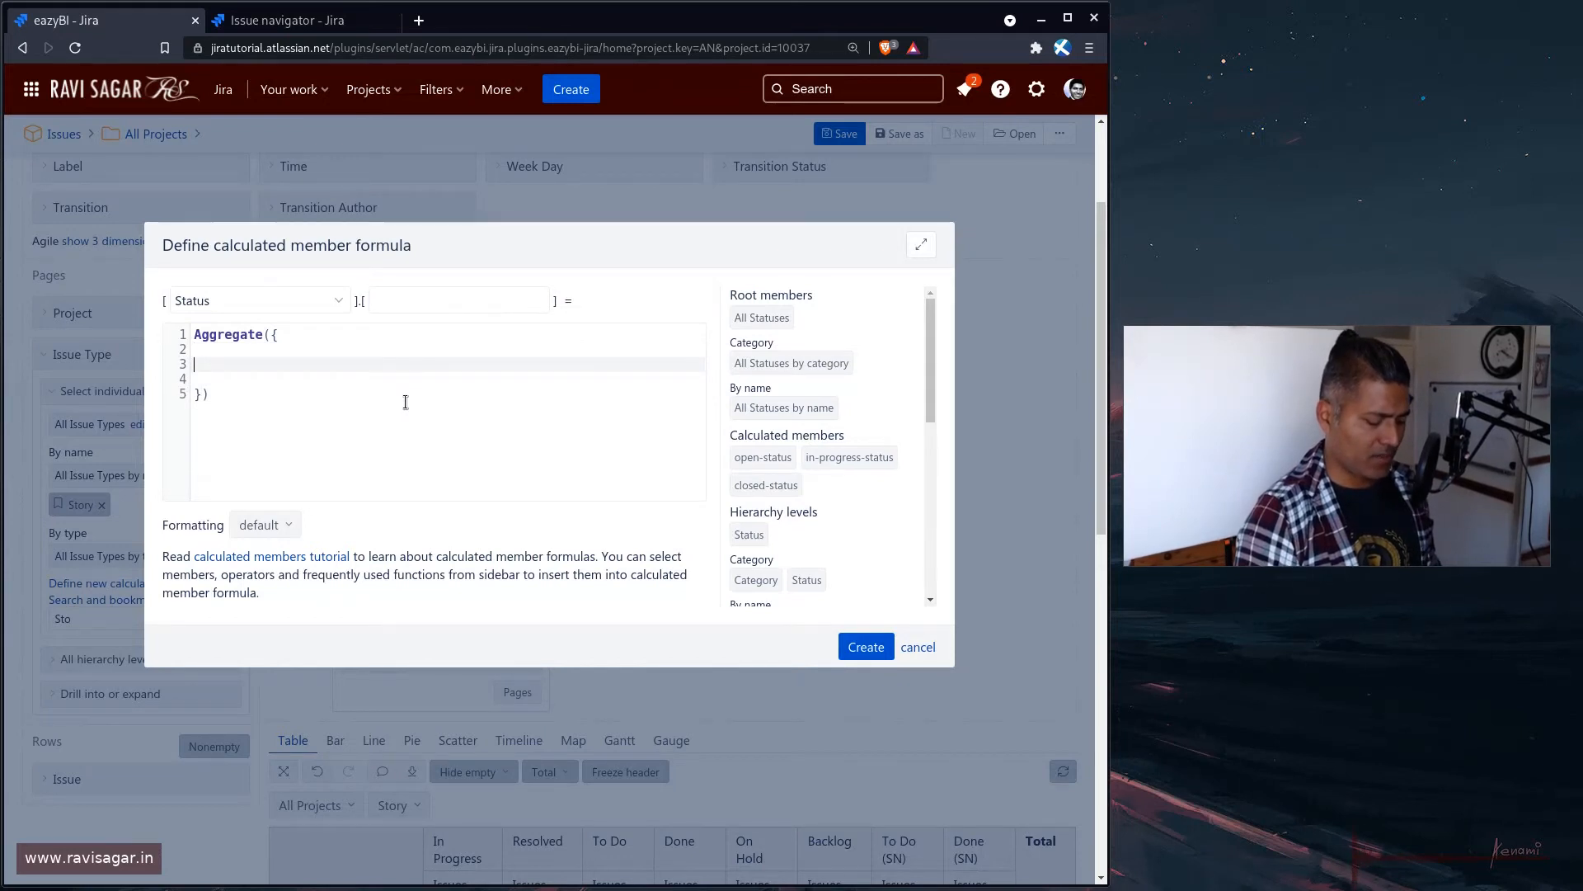
{"action": "type", "text": "[Status]"}
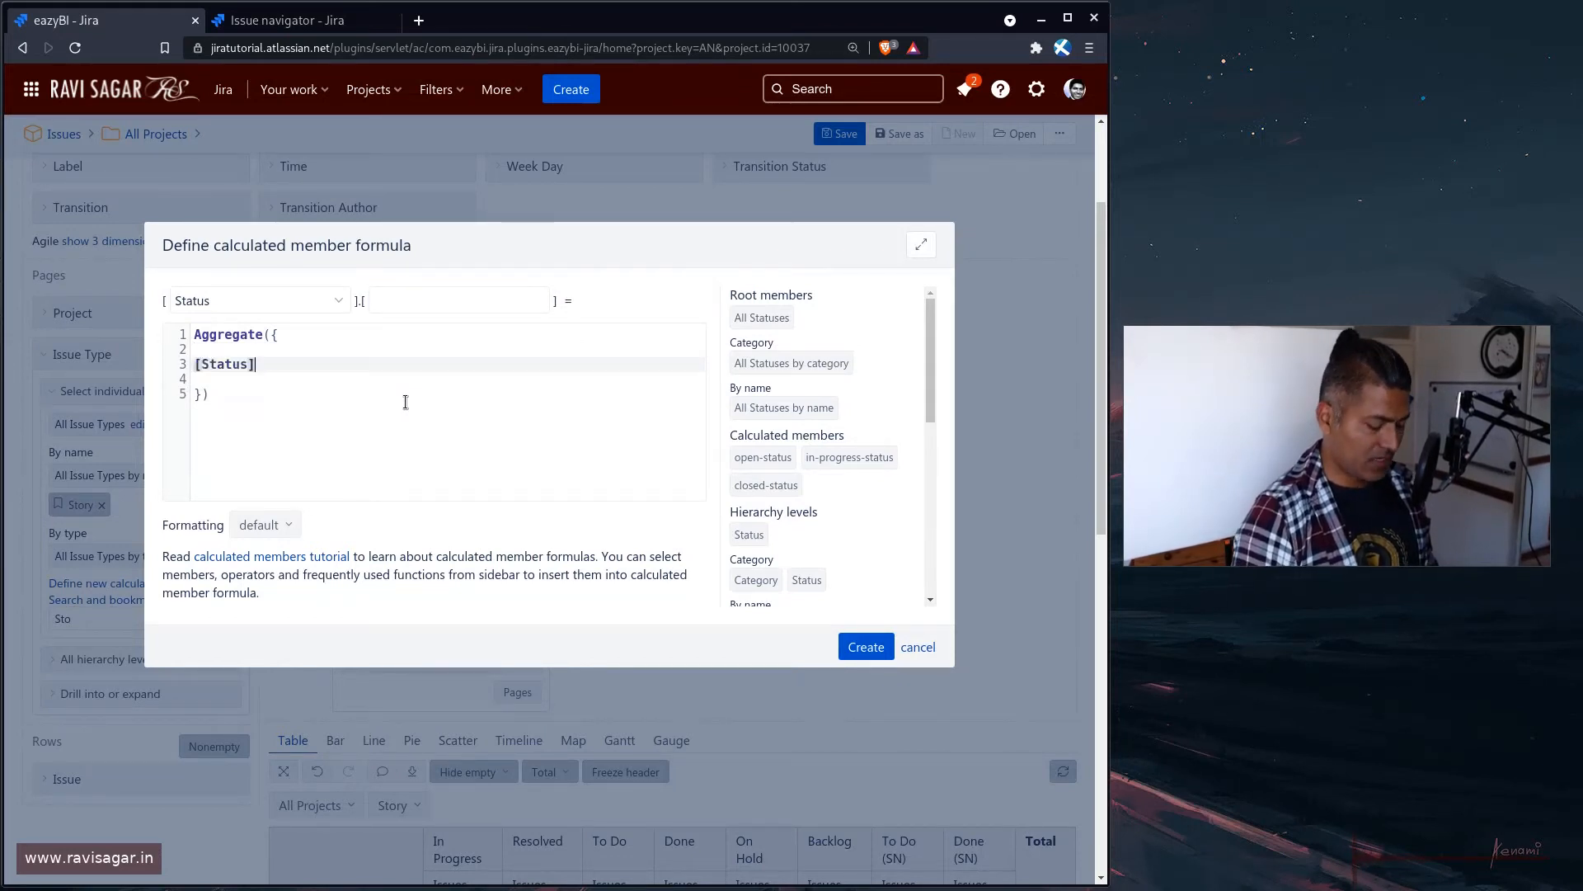
{"action": "type", "text": ".["}
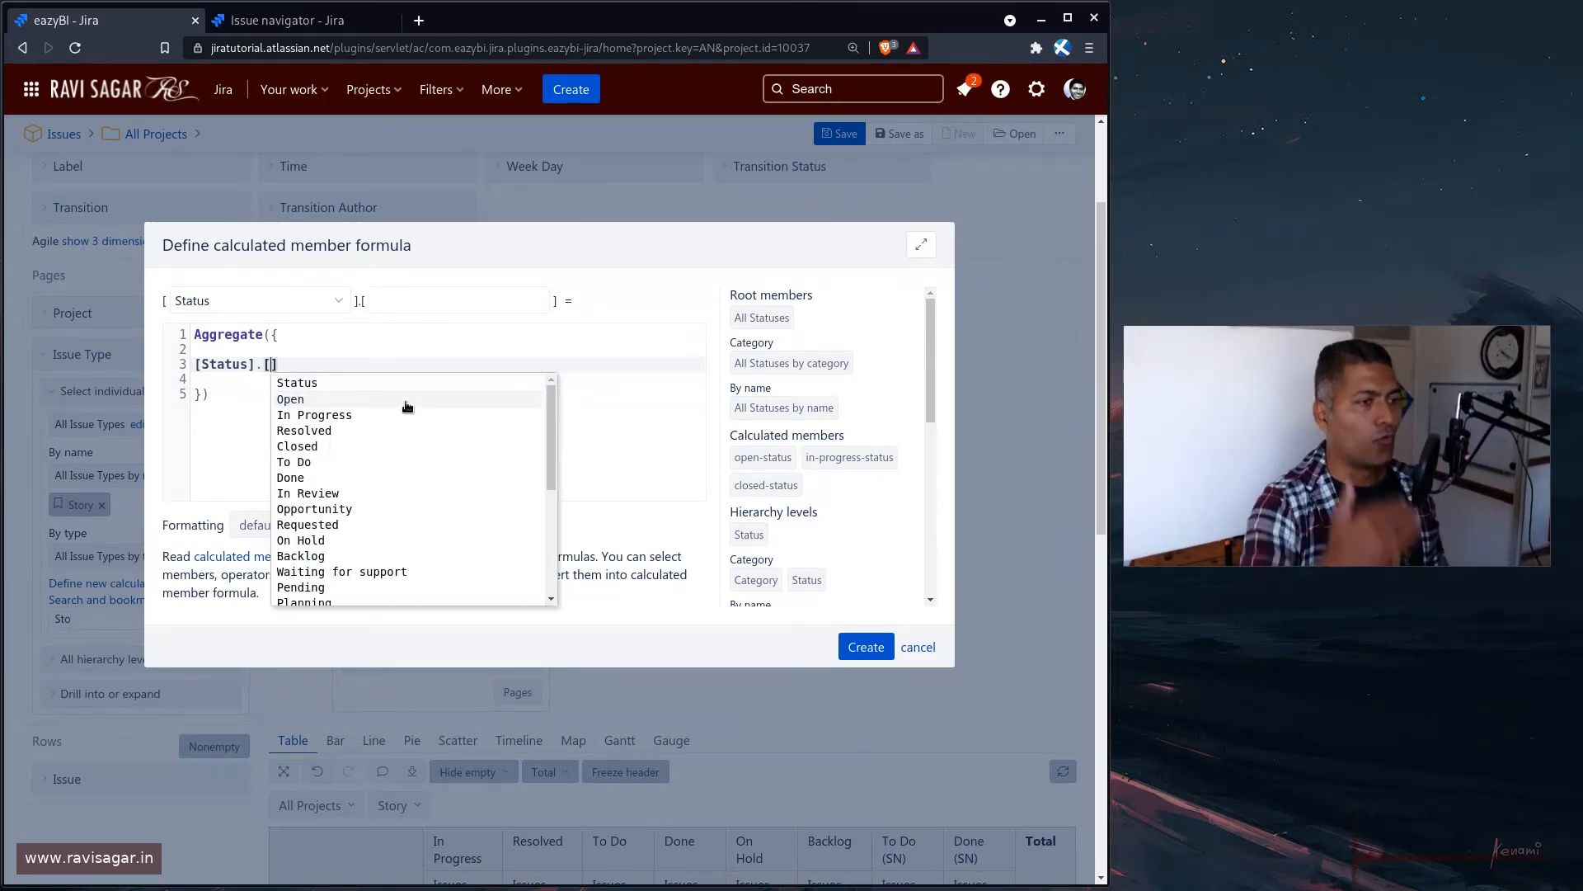
{"action": "left_click", "coordinate": [290, 397]}
{"action": "type", "text": "[Status"}
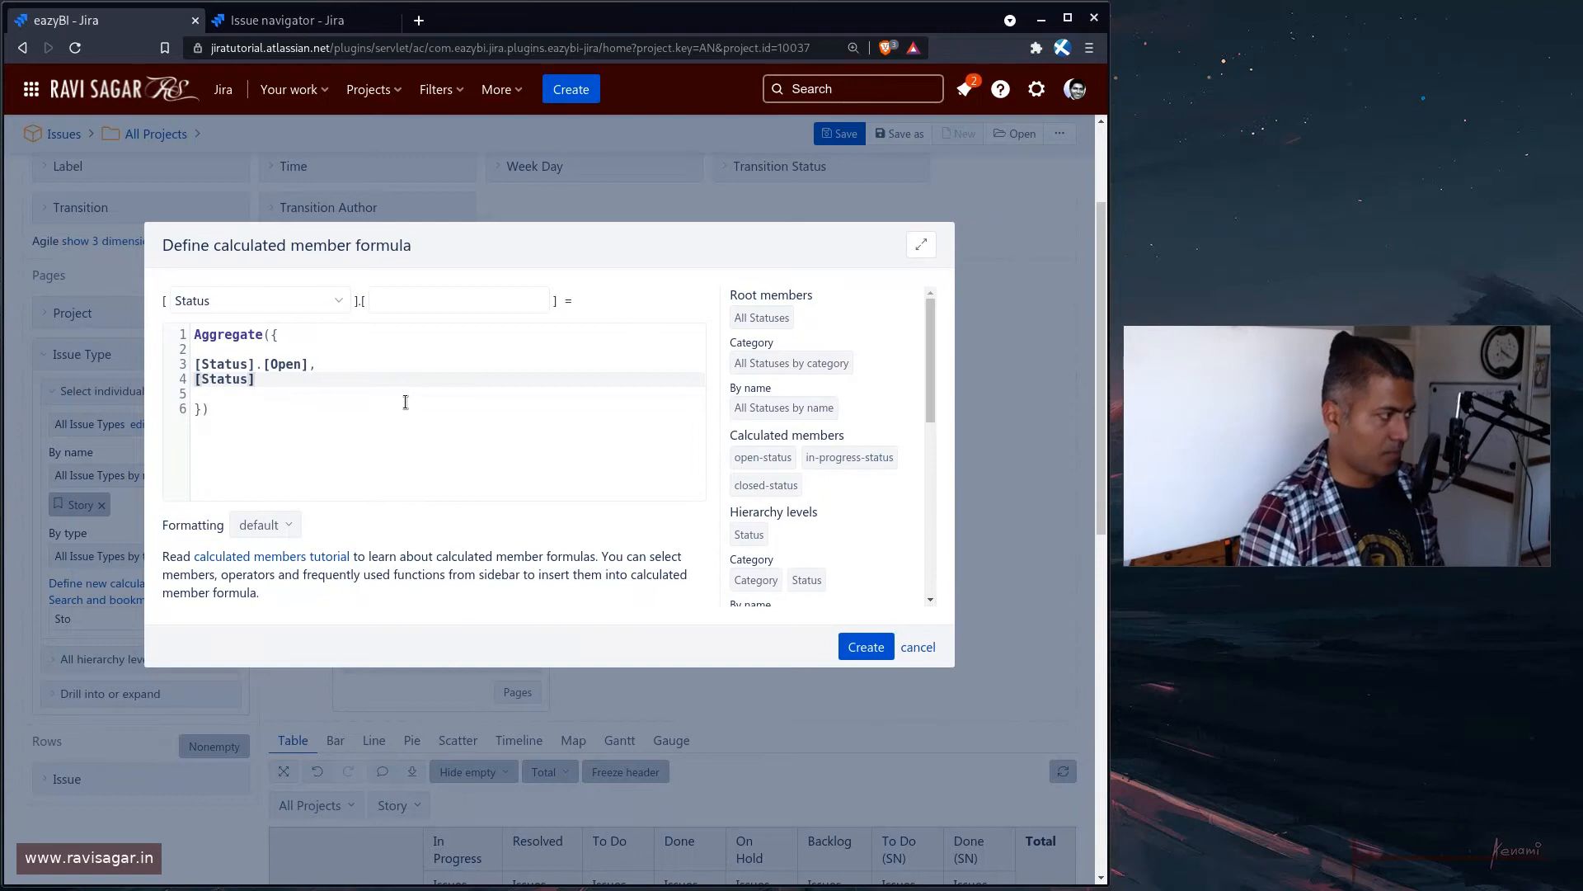
{"action": "type", "text": "["}
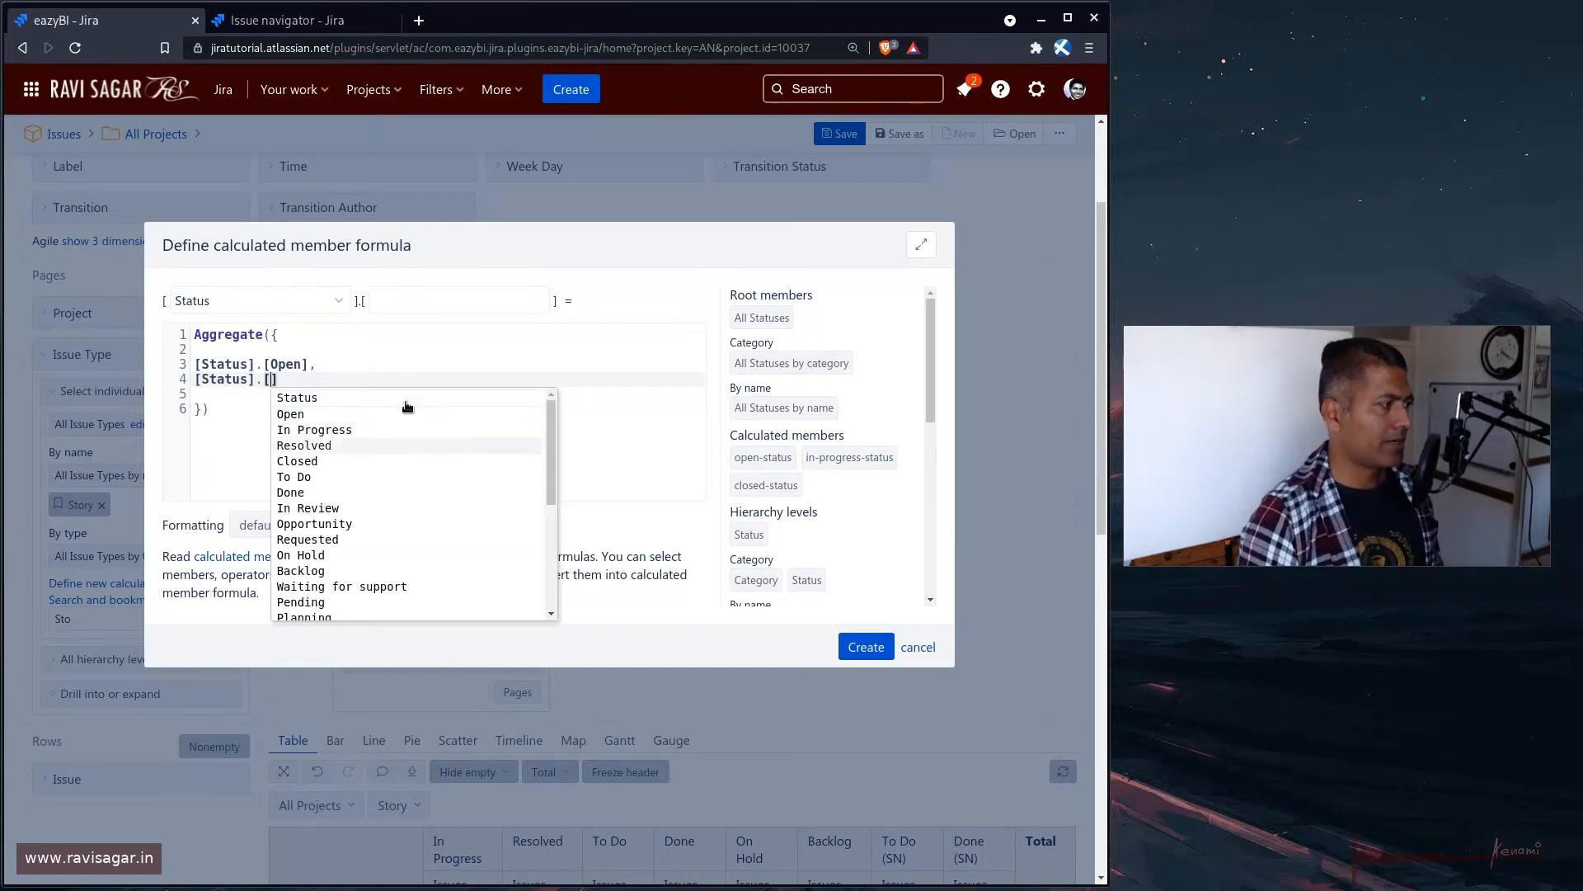
{"action": "left_click", "coordinate": [303, 445]}
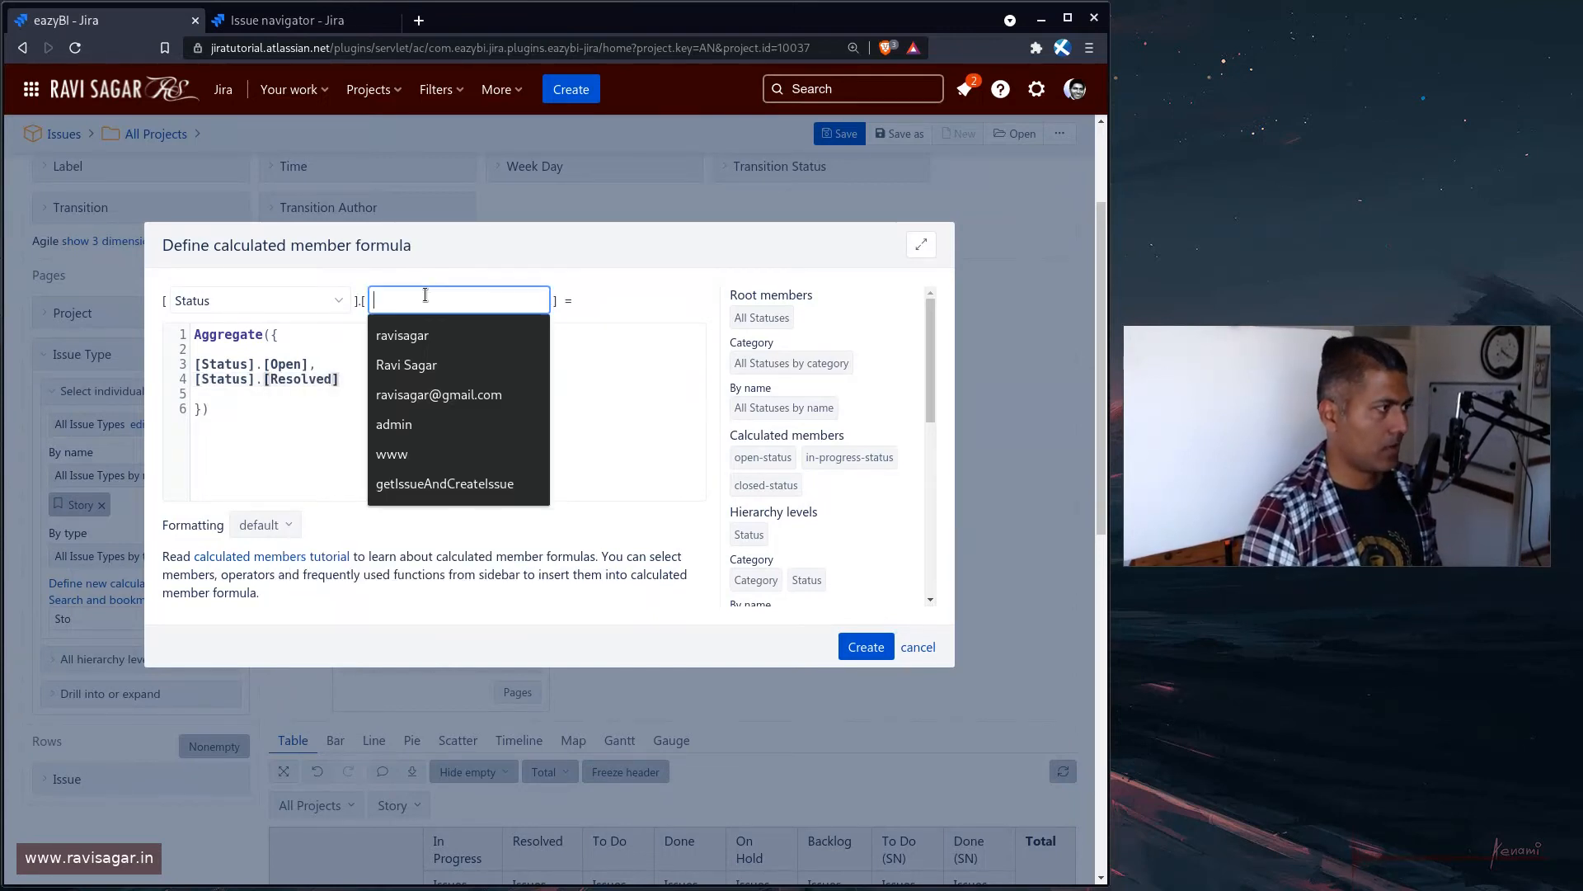
Name the calculated member story-status and create it
{"action": "type", "text": "s"}
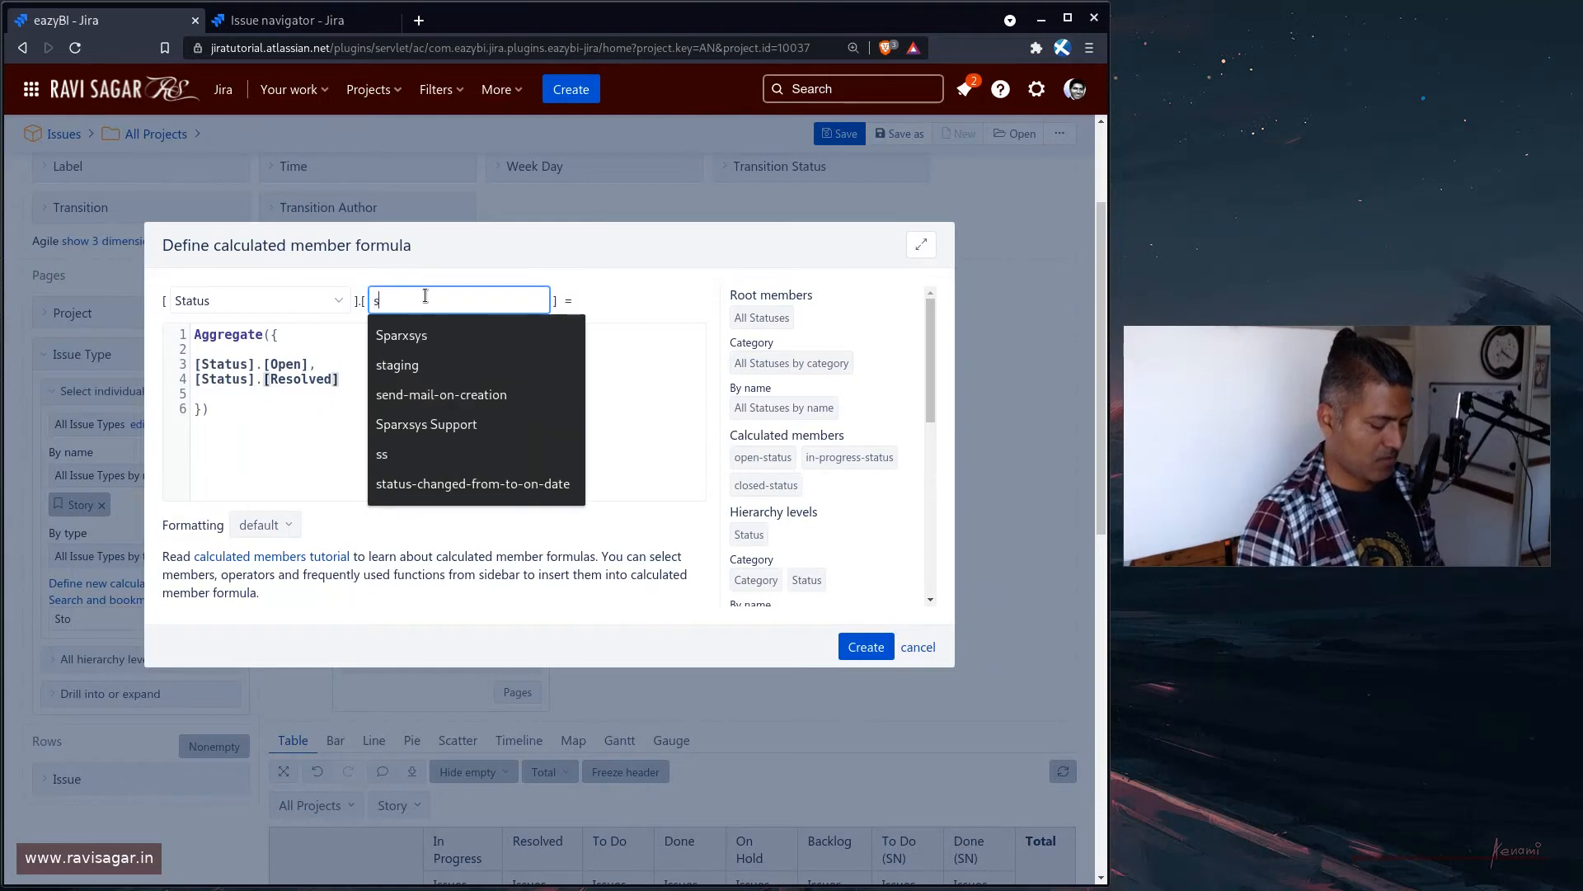
{"action": "type", "text": "tory"}
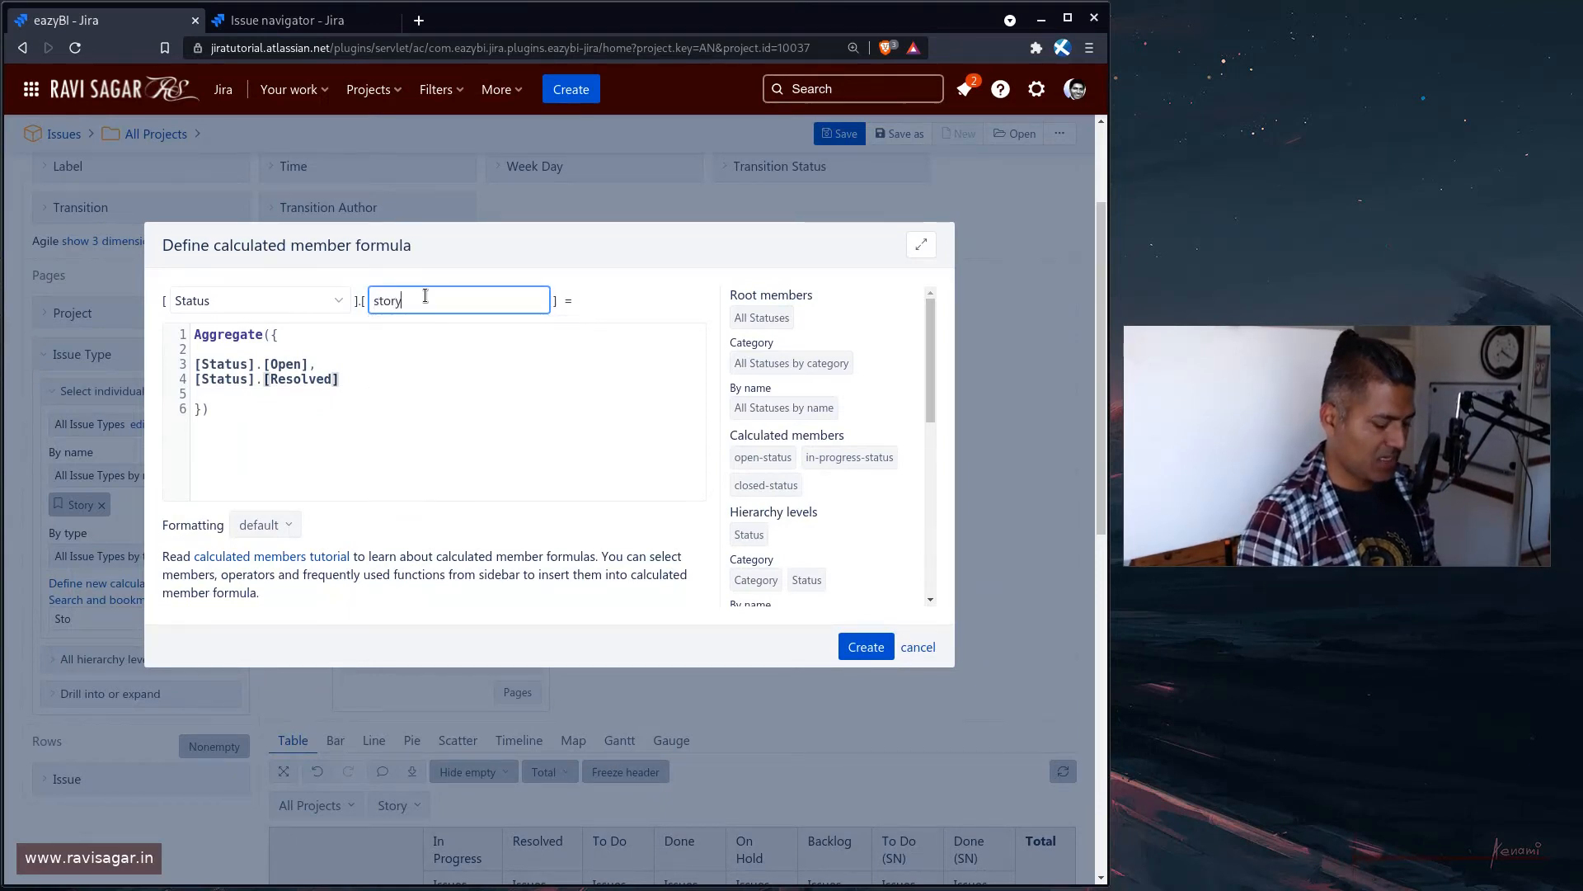
{"action": "type", "text": "-status"}
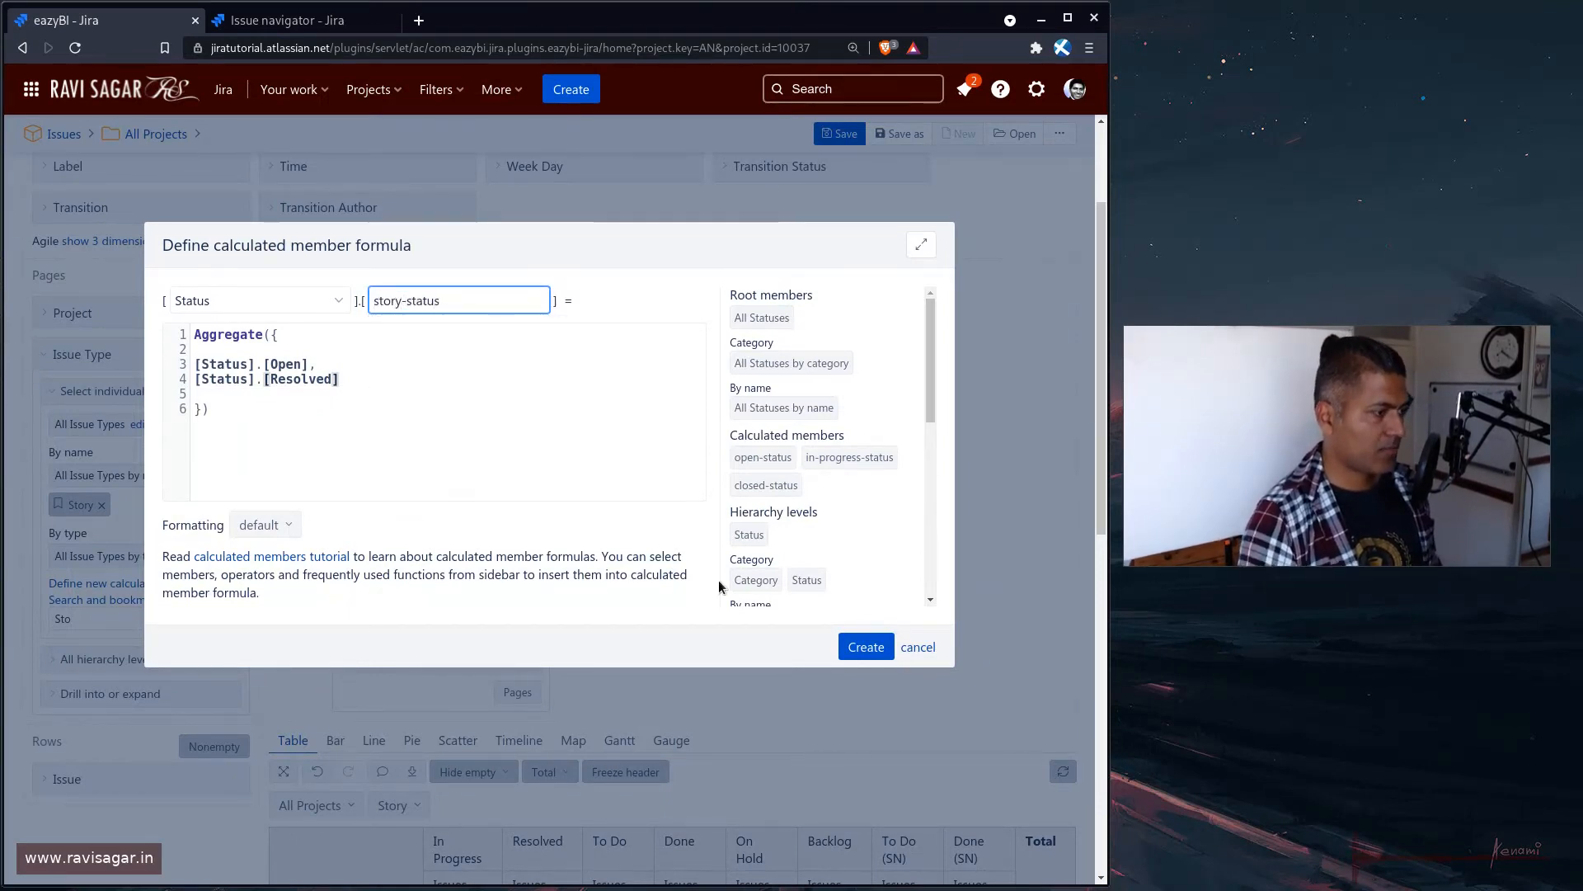
{"action": "left_click", "coordinate": [862, 647]}
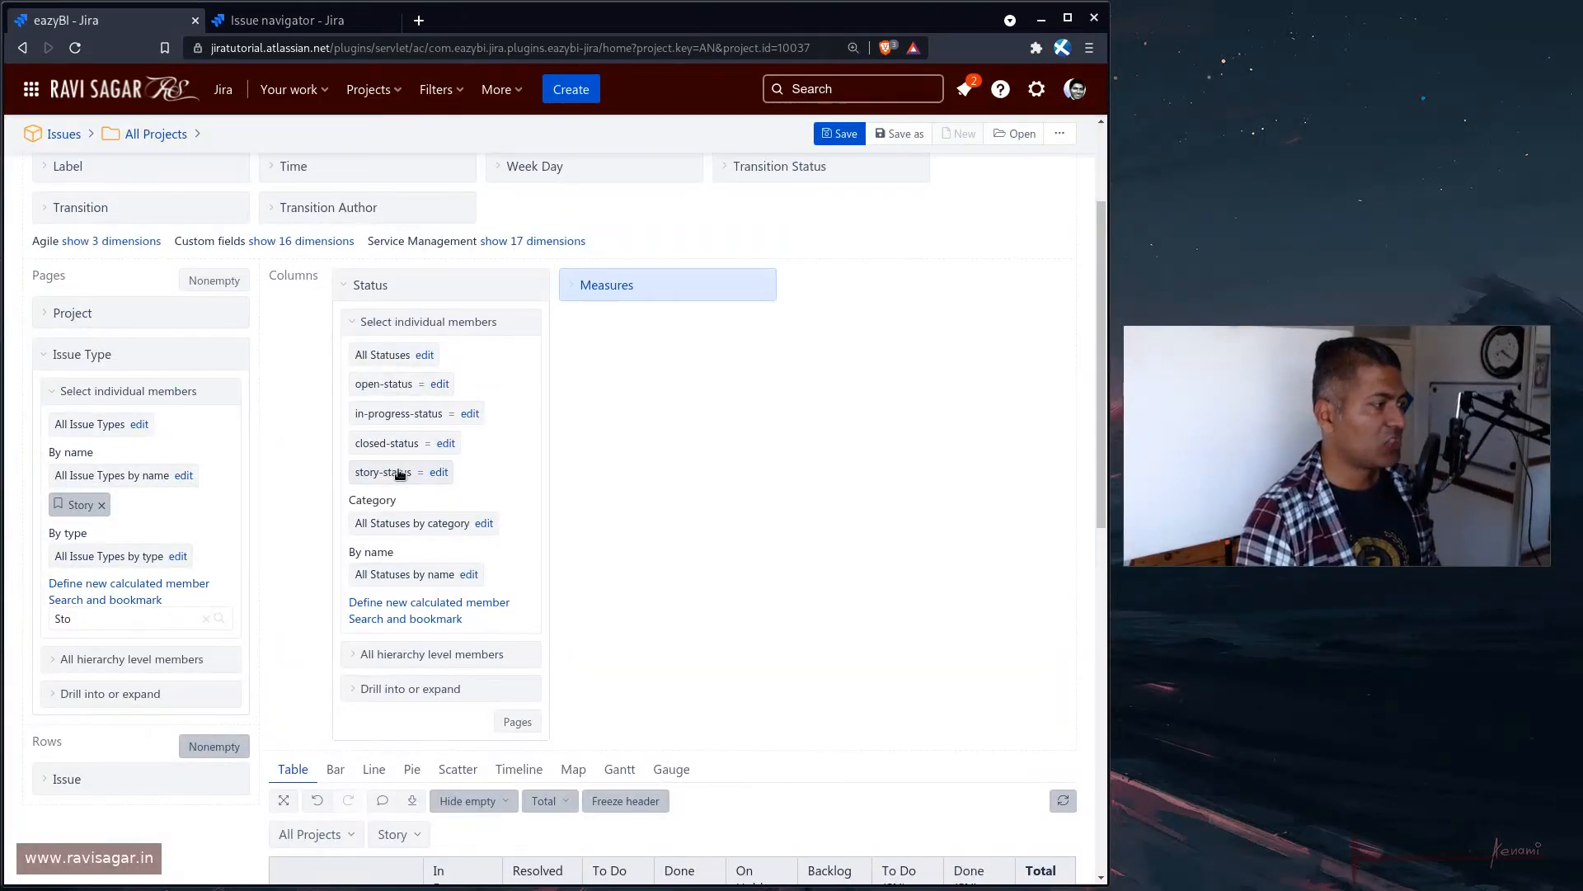
Remove the To Do column via its header menu and expand the story-status column
{"action": "scroll", "scroll_direction": "down", "scroll_amount": 3}
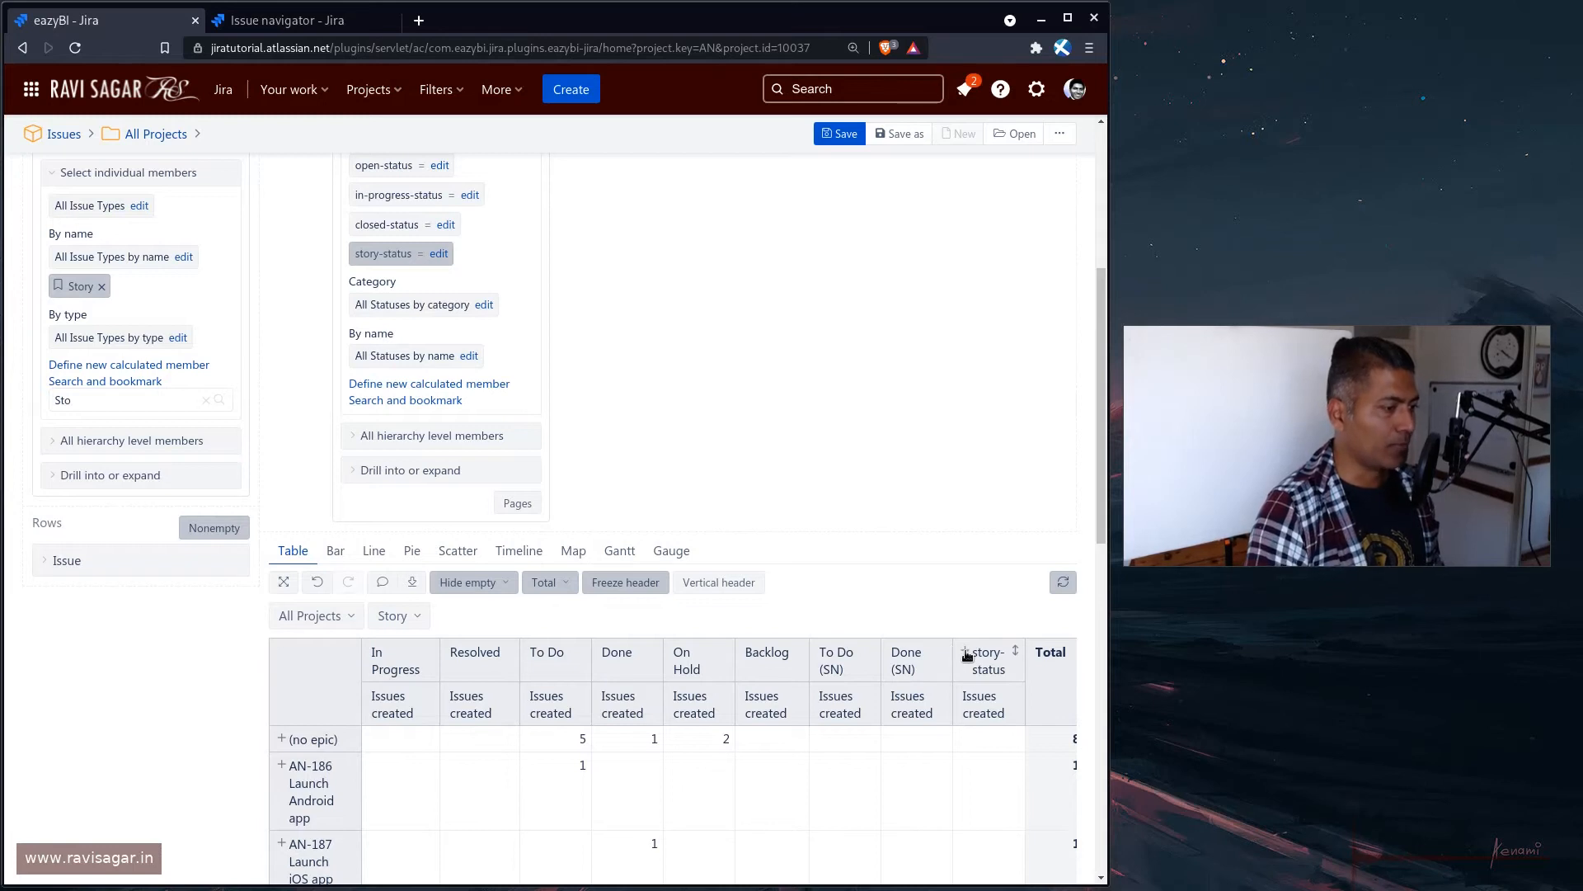
{"action": "scroll", "scroll_direction": "down", "scroll_amount": 3}
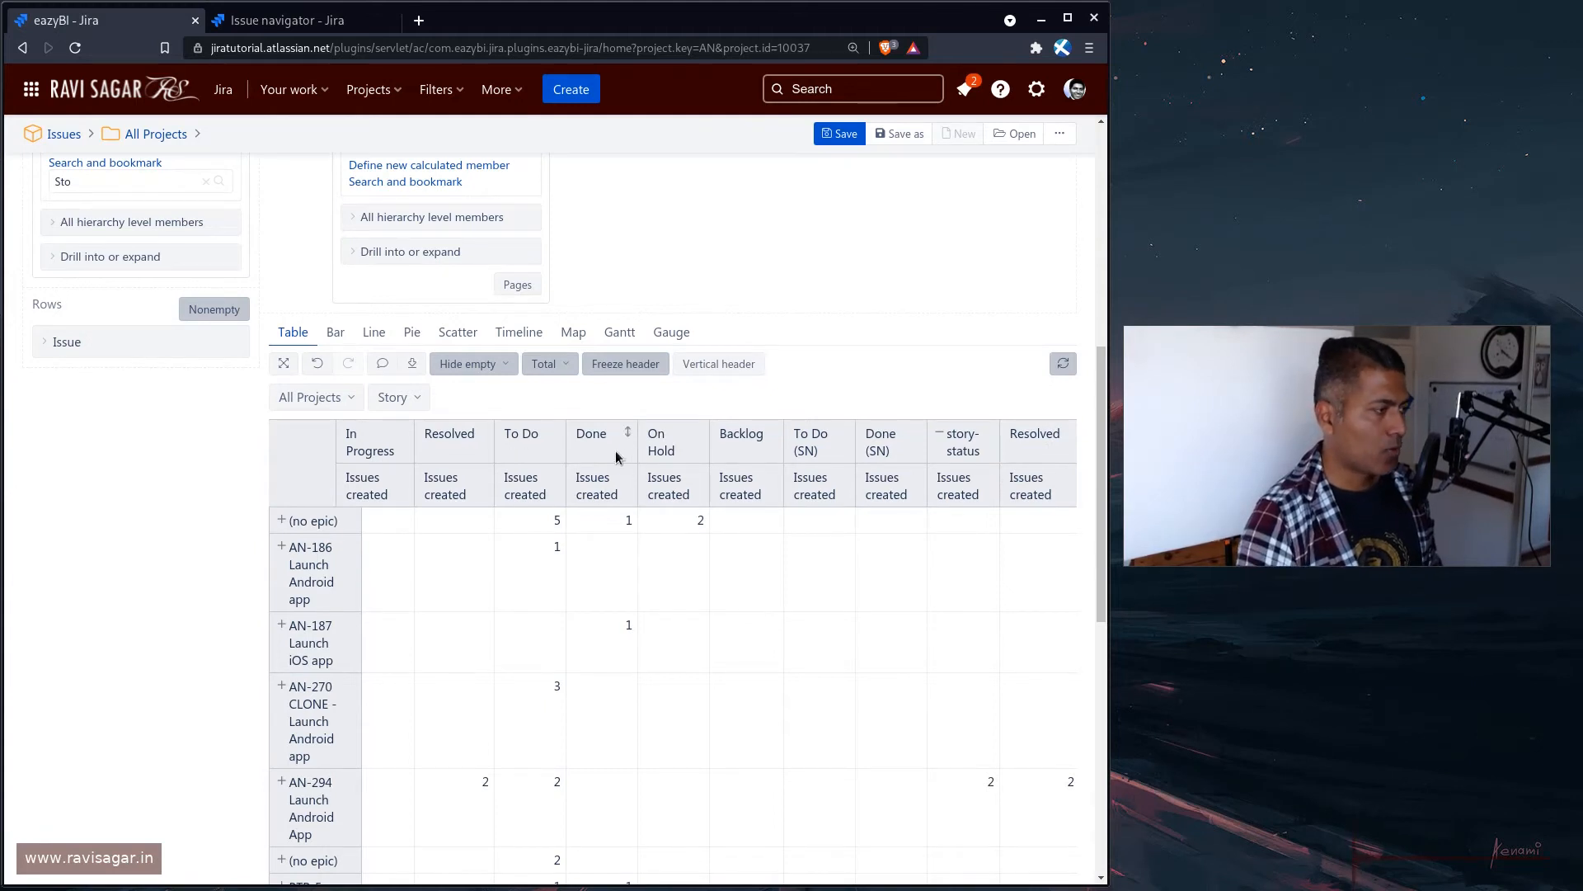
{"action": "mouse_move", "coordinate": [593, 575]}
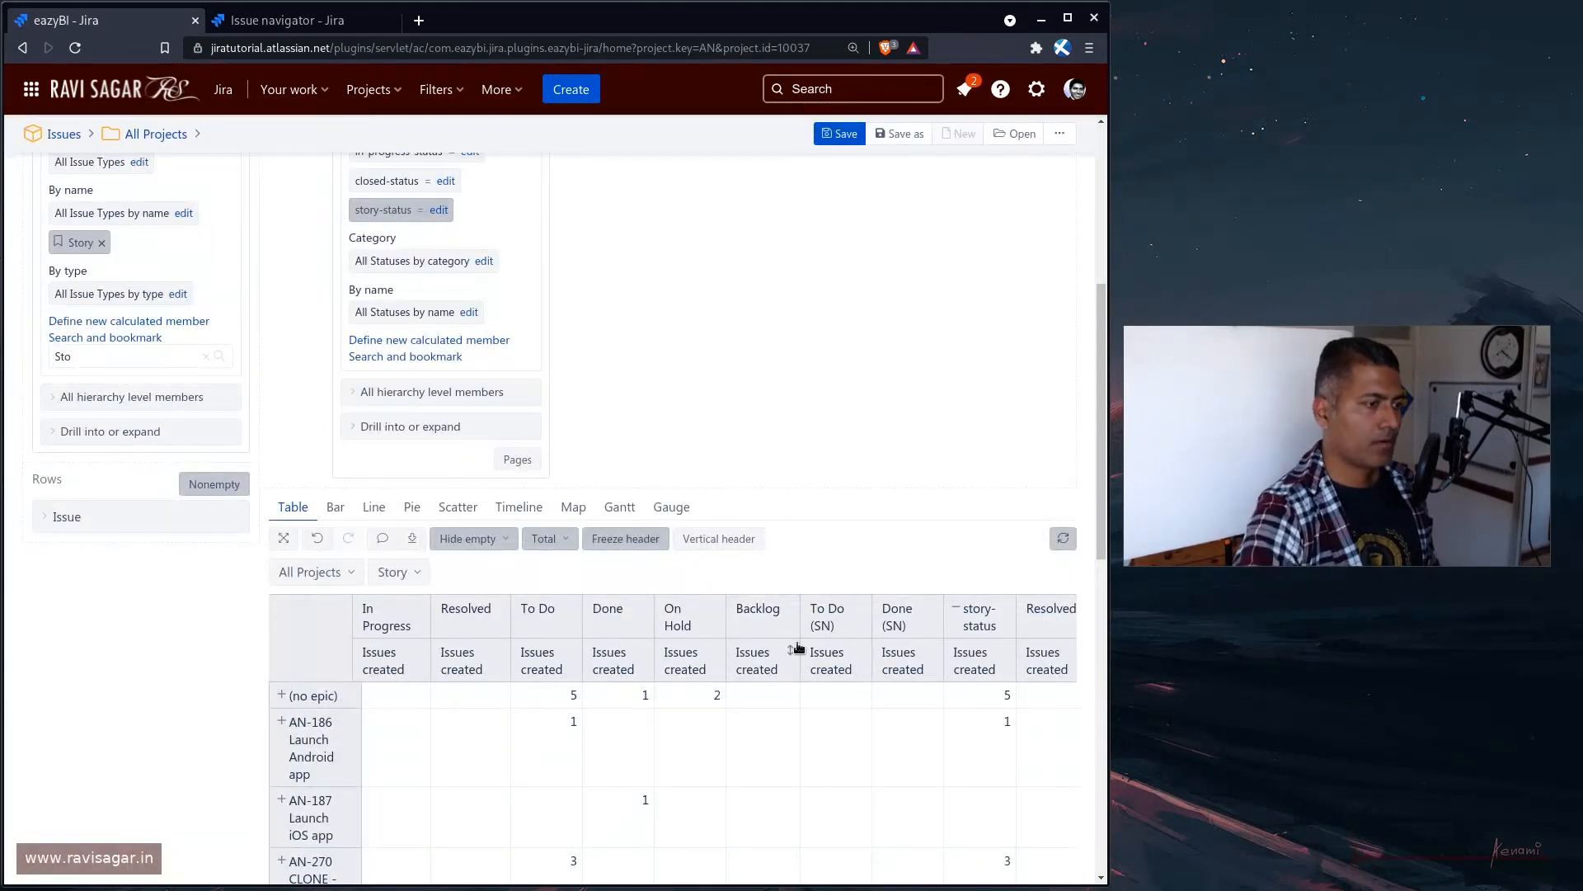
{"action": "mouse_move", "coordinate": [478, 241]}
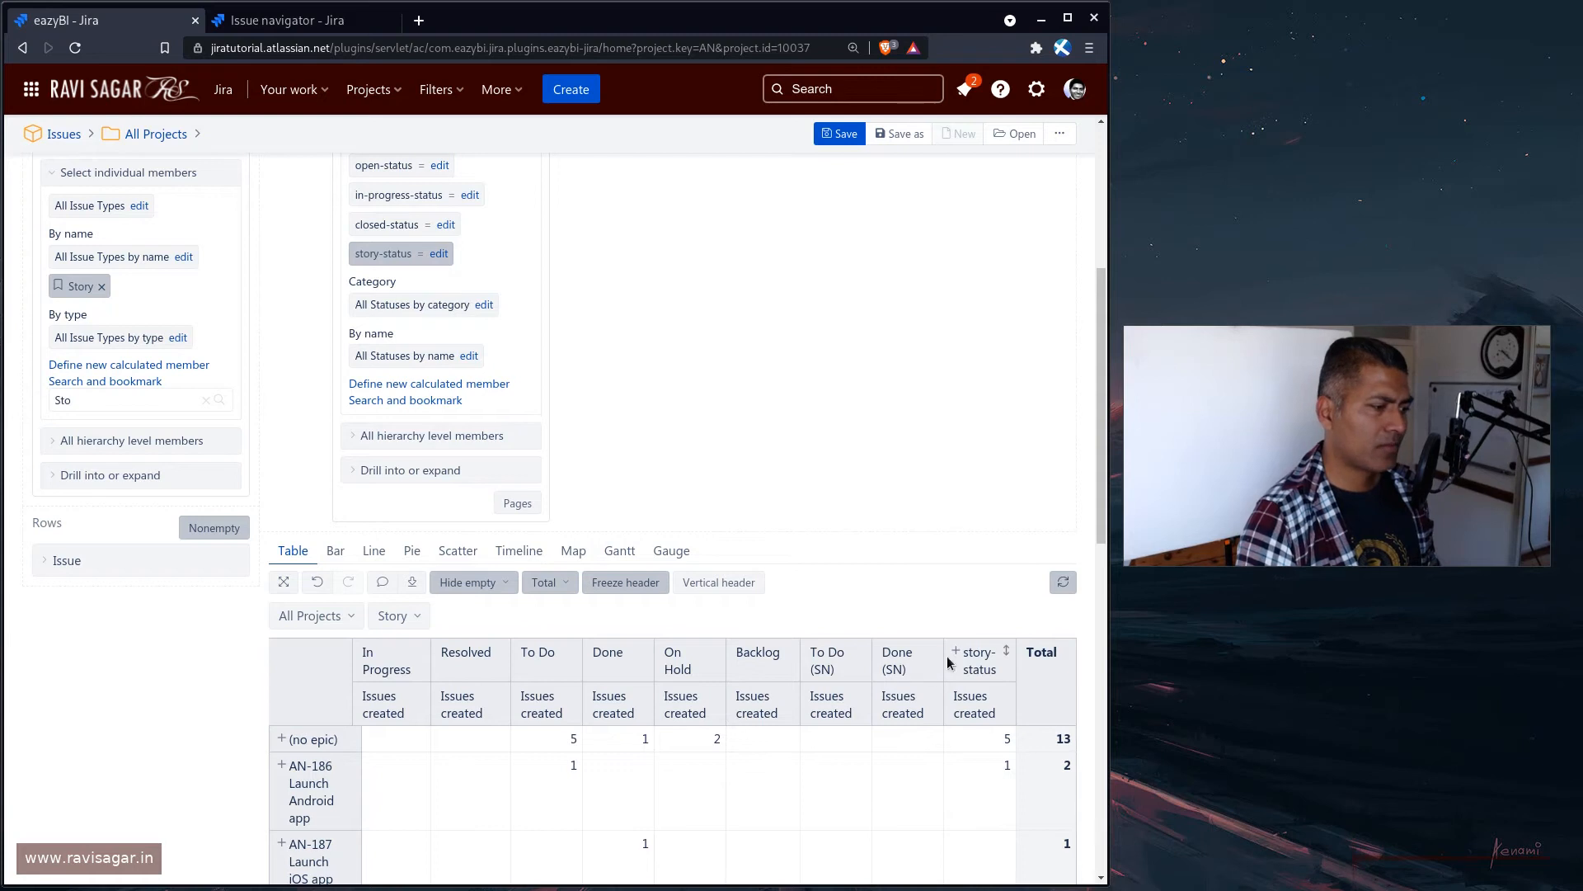
{"action": "right_click", "coordinate": [536, 651]}
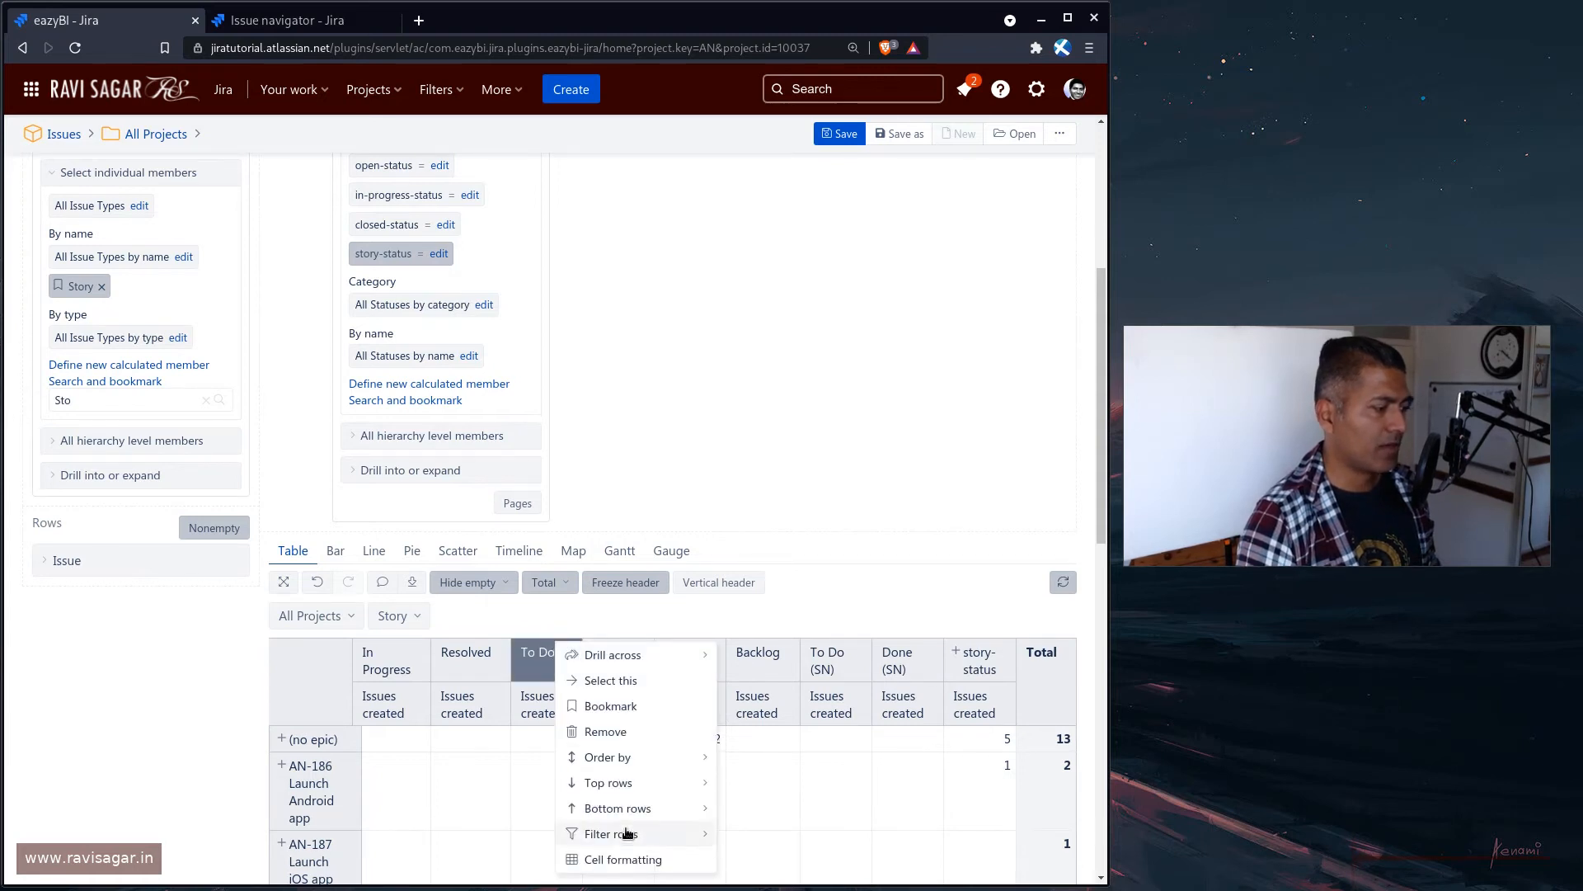
{"action": "mouse_move", "coordinate": [951, 667]}
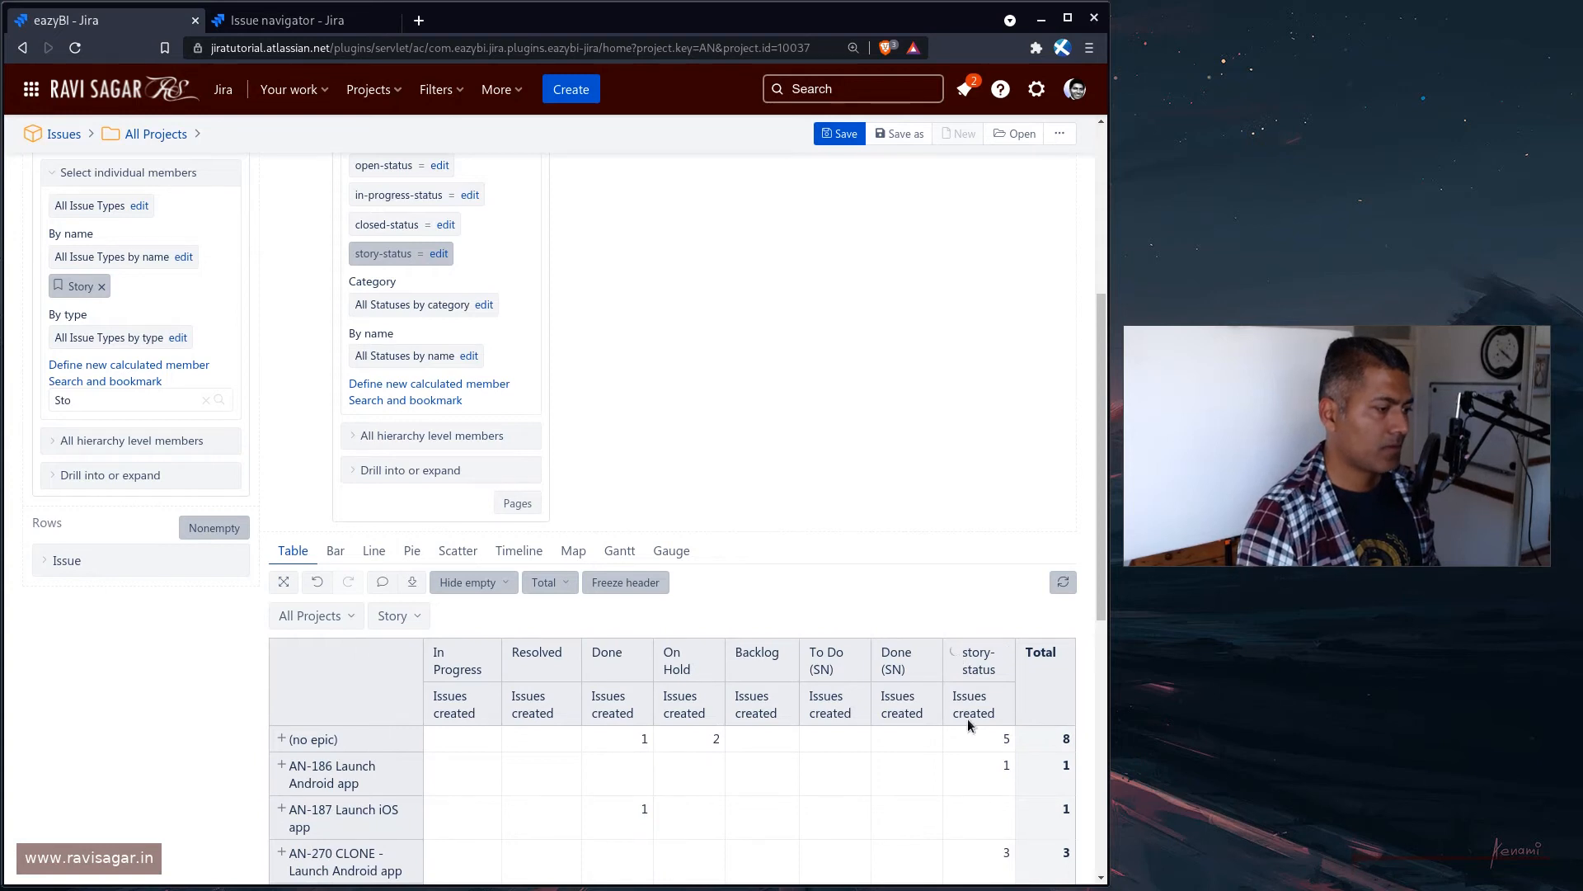
{"action": "left_click", "coordinate": [625, 583]}
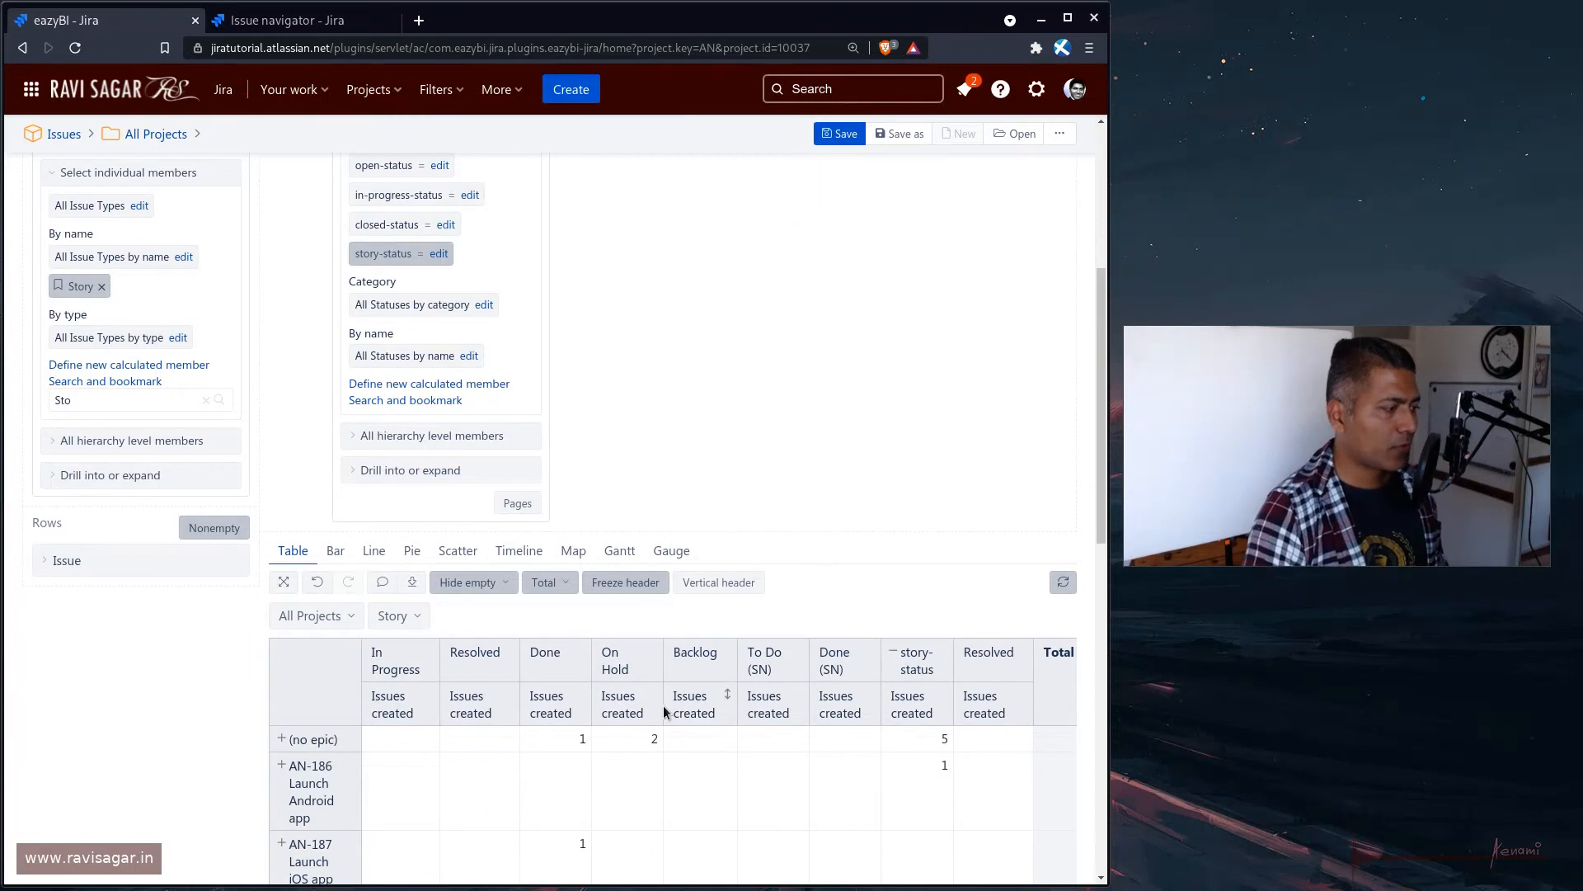
{"action": "left_click", "coordinate": [429, 382]}
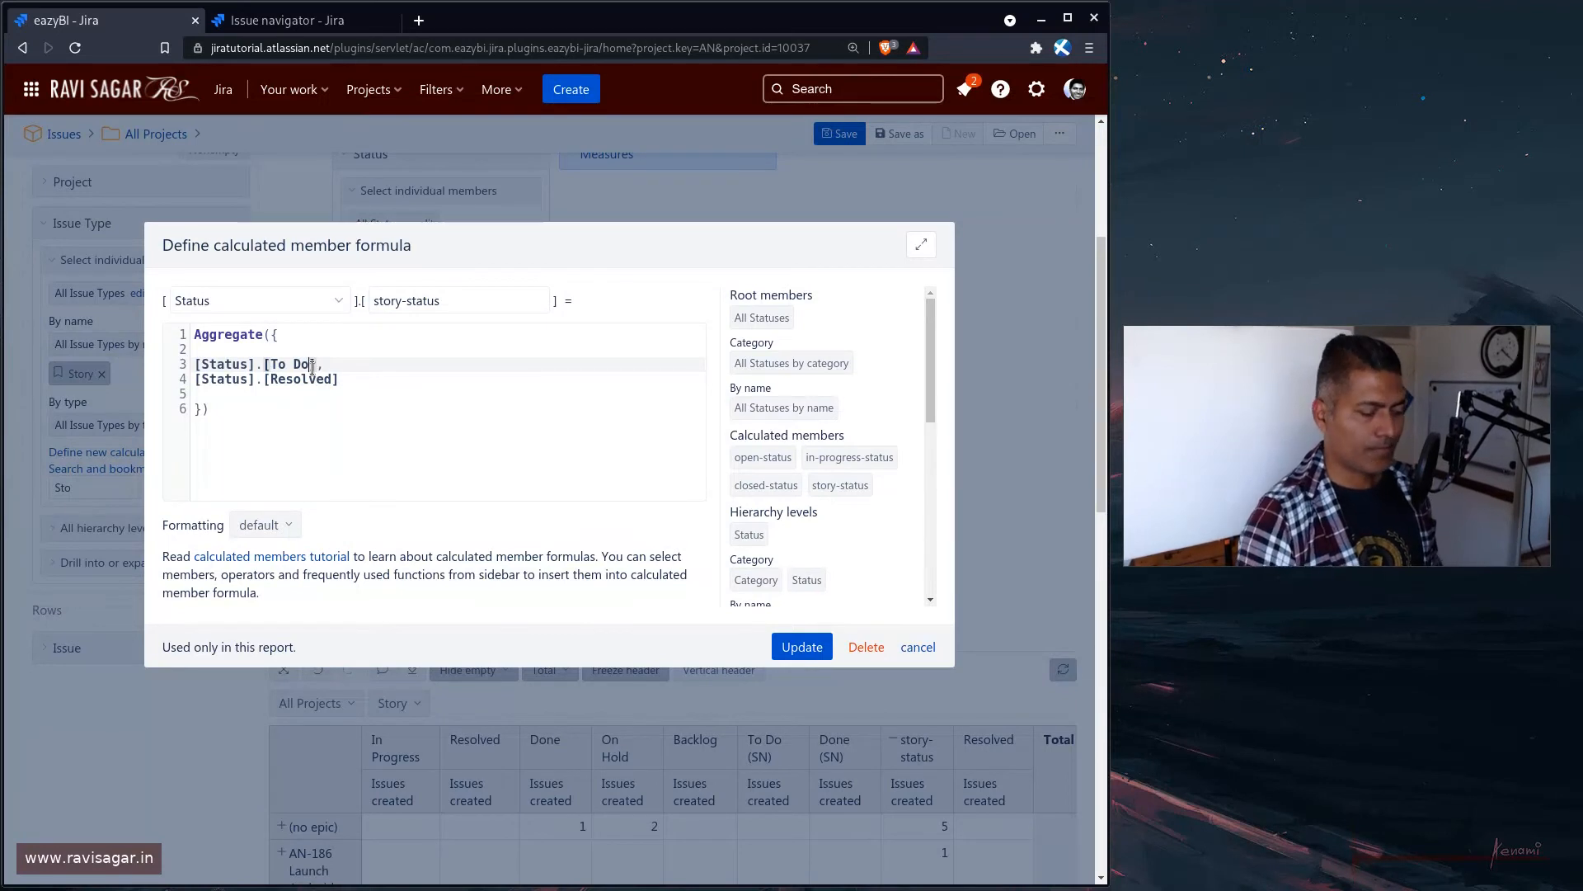
Save the story-status formula with To Do and Resolved, re-add Status to Columns, and reopen the formula
{"action": "left_click", "coordinate": [915, 647]}
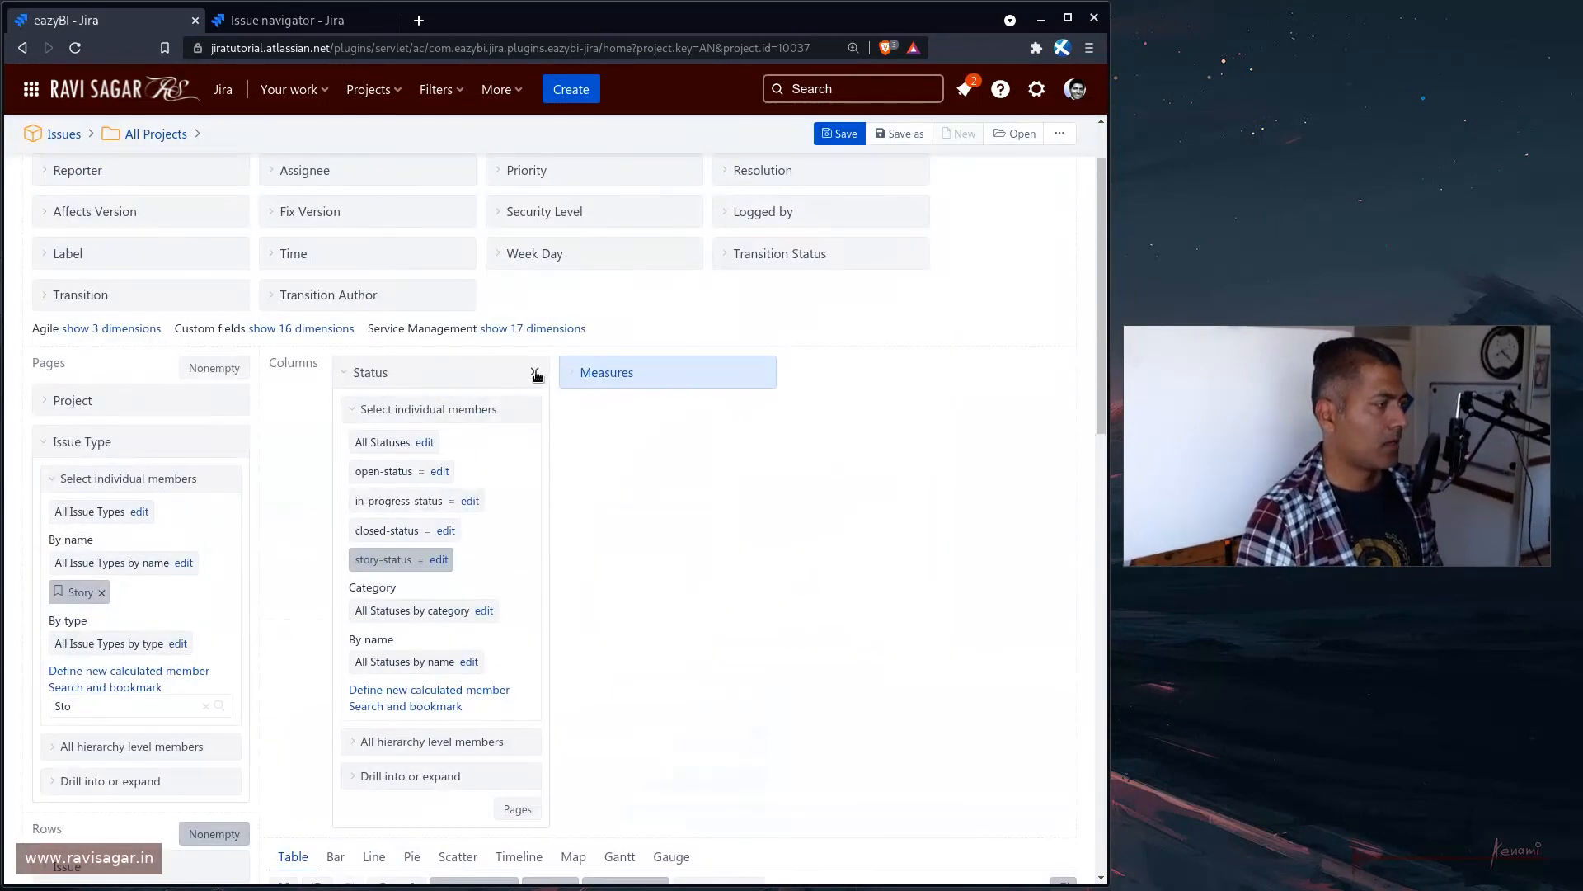
{"action": "left_click", "coordinate": [536, 371]}
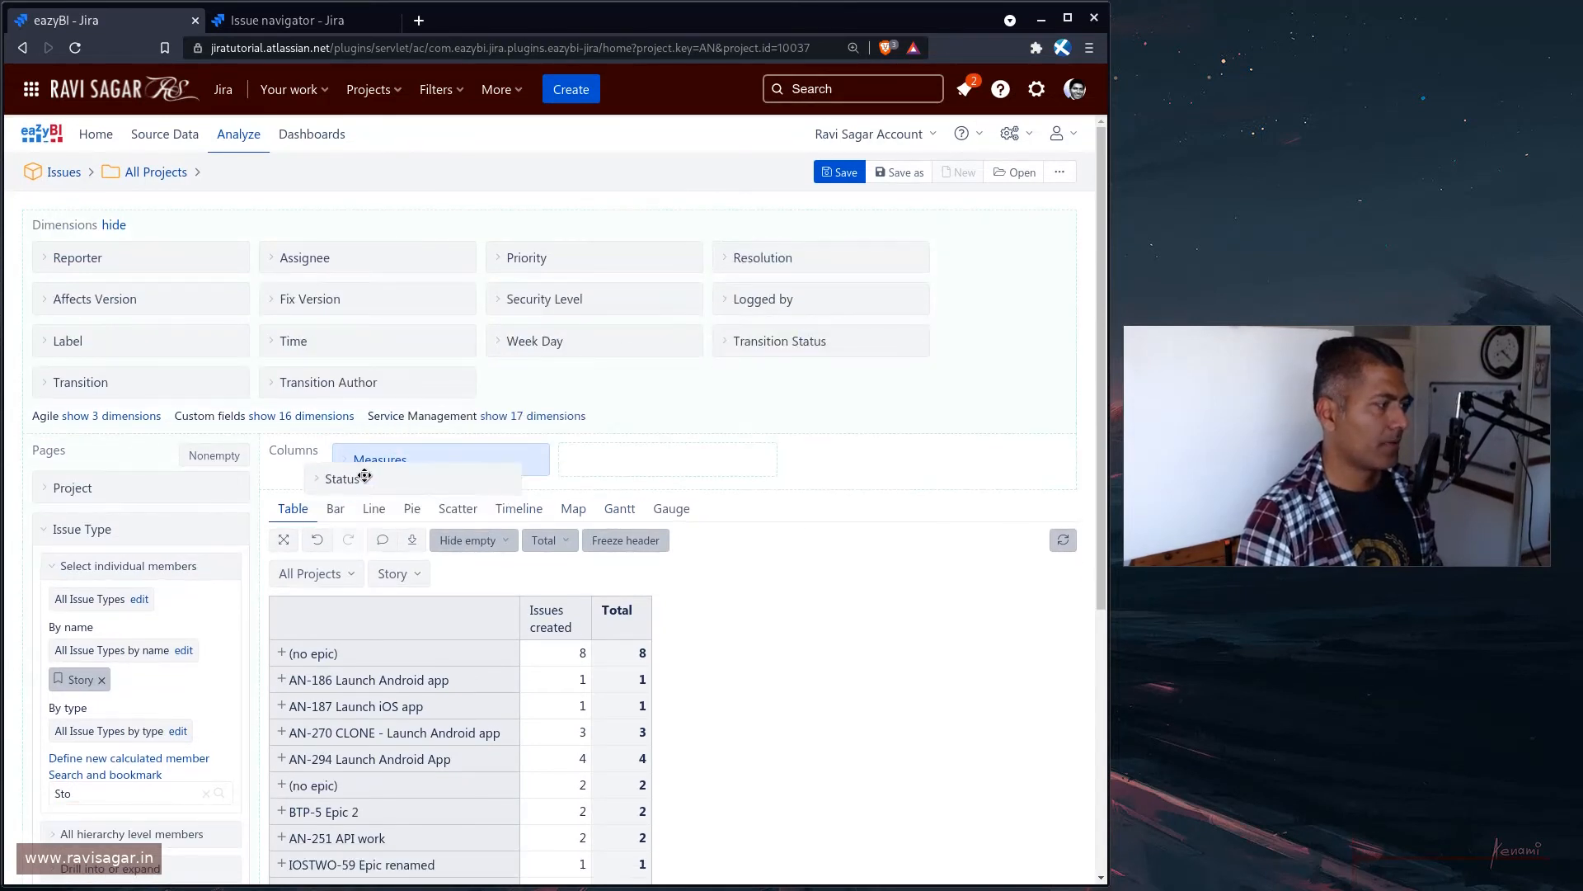
{"action": "left_click", "coordinate": [343, 479]}
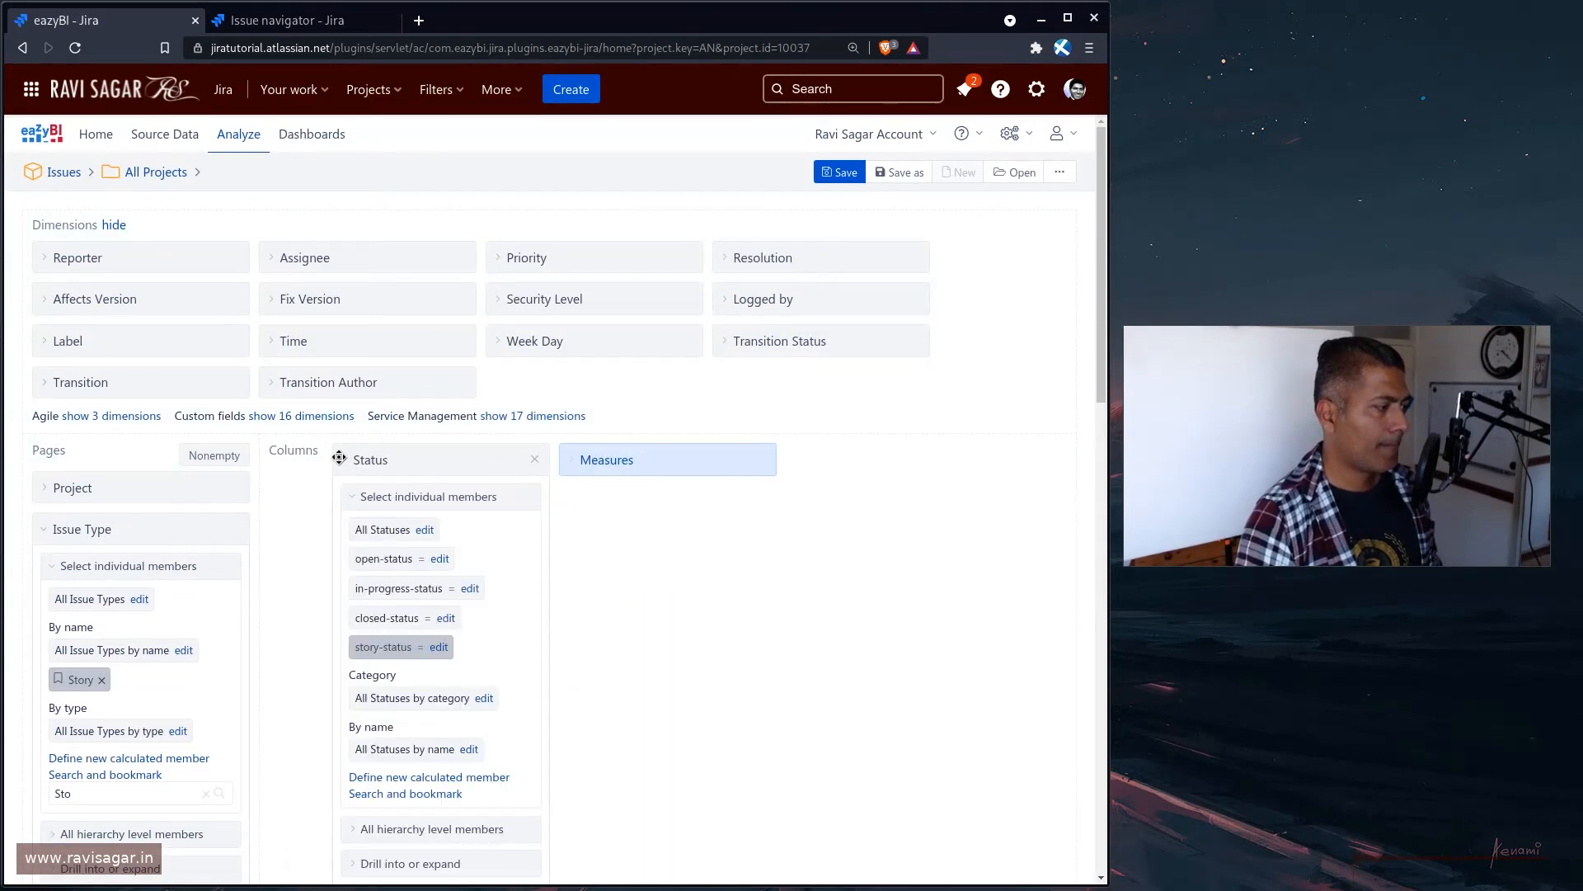
{"action": "scroll", "scroll_direction": "down", "scroll_amount": 3}
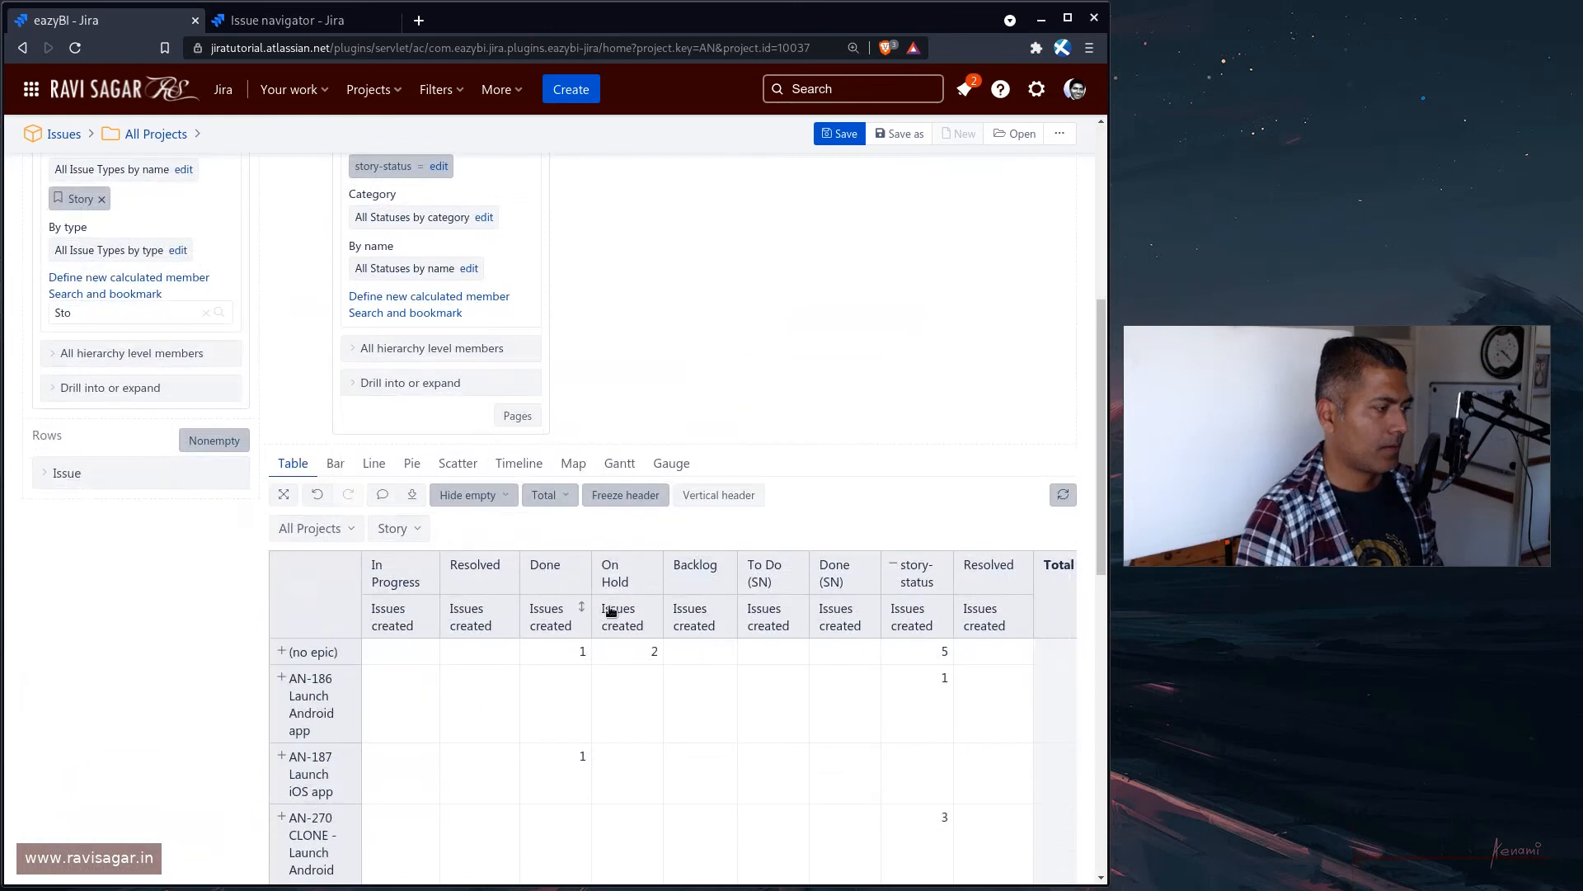
{"action": "mouse_move", "coordinate": [777, 587]}
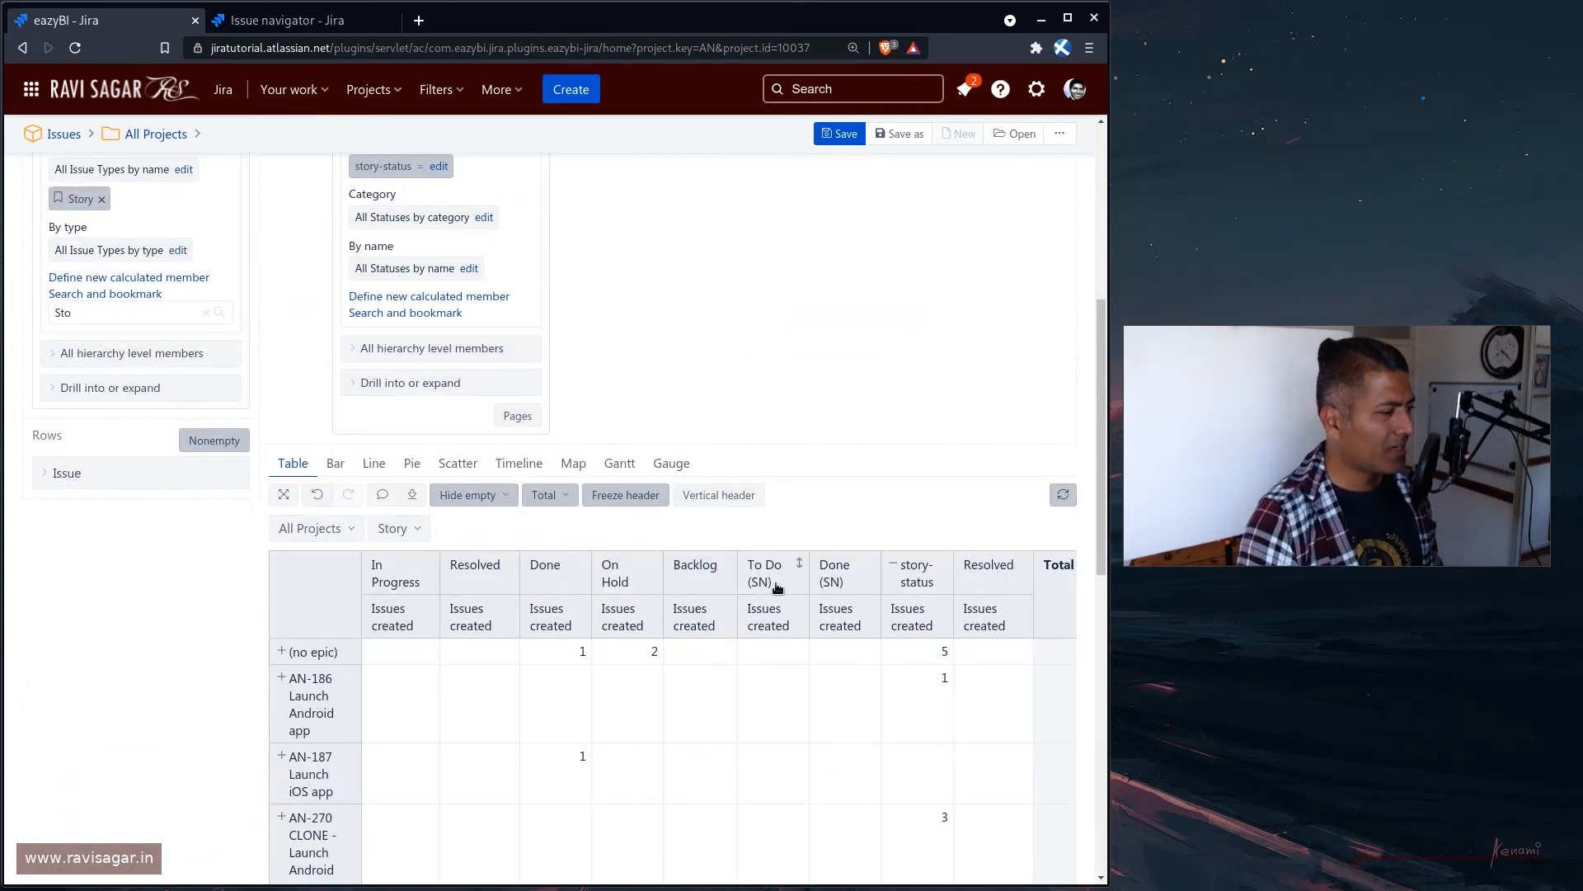
{"action": "scroll", "scroll_direction": "down", "scroll_amount": 3}
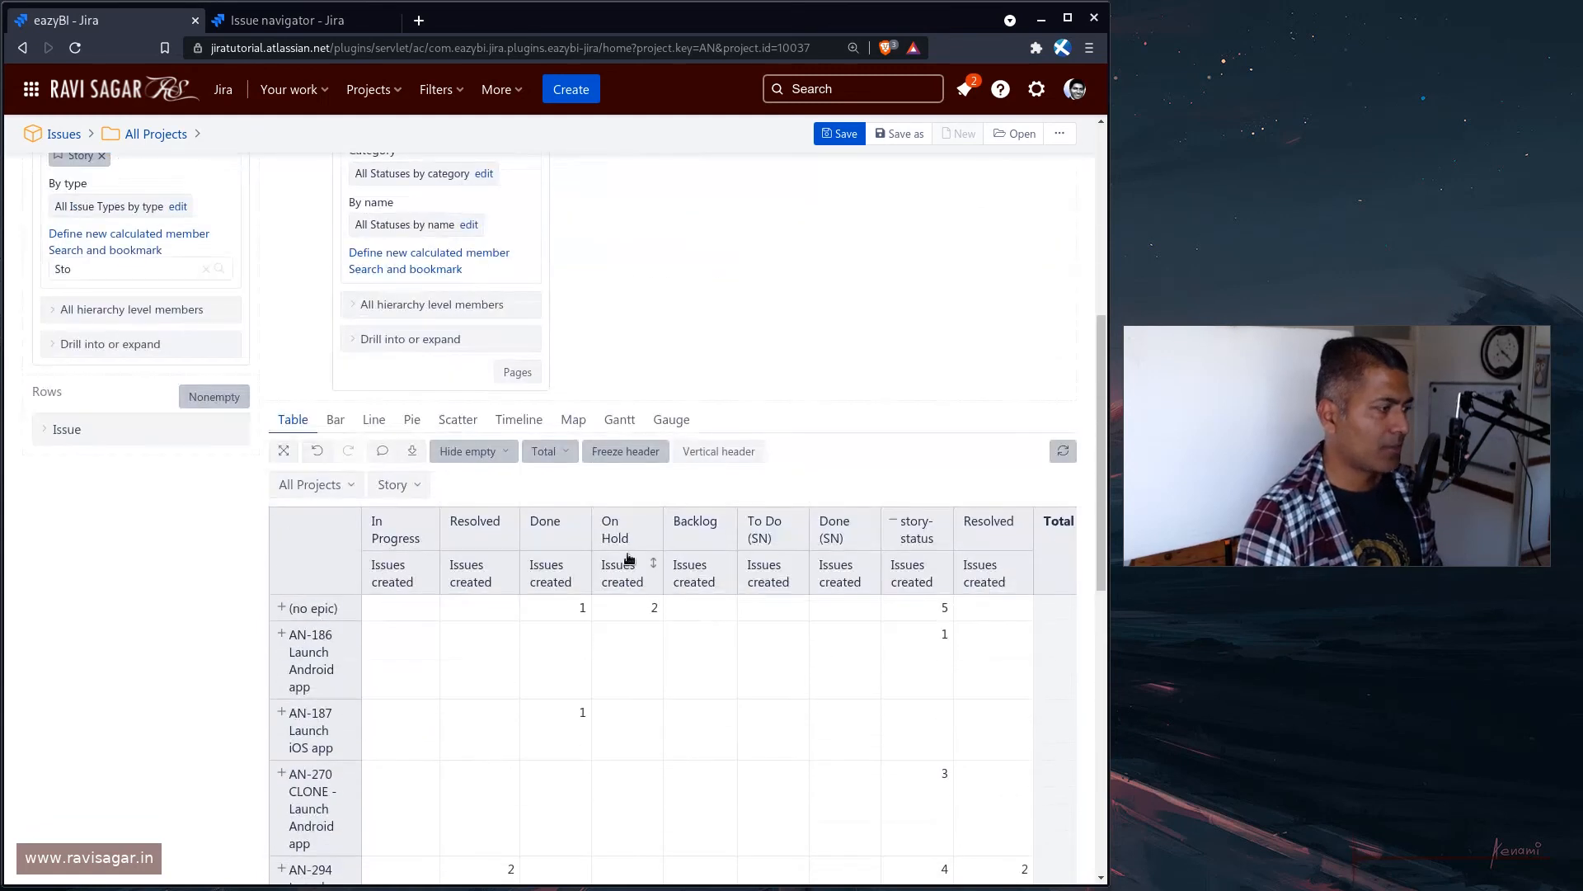
{"action": "scroll", "scroll_direction": "up", "scroll_amount": 3}
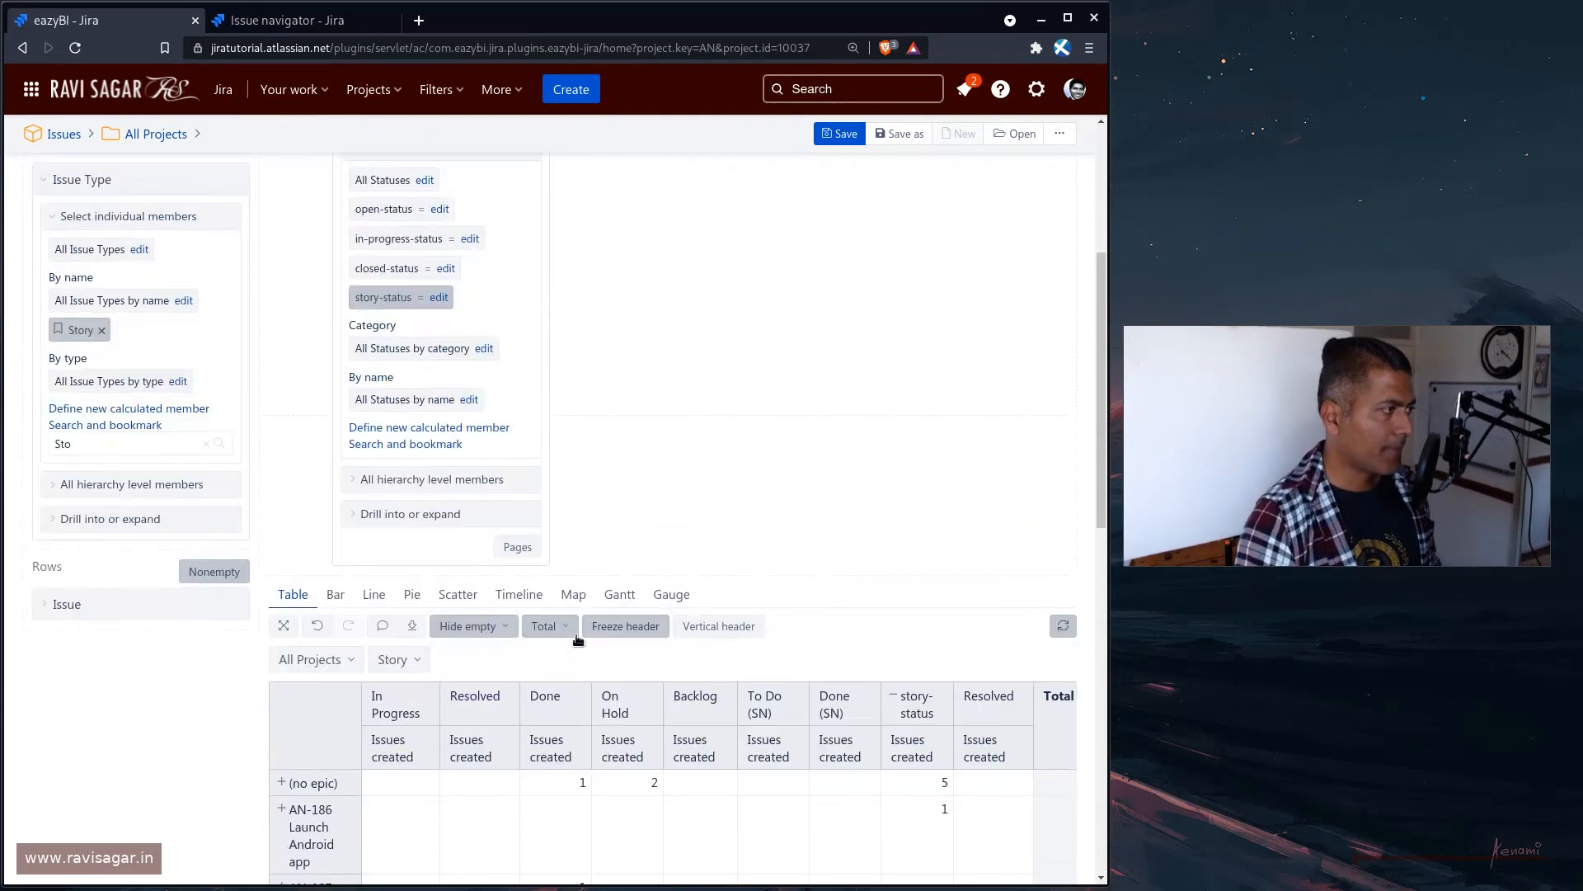
{"action": "left_click", "coordinate": [439, 297]}
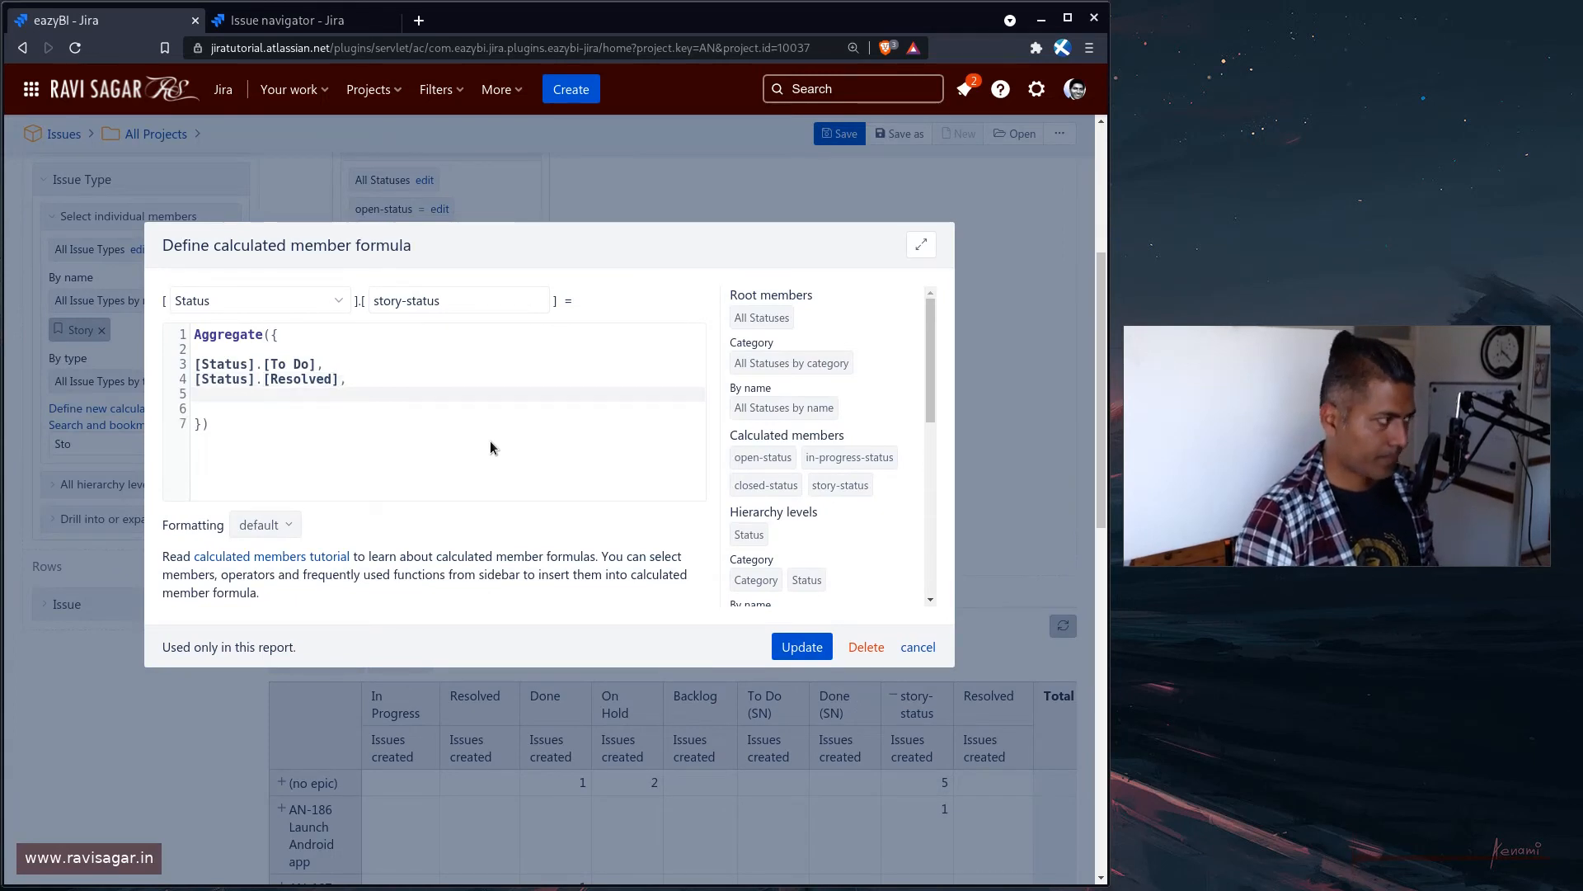
Add the Done status to the story-status formula and update it
{"action": "type", "text": "[Status].["}
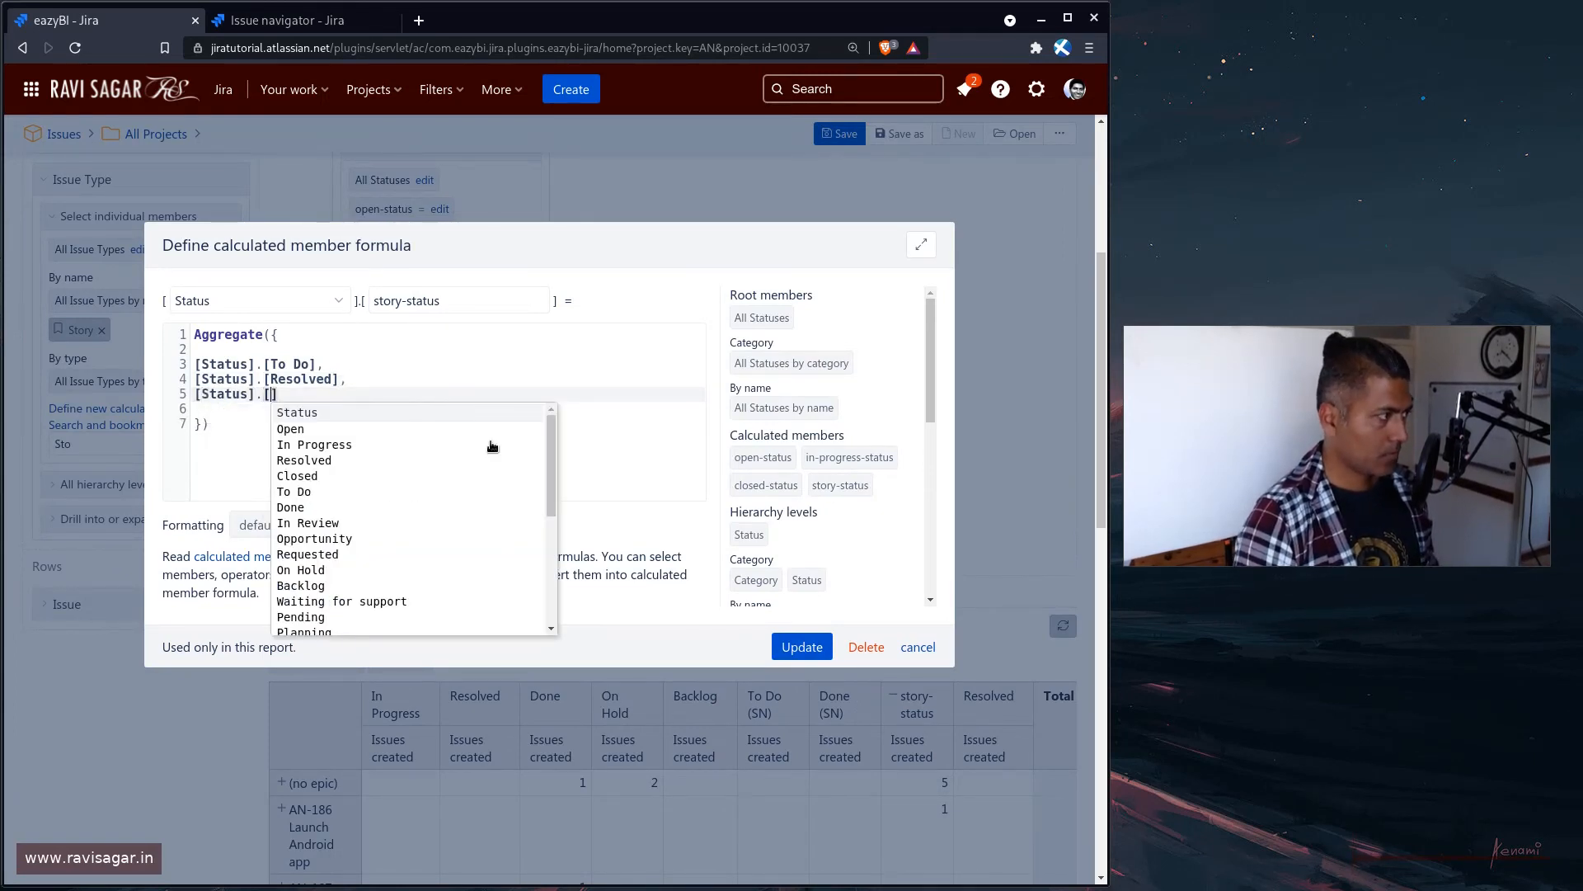
{"action": "left_click", "coordinate": [290, 507]}
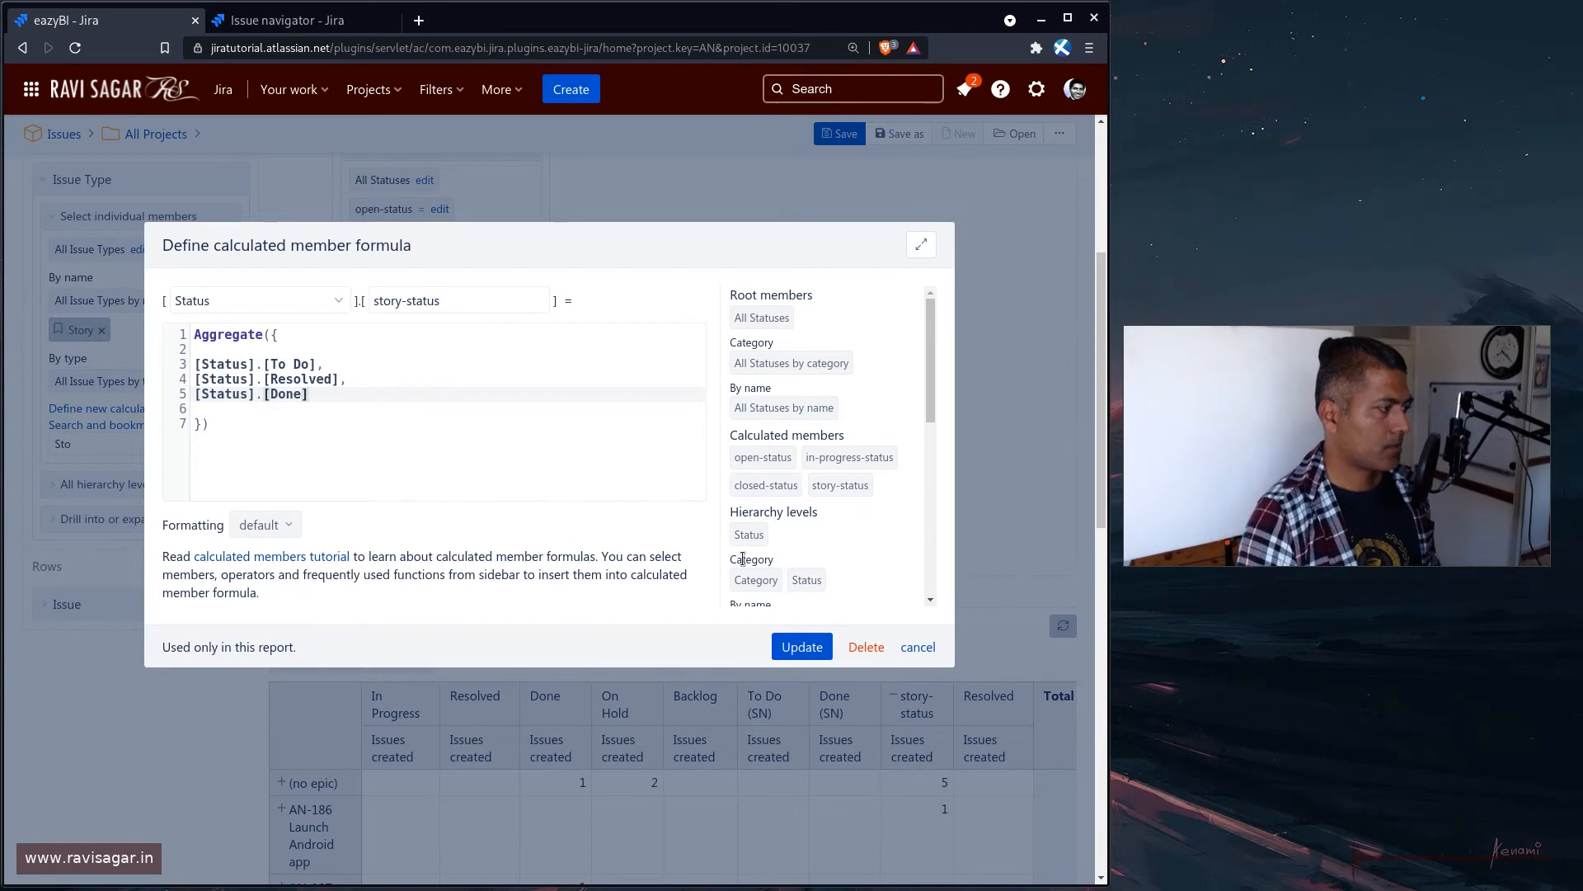
{"action": "left_click", "coordinate": [801, 647]}
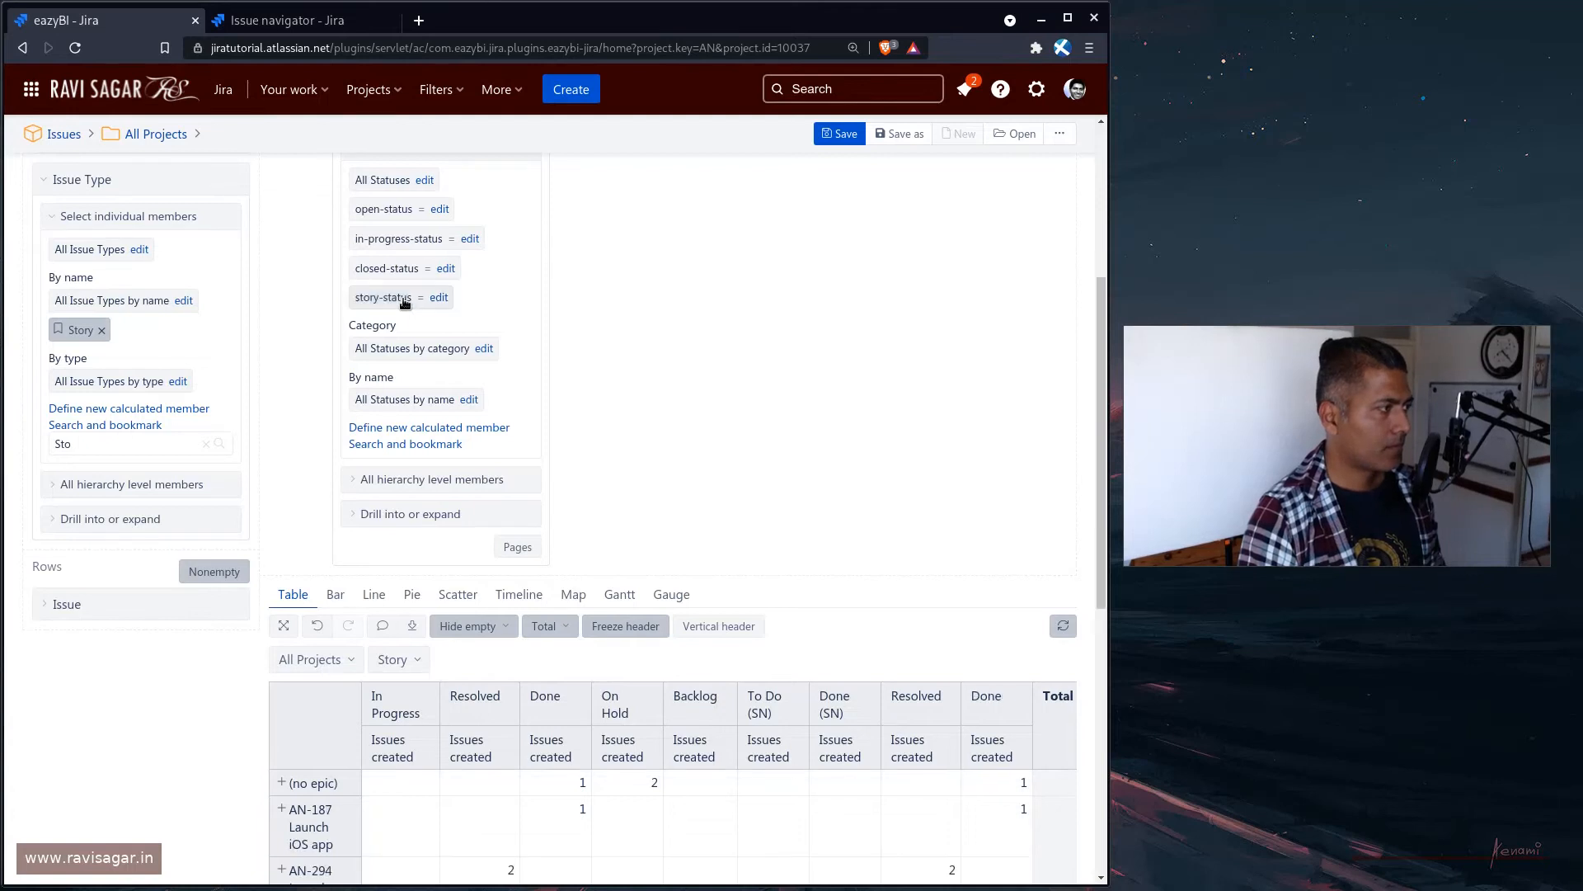
Show story-status as the column instead of All Statuses, with Resolved and Done beneath it
{"action": "scroll", "scroll_direction": "up", "scroll_amount": 3}
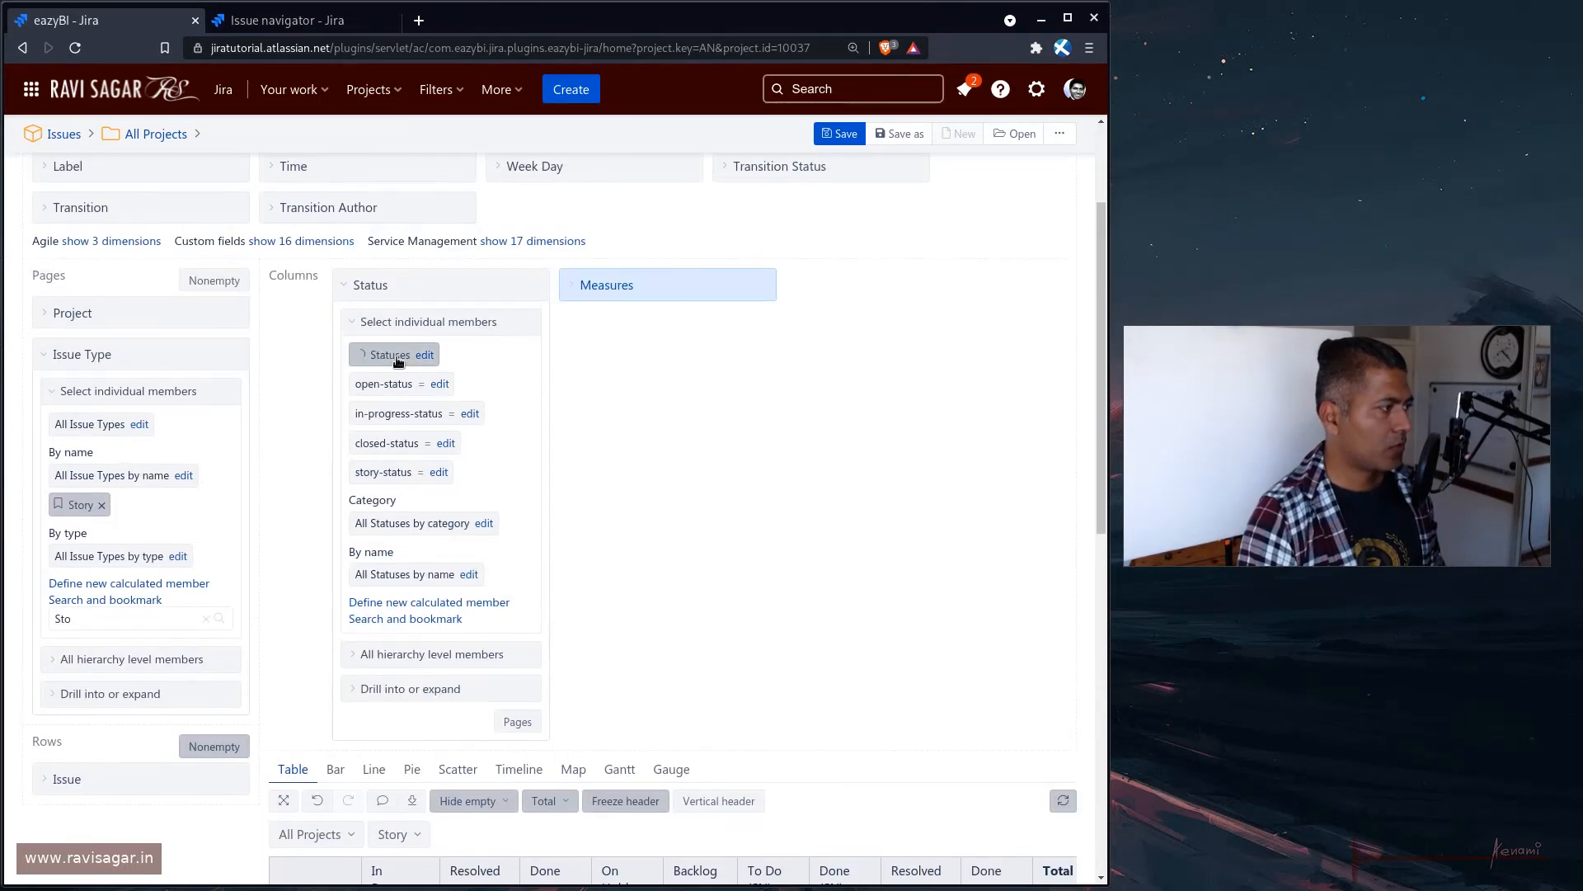
{"action": "scroll", "scroll_direction": "down", "scroll_amount": 3}
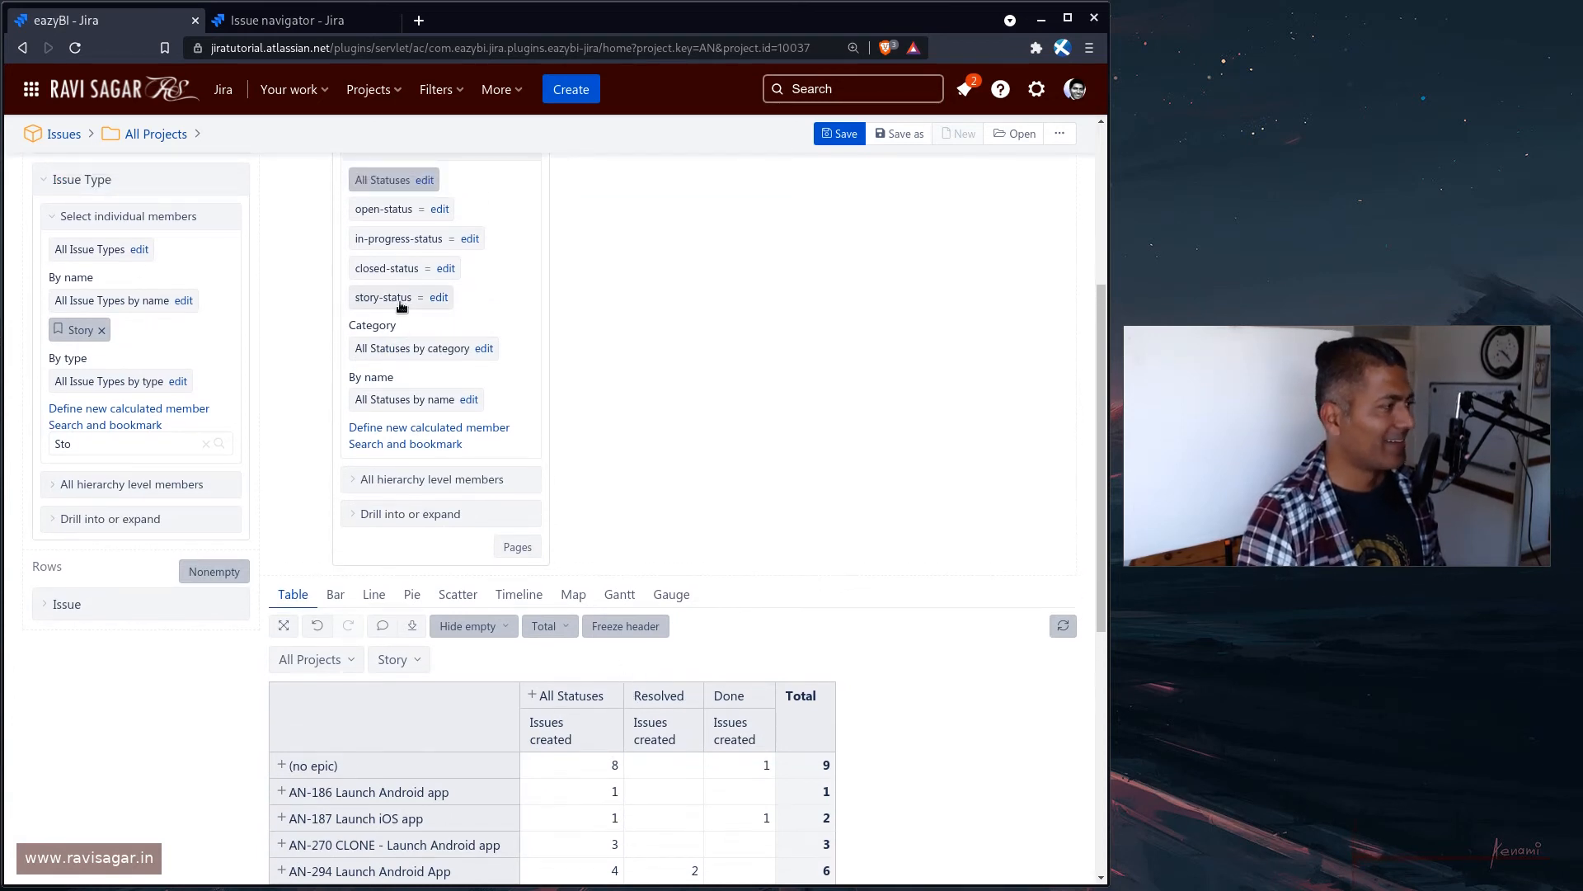
{"action": "left_click", "coordinate": [383, 297]}
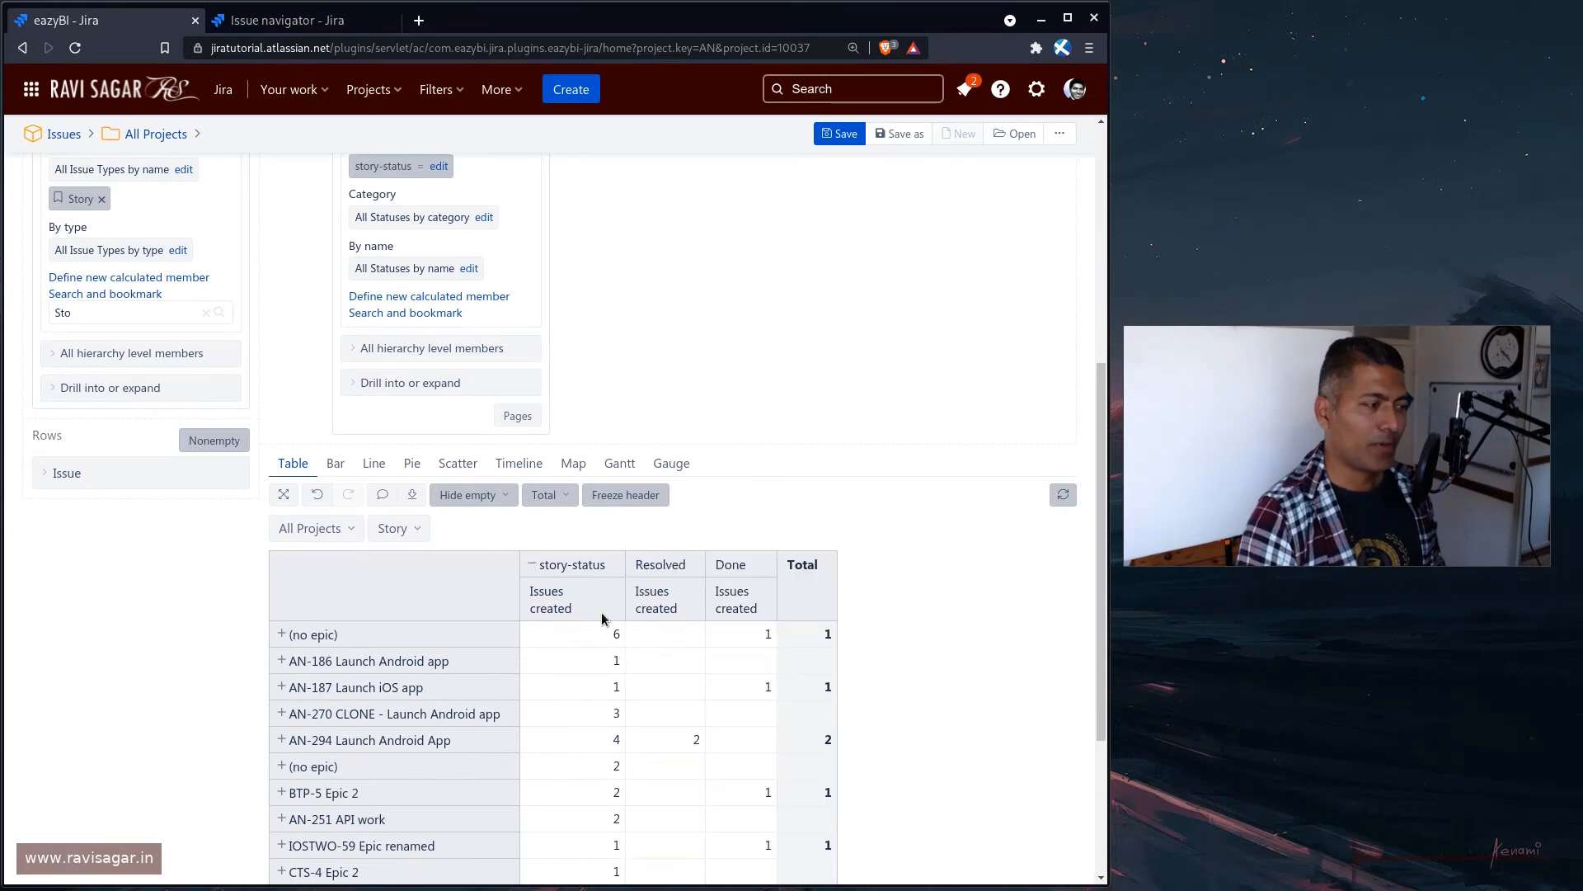
{"action": "mouse_move", "coordinate": [719, 666]}
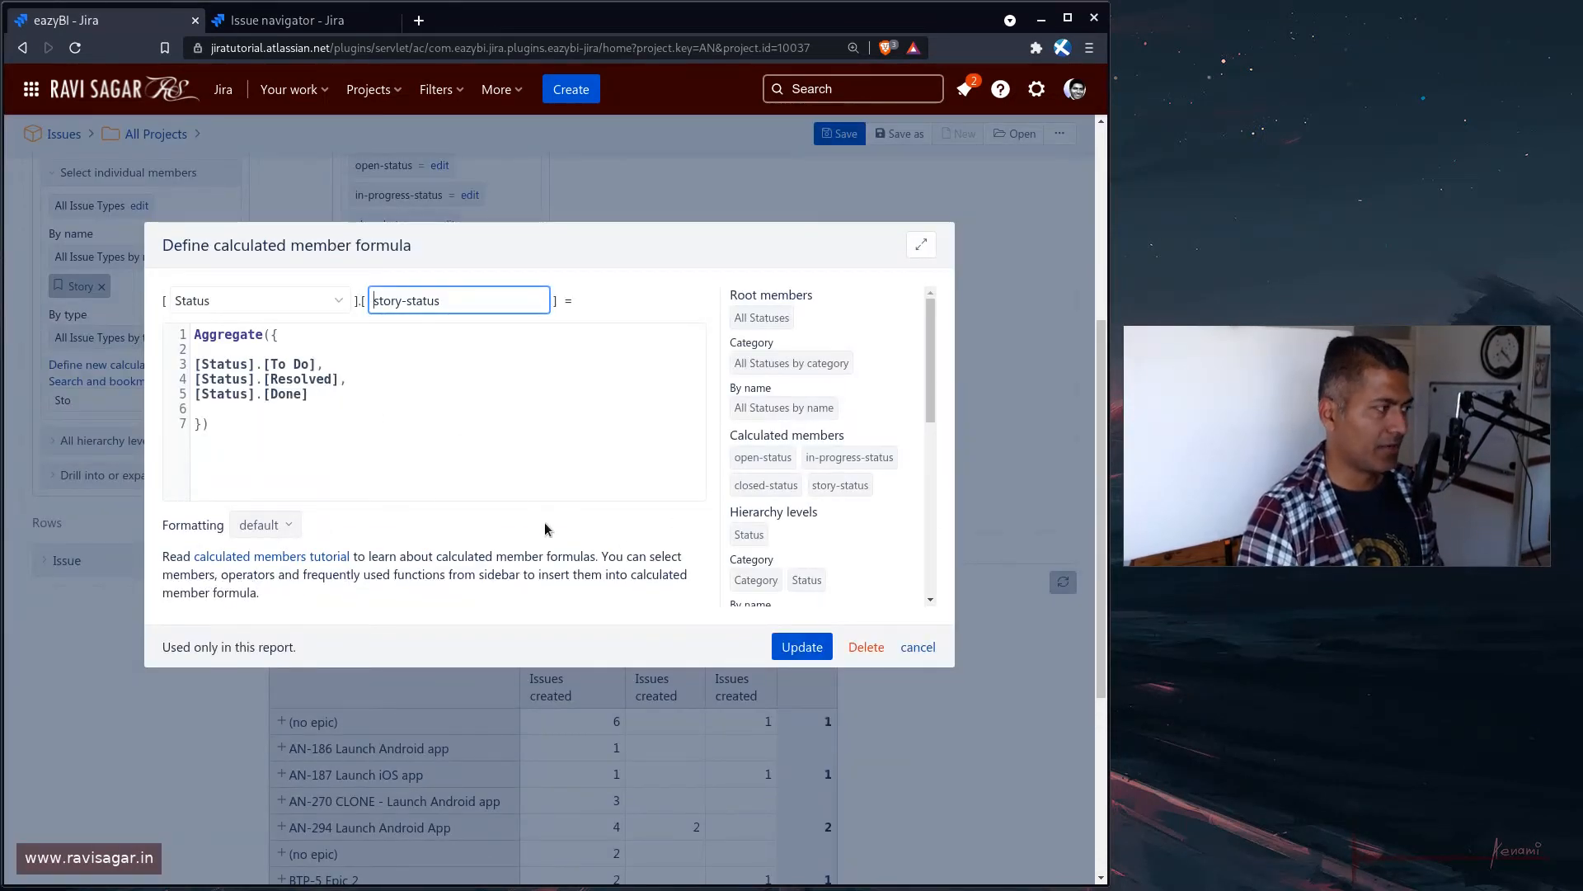
Close the formula unchanged and bring back All Statuses as an expanded report column
{"action": "left_click", "coordinate": [801, 646]}
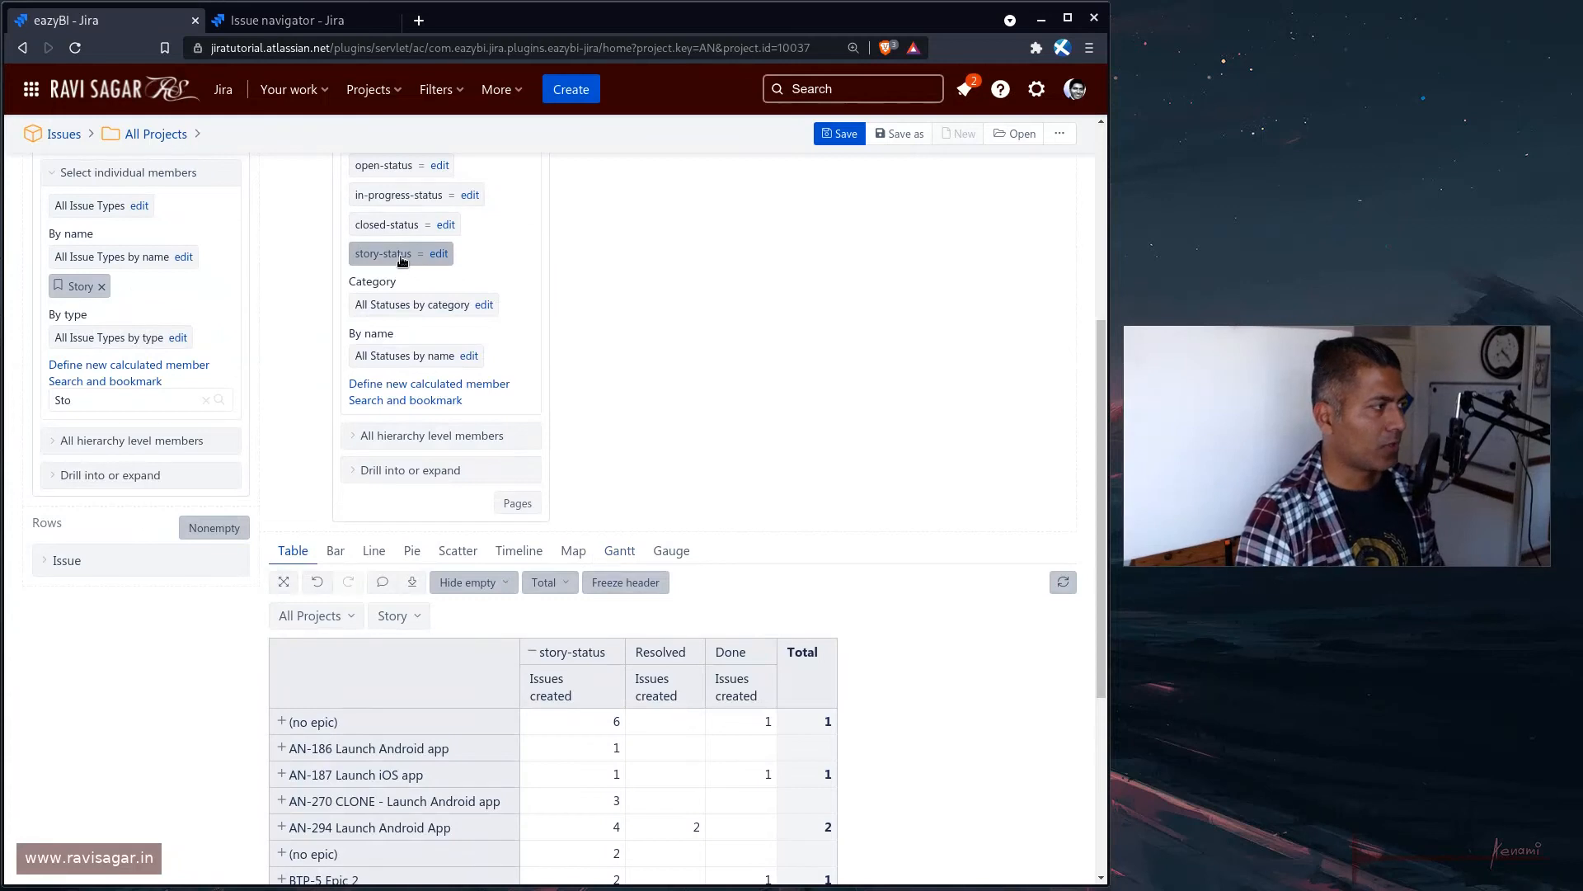
{"action": "scroll", "scroll_direction": "up", "scroll_amount": 3}
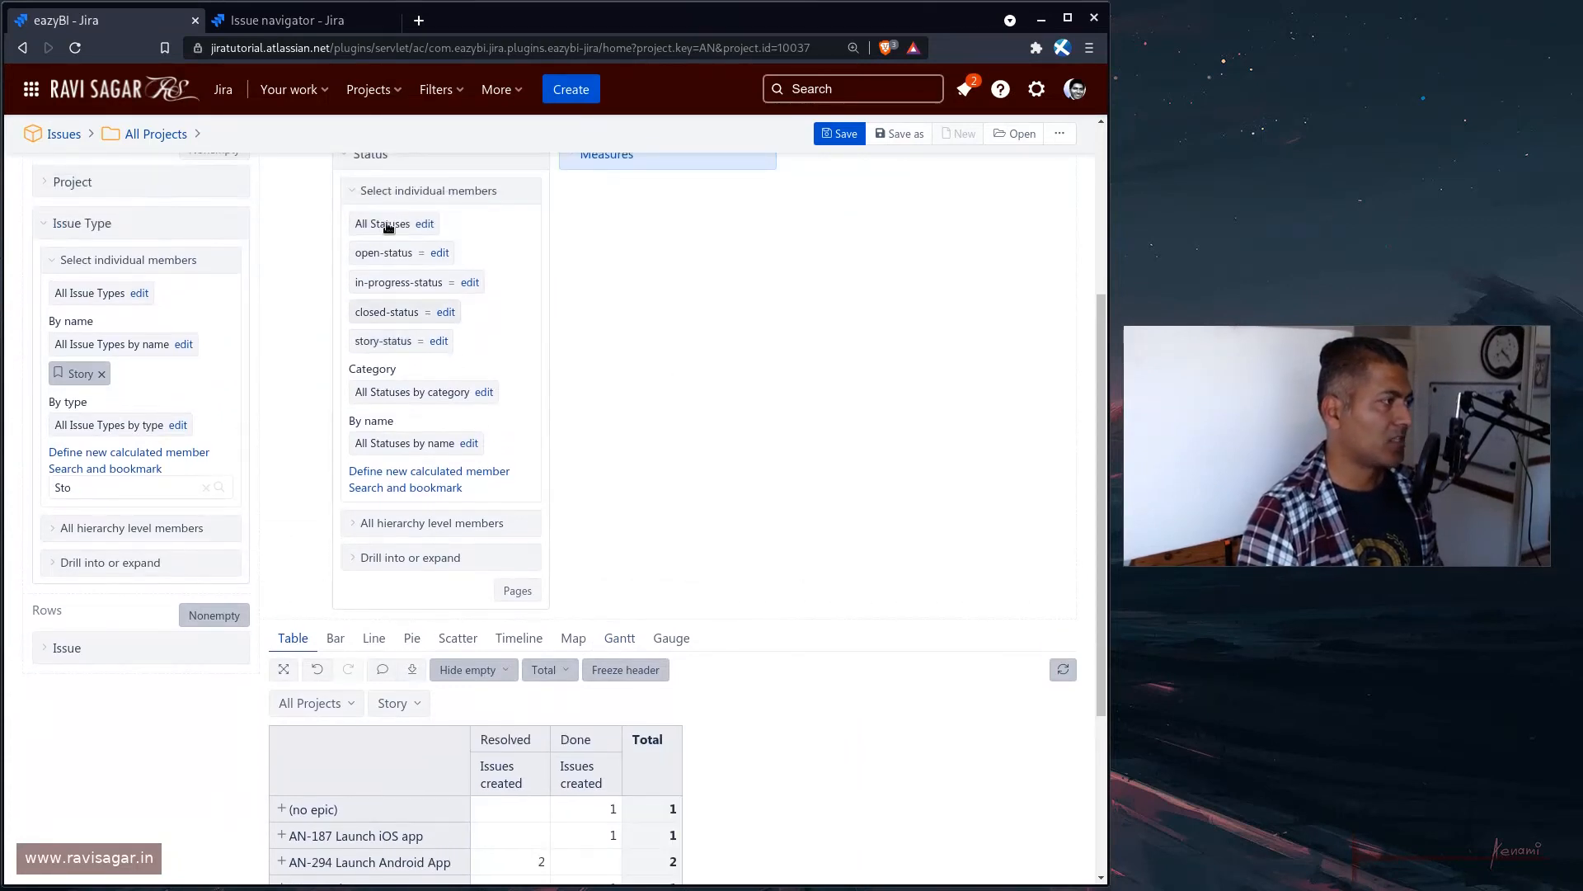
{"action": "left_click", "coordinate": [381, 223]}
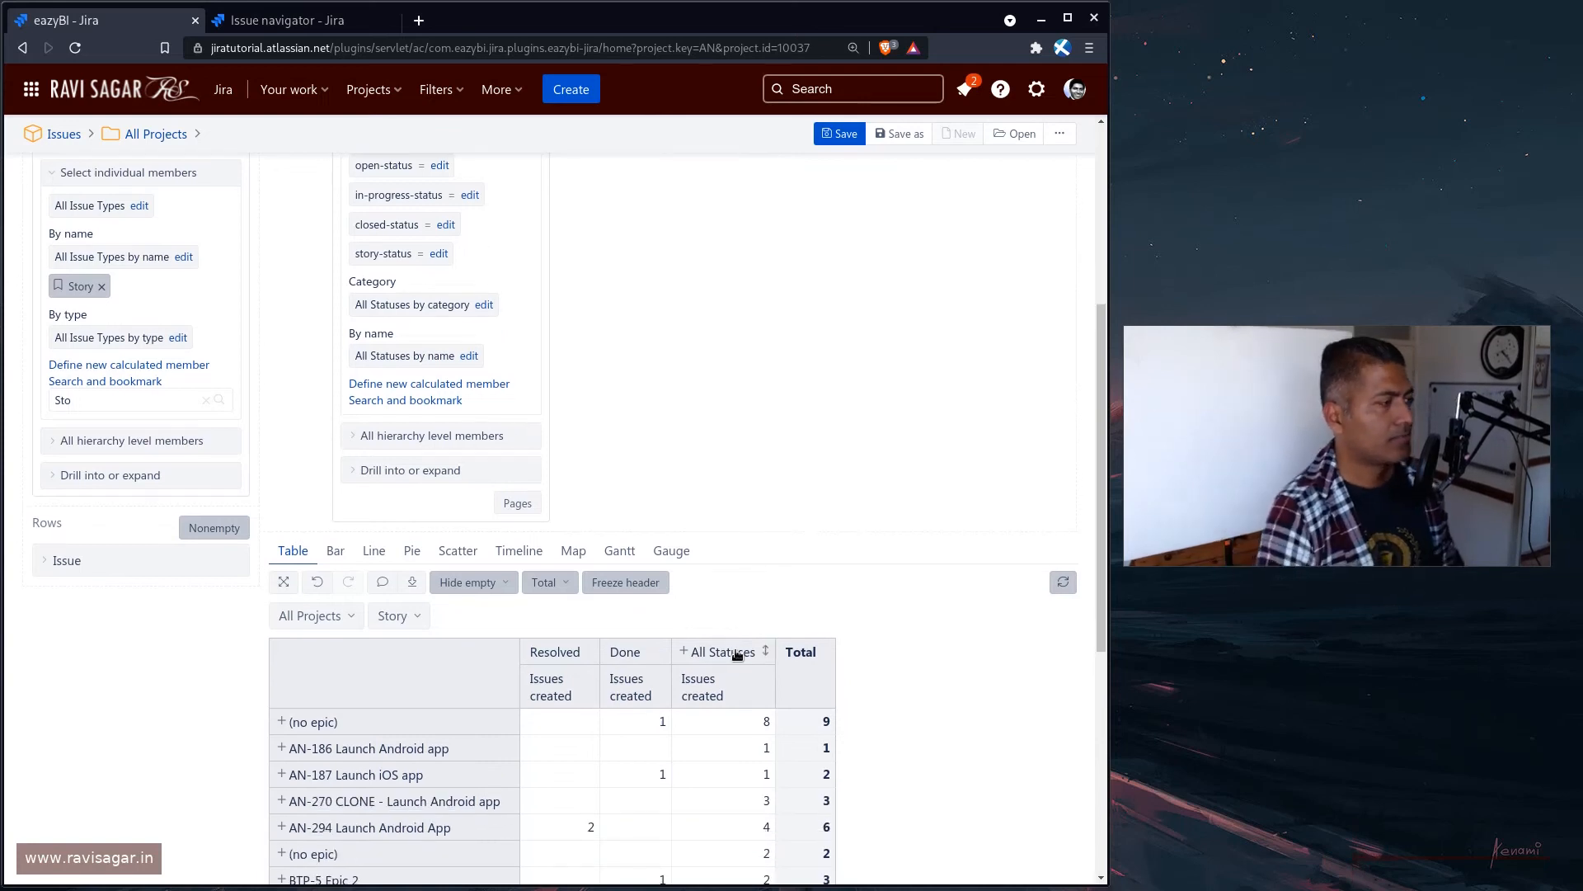
{"action": "scroll", "scroll_direction": "up", "scroll_amount": 3}
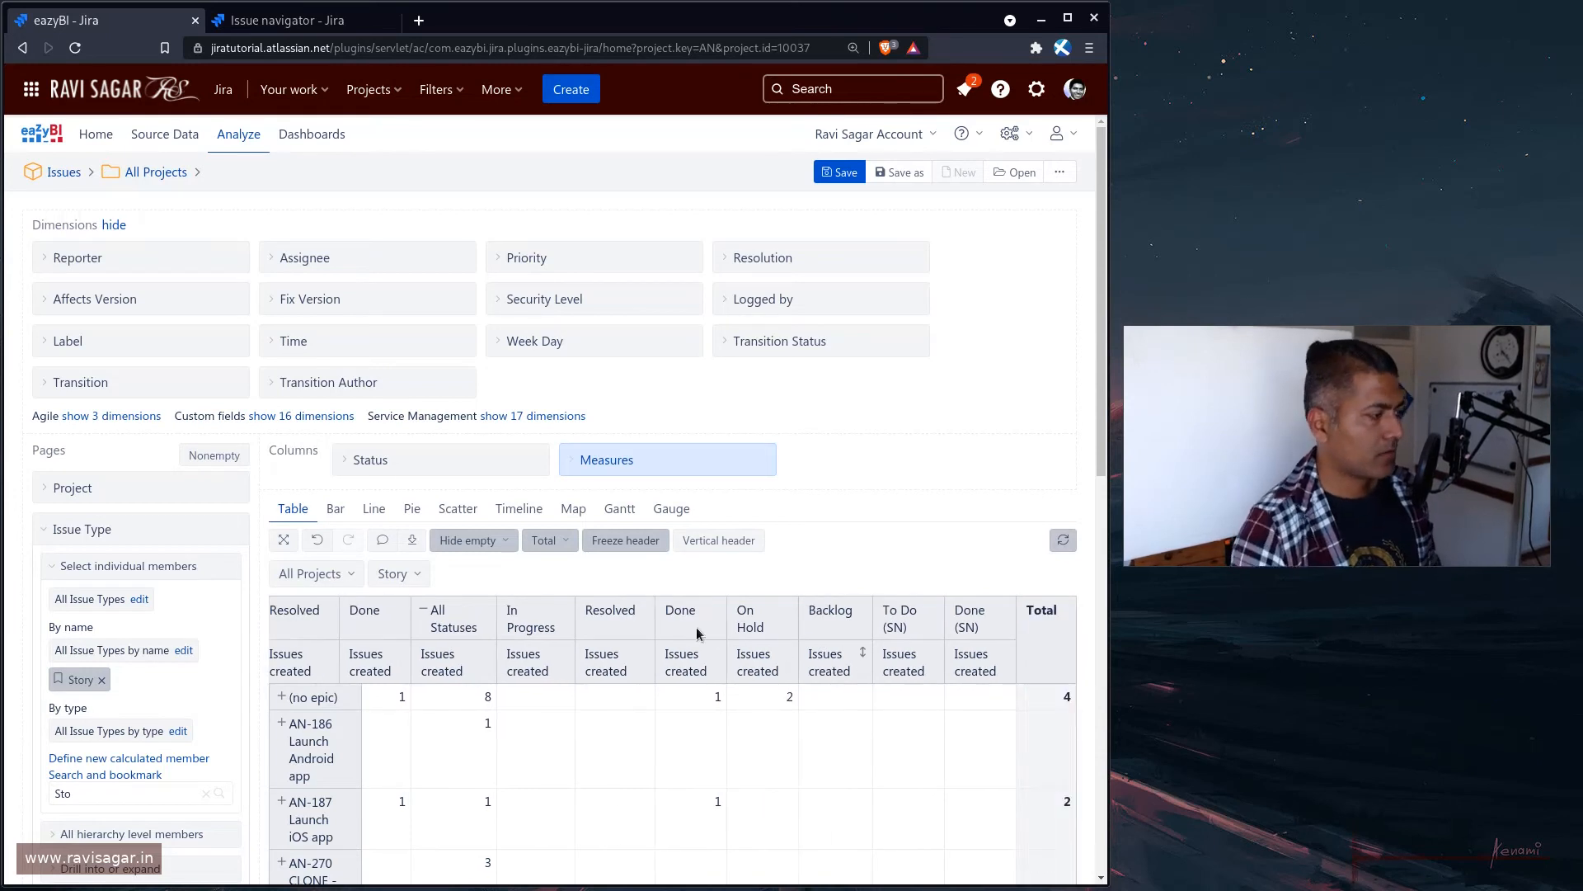
Remove the All Statuses column via its header menu, leaving the individual status columns
{"action": "right_click", "coordinate": [452, 616]}
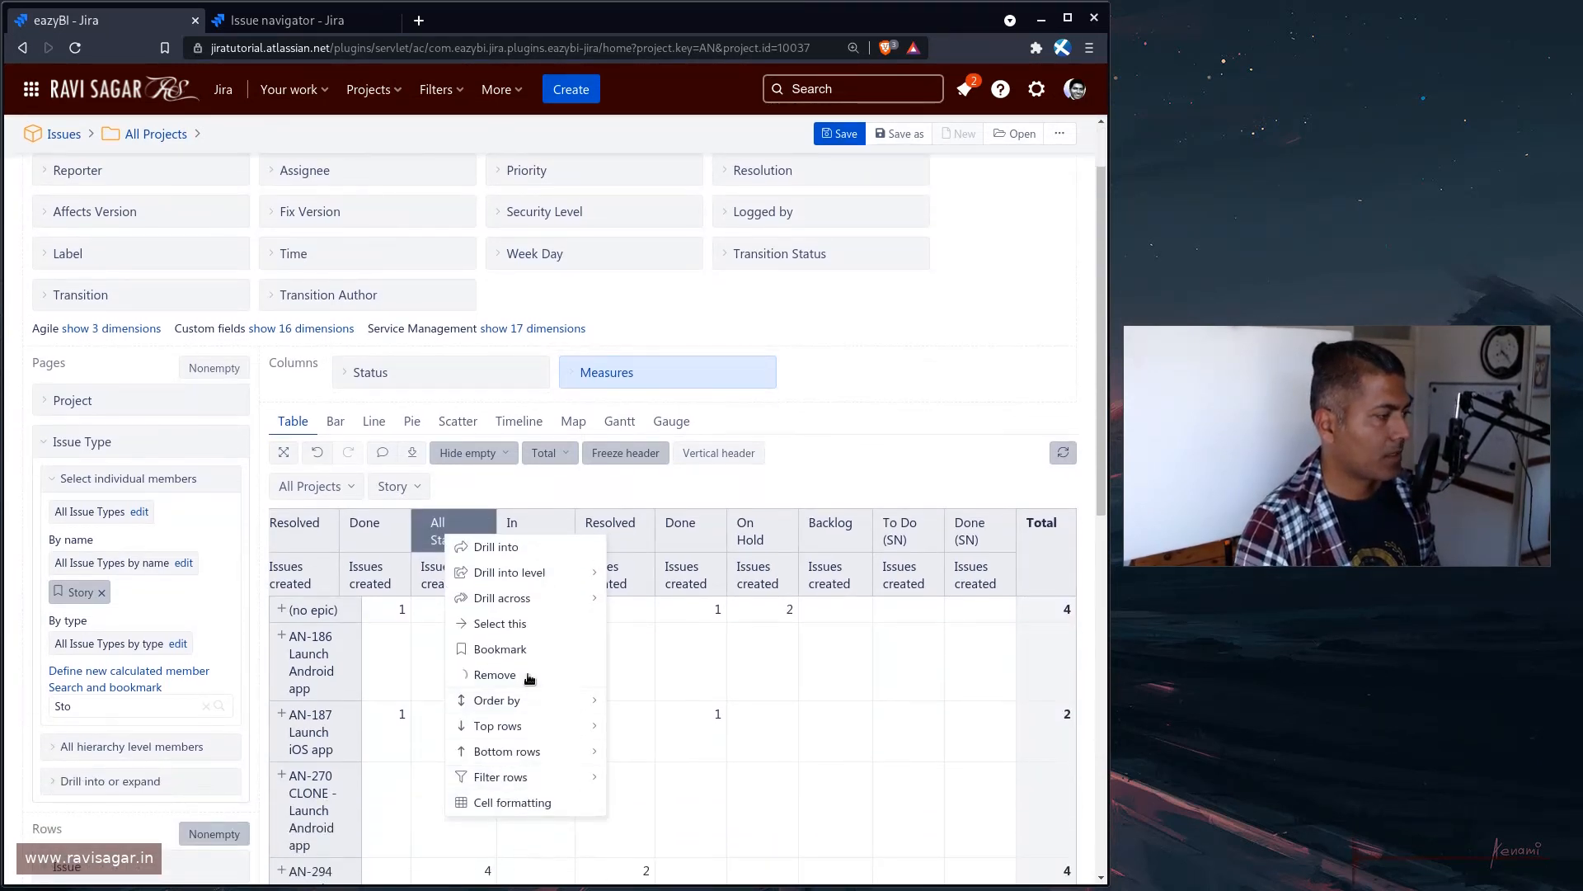
{"action": "left_click", "coordinate": [494, 674]}
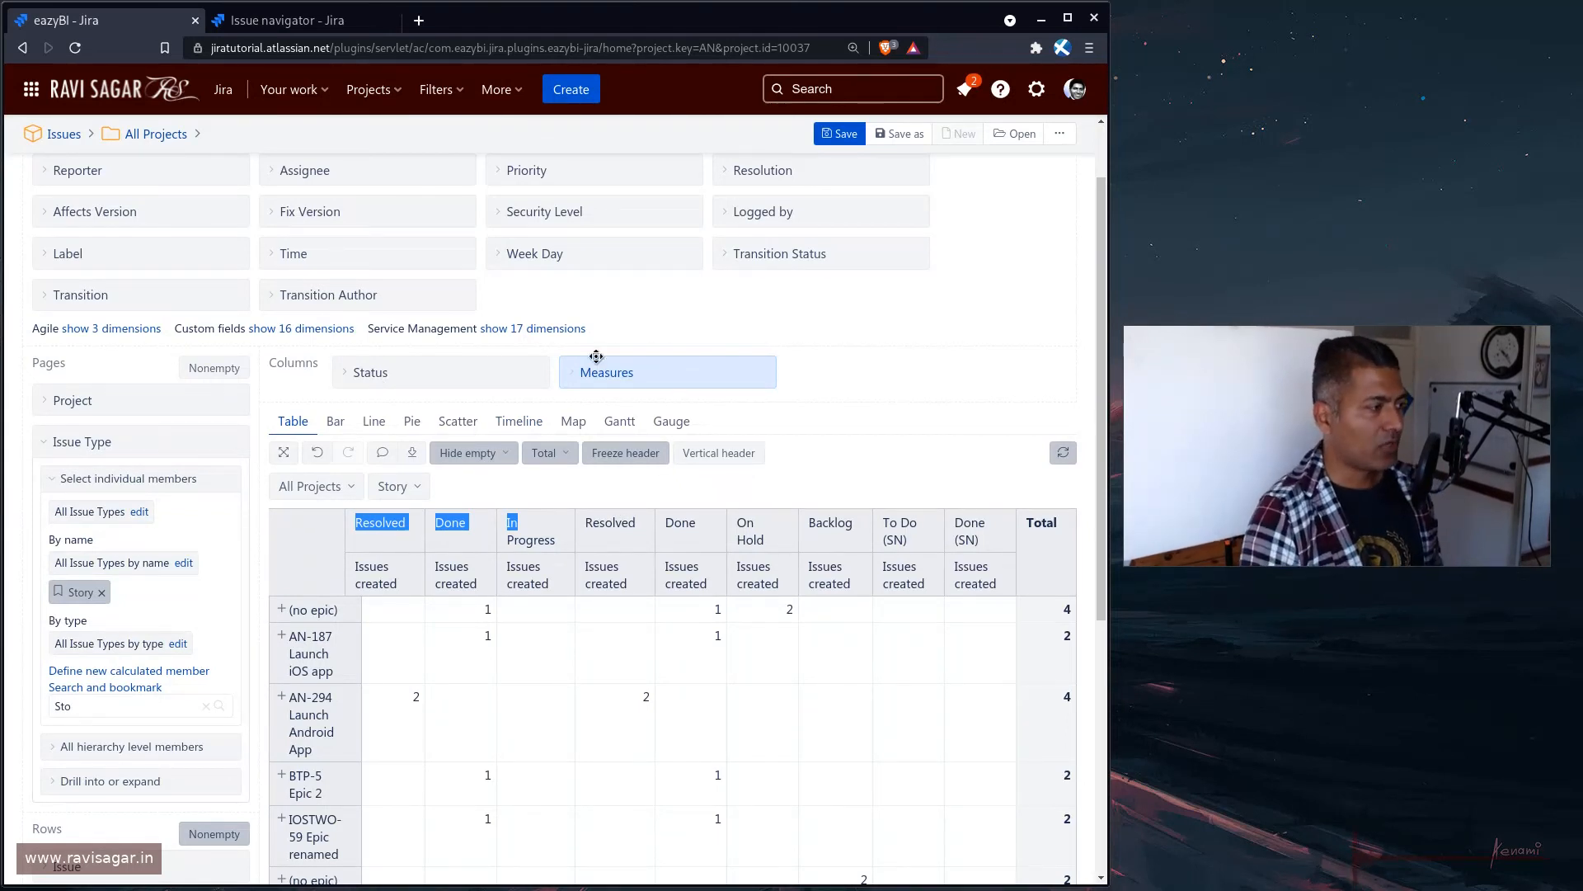
{"action": "left_click", "coordinate": [607, 371]}
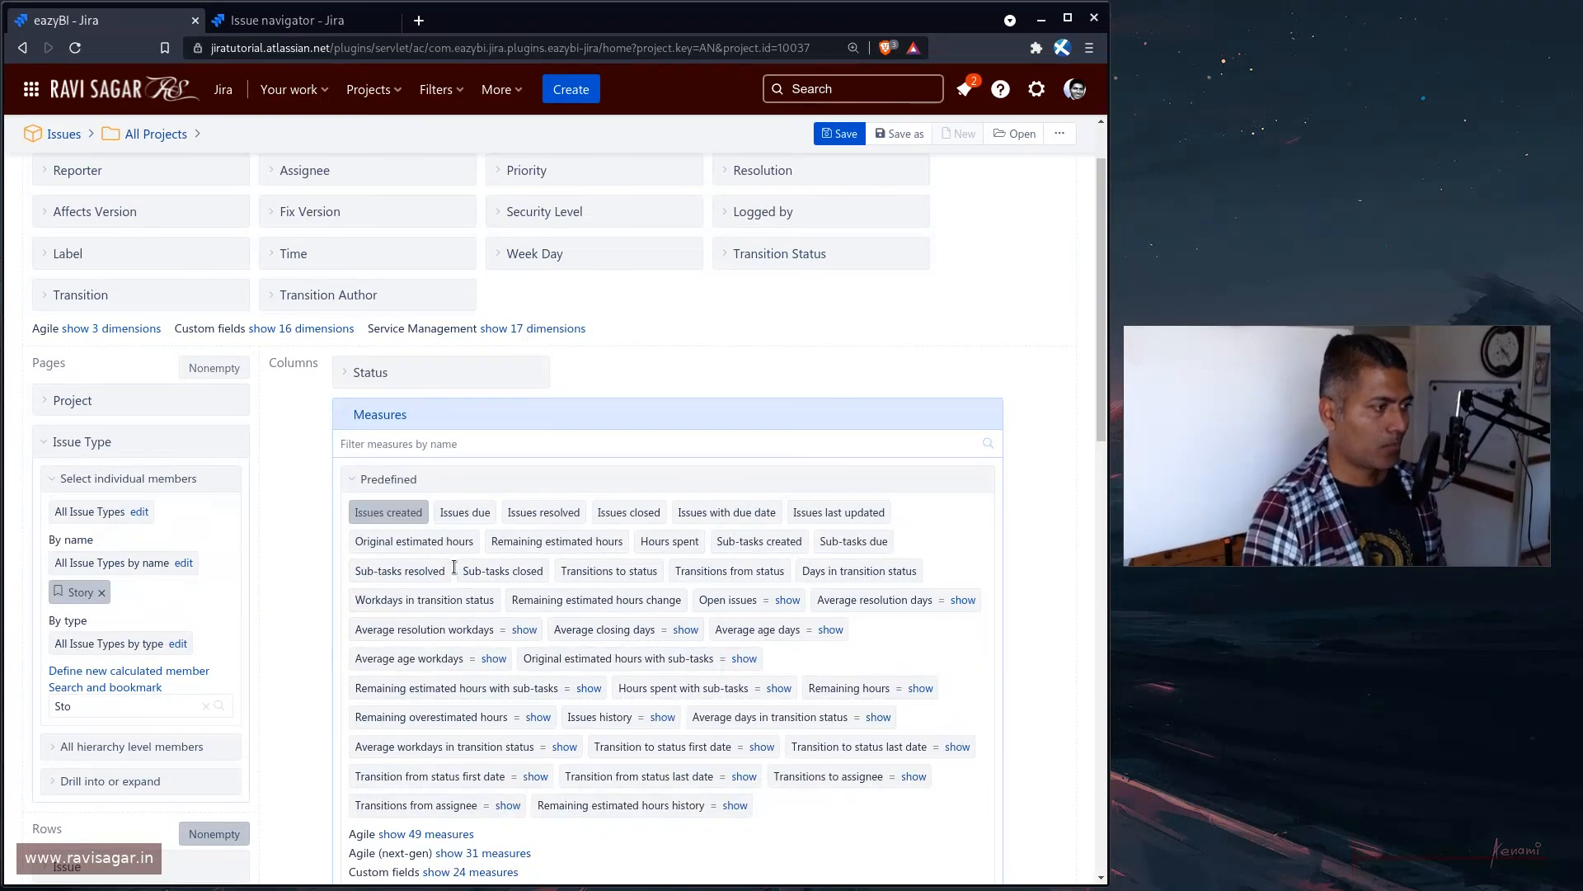
{"action": "scroll", "scroll_direction": "down", "scroll_amount": 3}
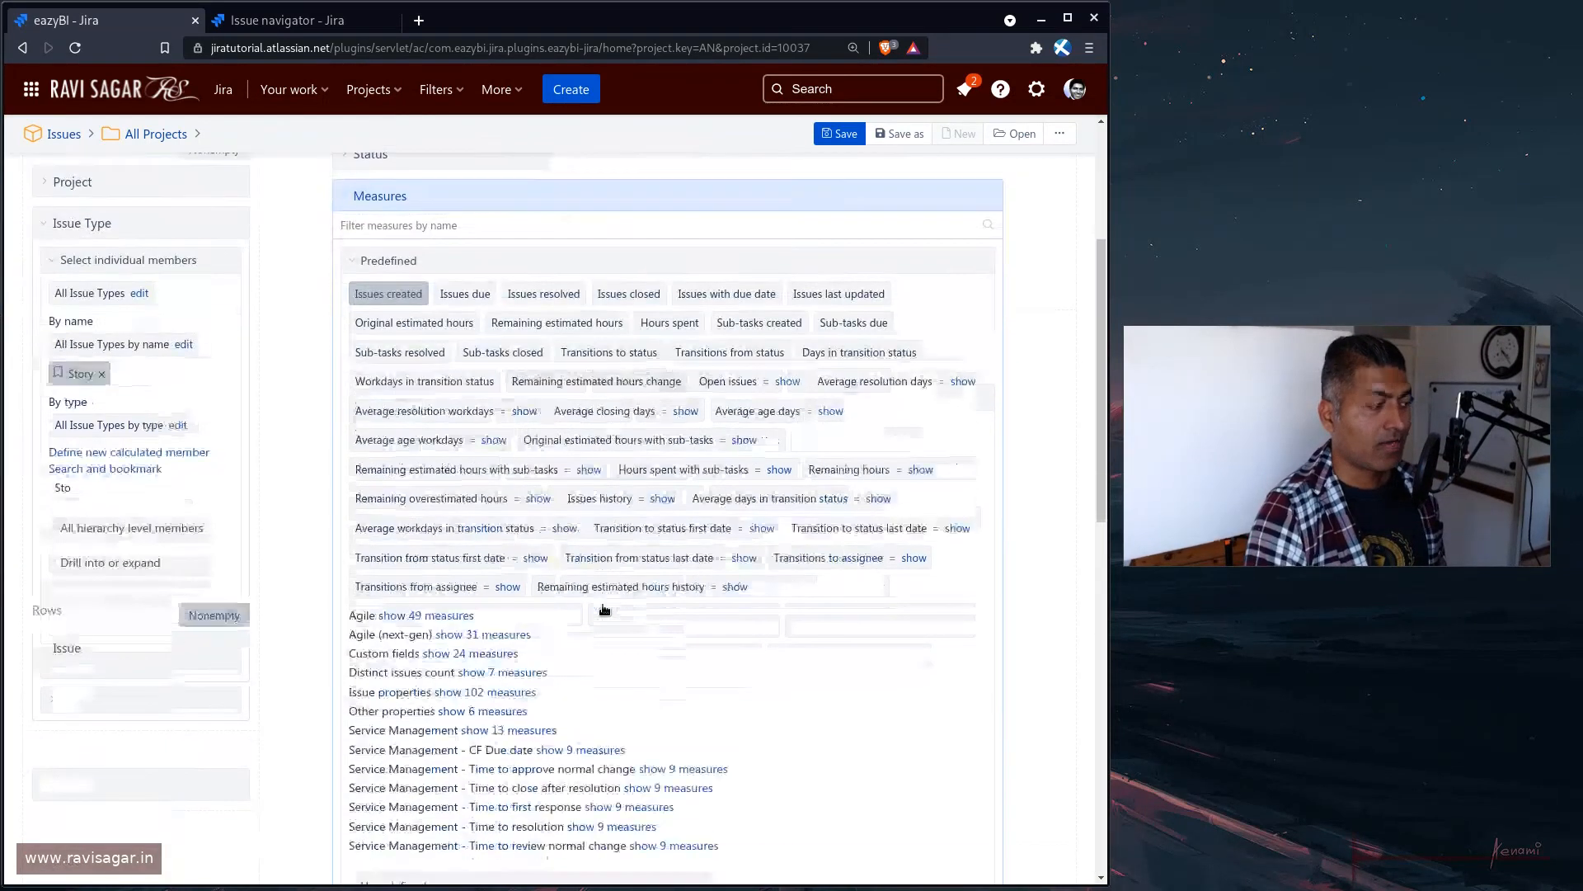
{"action": "scroll", "scroll_direction": "up", "scroll_amount": 3}
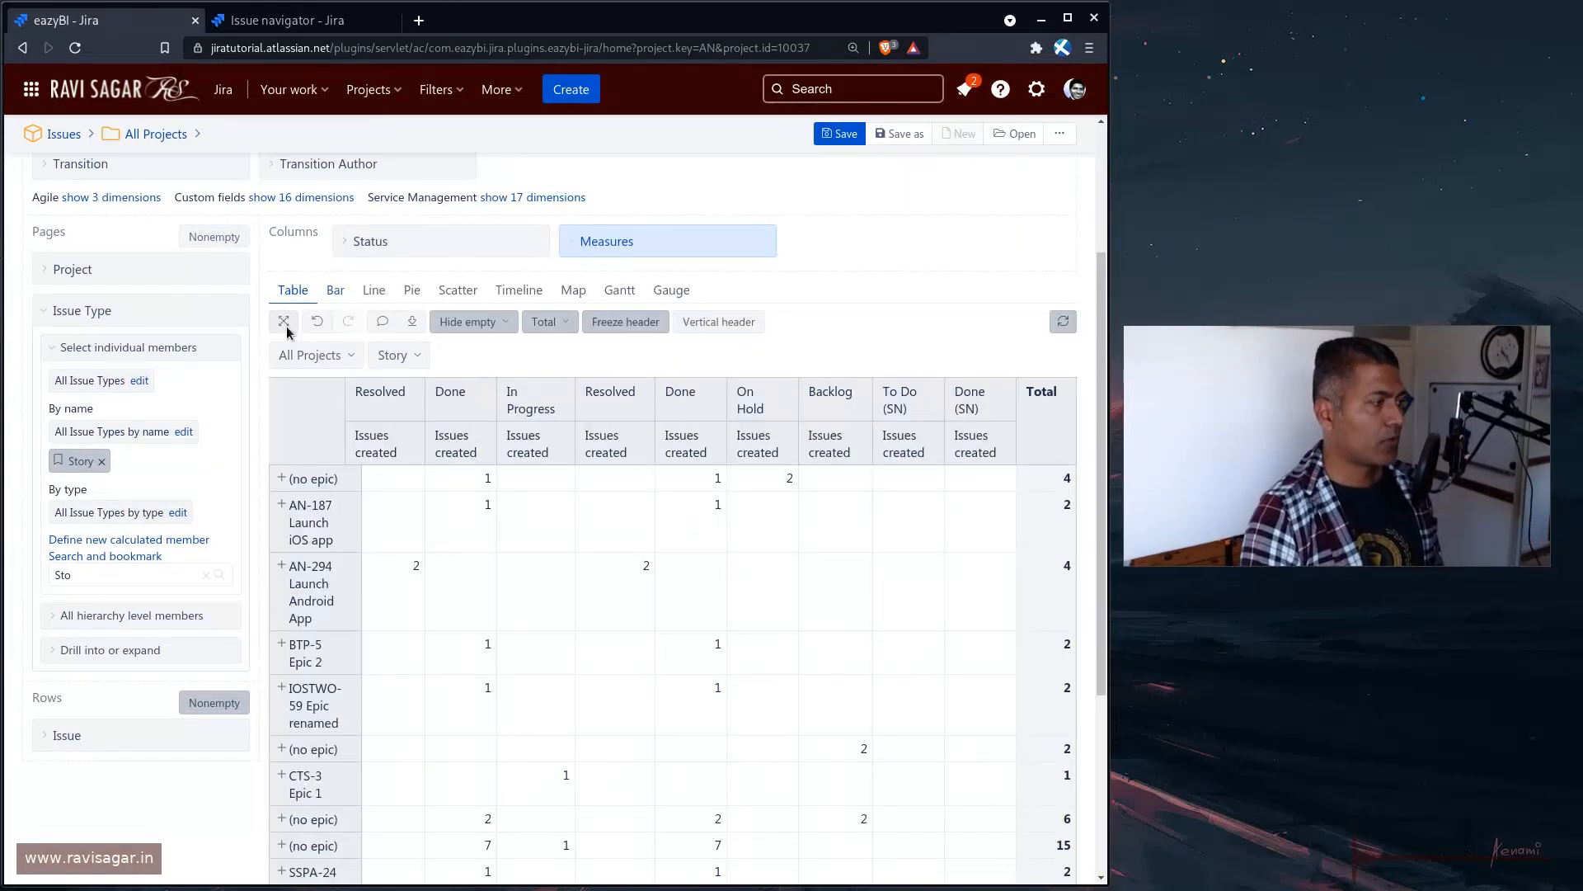
Make the table full width and save the report as 'list-stories-under-epics'
{"action": "left_click", "coordinate": [284, 322]}
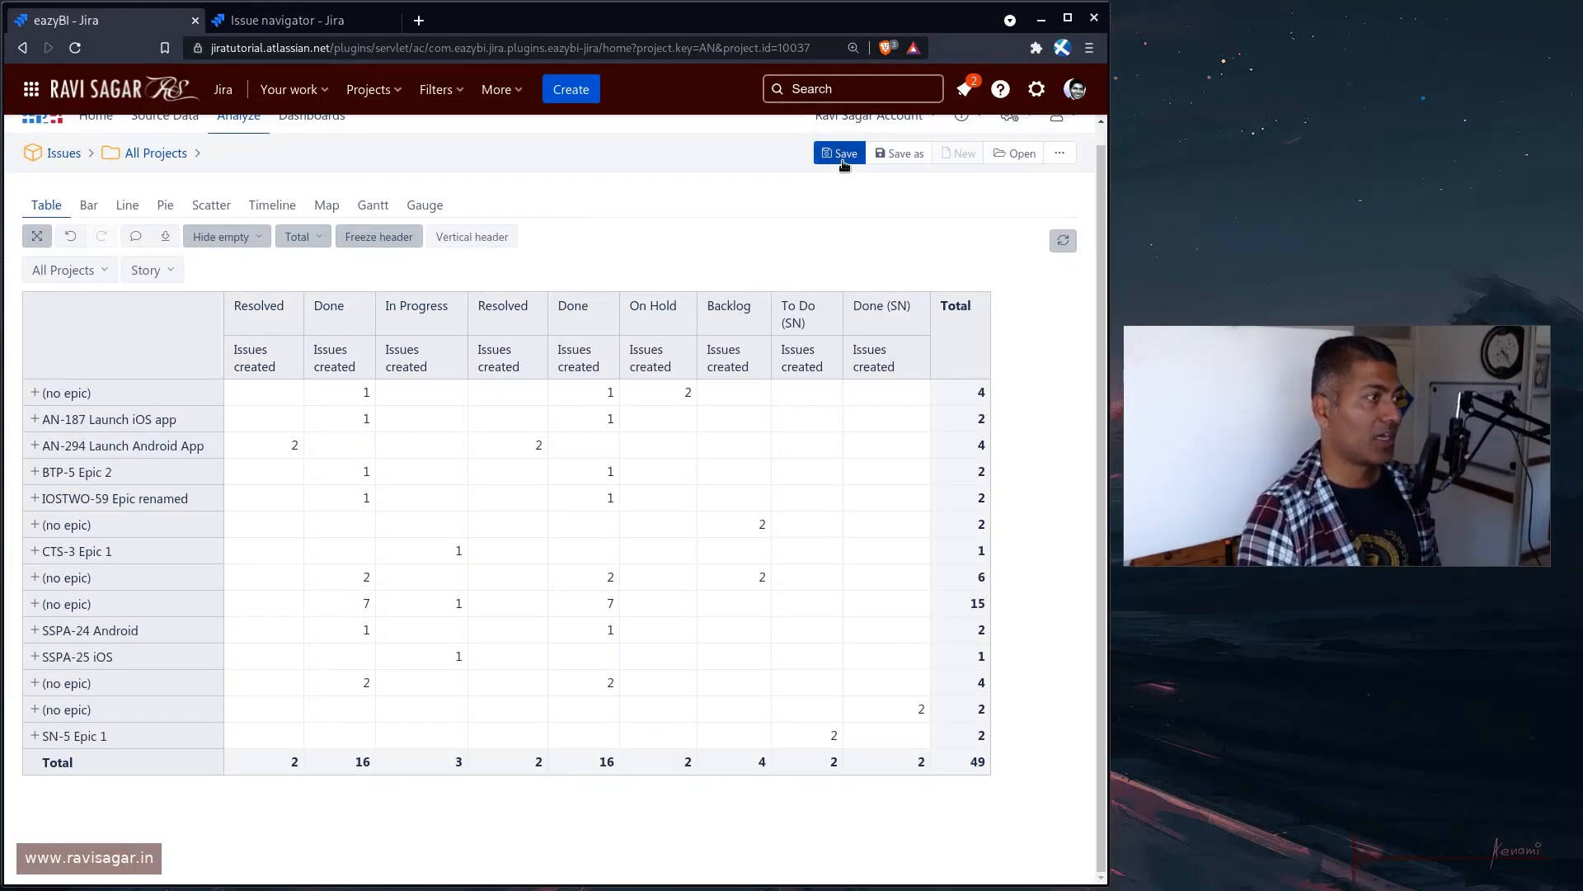
{"action": "left_click", "coordinate": [840, 151]}
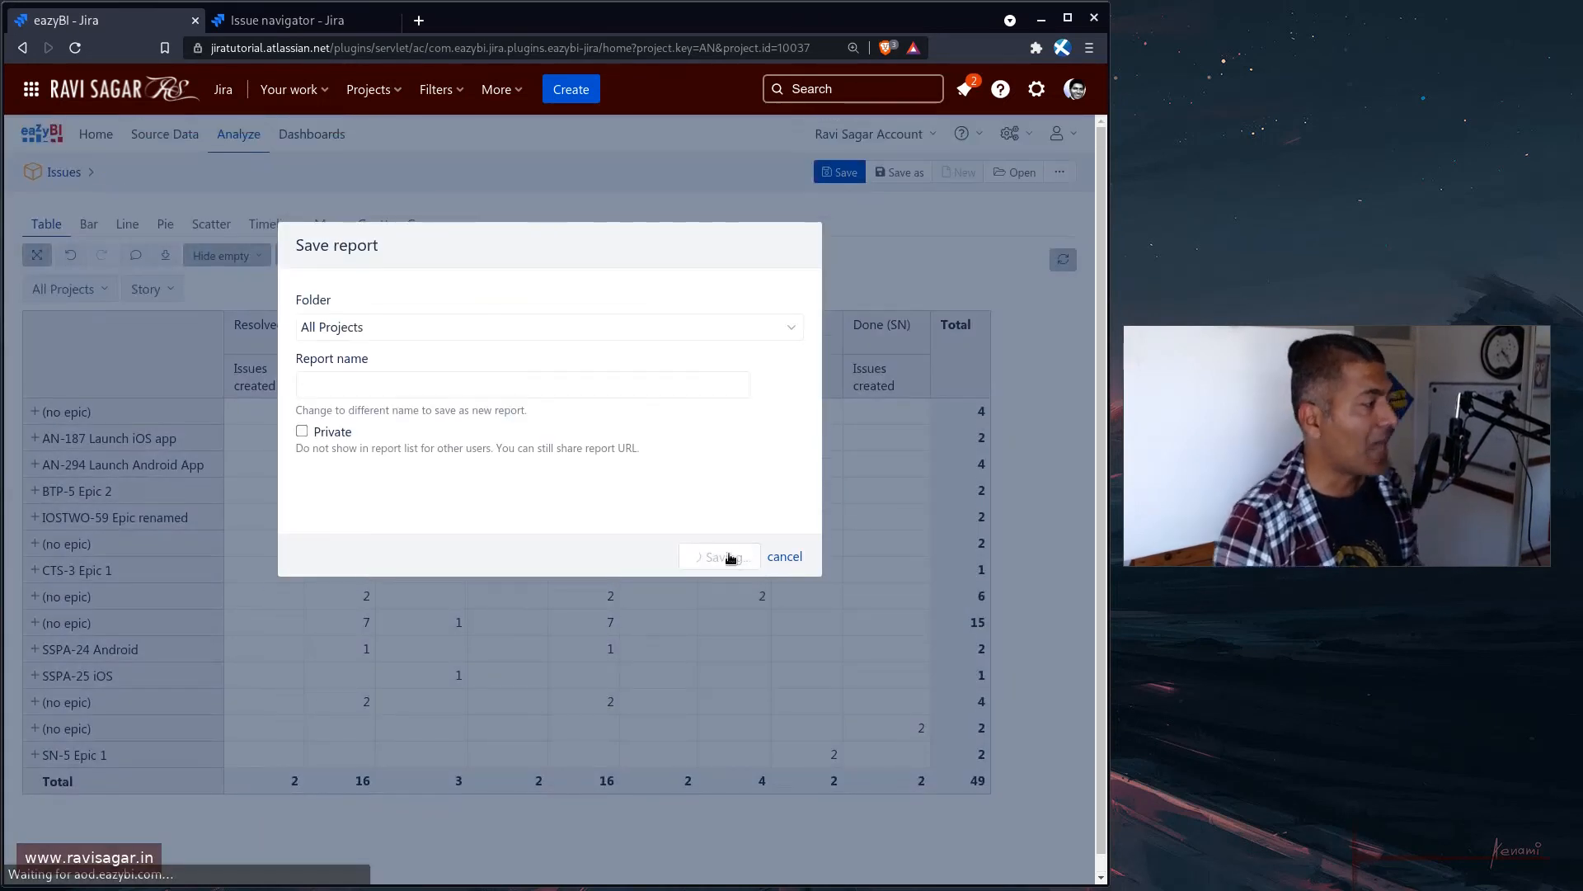
{"action": "left_click", "coordinate": [719, 556]}
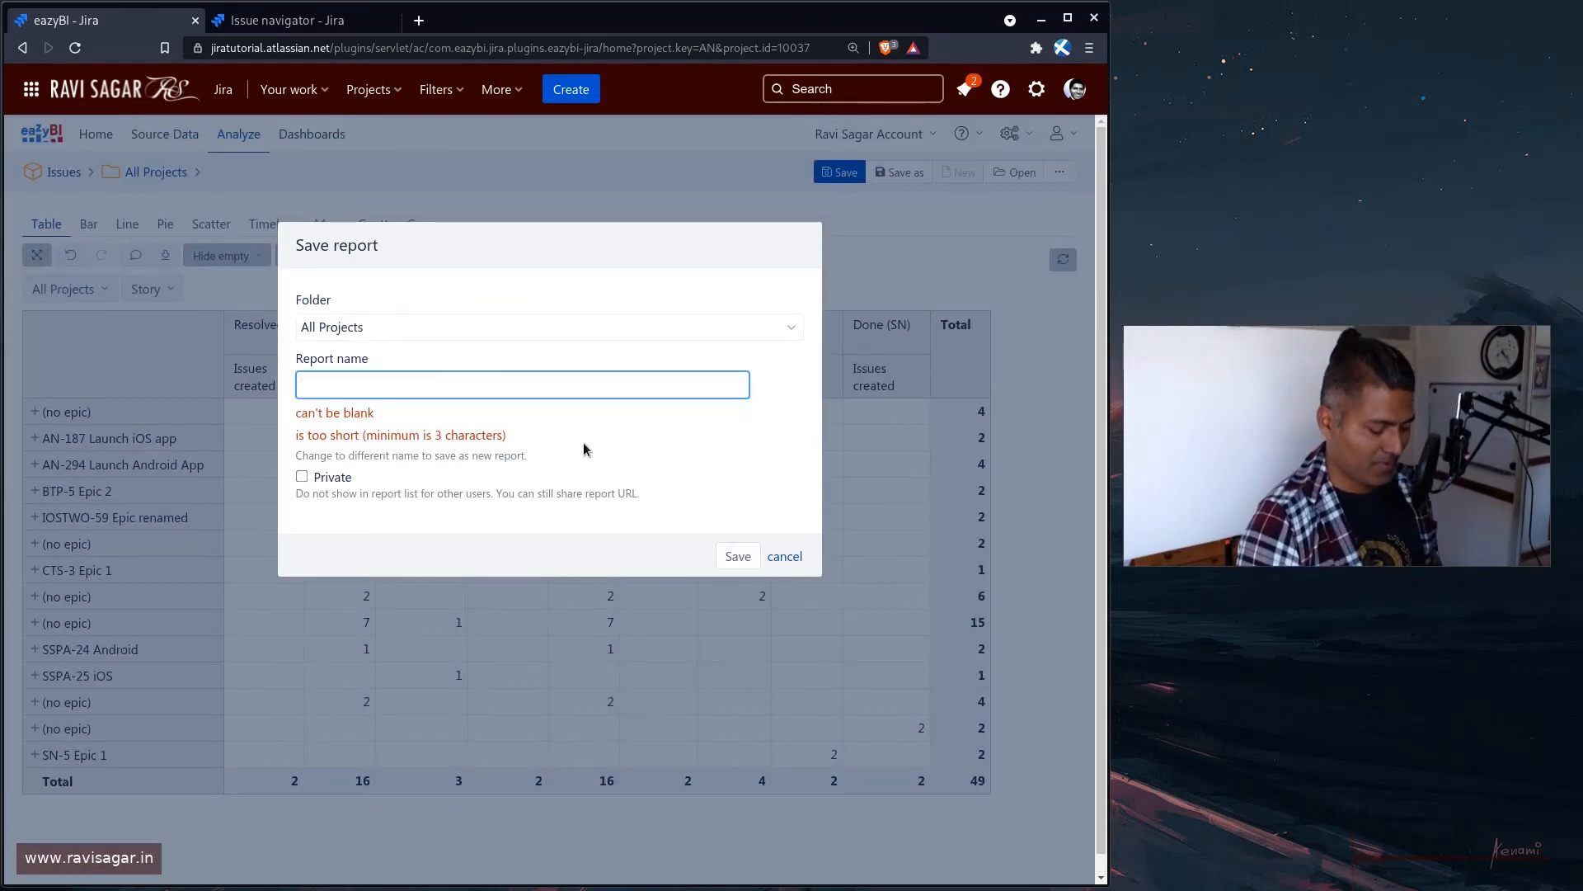
{"action": "type", "text": "list-stori"}
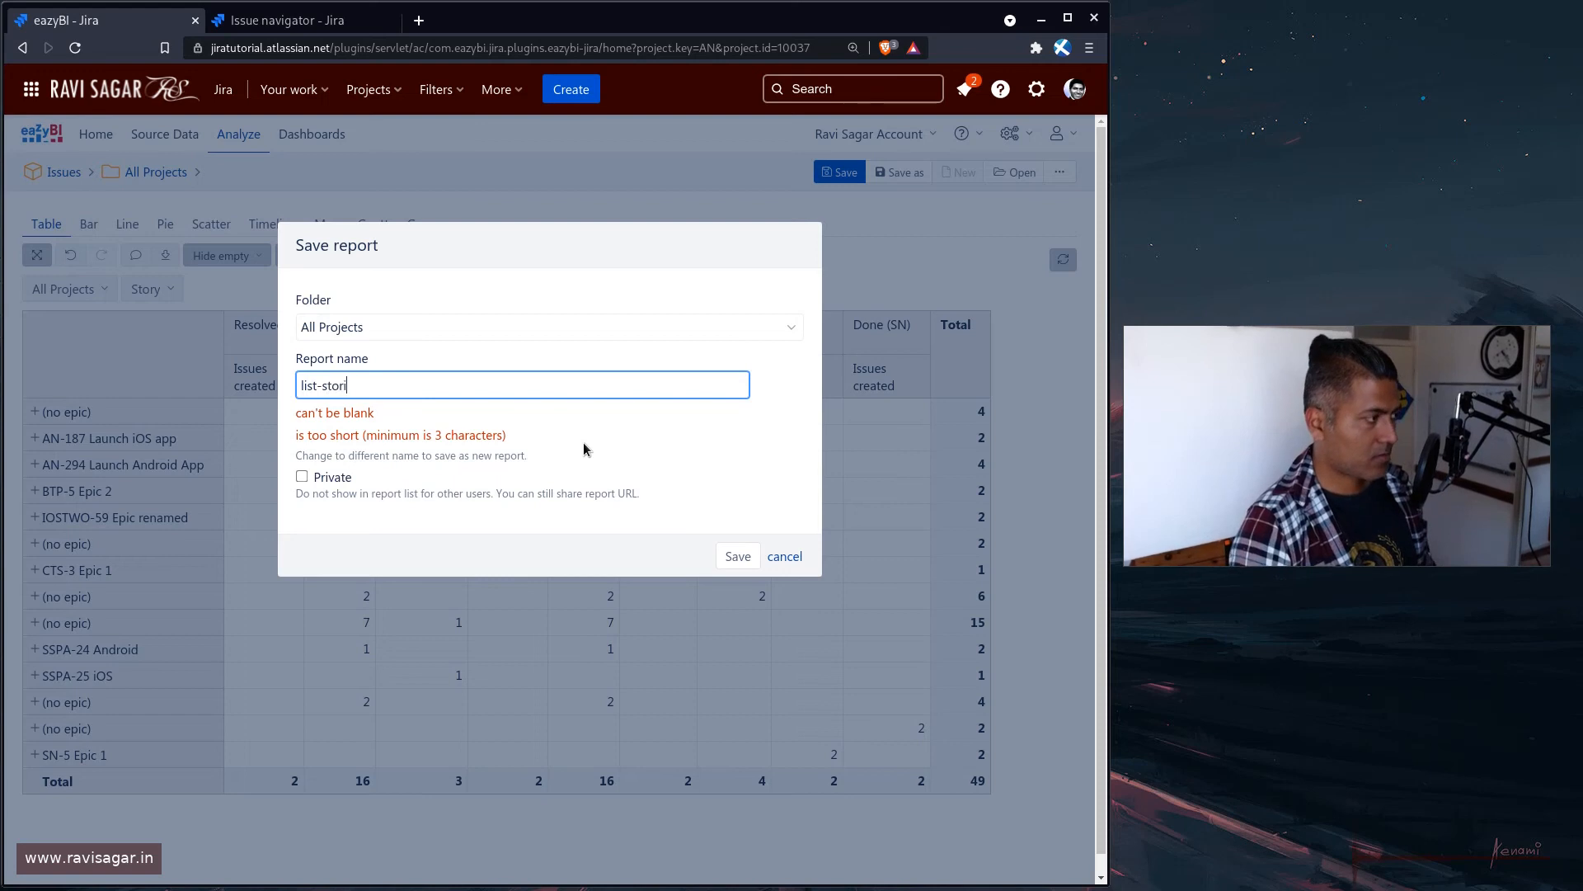
{"action": "type", "text": "es-under-"}
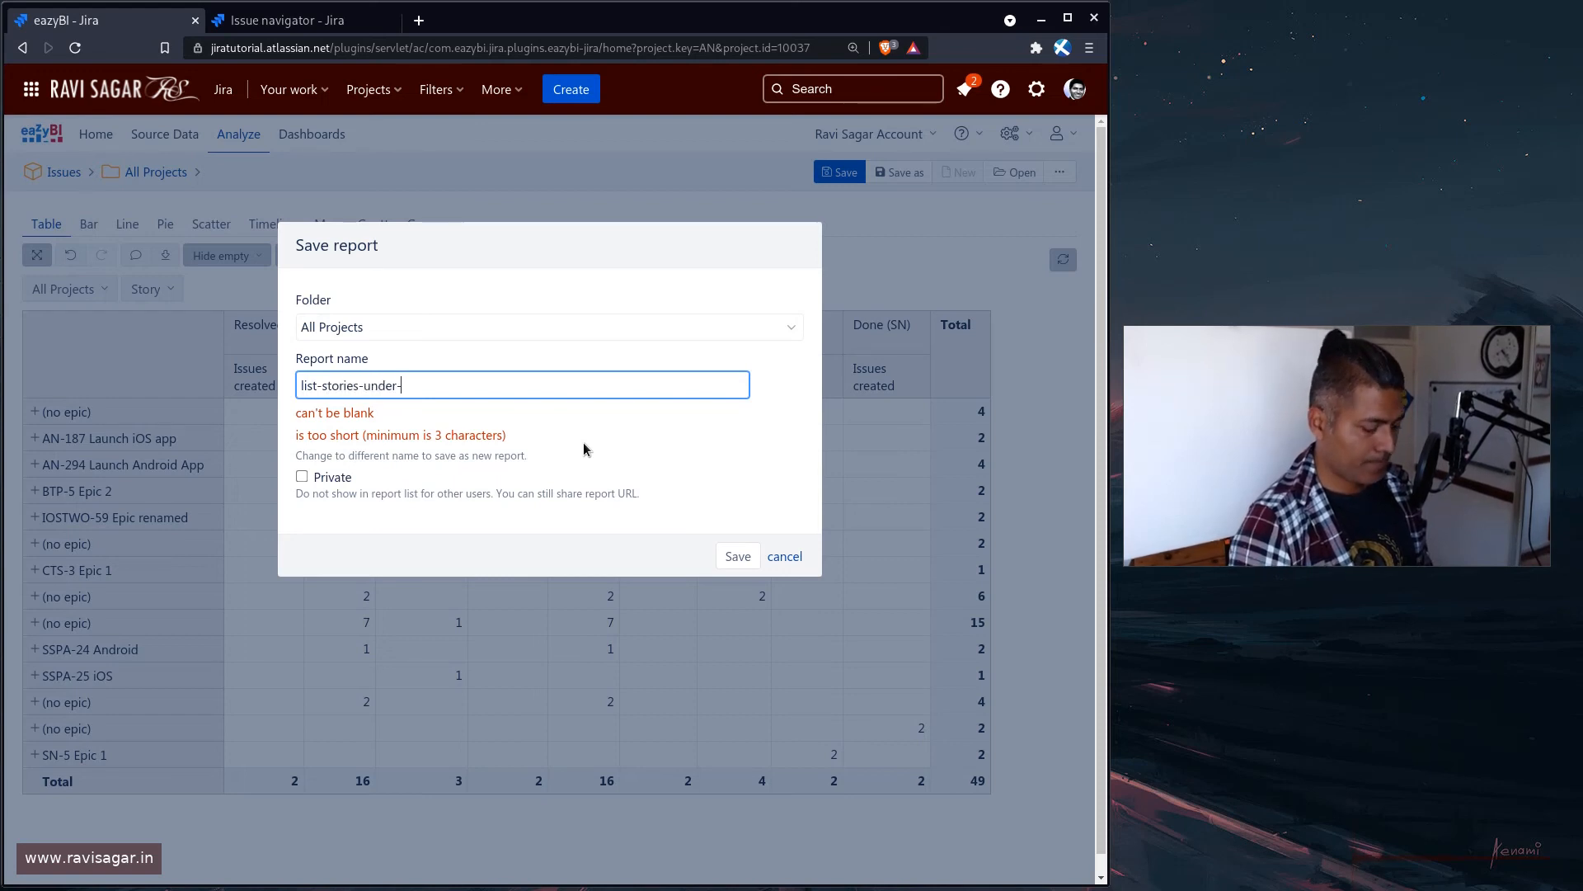
{"action": "type", "text": "epics"}
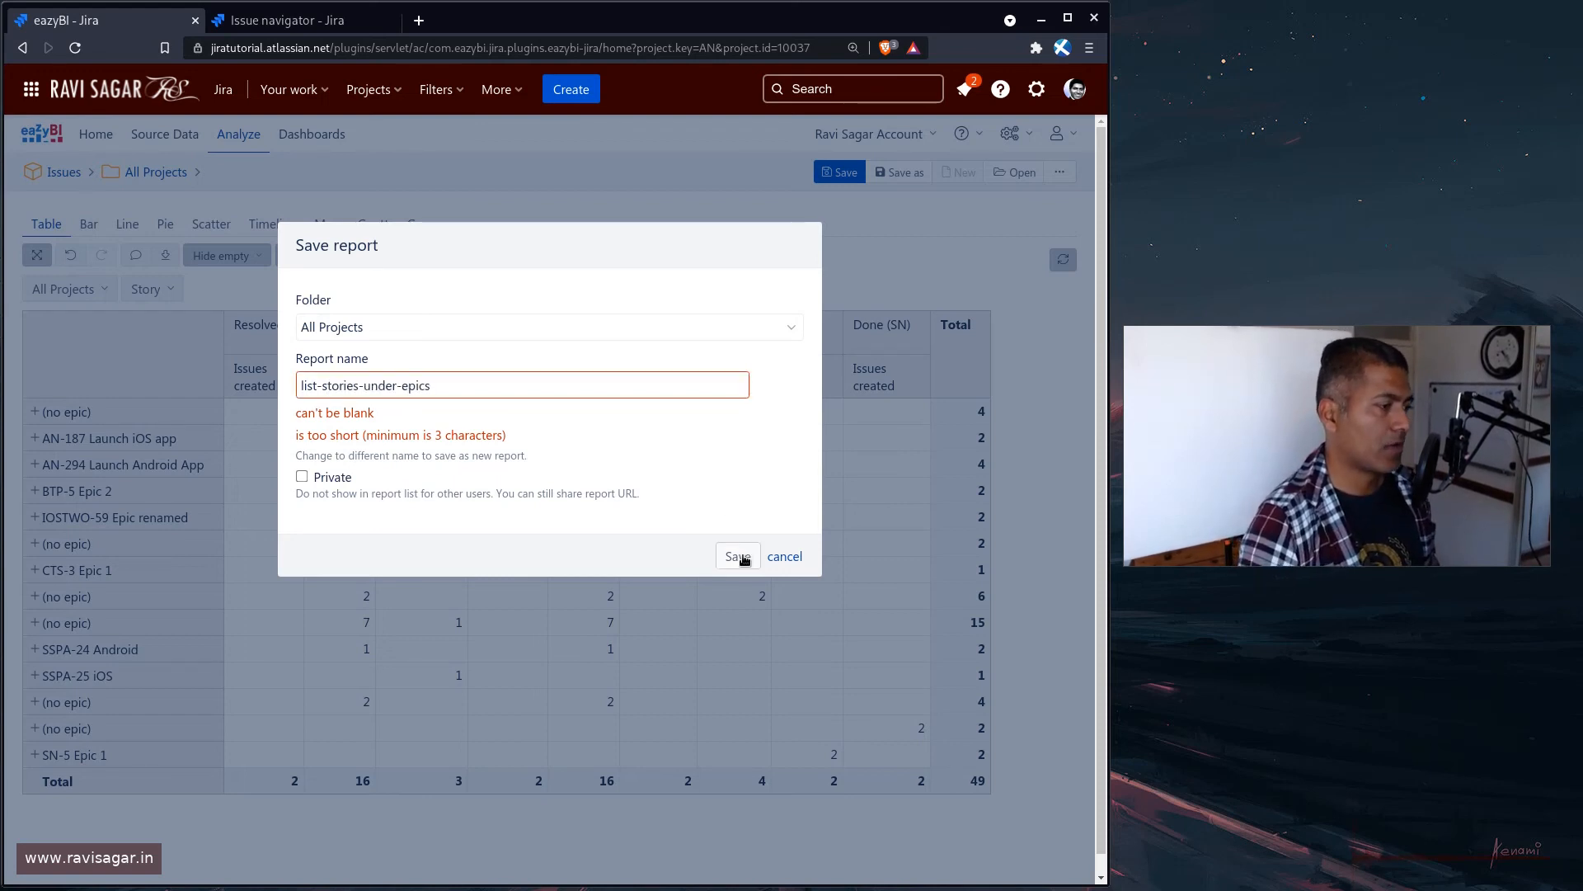
{"action": "left_click", "coordinate": [736, 555]}
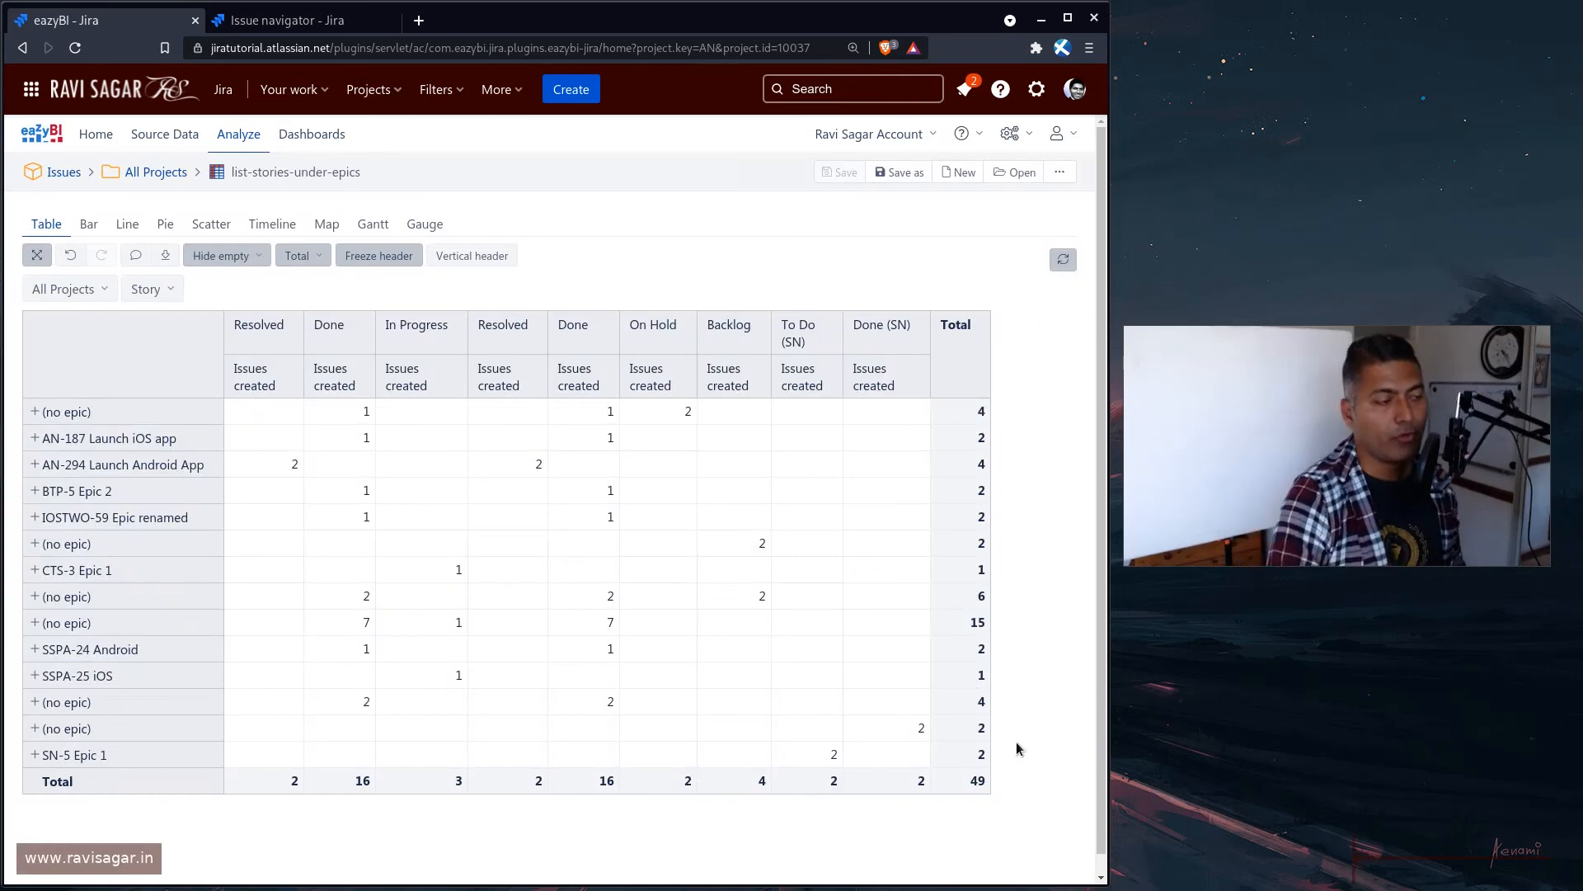
{"action": "mouse_move", "coordinate": [1034, 755]}
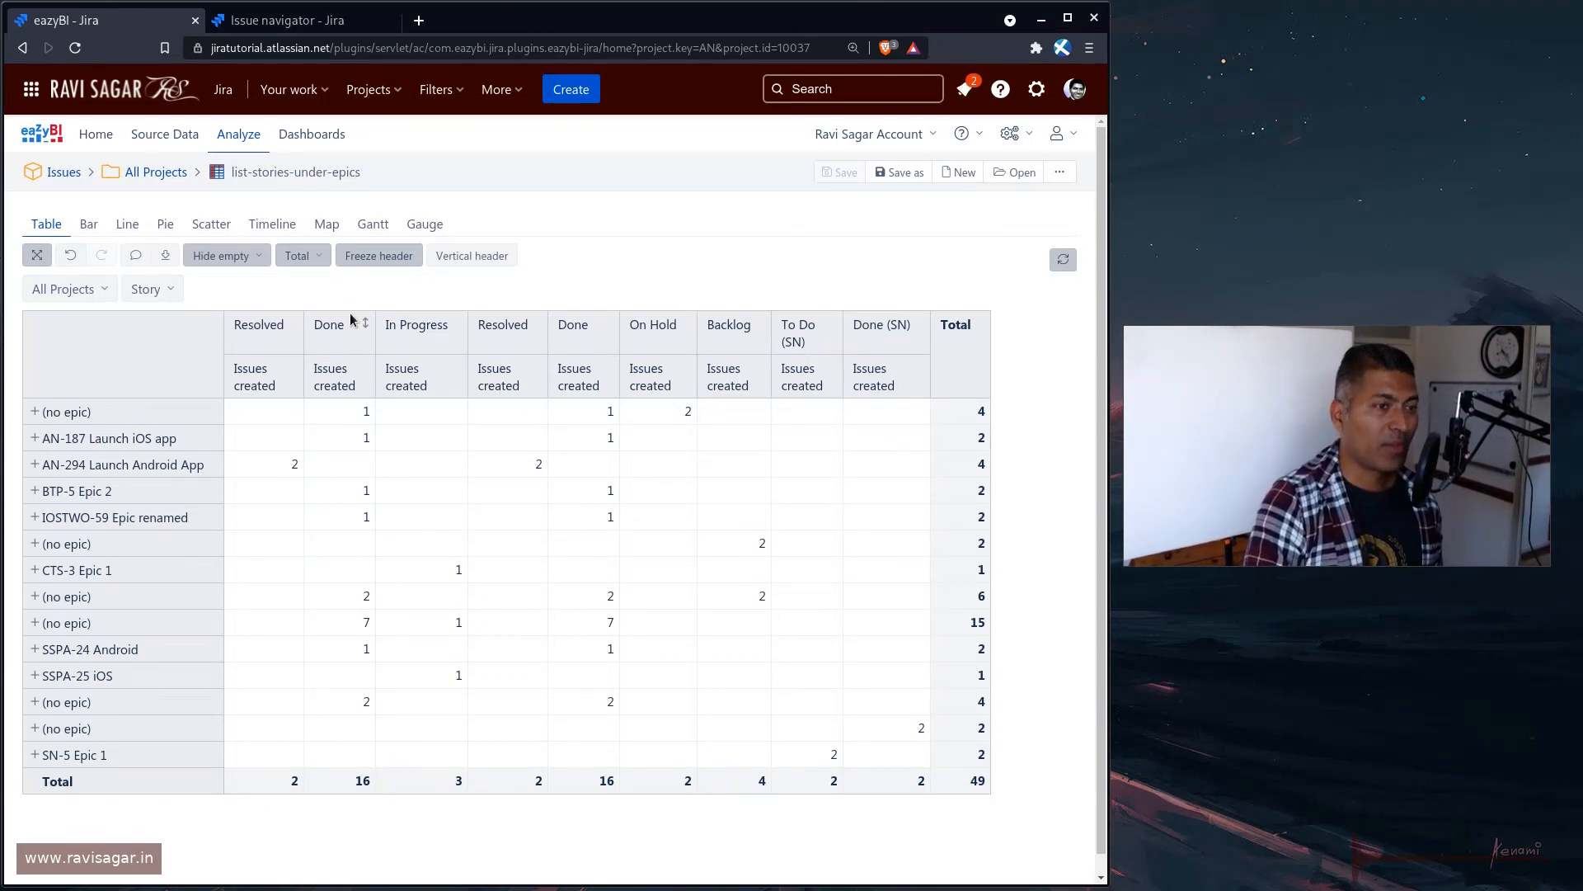
{"action": "mouse_move", "coordinate": [324, 354]}
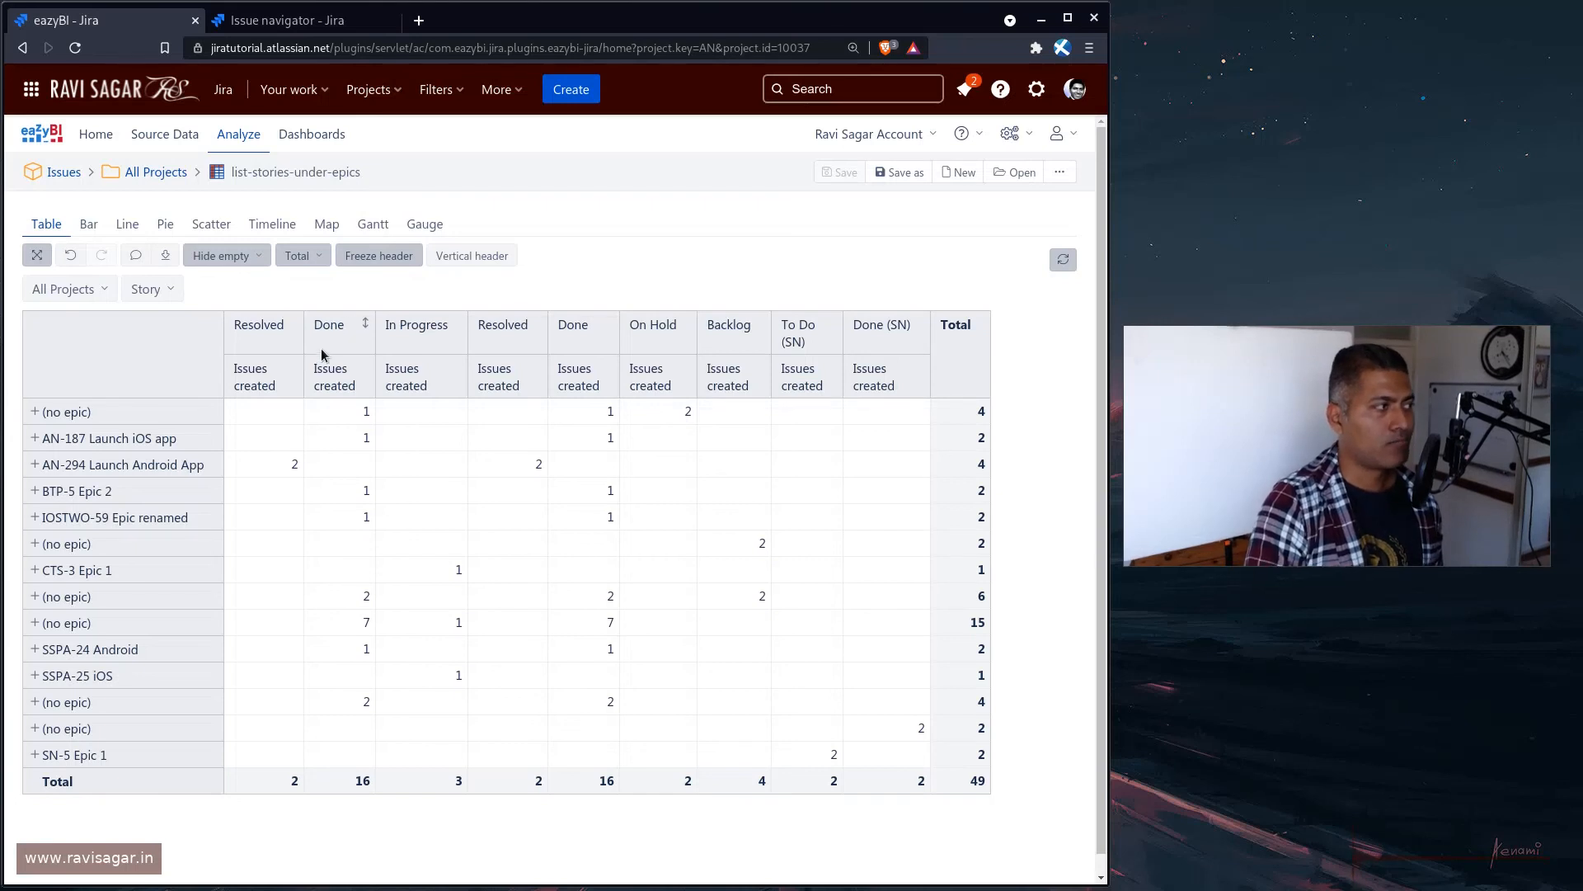
{"action": "mouse_move", "coordinate": [323, 366]}
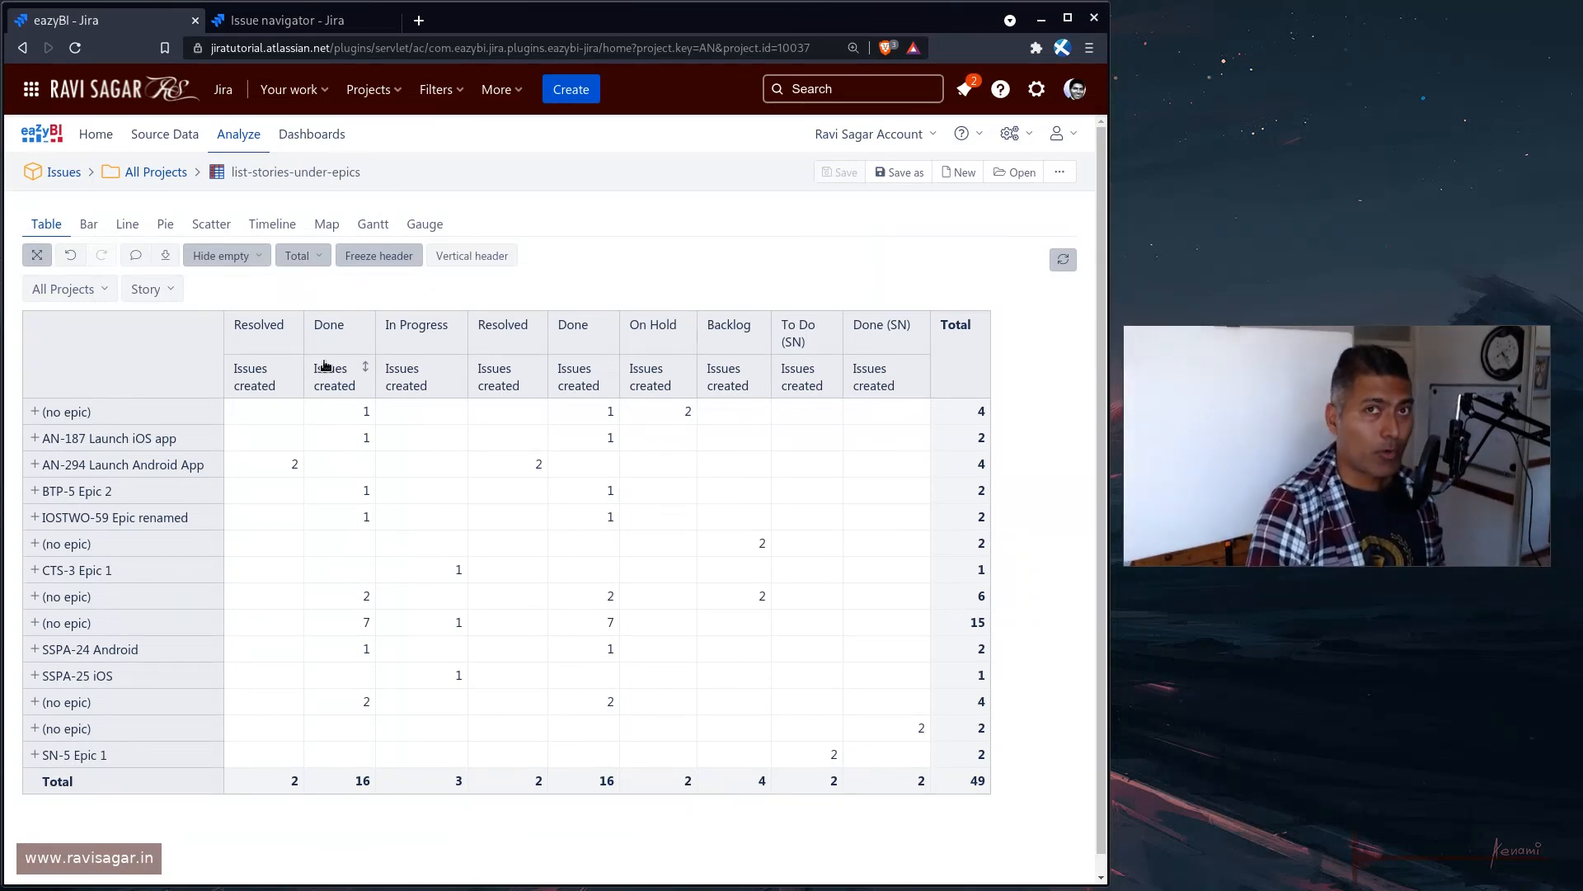
{"action": "mouse_move", "coordinate": [802, 400]}
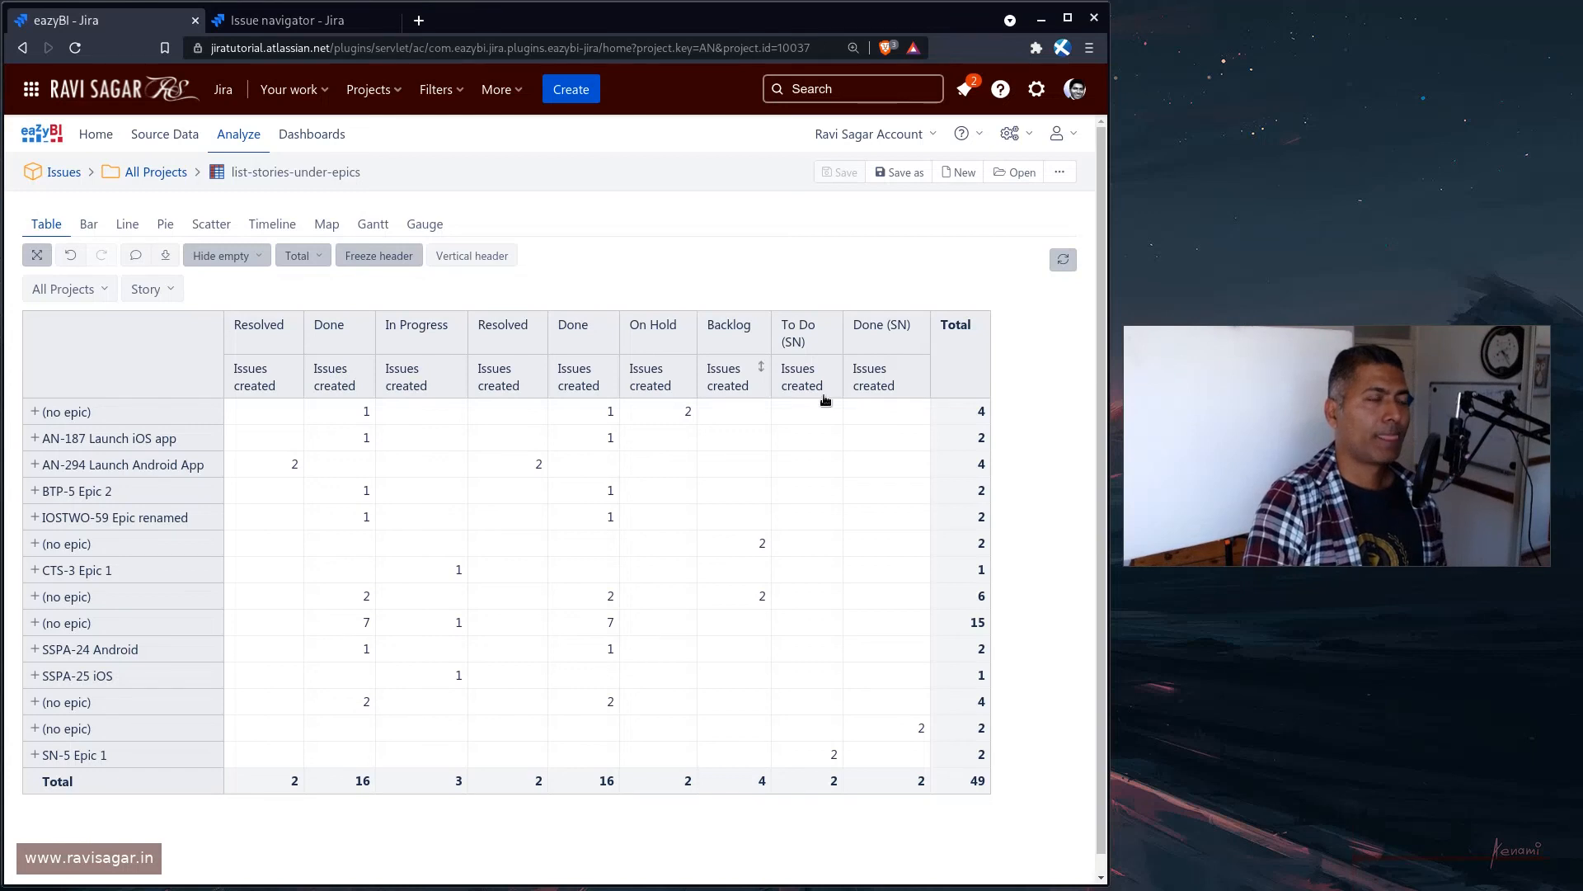
{"action": "mouse_move", "coordinate": [999, 386]}
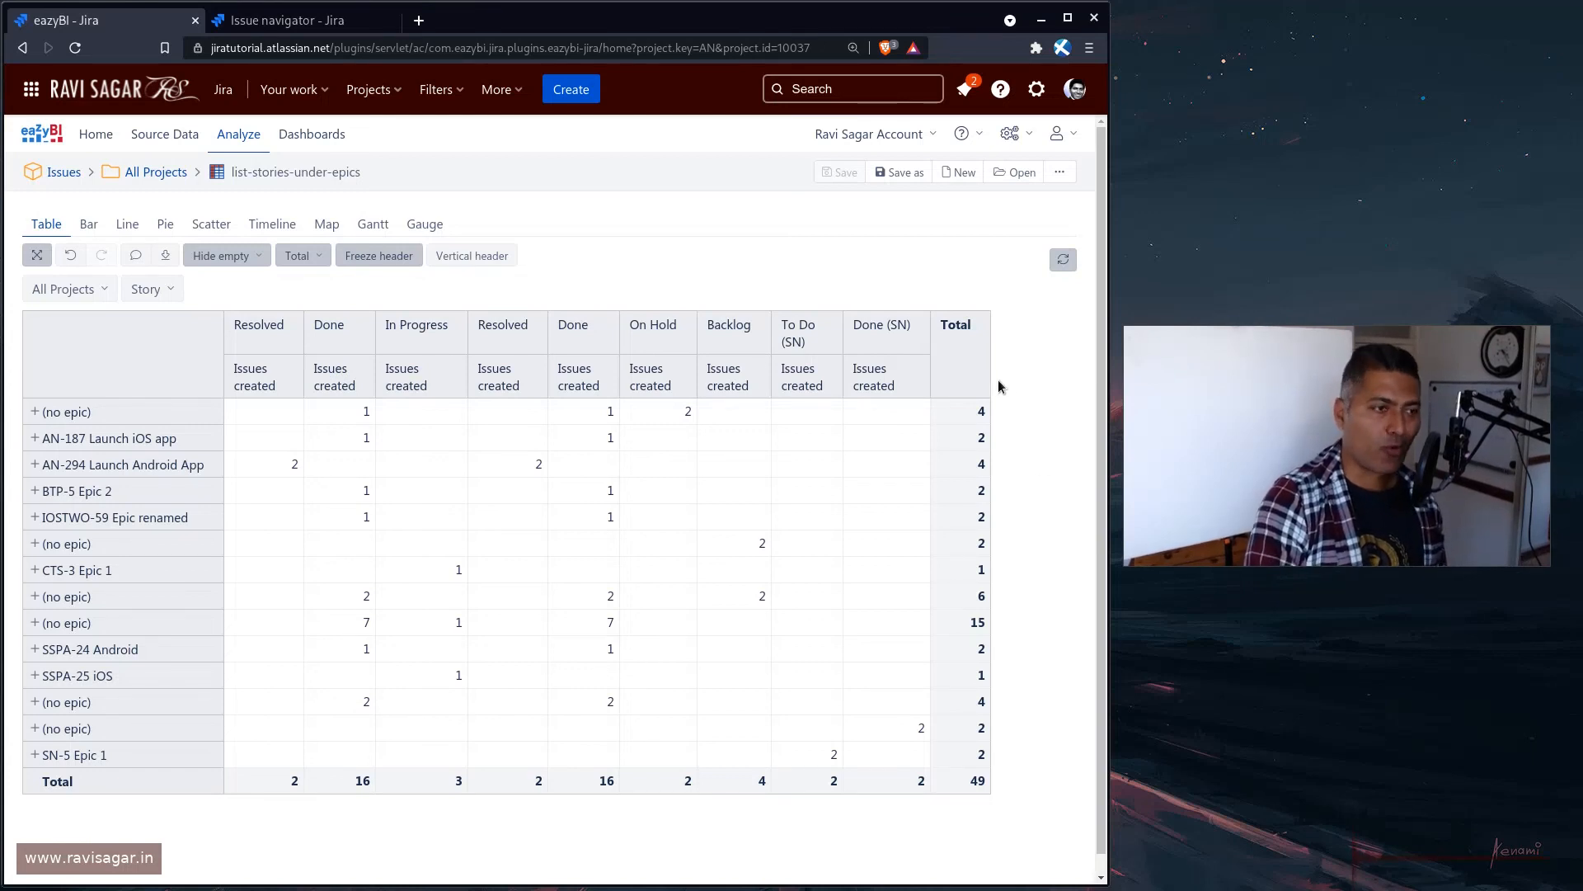
{"action": "mouse_move", "coordinate": [957, 380]}
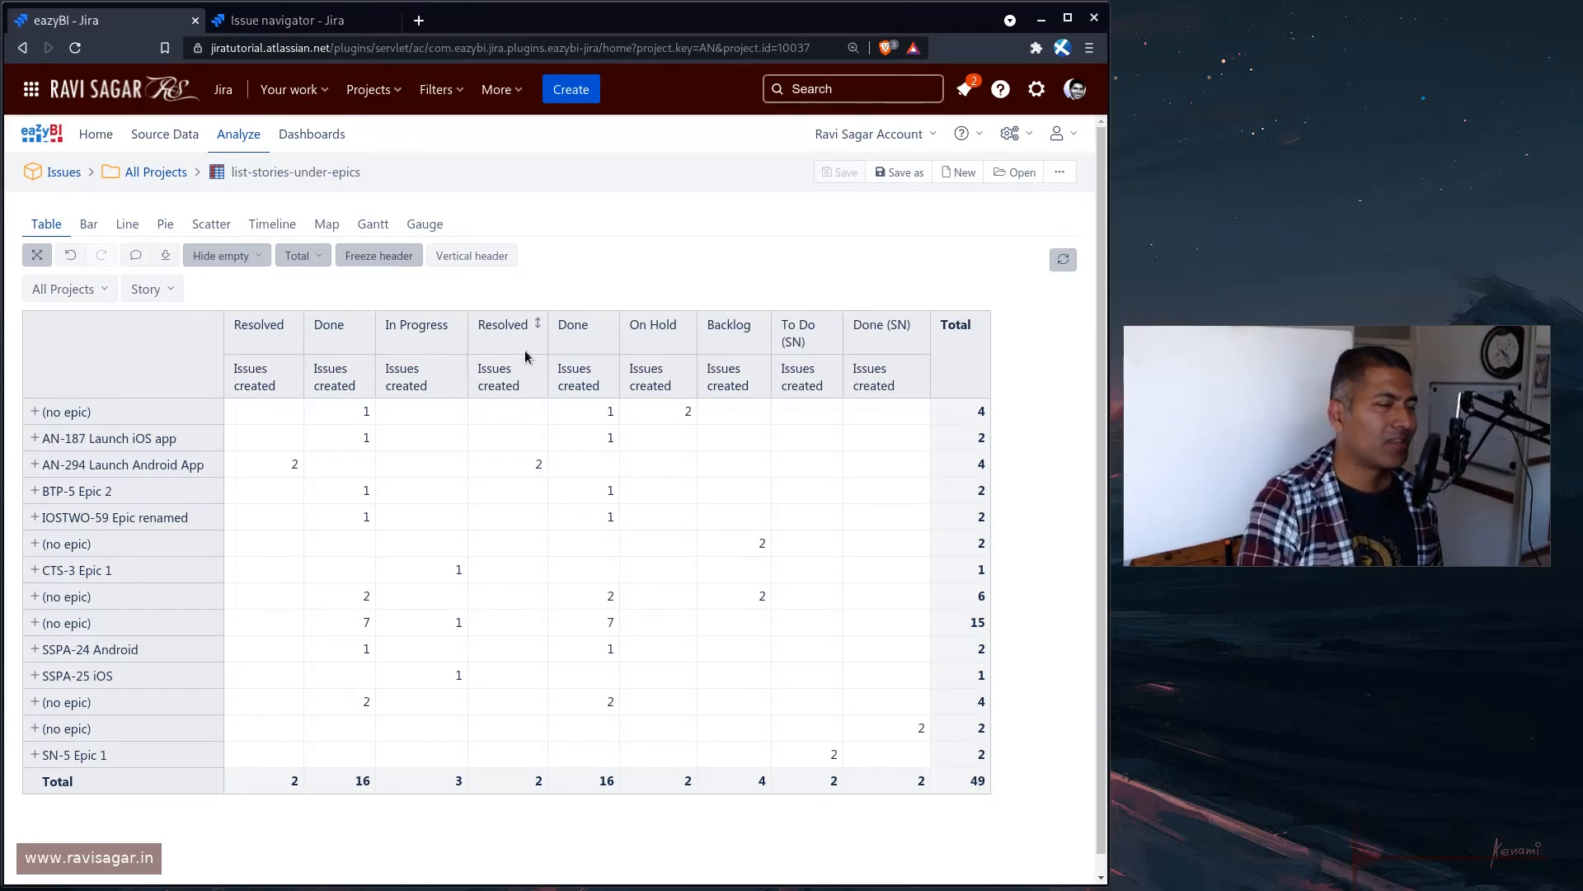
{"action": "mouse_move", "coordinate": [529, 392]}
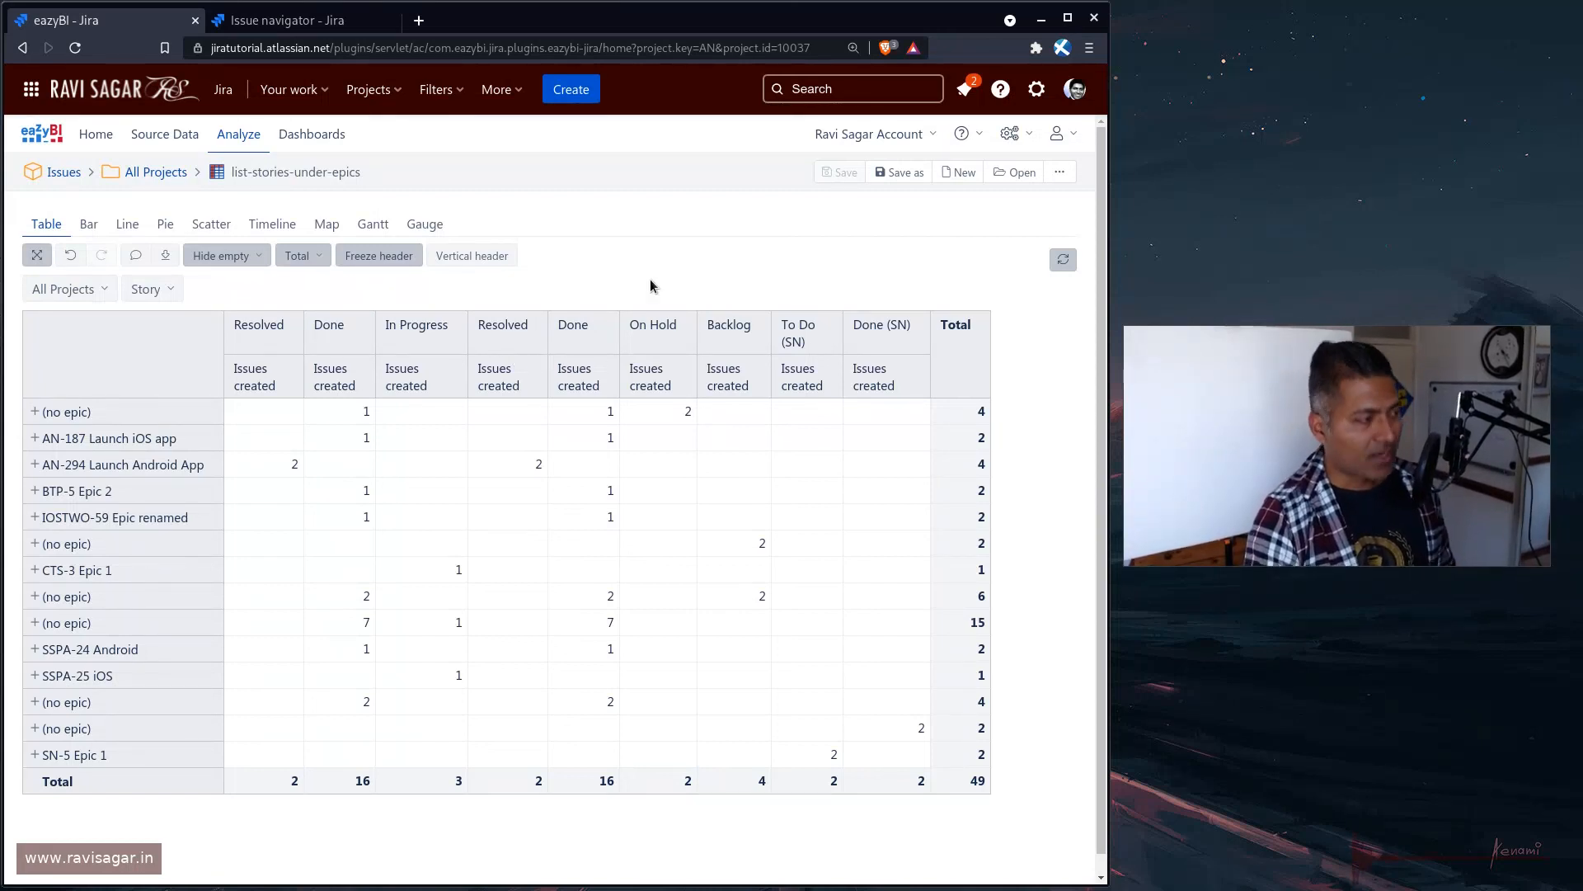
{"action": "mouse_move", "coordinate": [578, 356]}
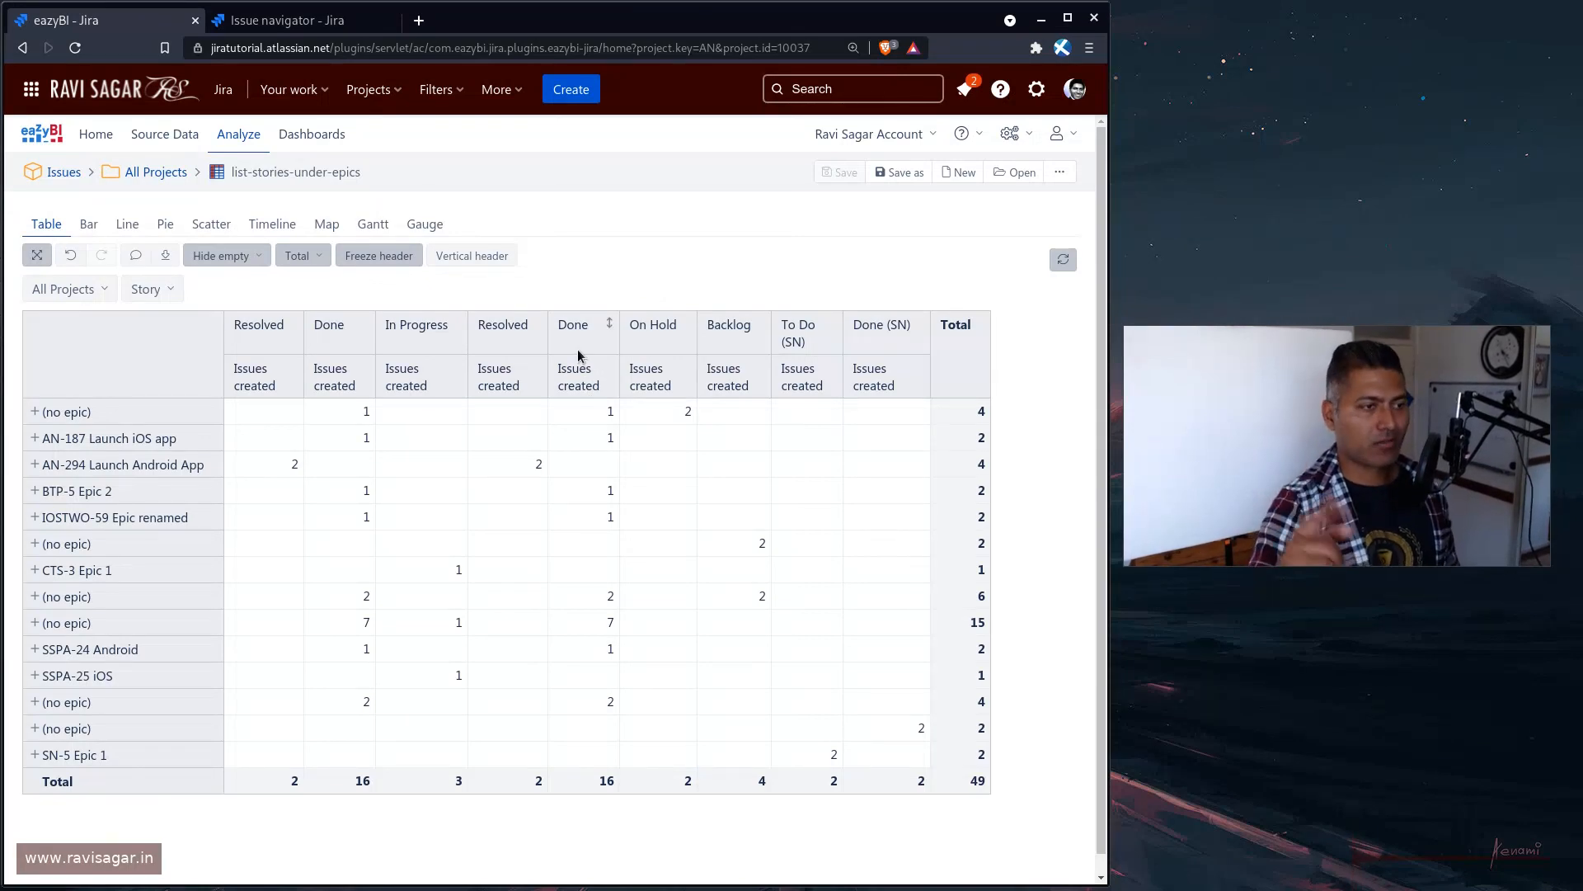